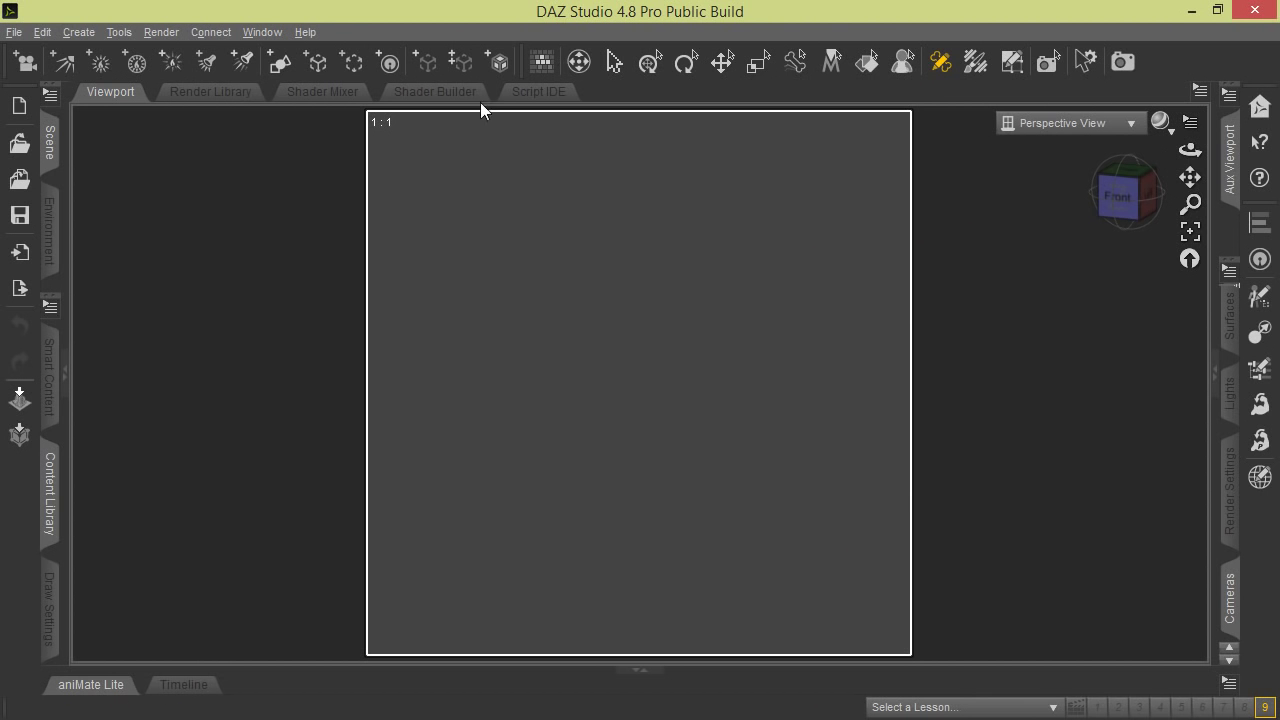
Step: Choose City Limits in the Select Layout dialog and accept it
{"action": "left_click", "coordinate": [260, 32]}
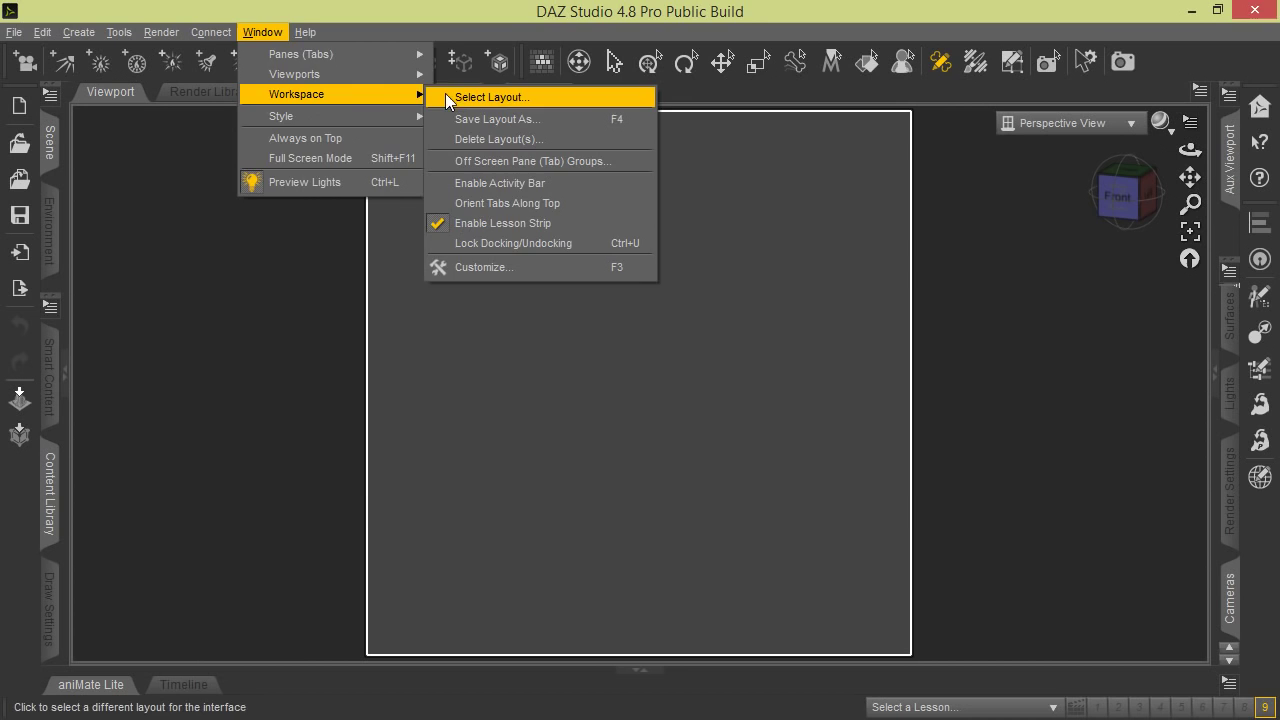
{"action": "left_click", "coordinate": [500, 96]}
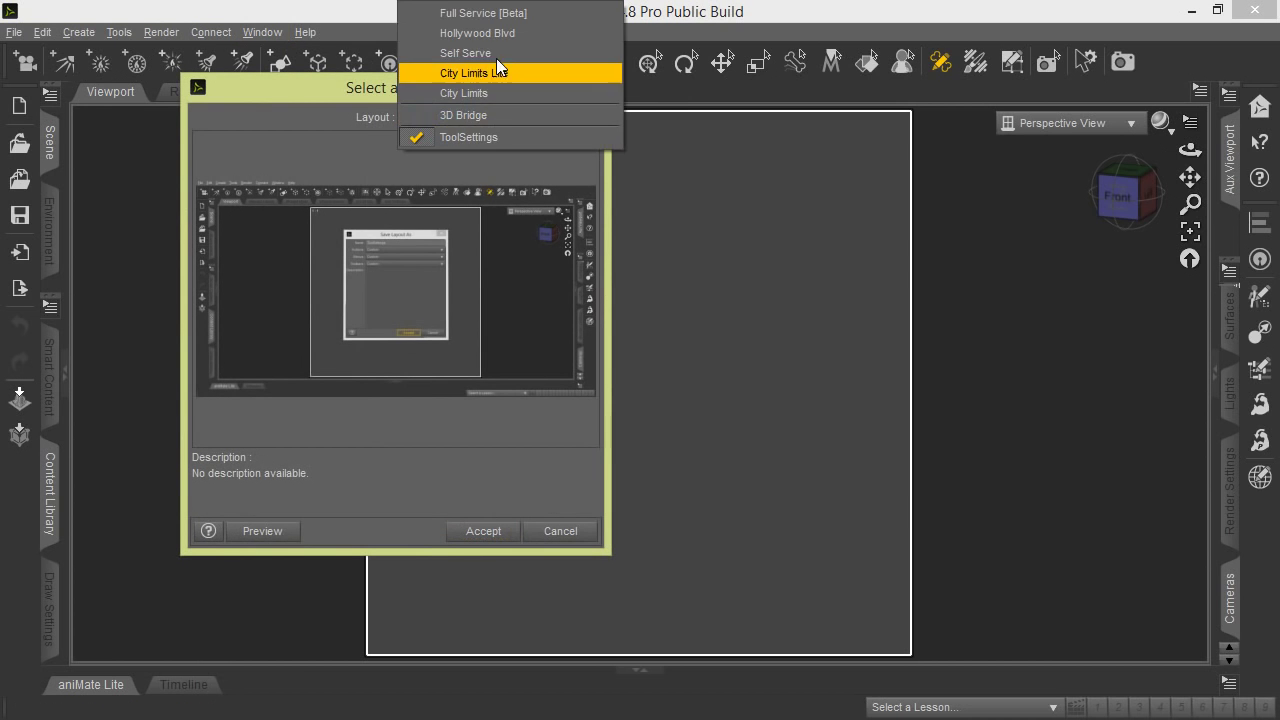
{"action": "left_click", "coordinate": [464, 72]}
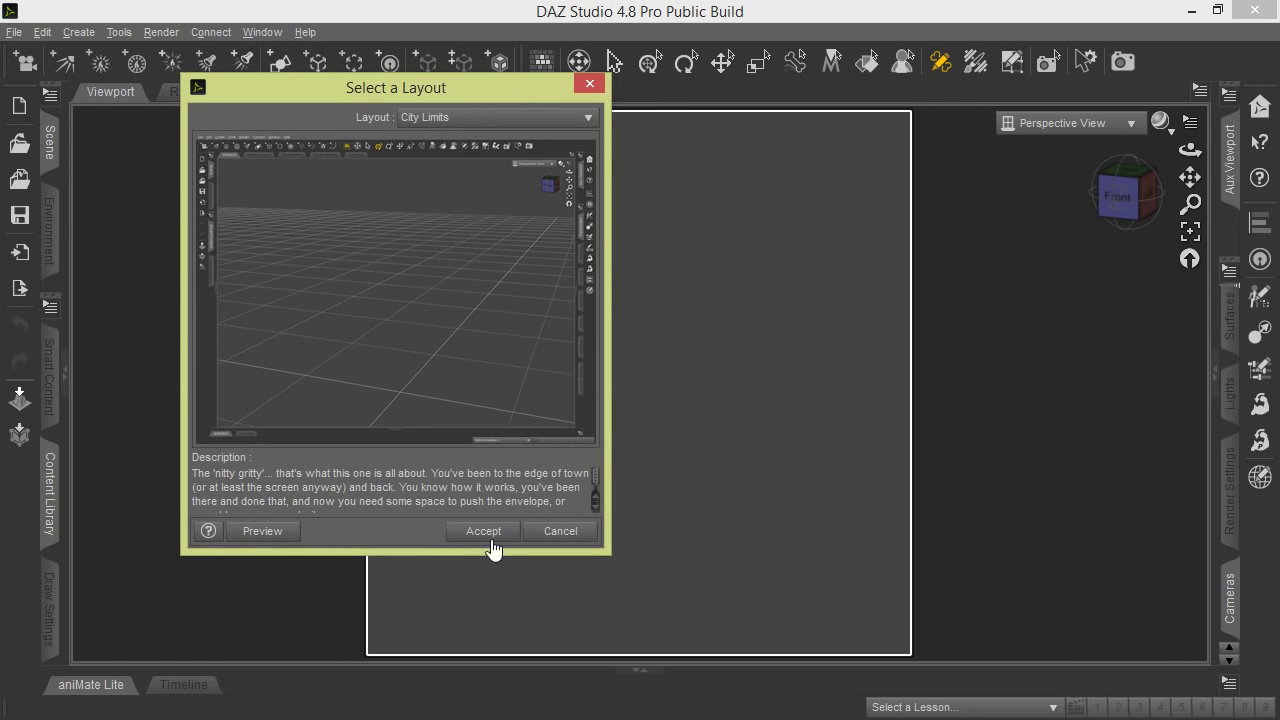
{"action": "left_click", "coordinate": [484, 532]}
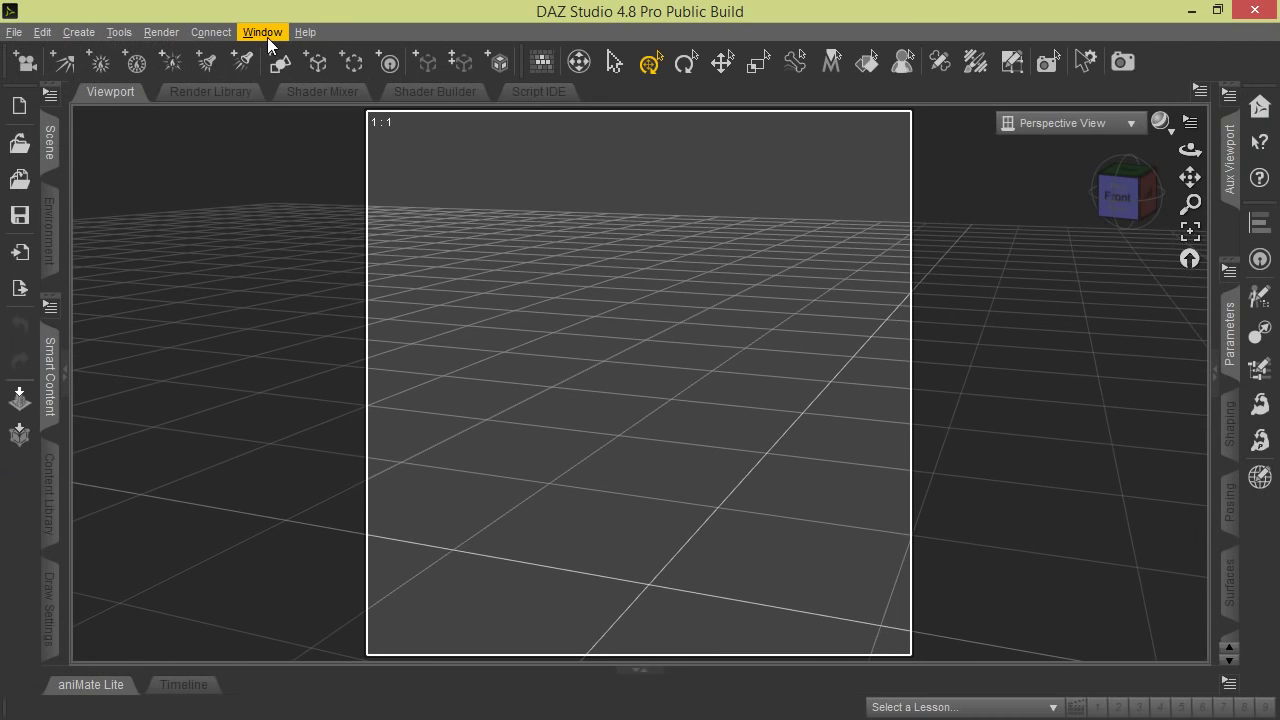
Step: Keep Darkside in the Select Style dialog and accept it
{"action": "left_click", "coordinate": [260, 32]}
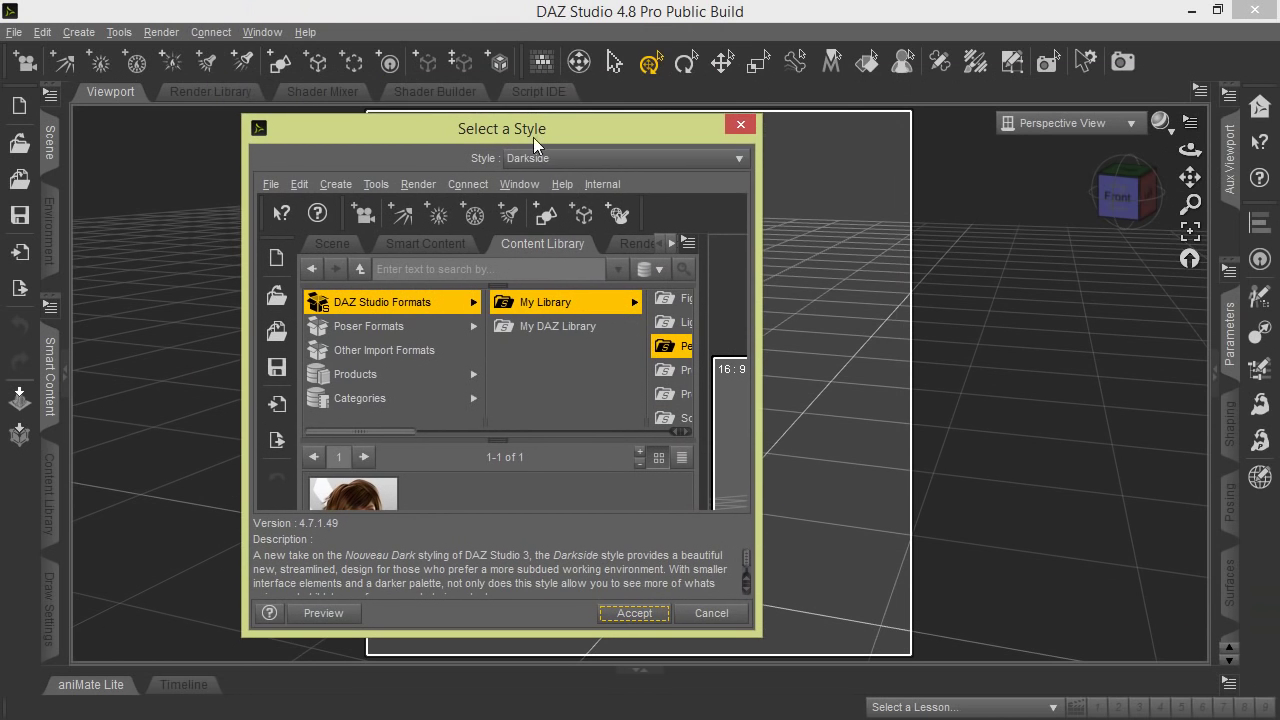
{"action": "mouse_move", "coordinate": [528, 604]}
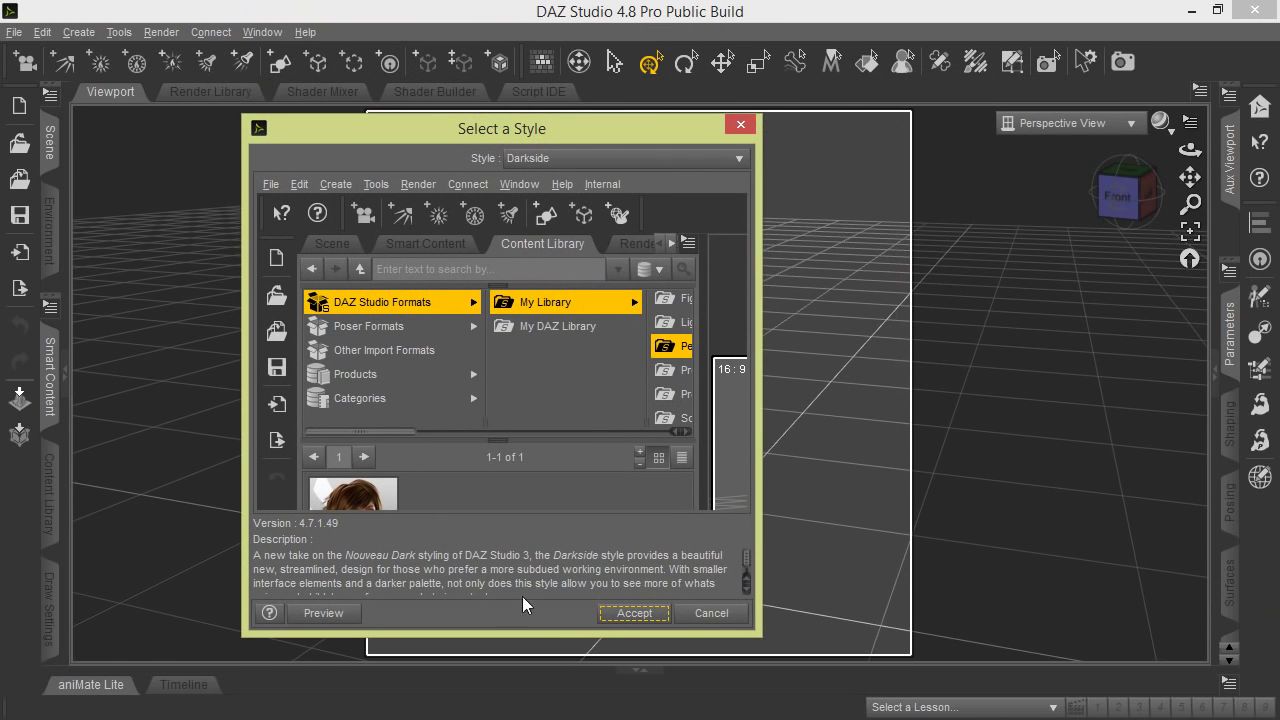
{"action": "left_click", "coordinate": [634, 612]}
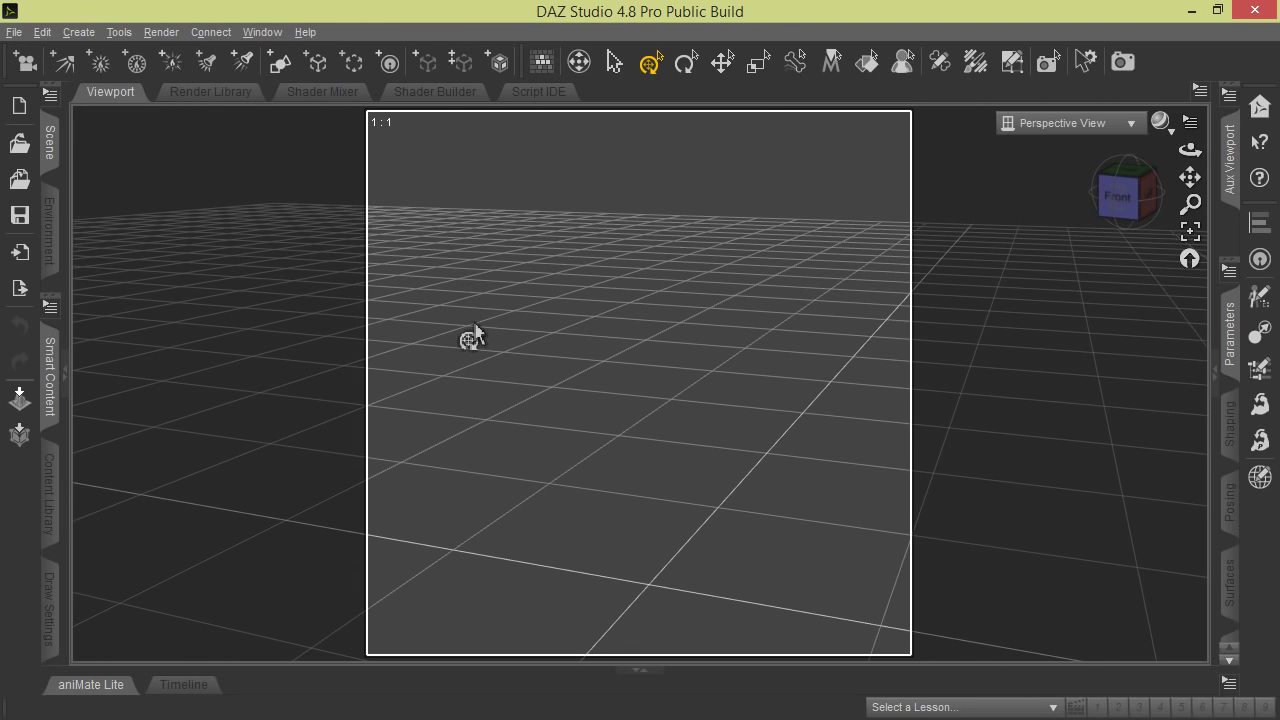
{"action": "mouse_move", "coordinate": [456, 328]}
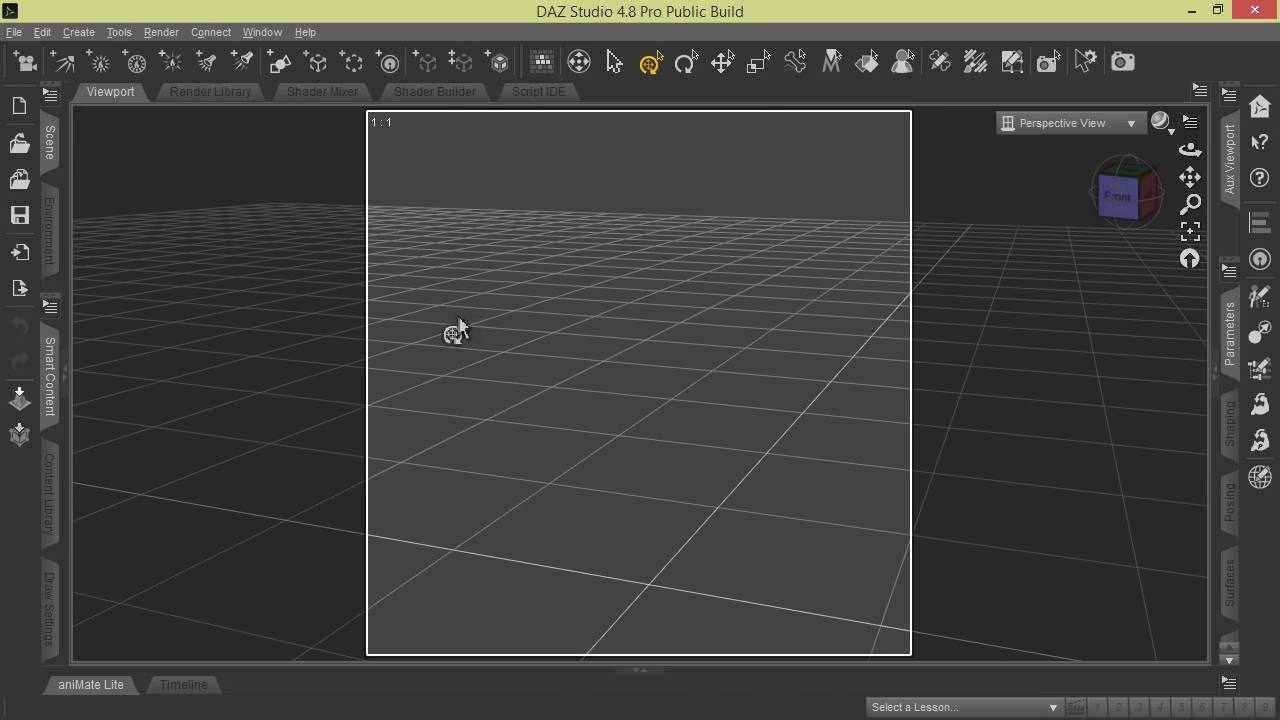
{"action": "mouse_move", "coordinate": [400, 334]}
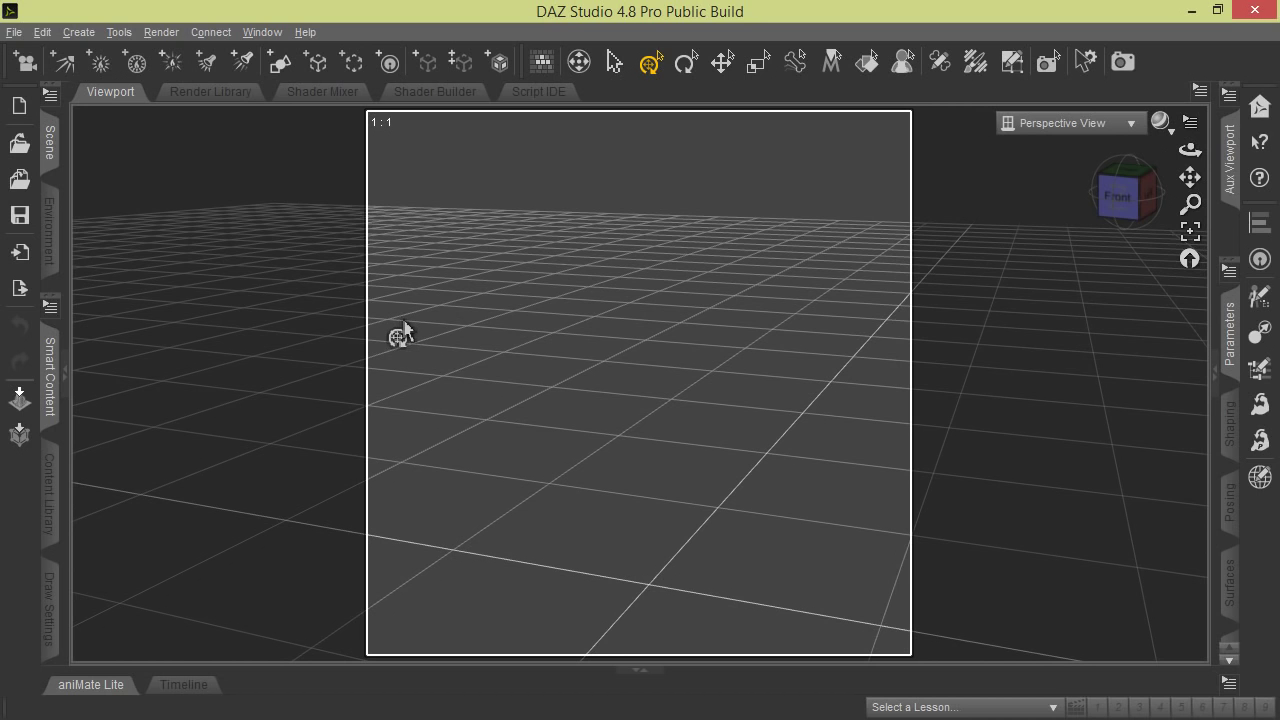
{"action": "mouse_move", "coordinate": [162, 32]}
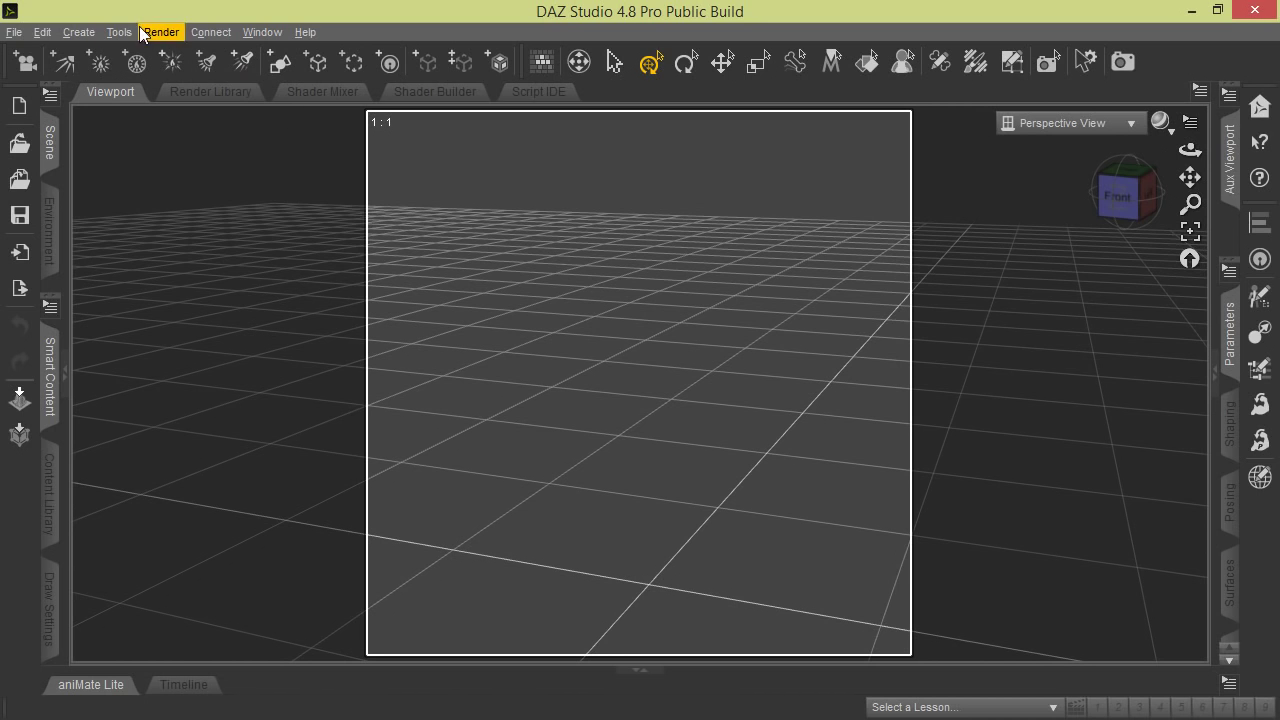
{"action": "mouse_move", "coordinate": [262, 38]}
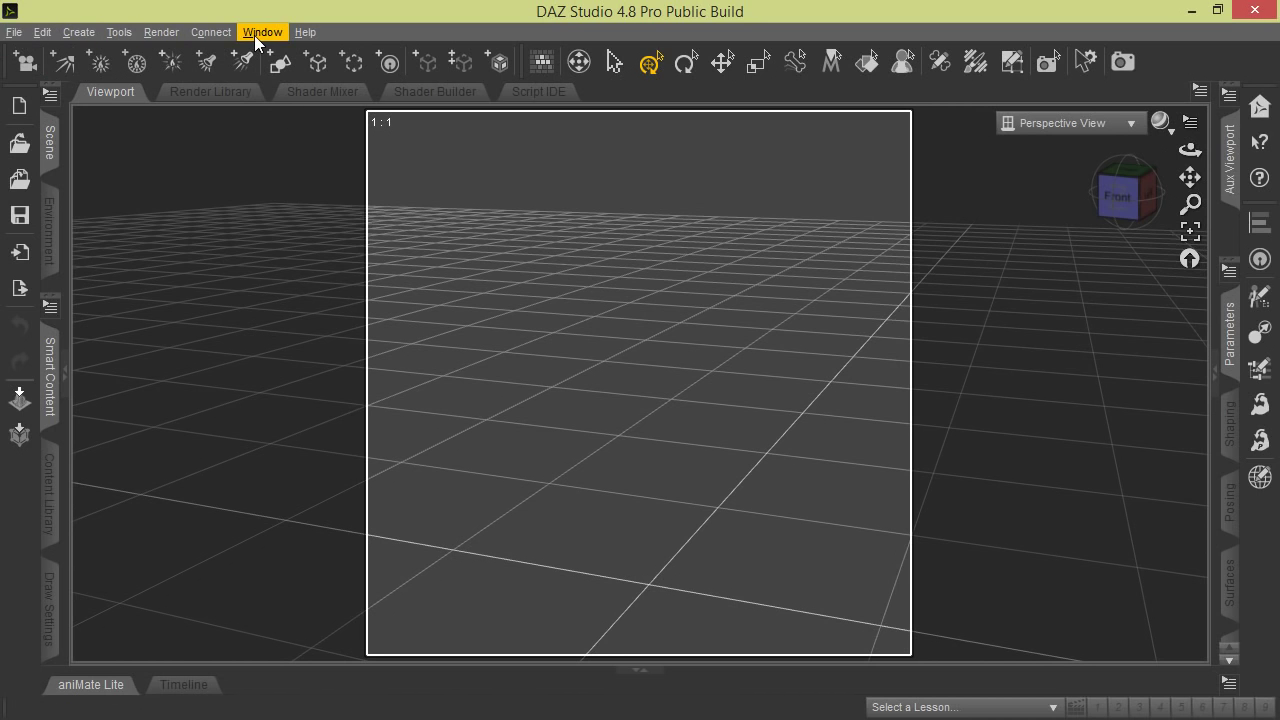
{"action": "mouse_move", "coordinate": [272, 52]}
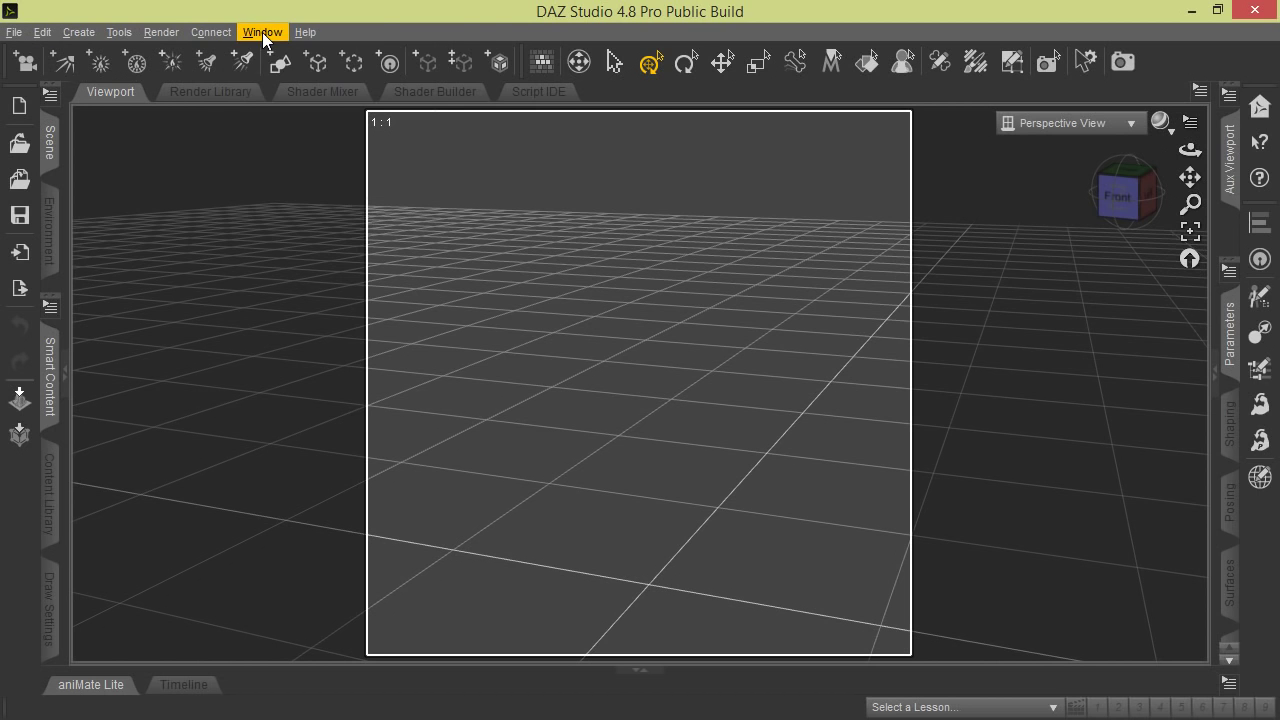
Step: Bring up the Window > Workspace options listing layout and activity bar entries
{"action": "left_click", "coordinate": [262, 32]}
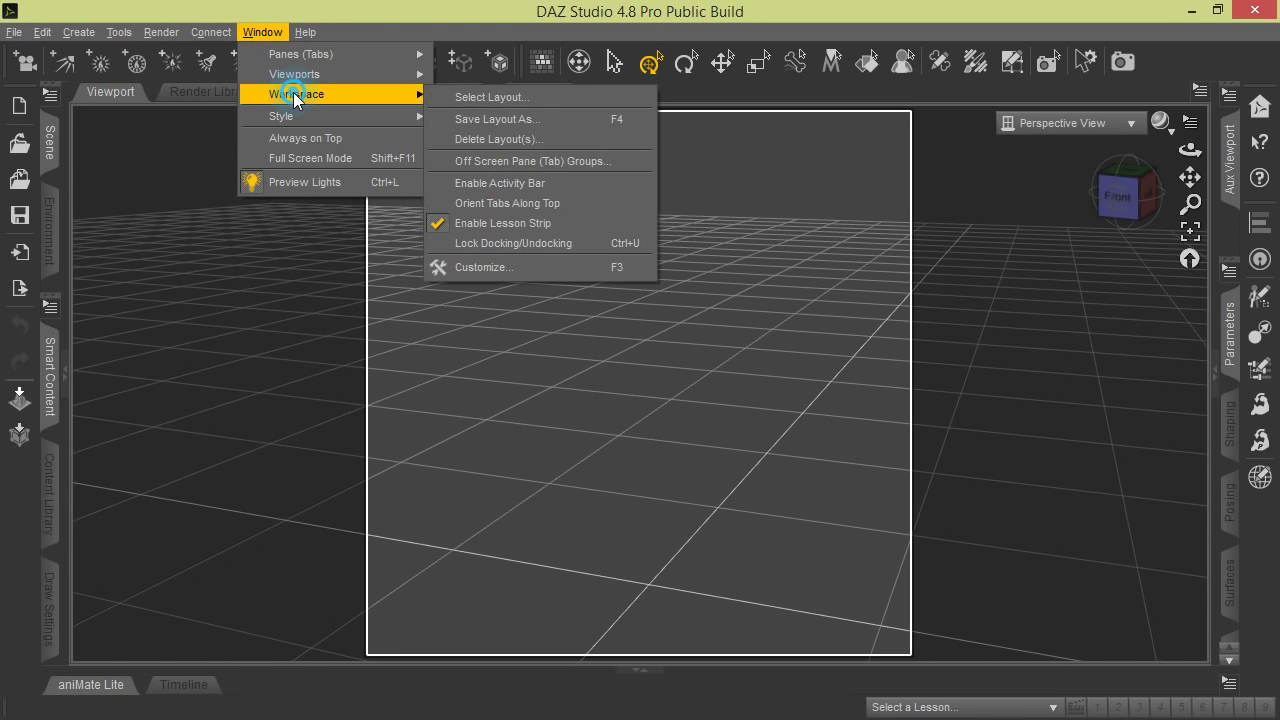
{"action": "mouse_move", "coordinate": [472, 96]}
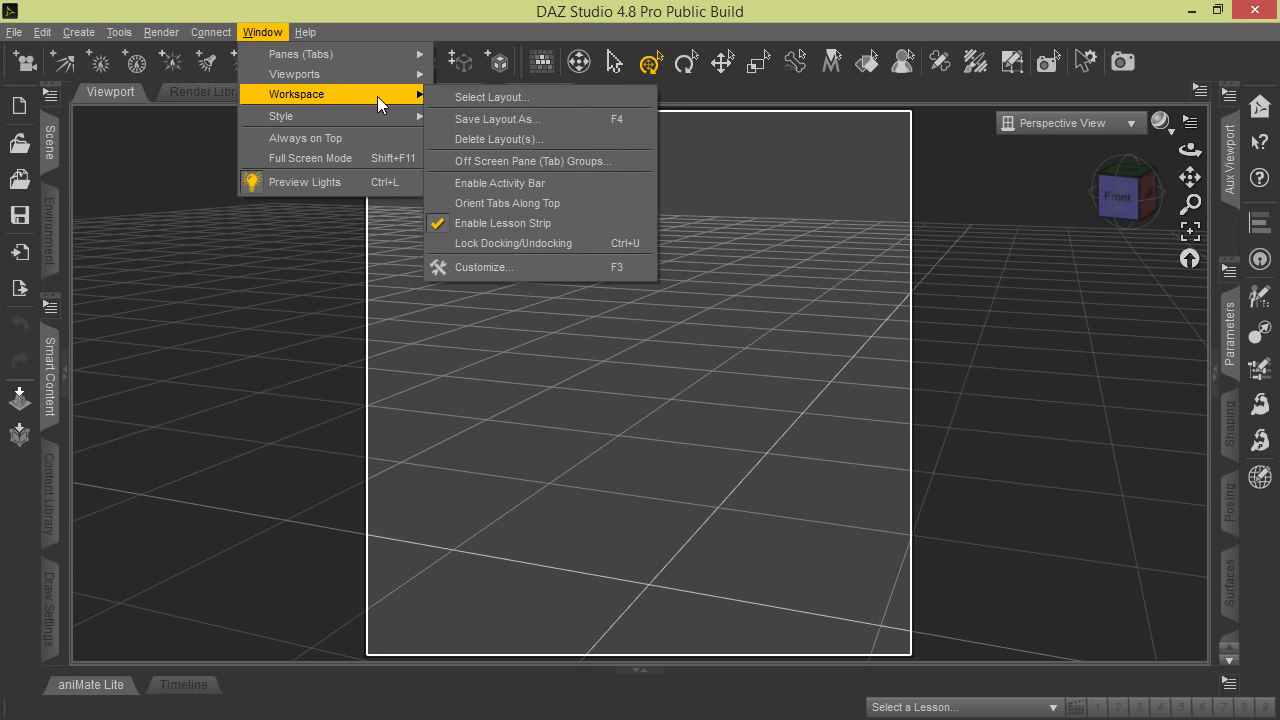
{"action": "mouse_move", "coordinate": [522, 276]}
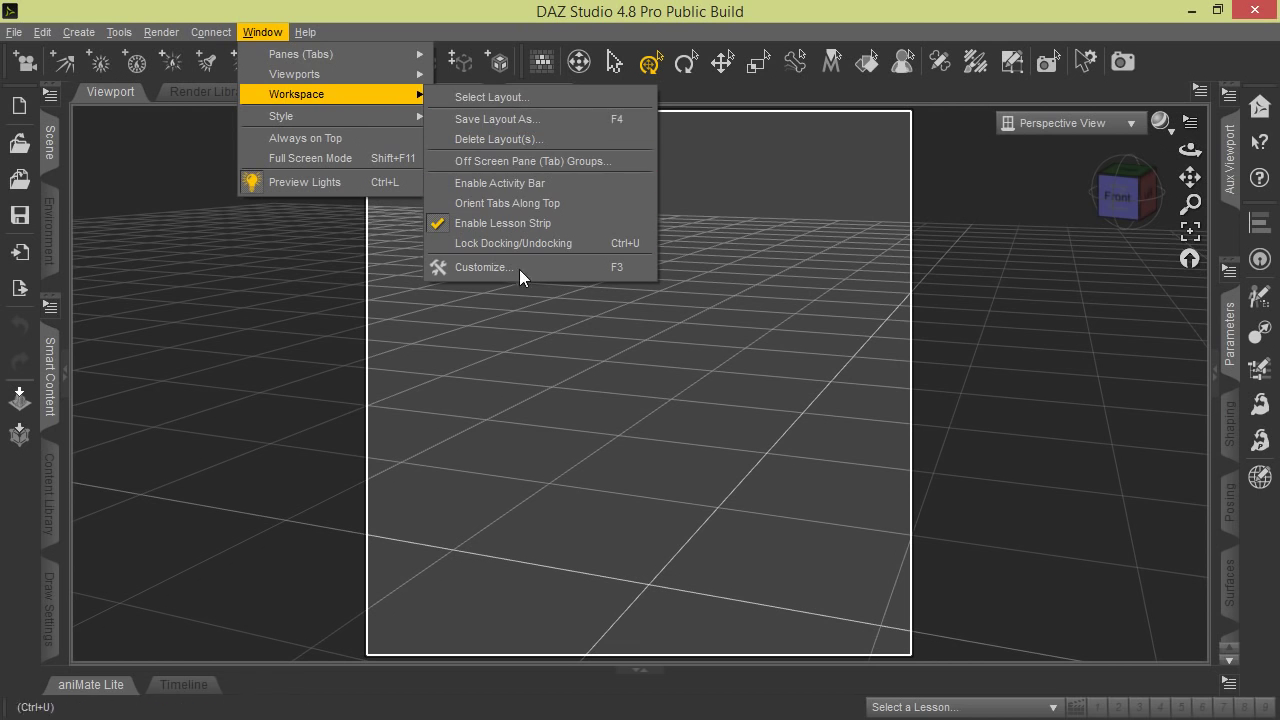
{"action": "mouse_move", "coordinate": [288, 120]}
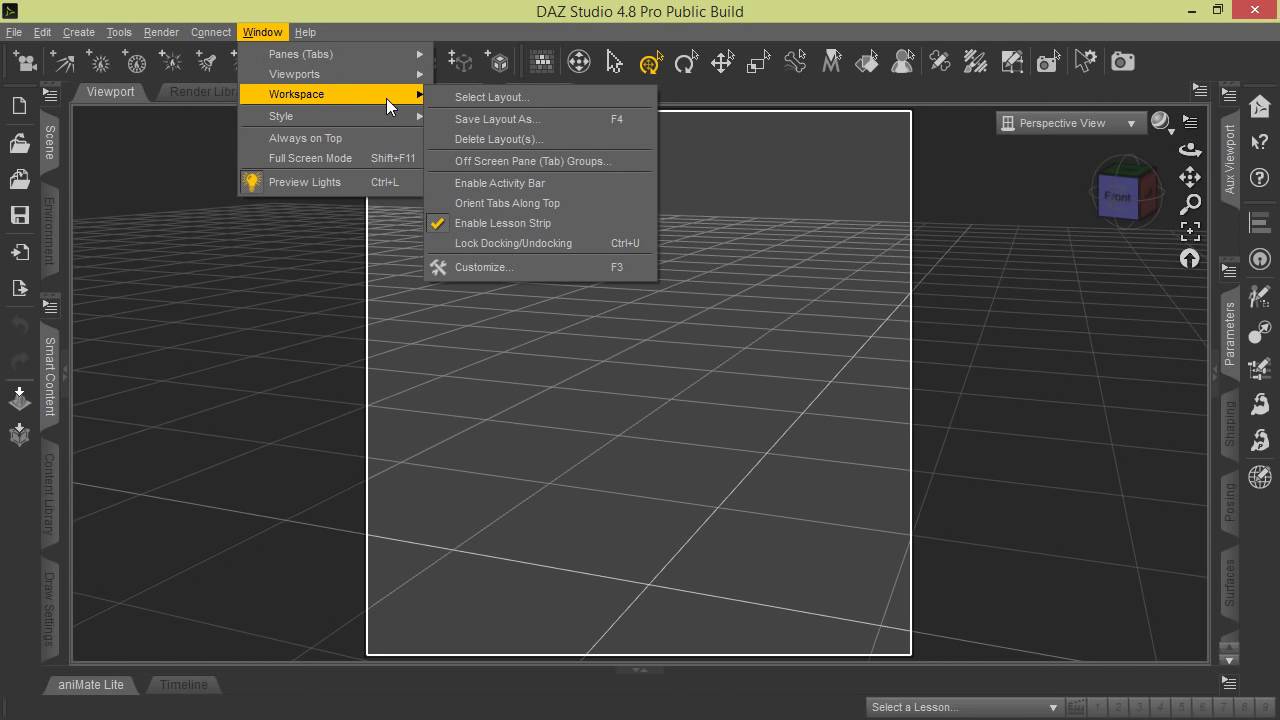
{"action": "mouse_move", "coordinate": [500, 96]}
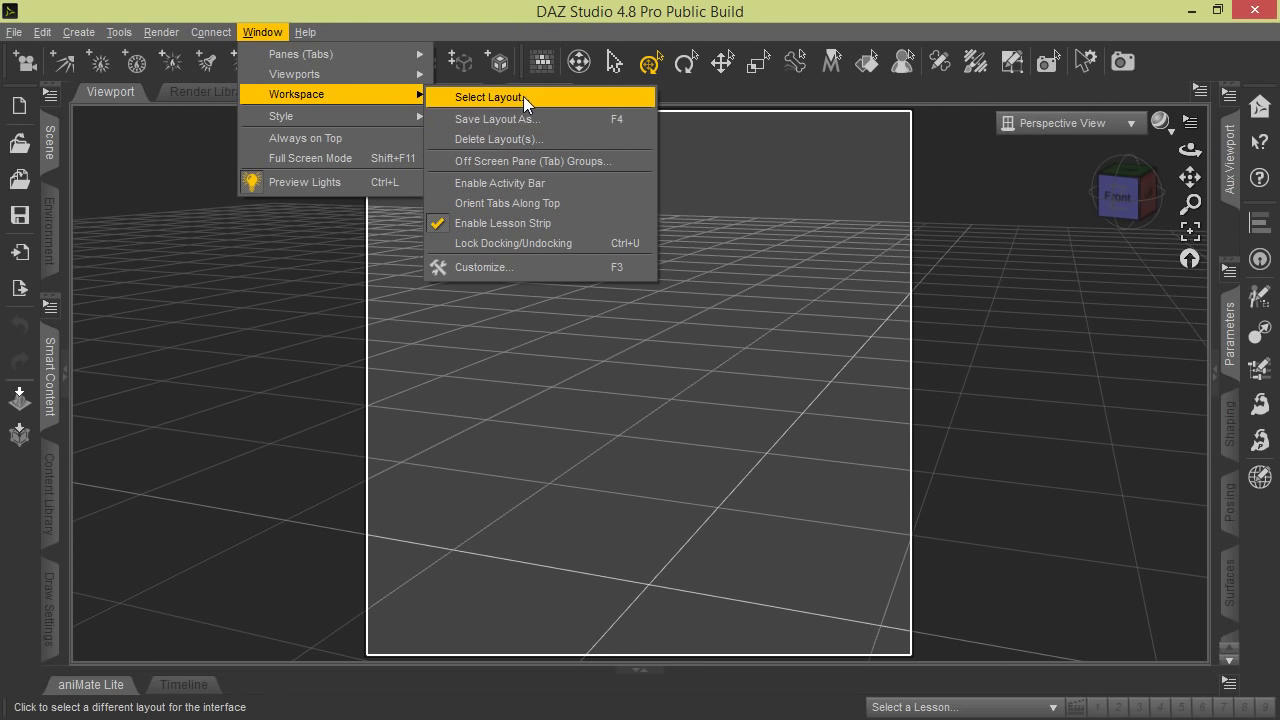
{"action": "mouse_move", "coordinate": [524, 130]}
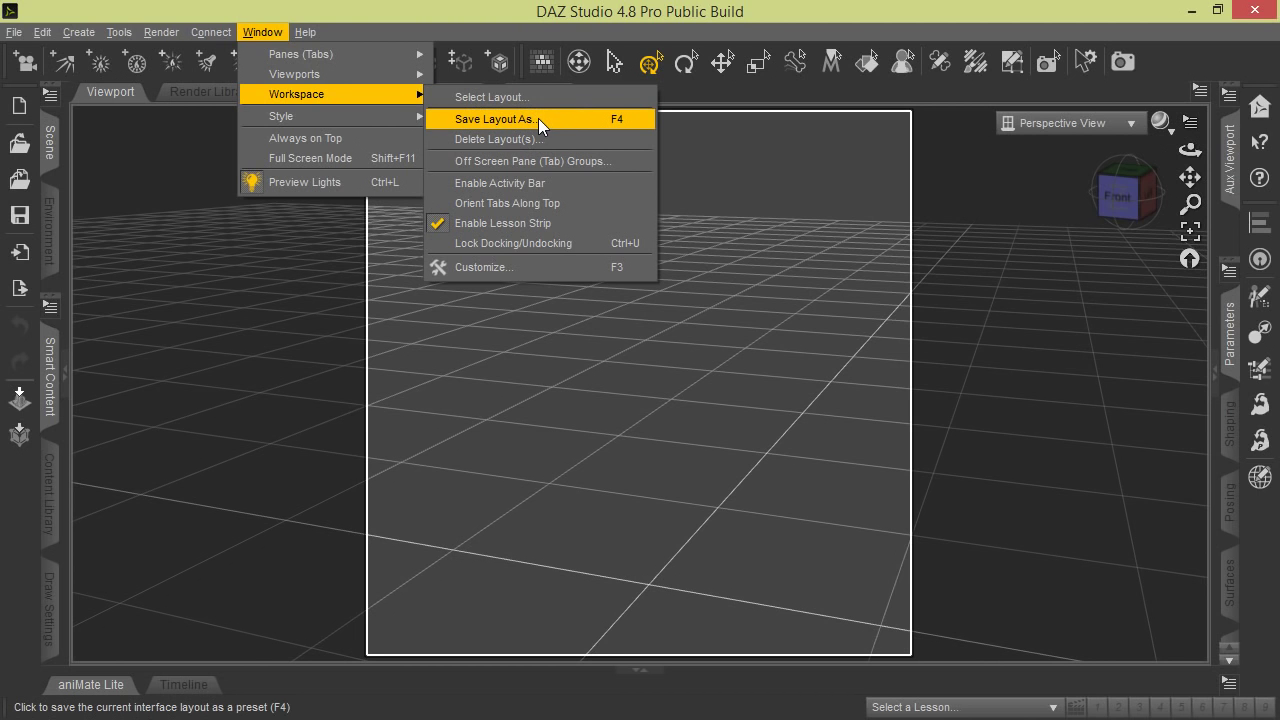
{"action": "mouse_move", "coordinate": [544, 132]}
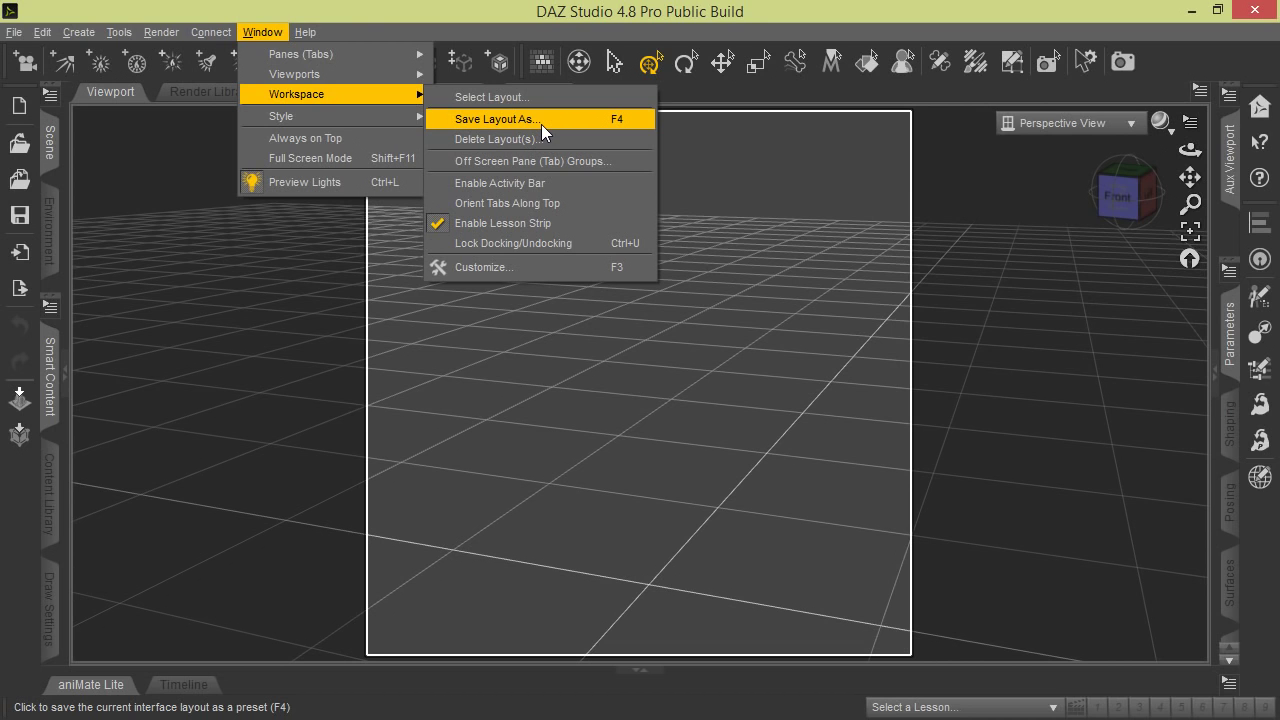
{"action": "mouse_move", "coordinate": [520, 182]}
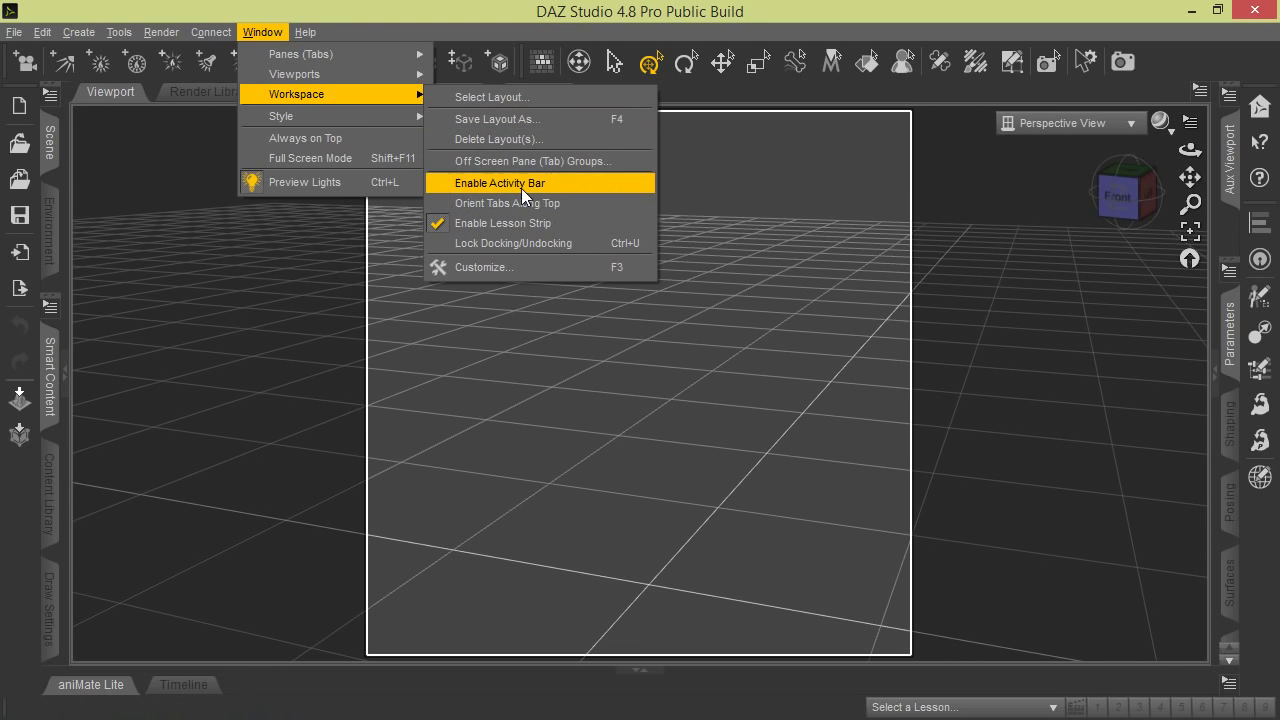
{"action": "mouse_move", "coordinate": [500, 190]}
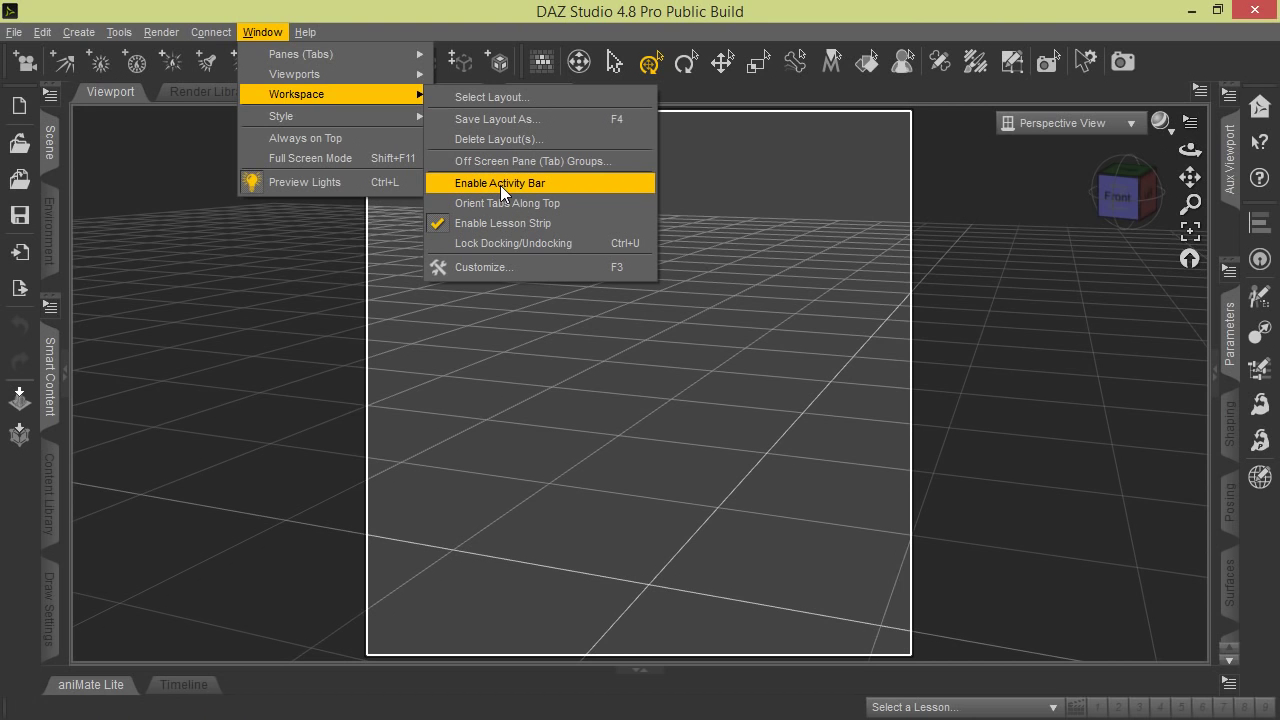
Step: Enable the activity bar across the top of the workspace
{"action": "left_click", "coordinate": [500, 184]}
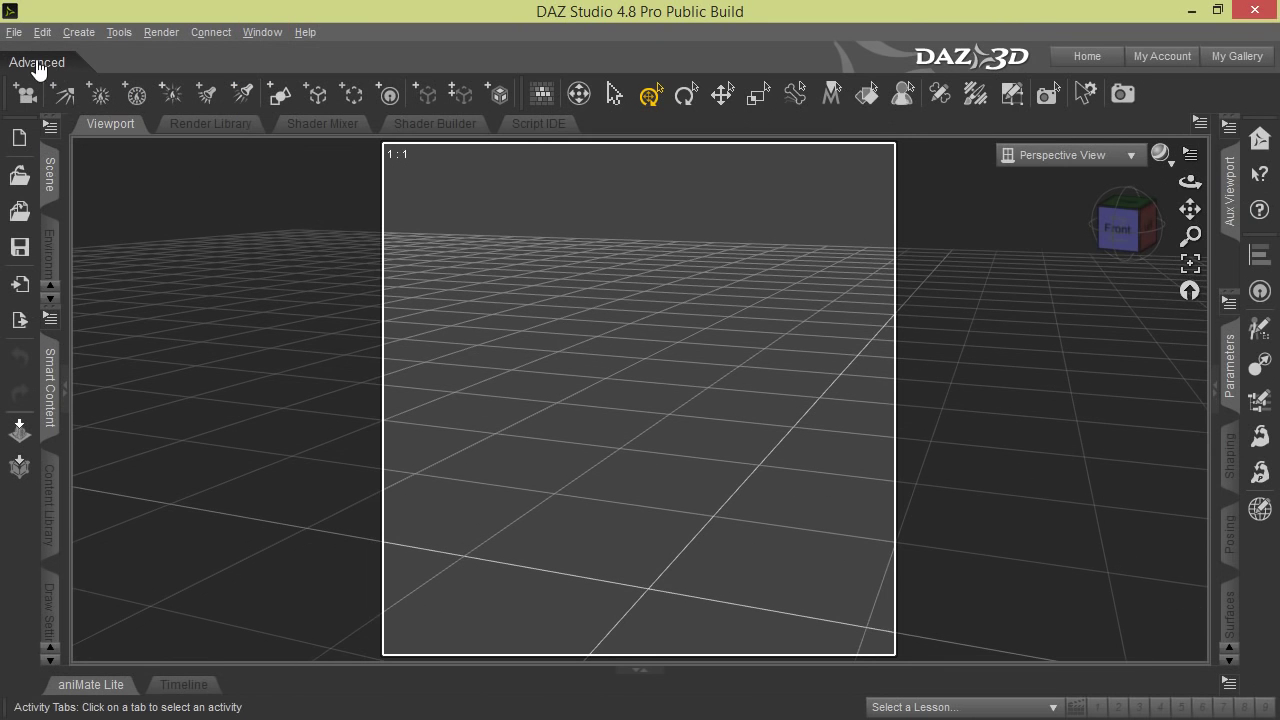
{"action": "mouse_move", "coordinate": [60, 70]}
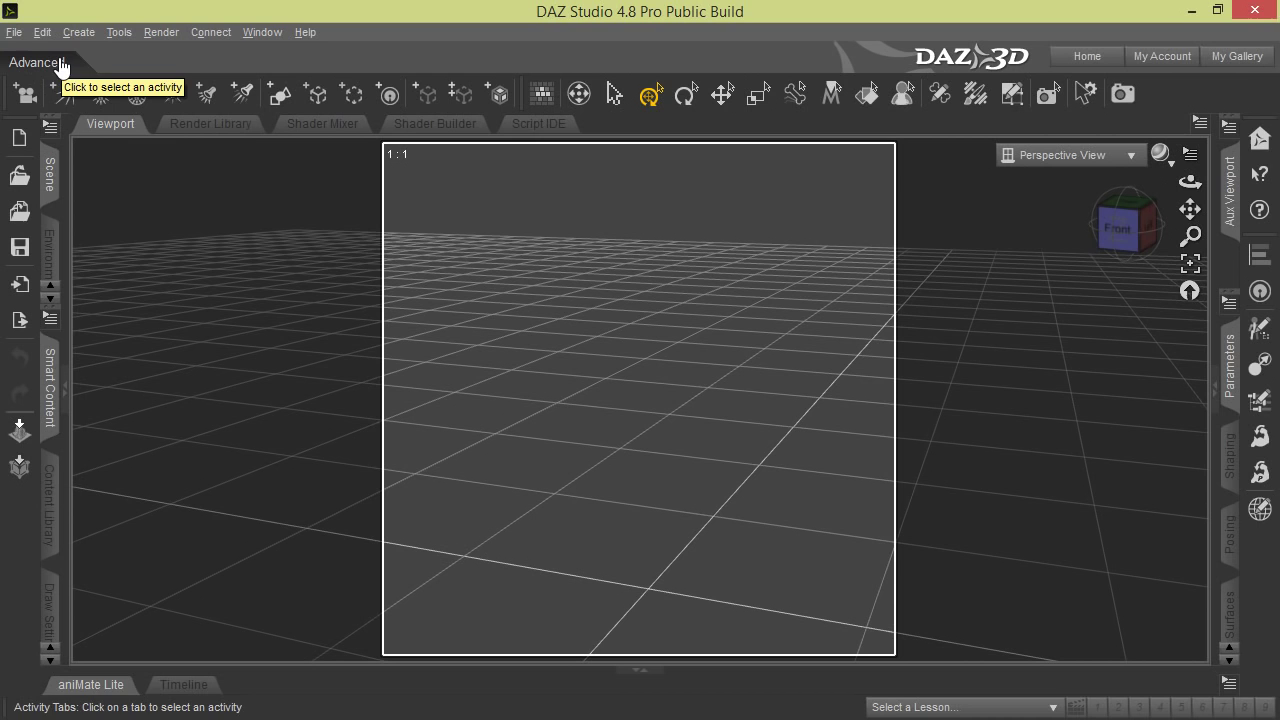
{"action": "mouse_move", "coordinate": [980, 62]}
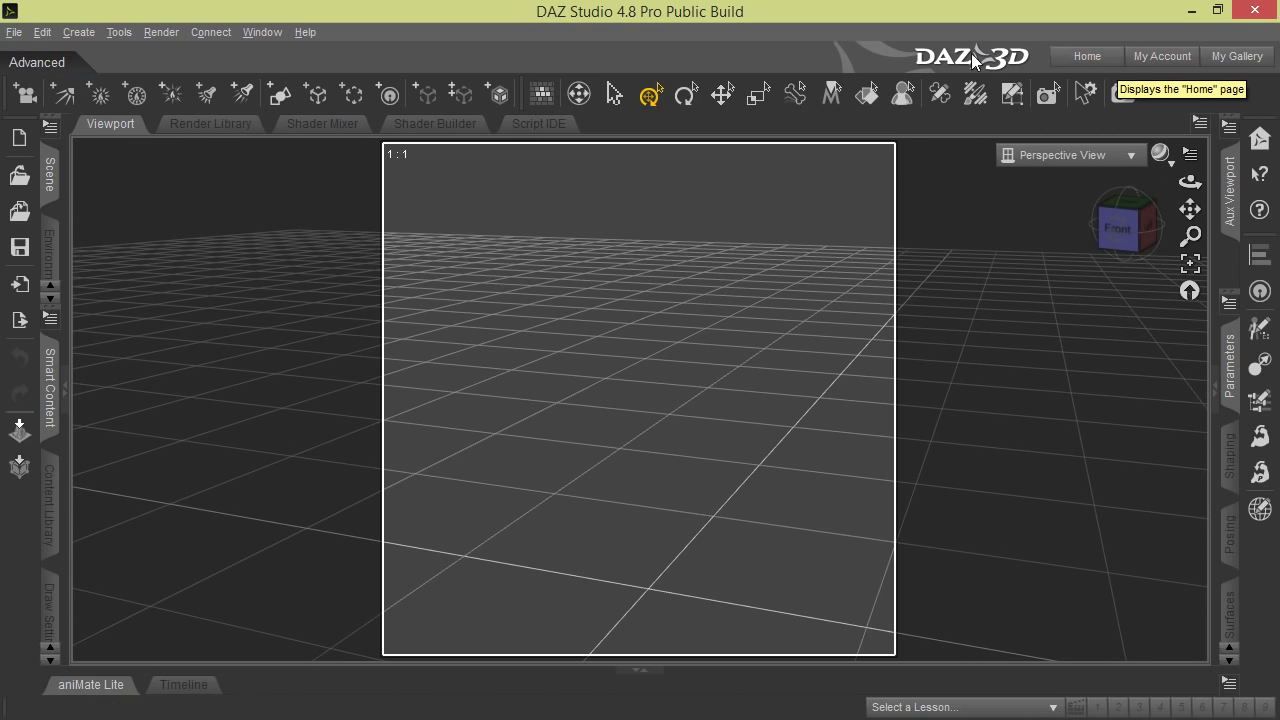
{"action": "mouse_move", "coordinate": [1160, 56]}
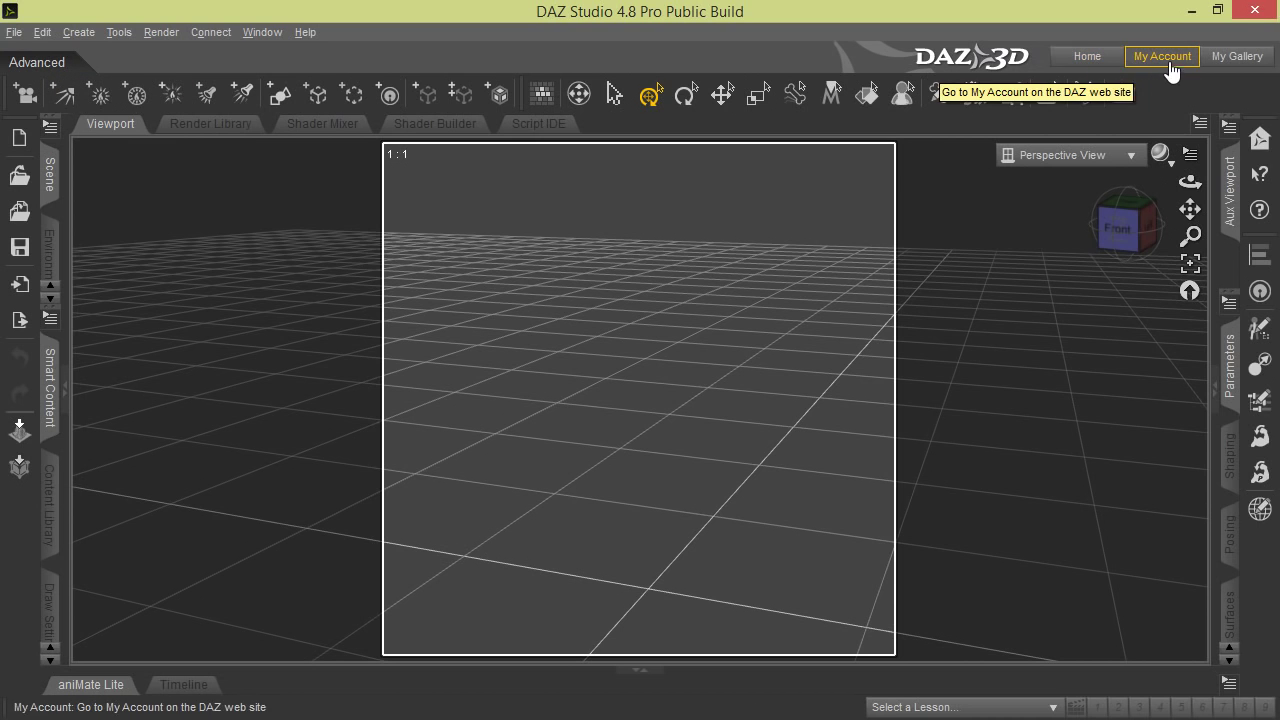
{"action": "mouse_move", "coordinate": [576, 140]}
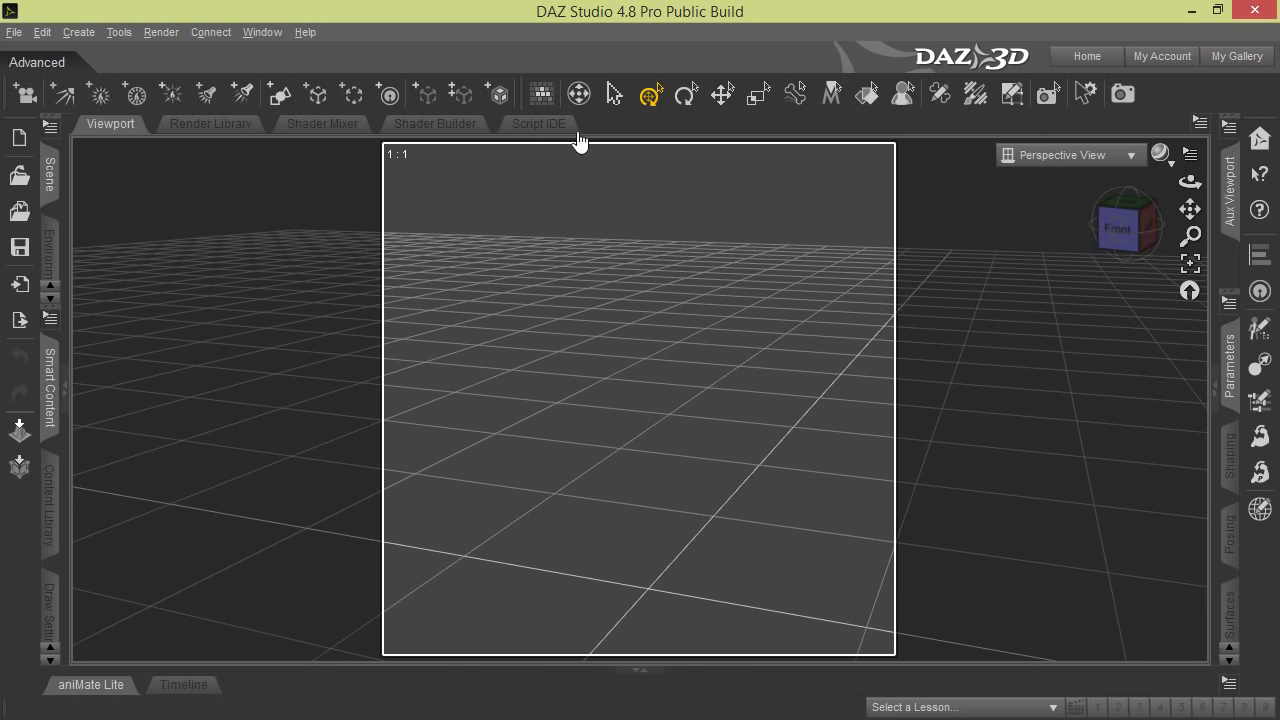
{"action": "mouse_move", "coordinate": [136, 62]}
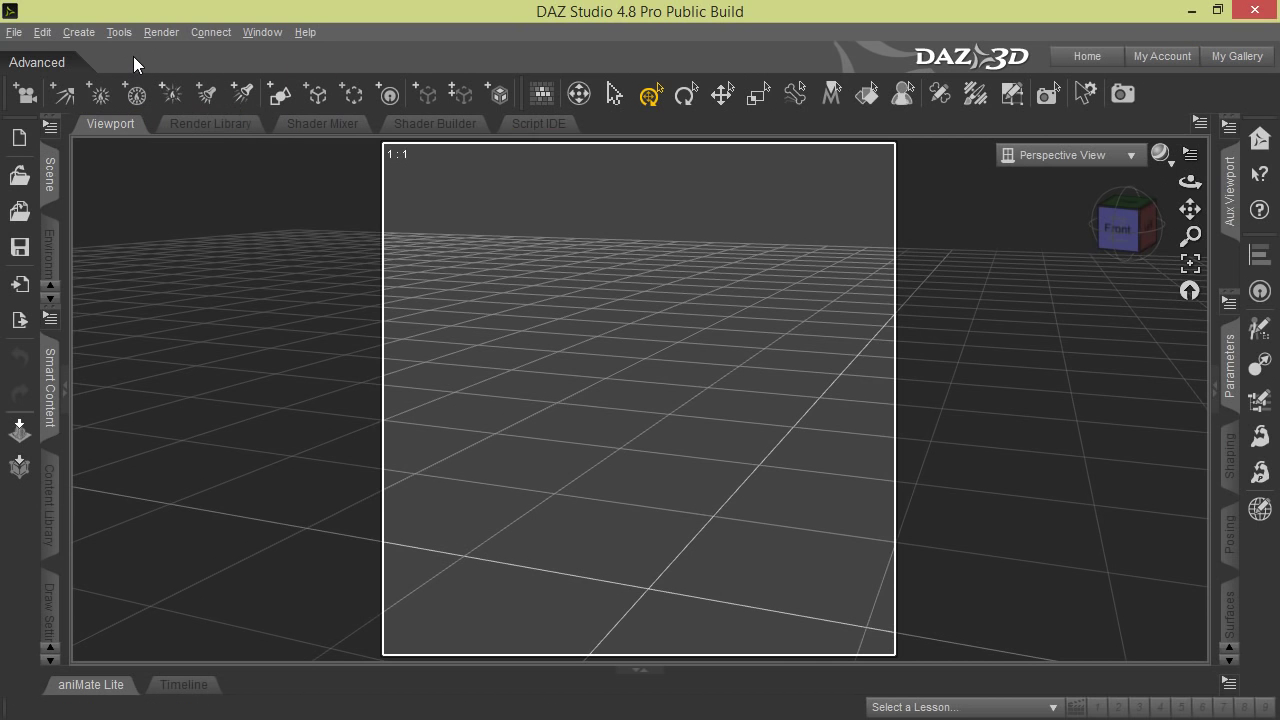
{"action": "mouse_move", "coordinate": [54, 72]}
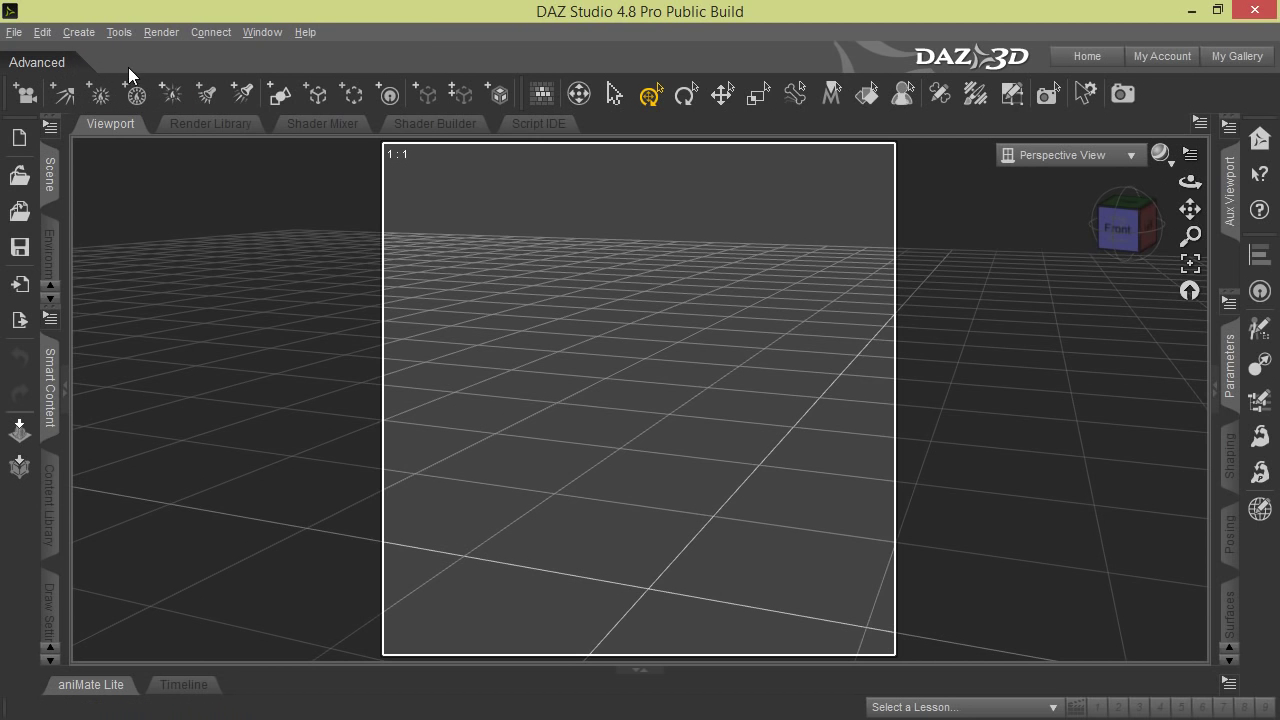
Step: Disable the activity bar again and reopen the workspace options
{"action": "left_click", "coordinate": [262, 32]}
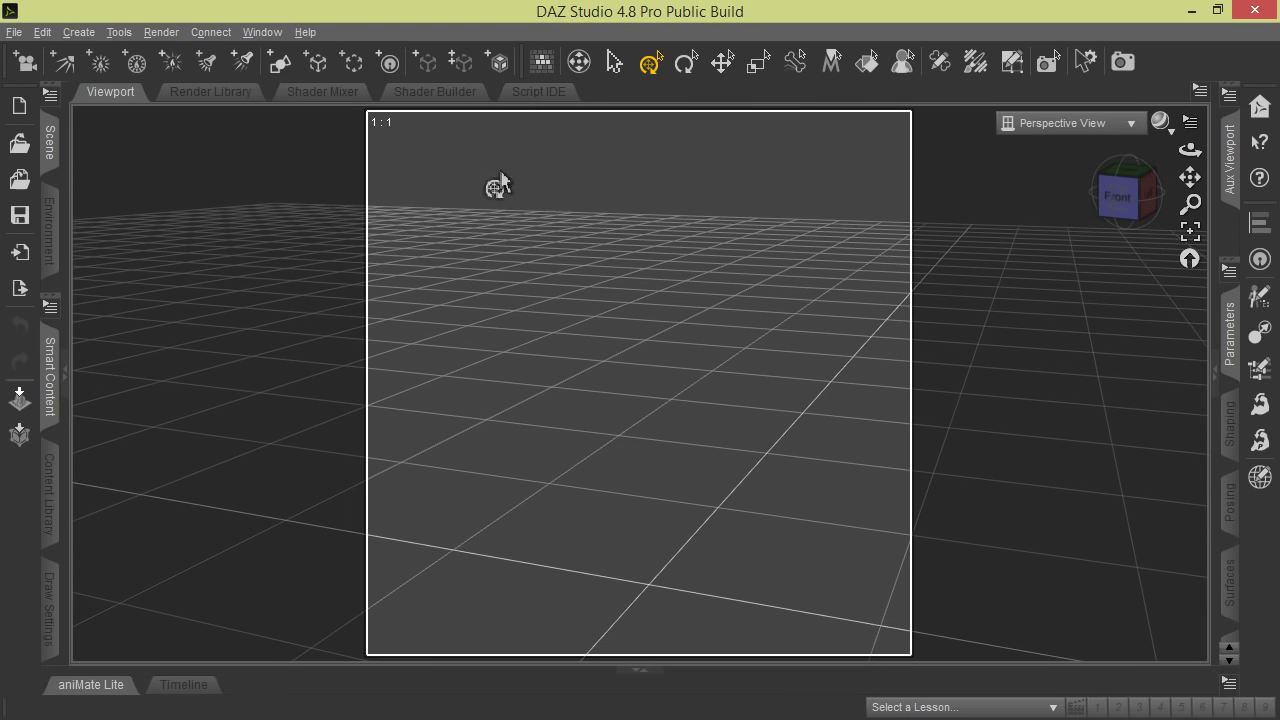
{"action": "mouse_move", "coordinate": [50, 156]}
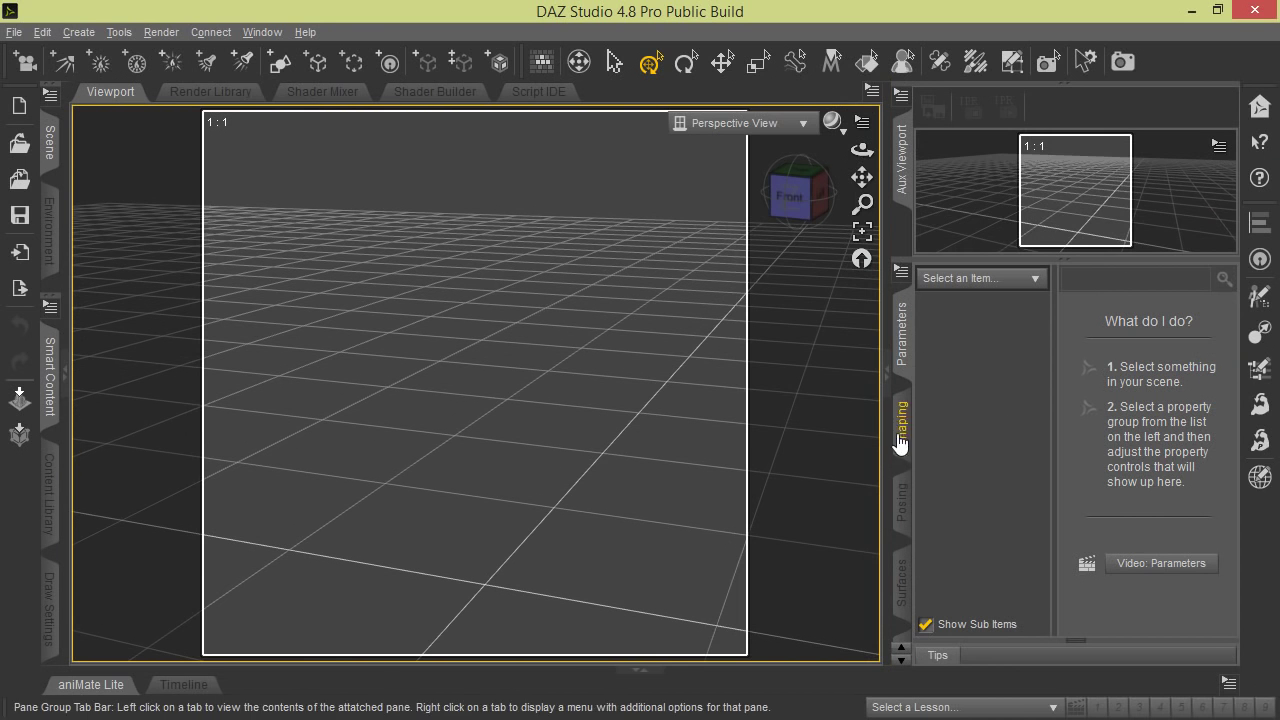
{"action": "left_click", "coordinate": [262, 32]}
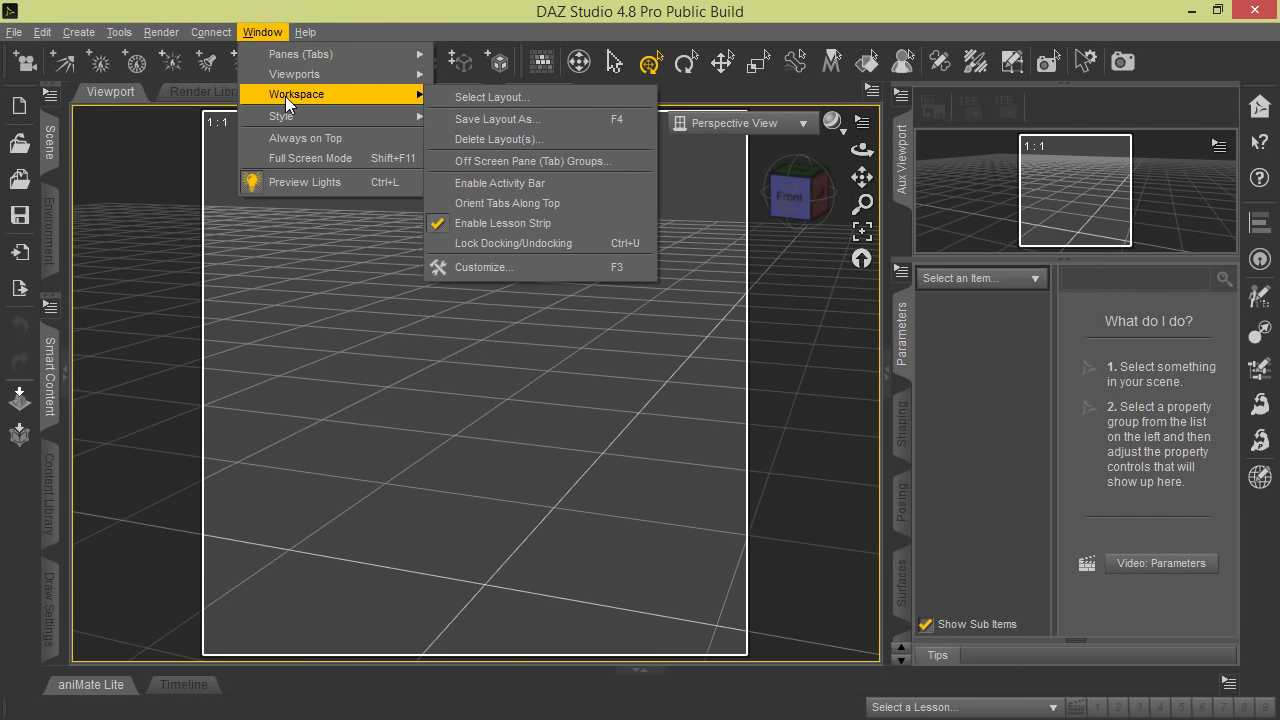
{"action": "mouse_move", "coordinate": [524, 204]}
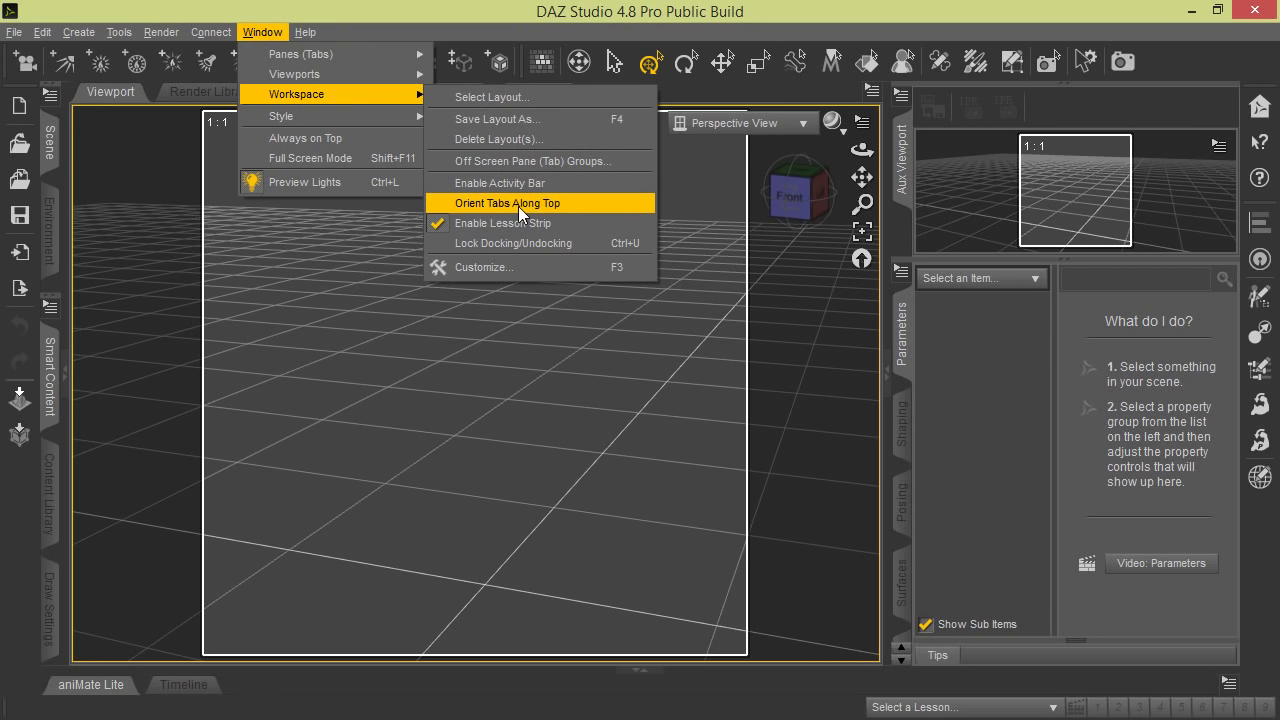
Step: Turn on Orient Tabs Along Top and reopen the workspace options
{"action": "left_click", "coordinate": [506, 202]}
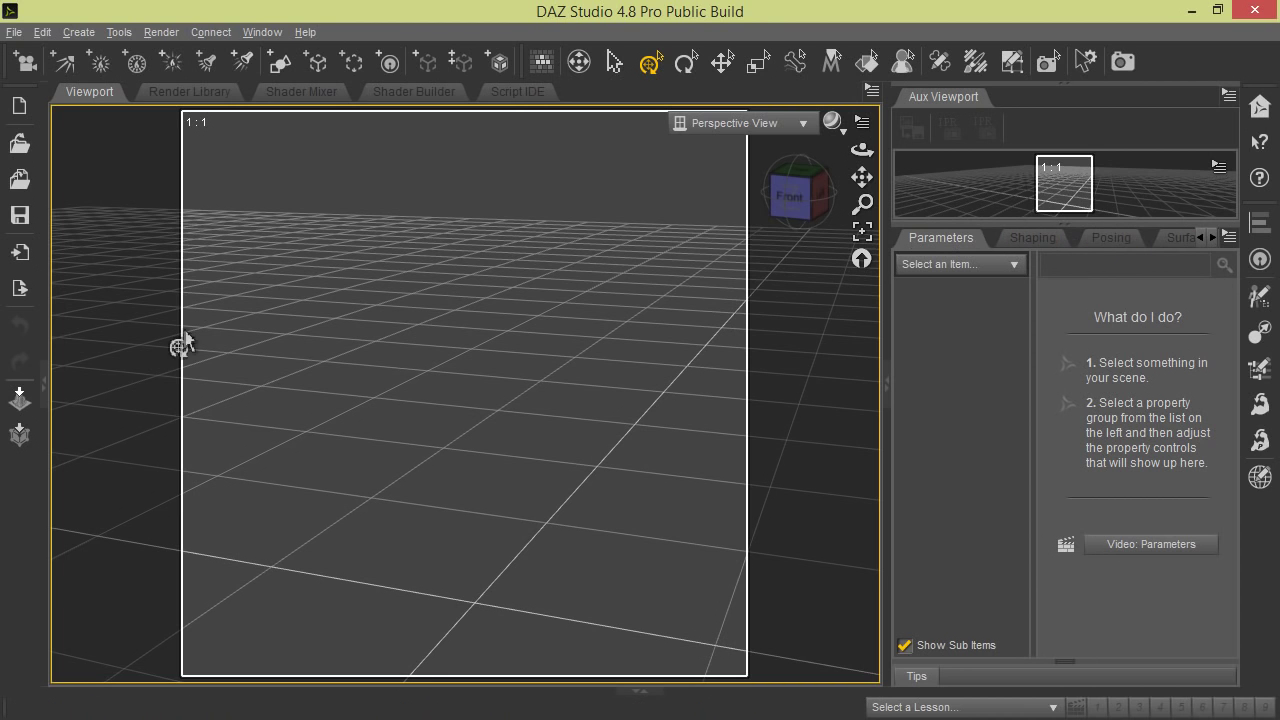
{"action": "mouse_move", "coordinate": [28, 518]}
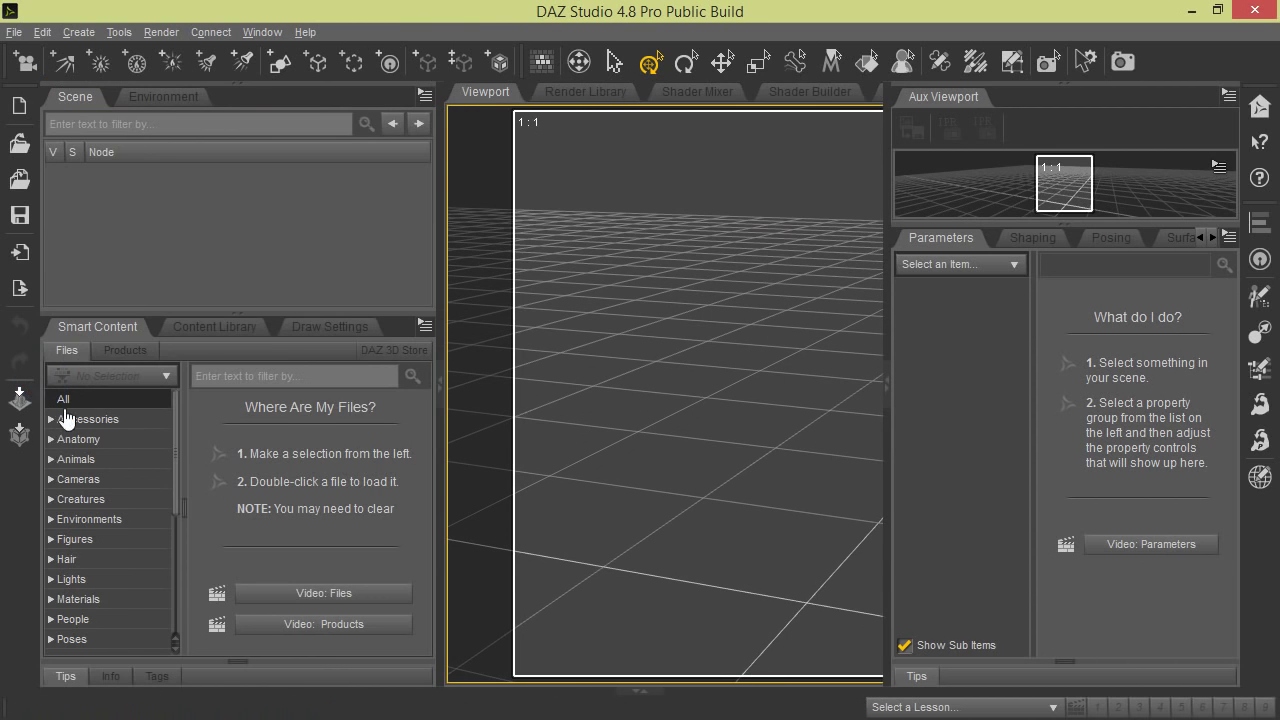
{"action": "mouse_move", "coordinate": [220, 288]}
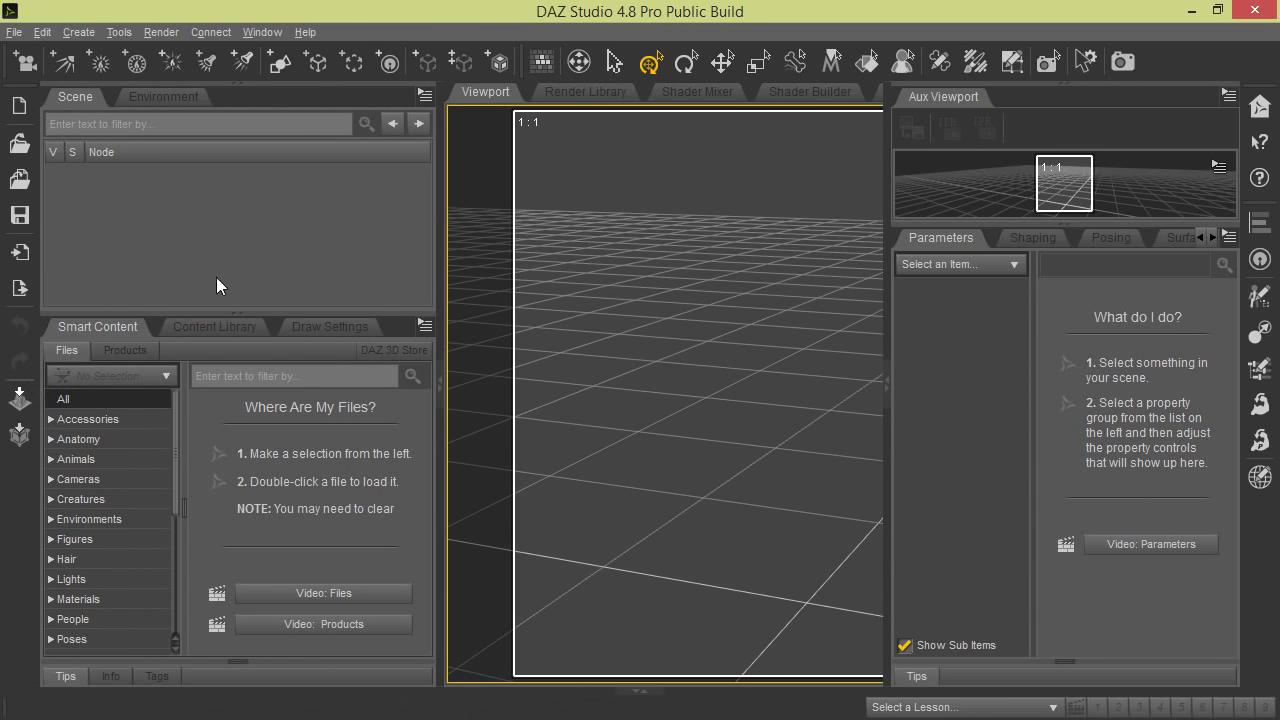
{"action": "mouse_move", "coordinate": [416, 90]}
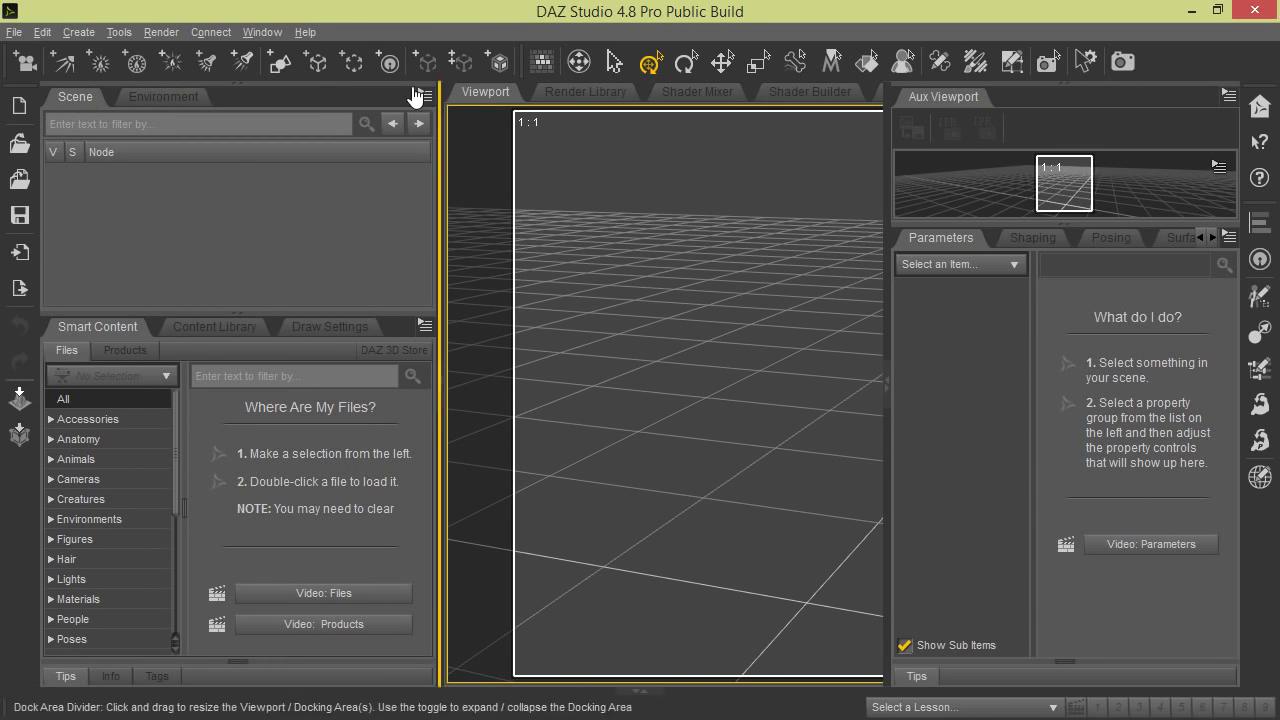
{"action": "left_click", "coordinate": [262, 32]}
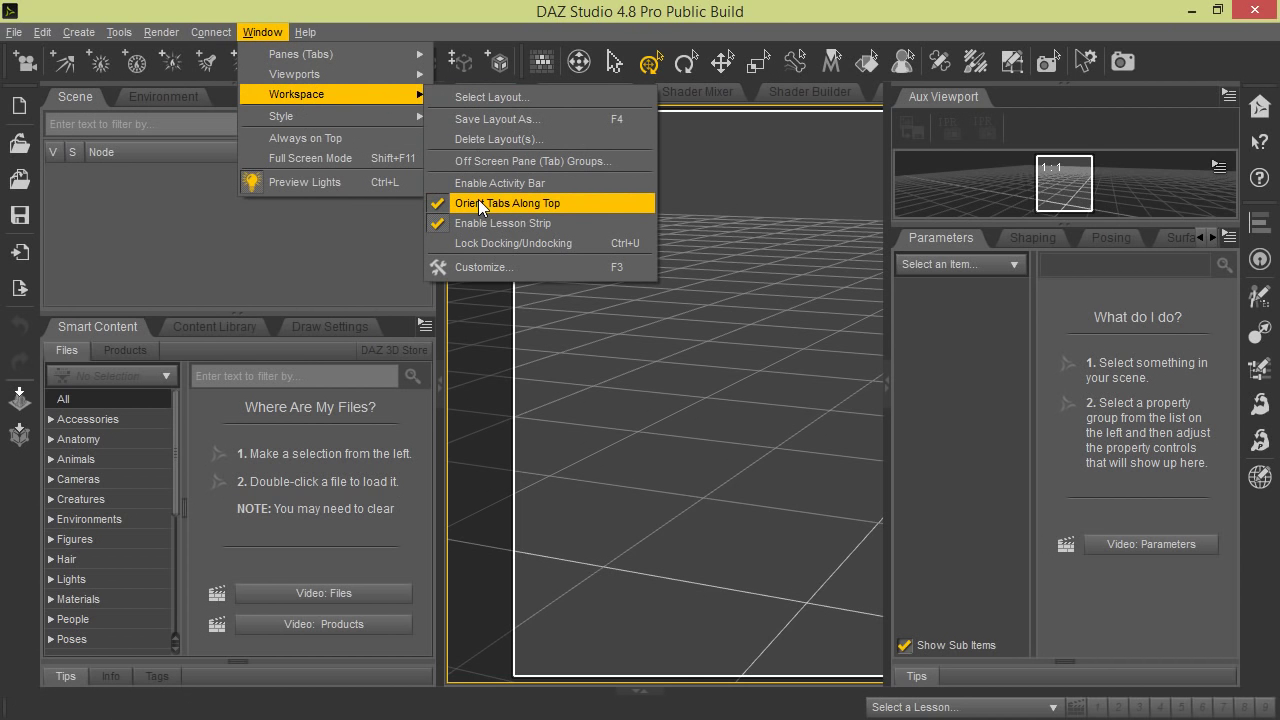
Step: Turn off Orient Tabs Along Top, collapse the left panes and move to the style options
{"action": "left_click", "coordinate": [500, 204]}
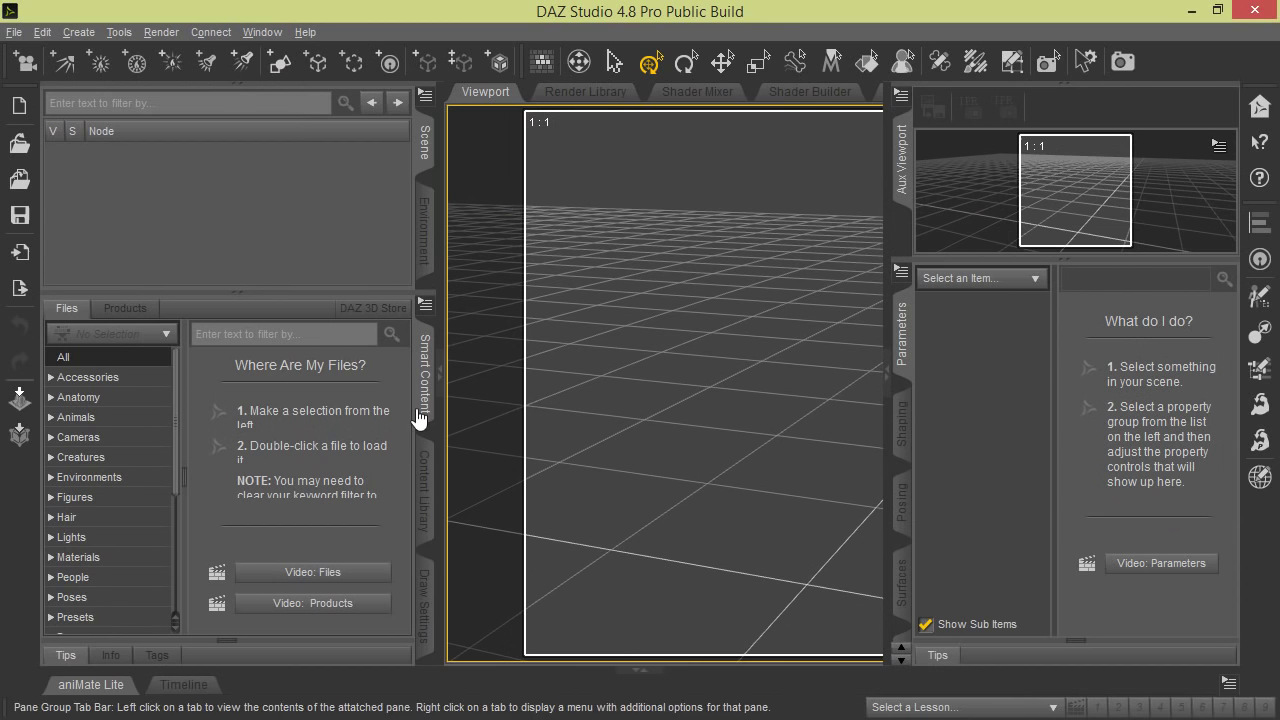
{"action": "mouse_move", "coordinate": [454, 384]}
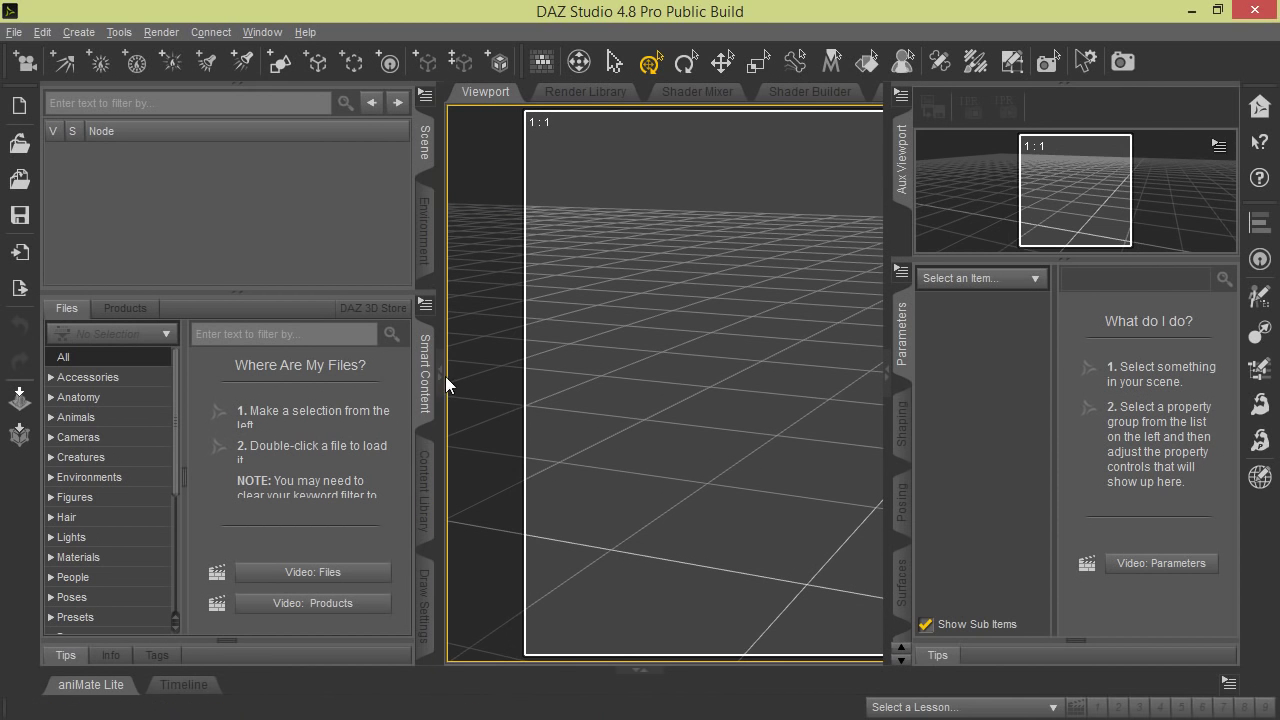
{"action": "left_click", "coordinate": [262, 32]}
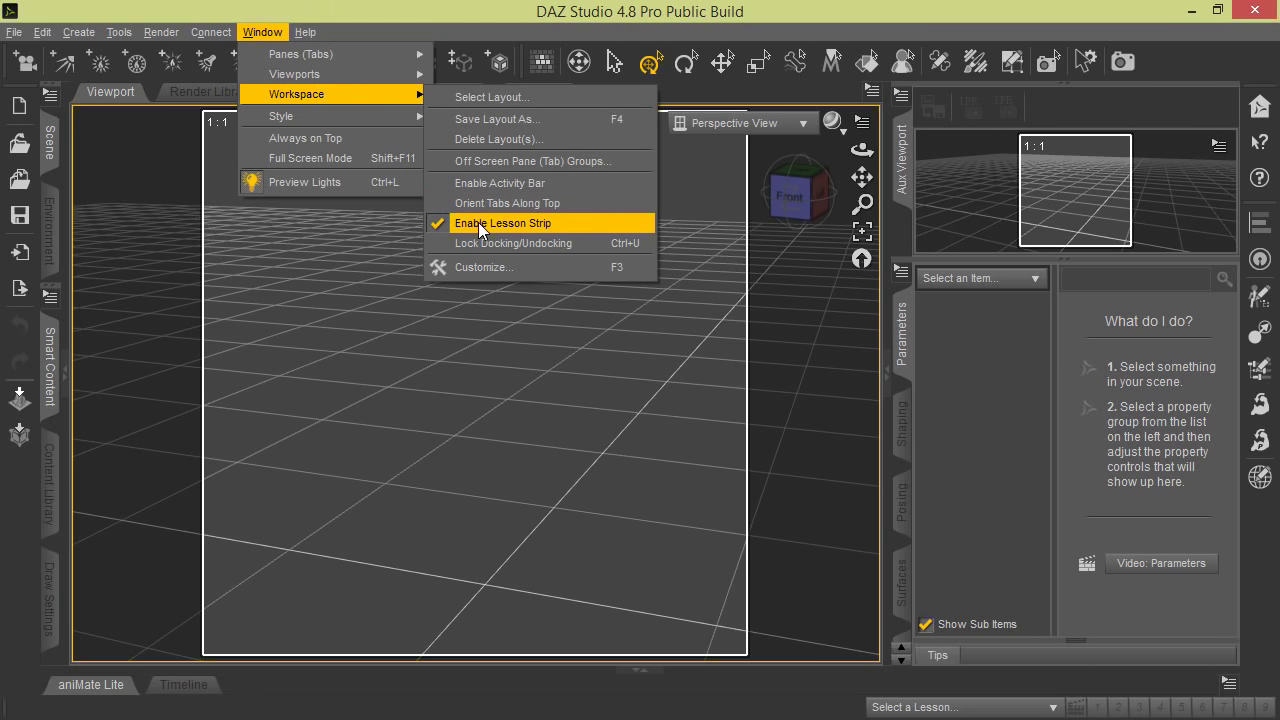
{"action": "mouse_move", "coordinate": [530, 240]}
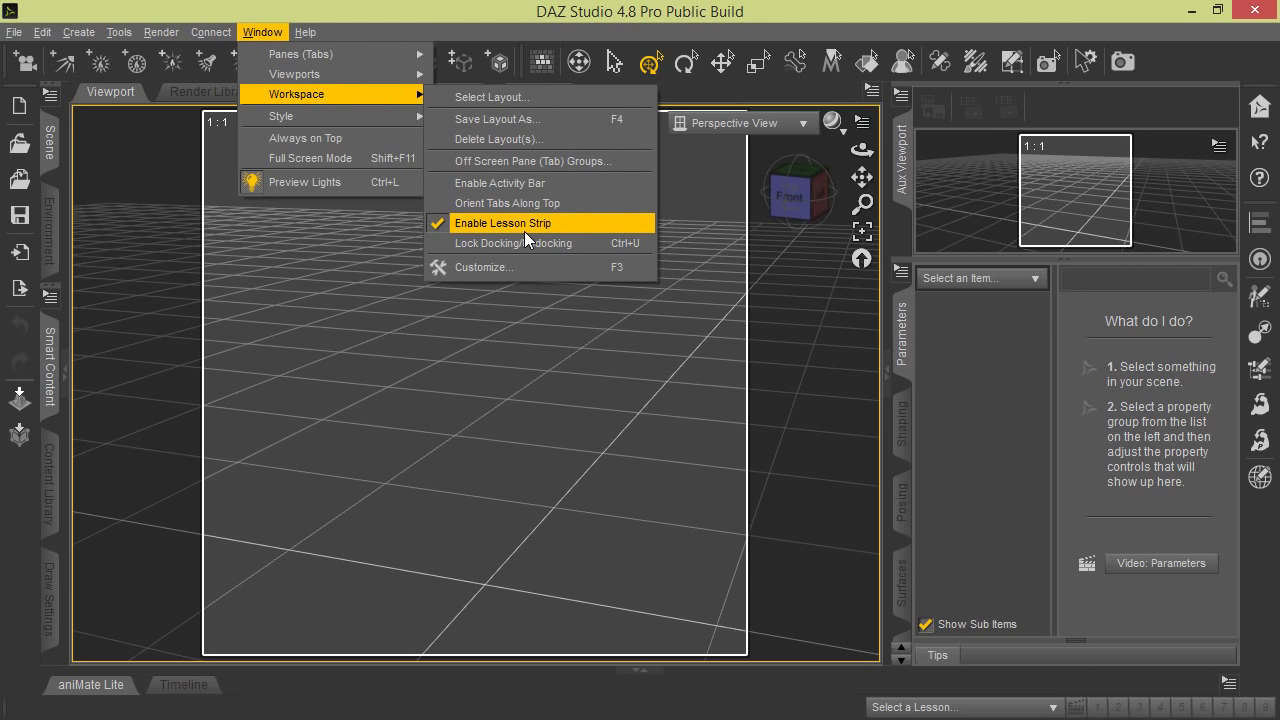
{"action": "mouse_move", "coordinate": [532, 234]}
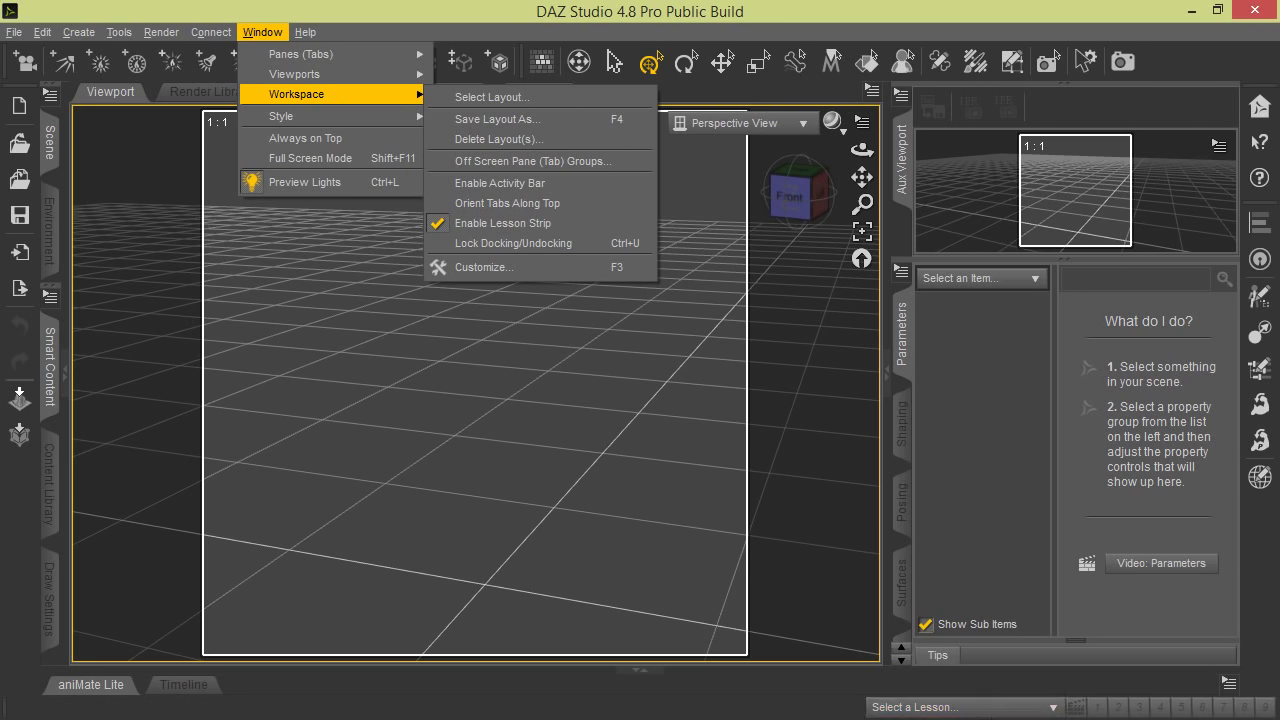
{"action": "mouse_move", "coordinate": [476, 254]}
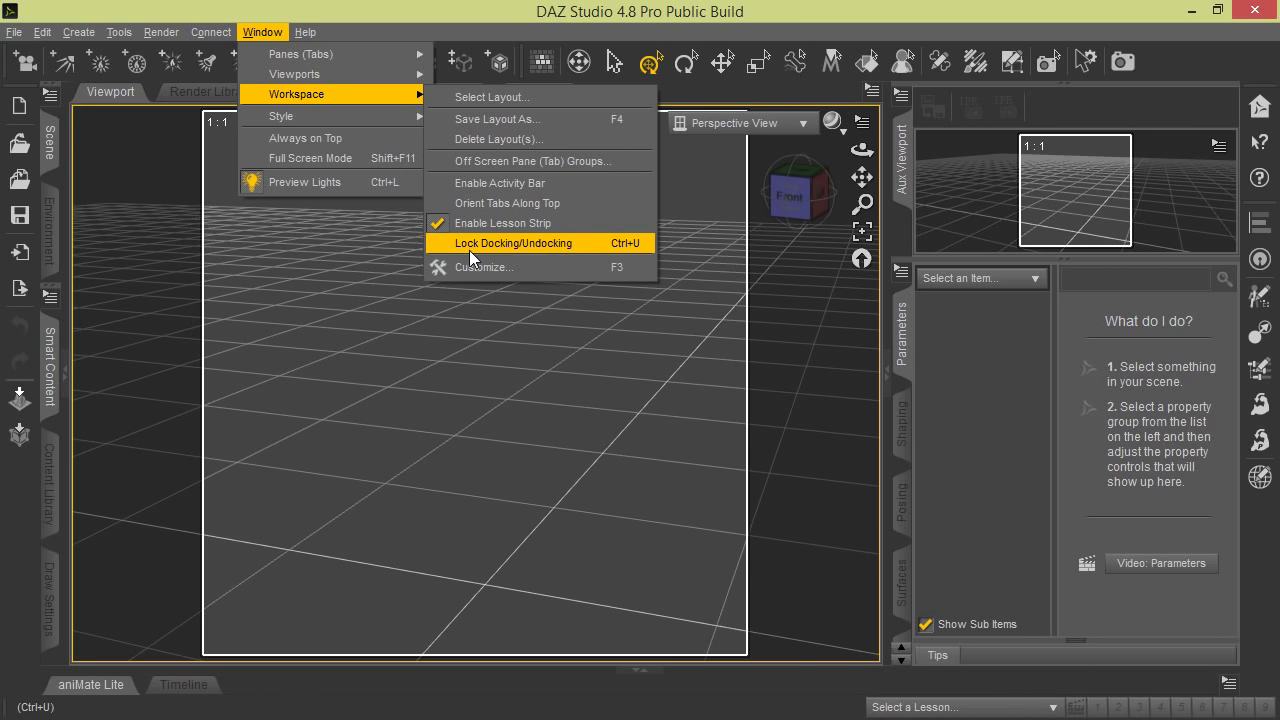
{"action": "left_click", "coordinate": [512, 244]}
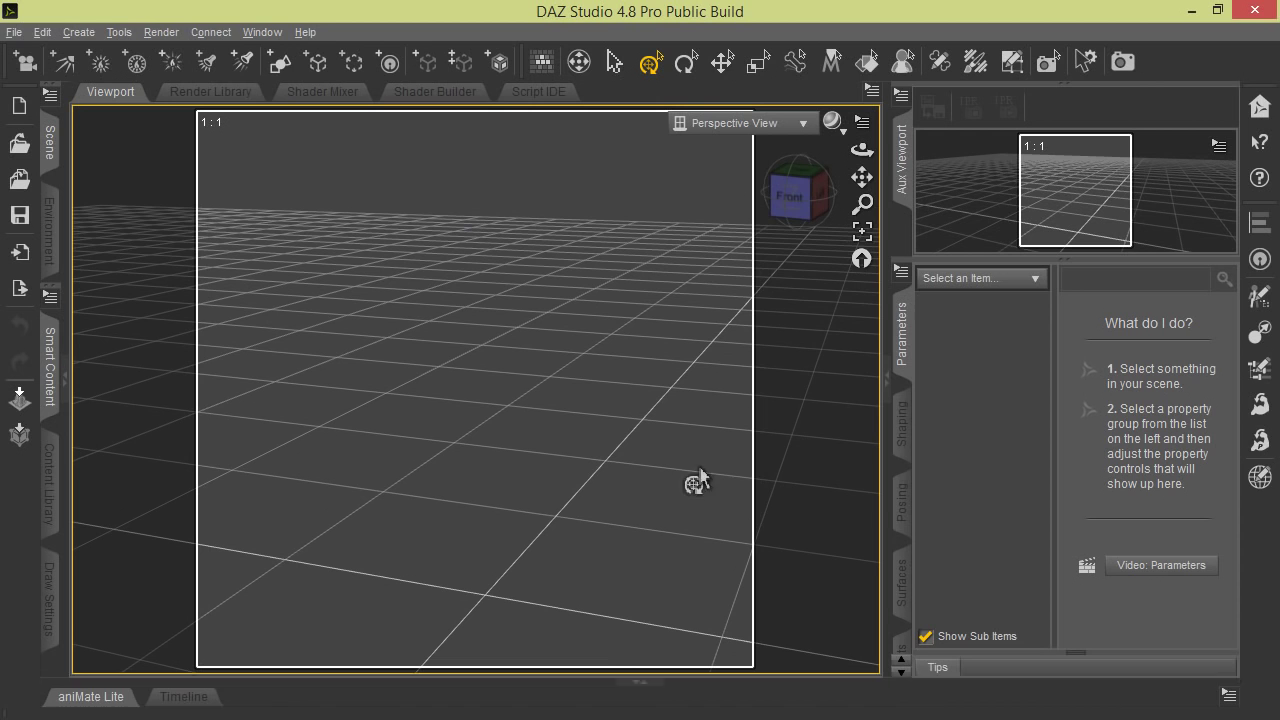
{"action": "mouse_move", "coordinate": [566, 230]}
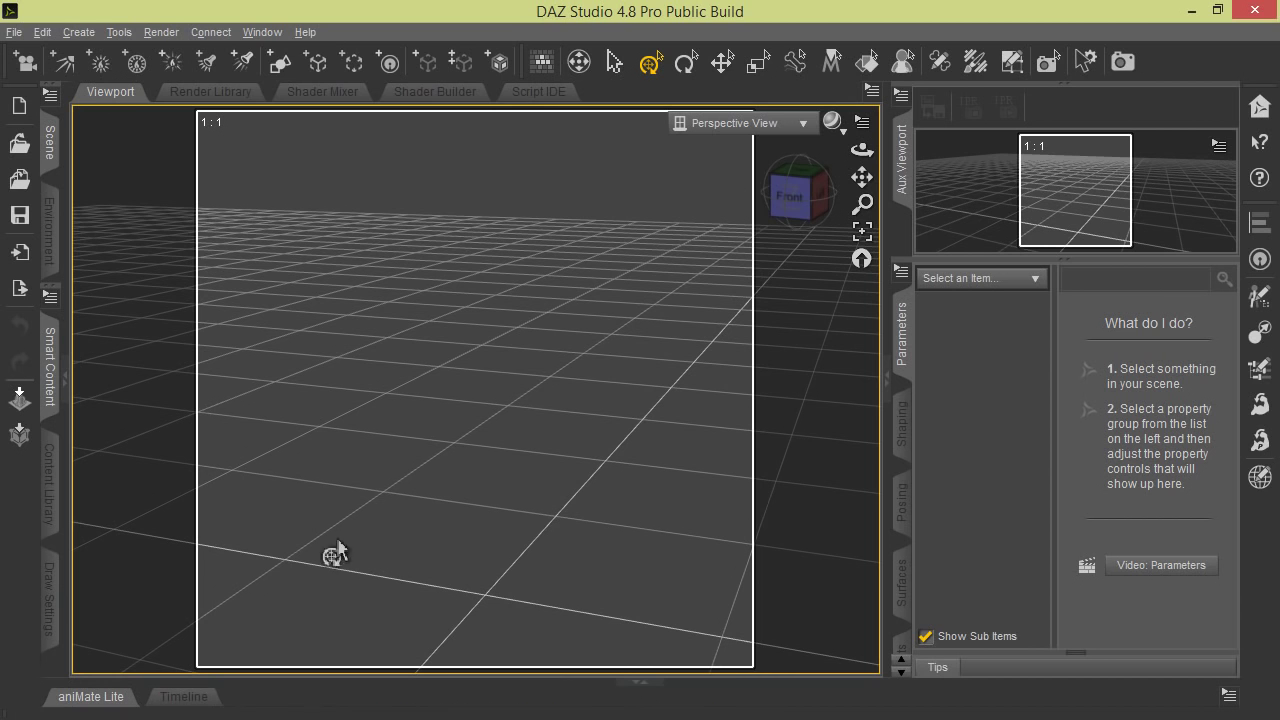
{"action": "left_click", "coordinate": [262, 32]}
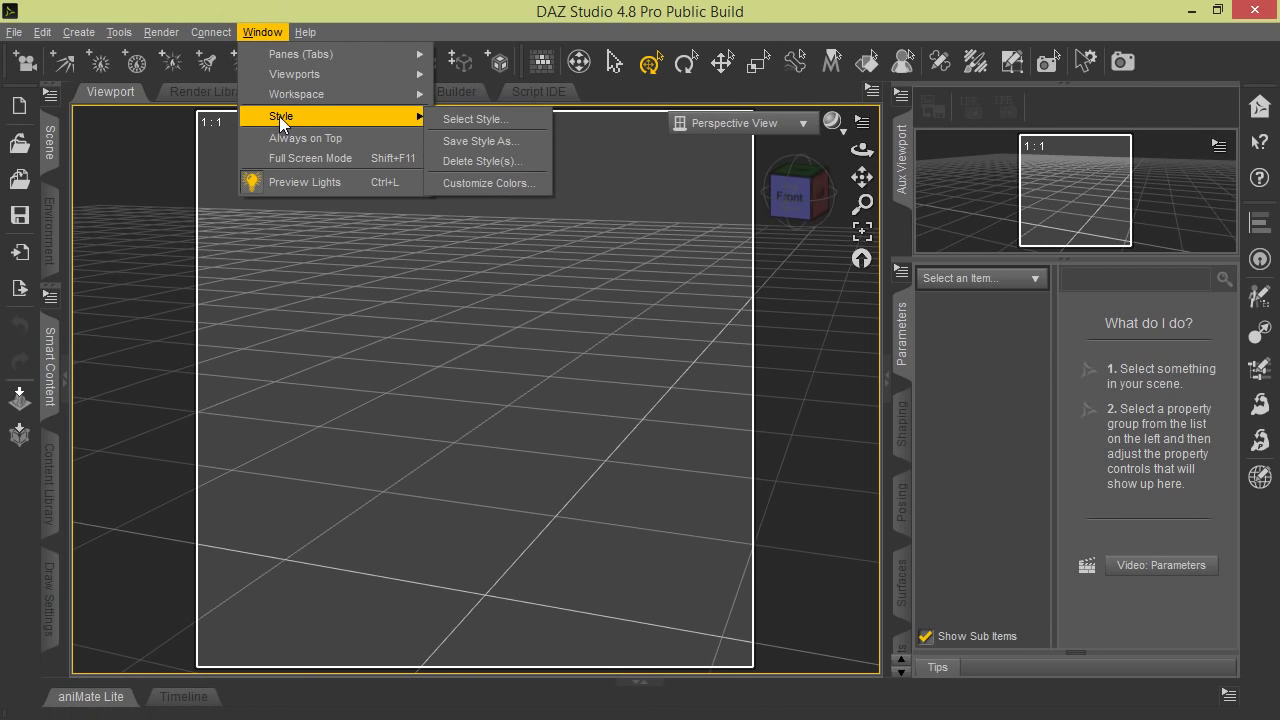
{"action": "mouse_move", "coordinate": [296, 94]}
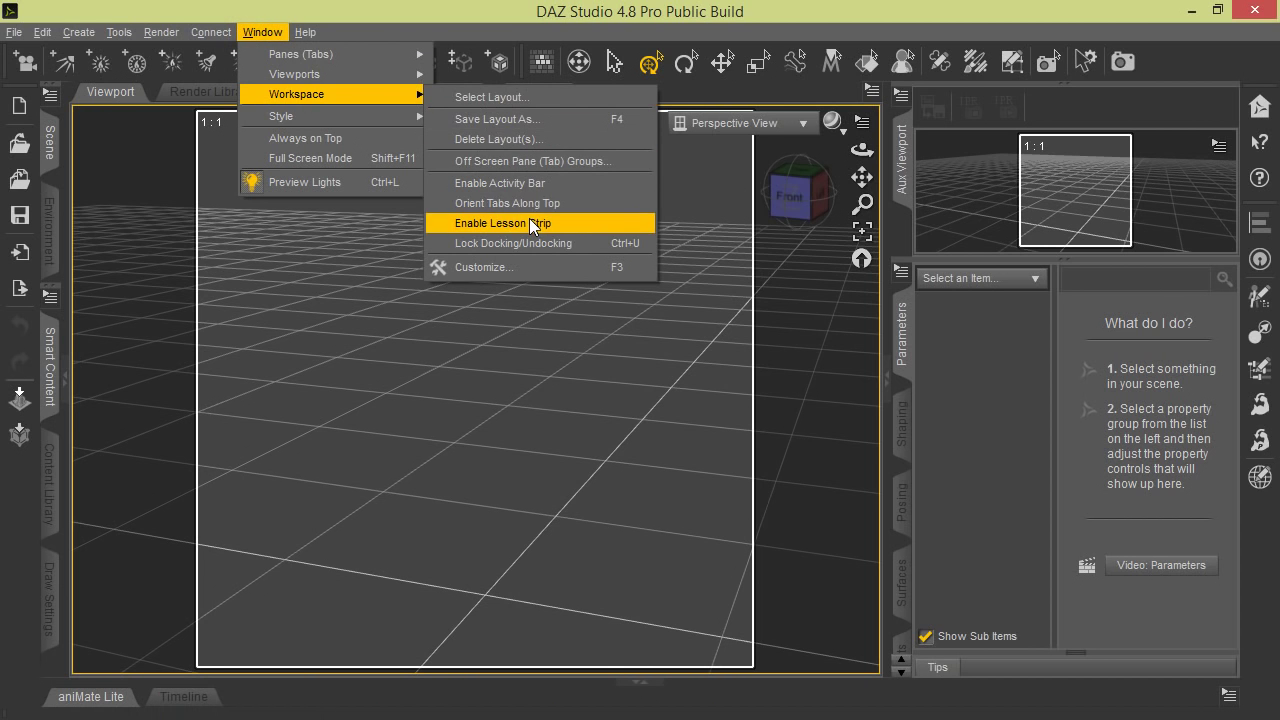
Step: Toggle the Tool Settings pane and collapse both side pane areas around the viewport
{"action": "left_click", "coordinate": [486, 222]}
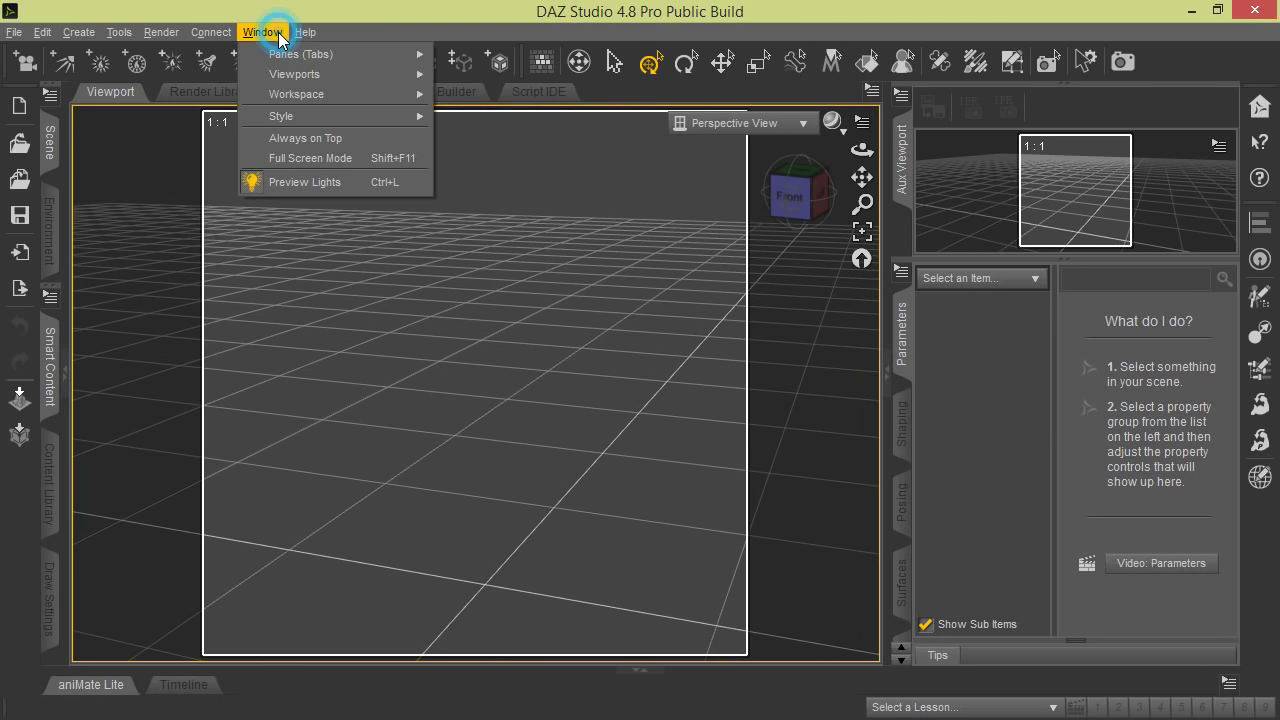
{"action": "mouse_move", "coordinate": [304, 180]}
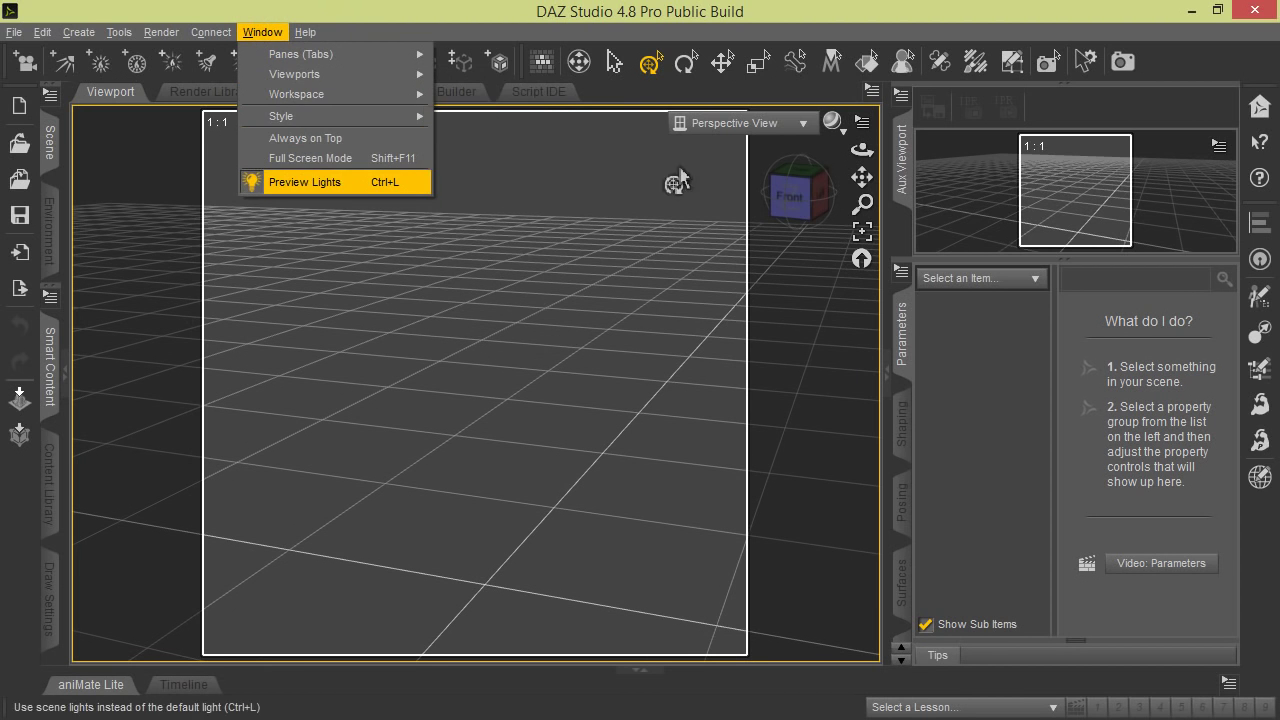
{"action": "mouse_move", "coordinate": [318, 138]}
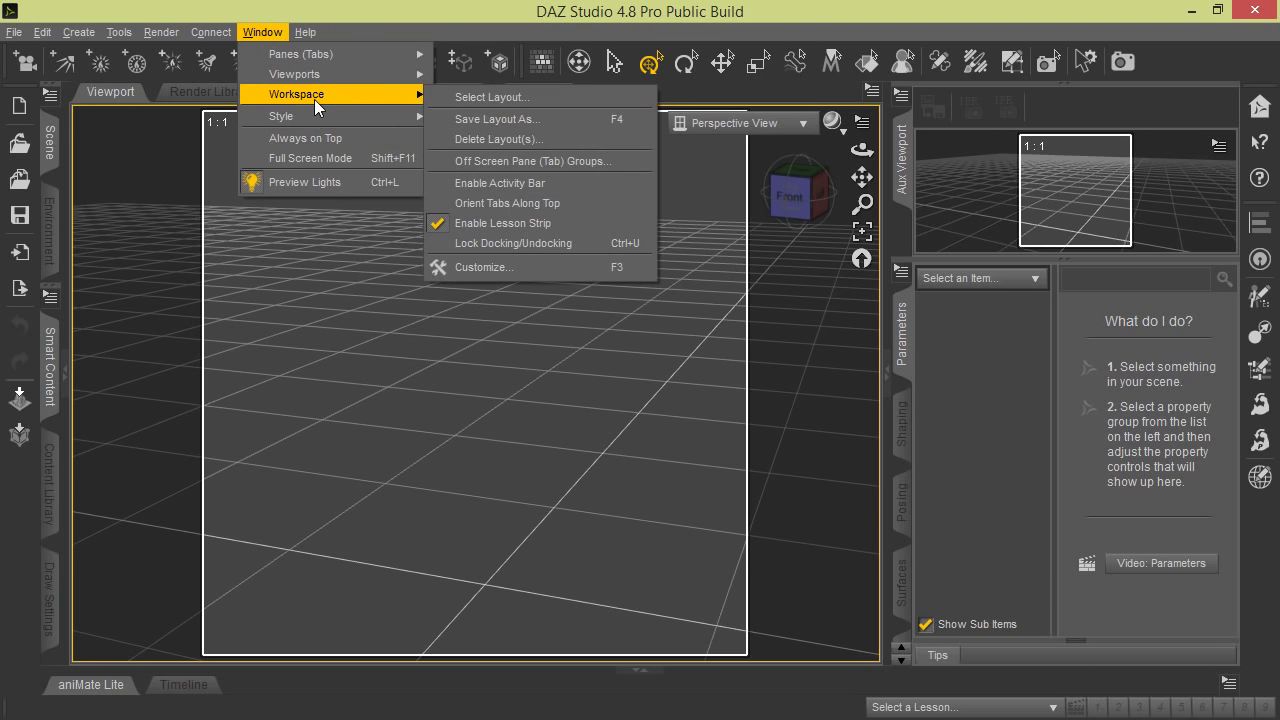
{"action": "mouse_move", "coordinate": [348, 36]}
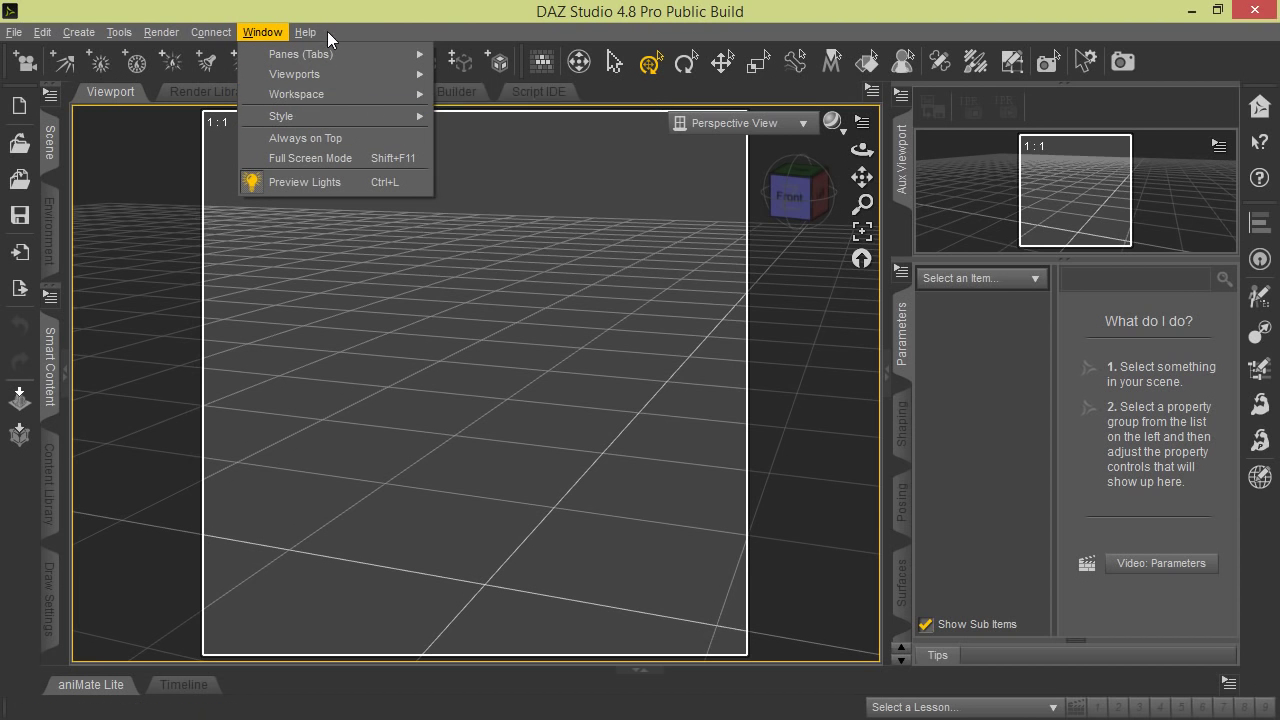
{"action": "mouse_move", "coordinate": [300, 54]}
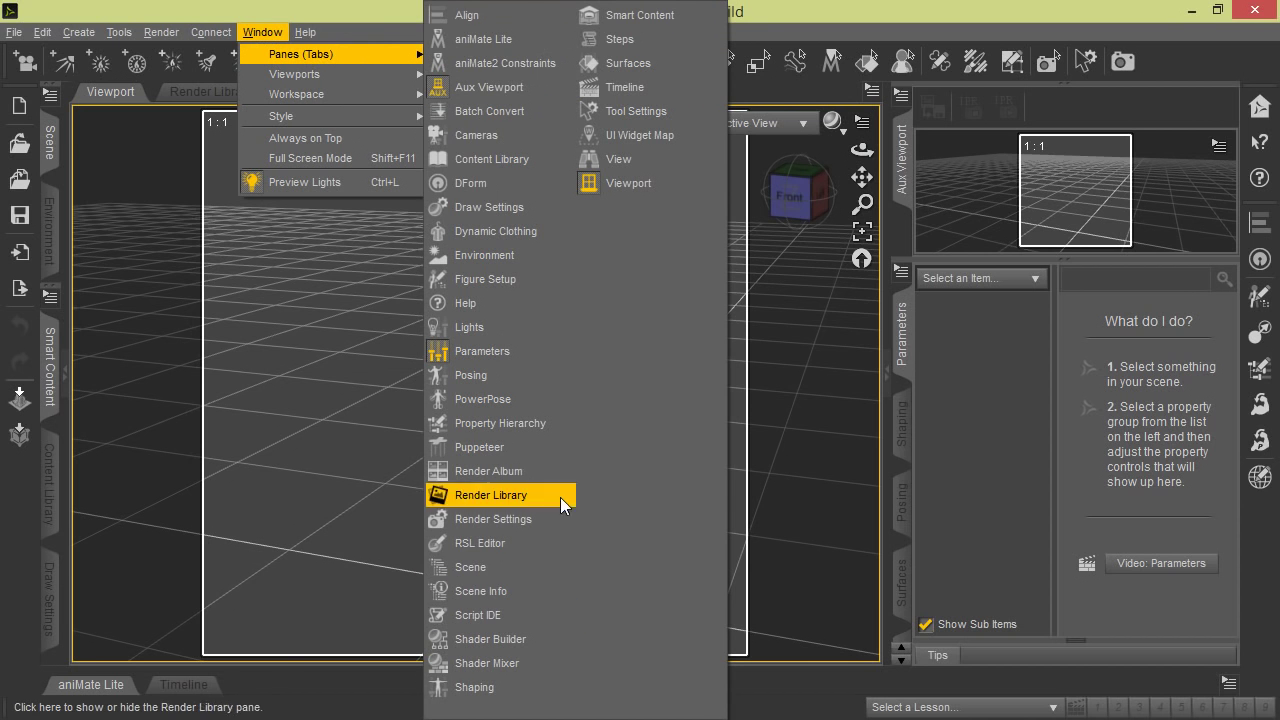
{"action": "mouse_move", "coordinate": [652, 116]}
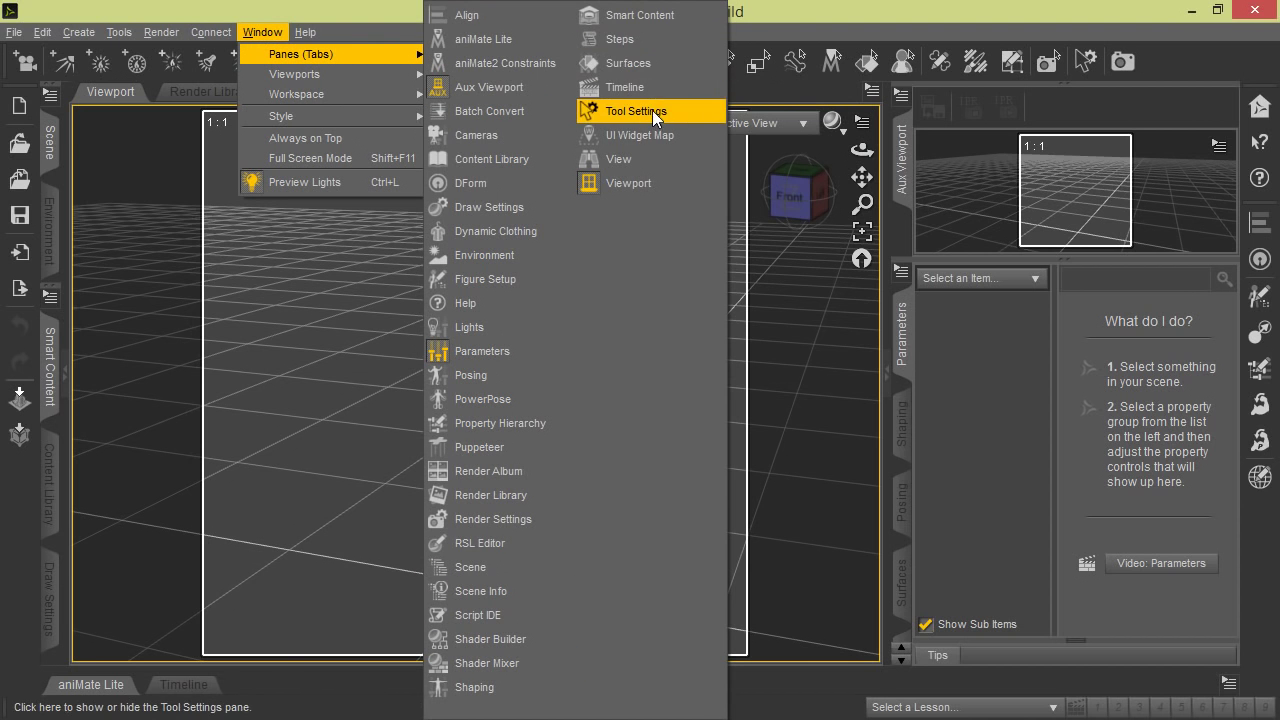
{"action": "left_click", "coordinate": [634, 112]}
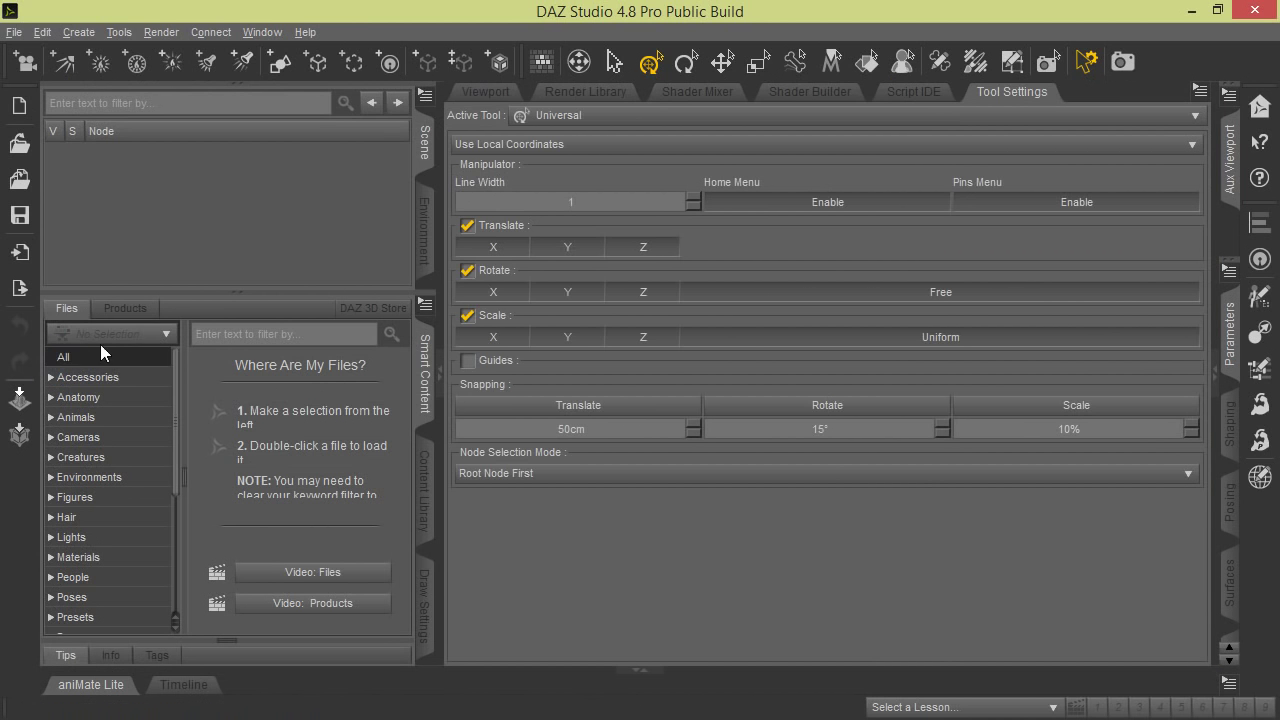
{"action": "left_click", "coordinate": [484, 92]}
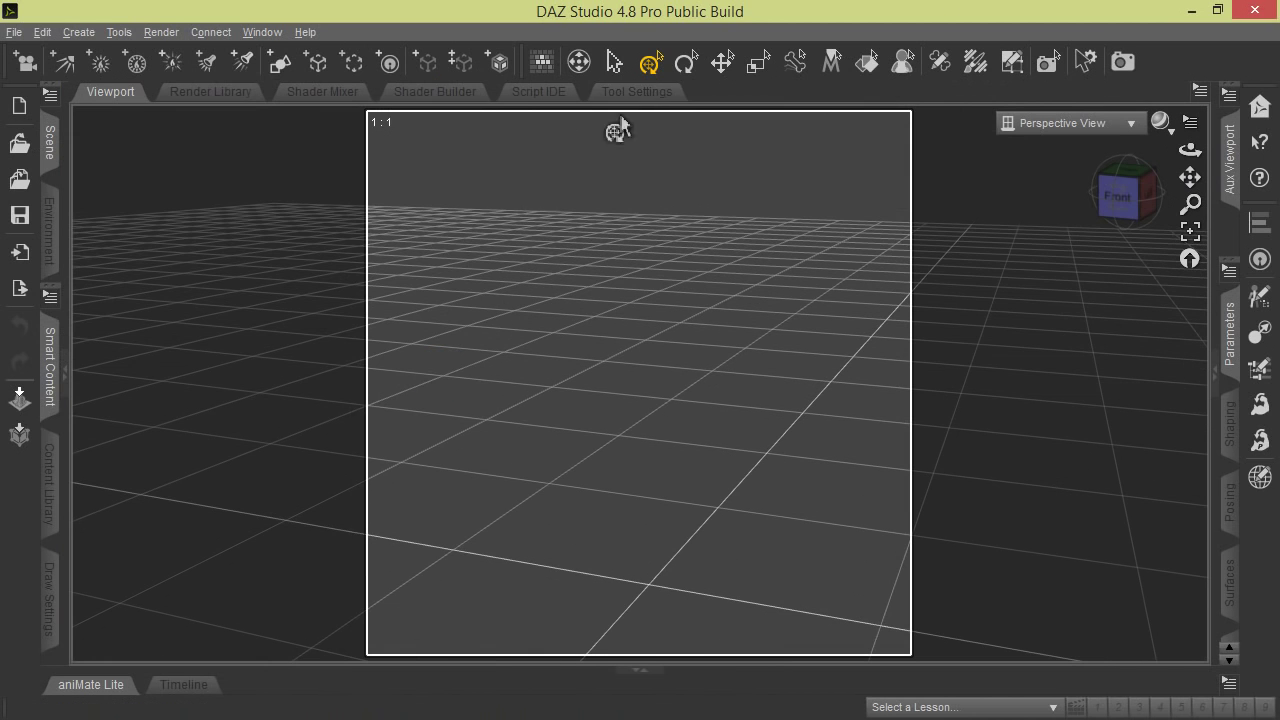
{"action": "mouse_move", "coordinate": [664, 104]}
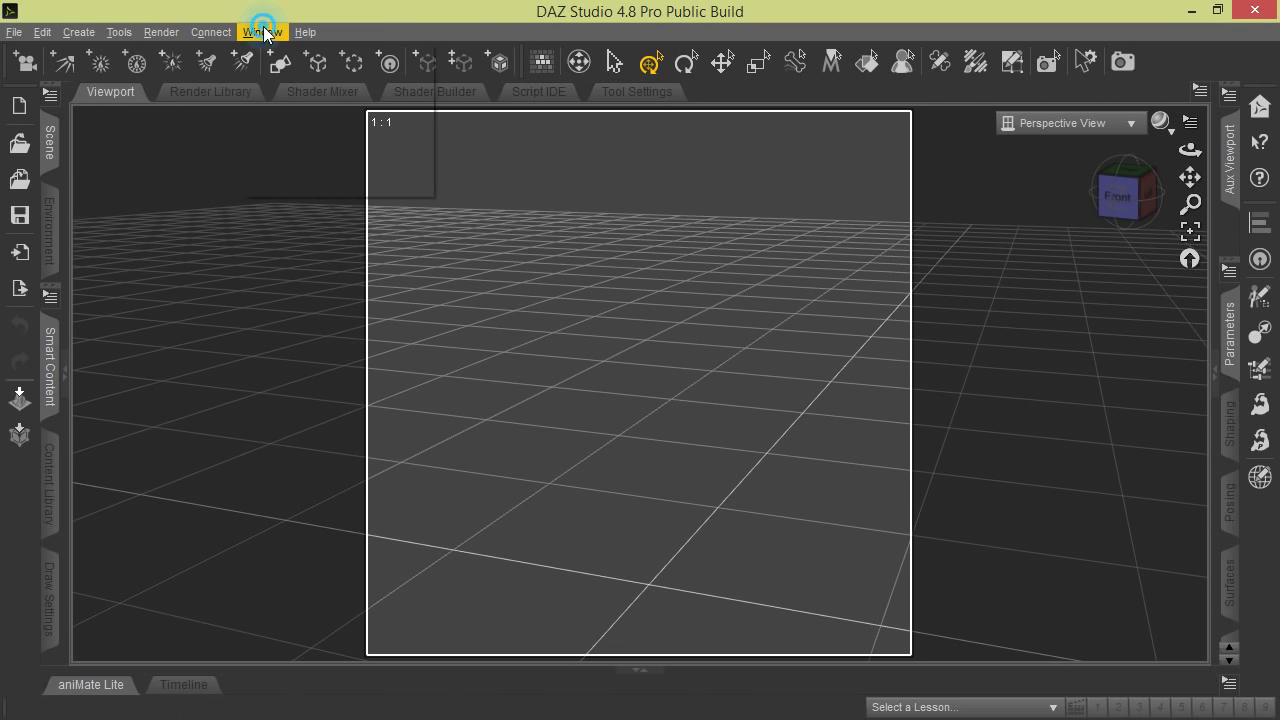
Step: Cancel the Save Layout As dialog and switch the left pane tabs to Content Library
{"action": "left_click", "coordinate": [256, 32]}
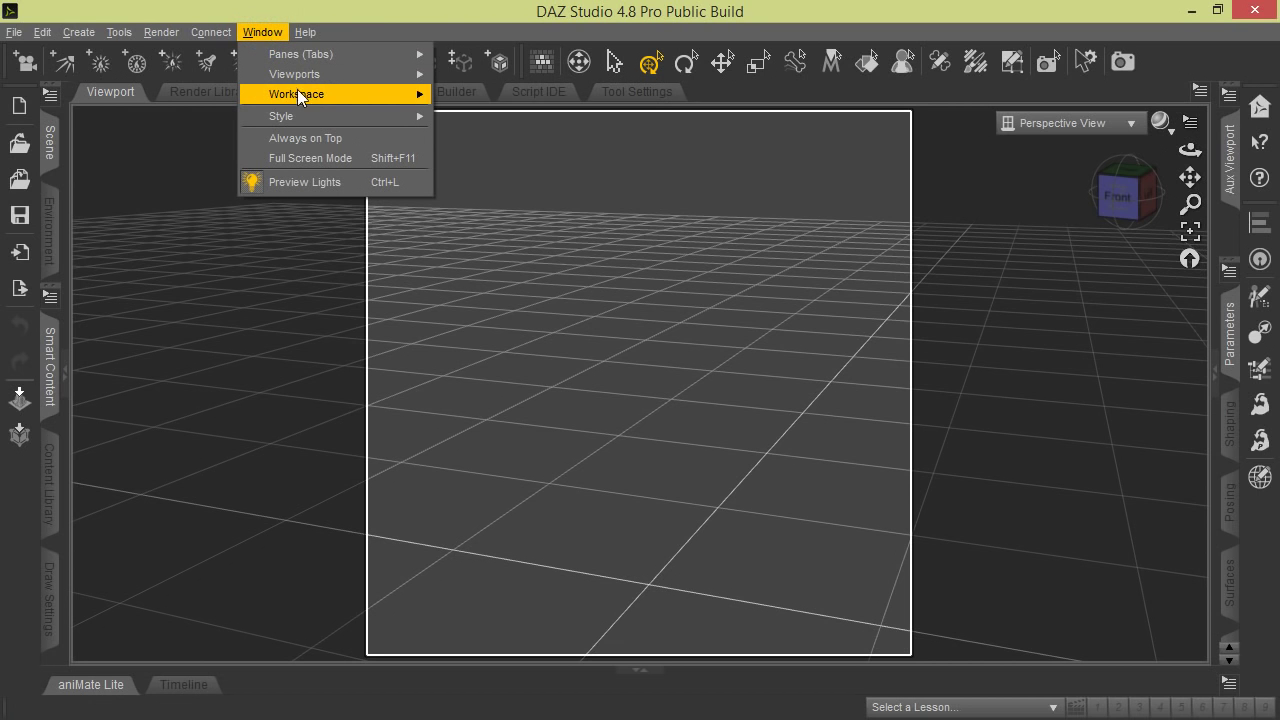
{"action": "mouse_move", "coordinate": [296, 94]}
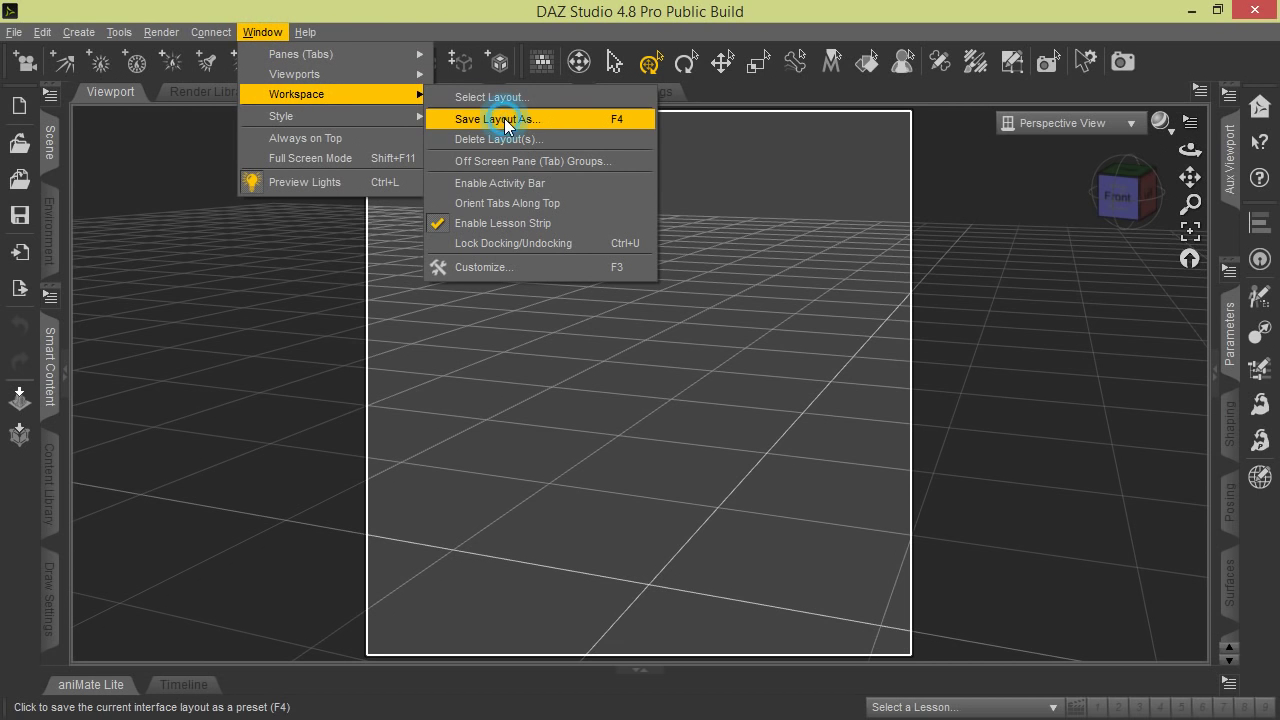
{"action": "left_click", "coordinate": [504, 120]}
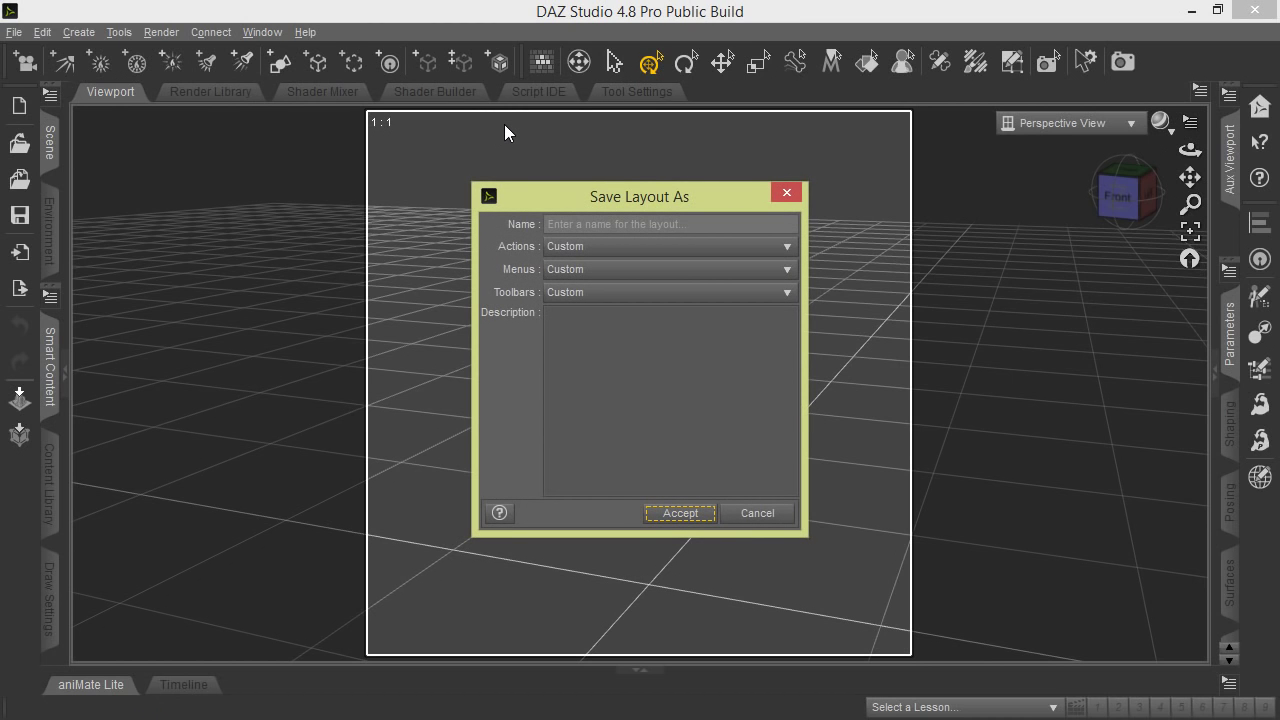
{"action": "mouse_move", "coordinate": [566, 136]}
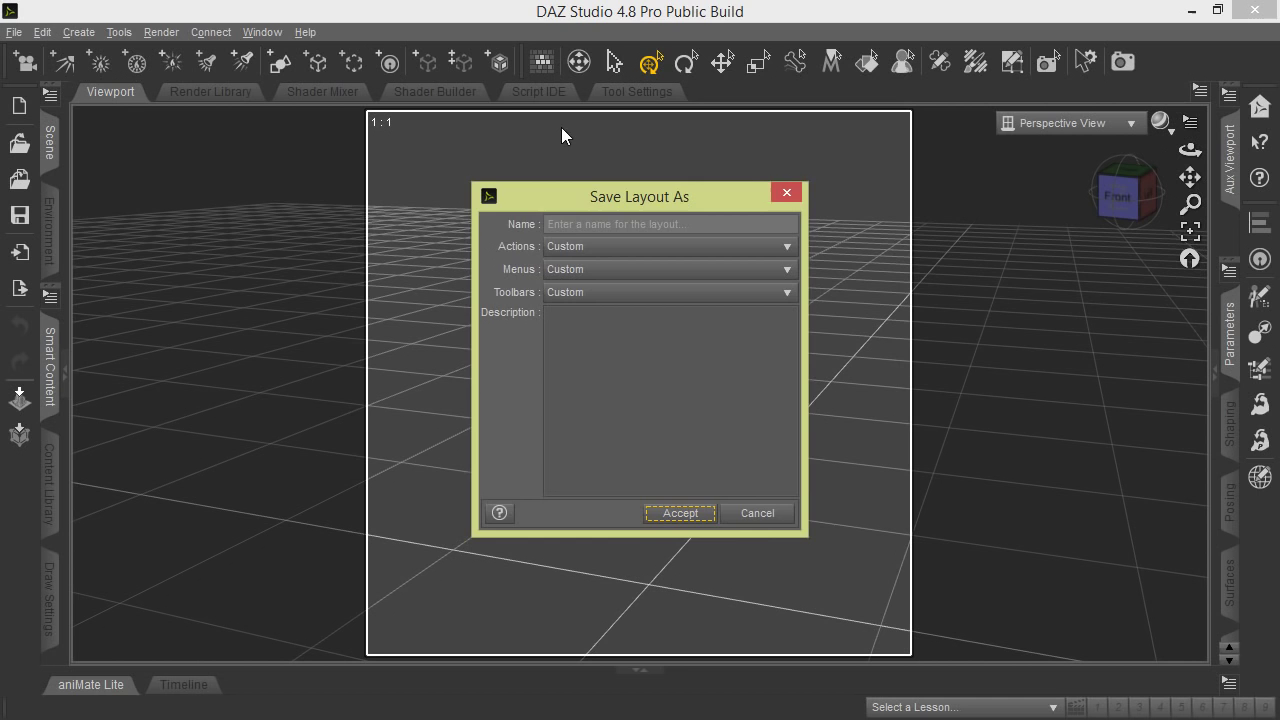
{"action": "left_click", "coordinate": [756, 512]}
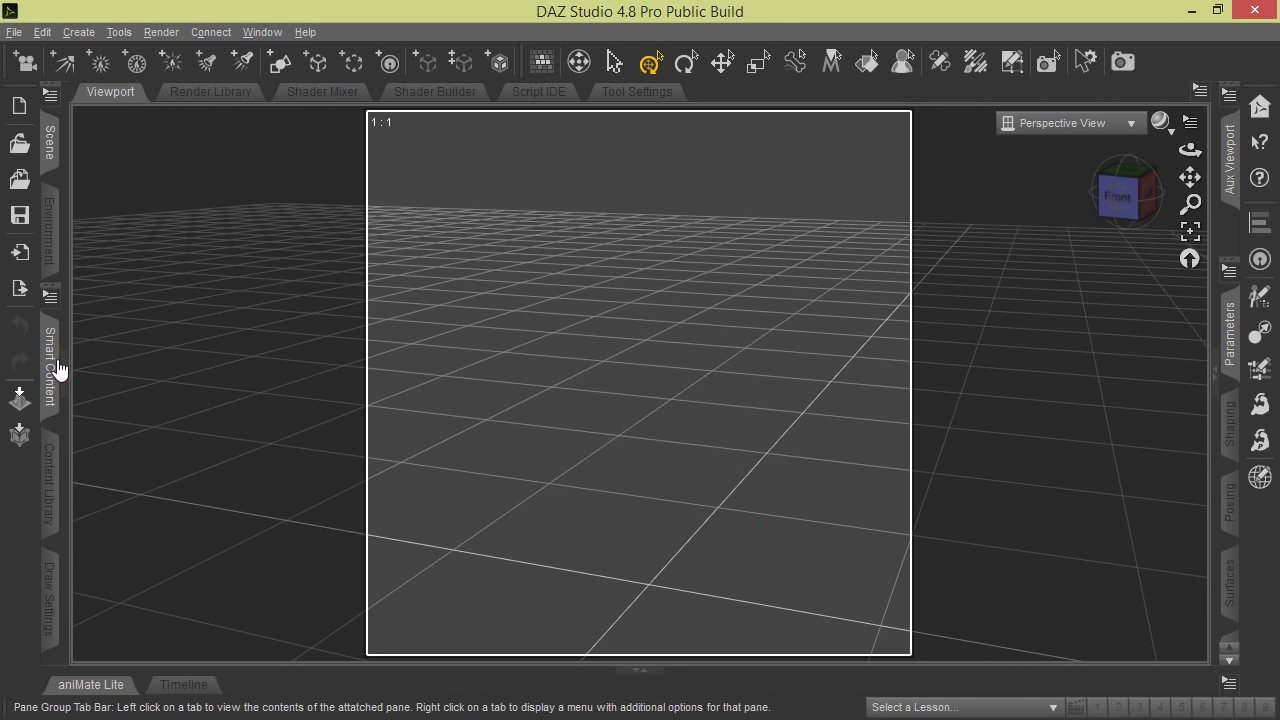
{"action": "right_click", "coordinate": [50, 360]}
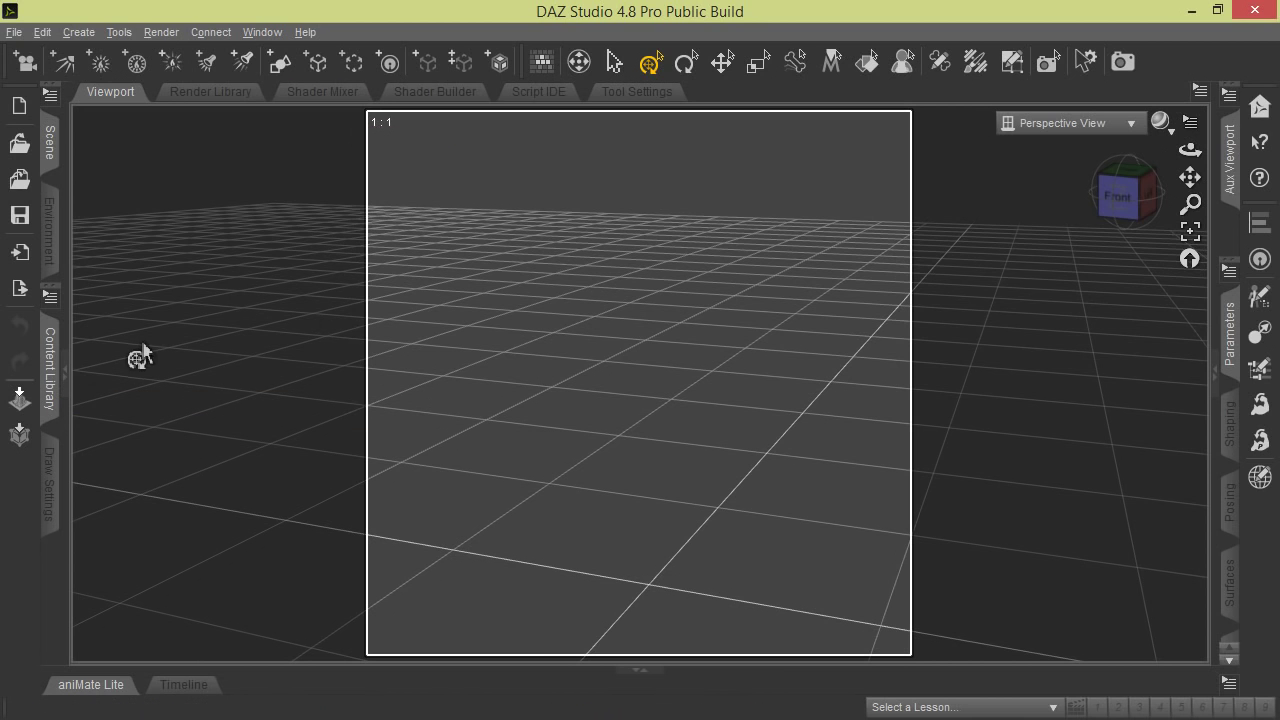
{"action": "mouse_move", "coordinate": [78, 356]}
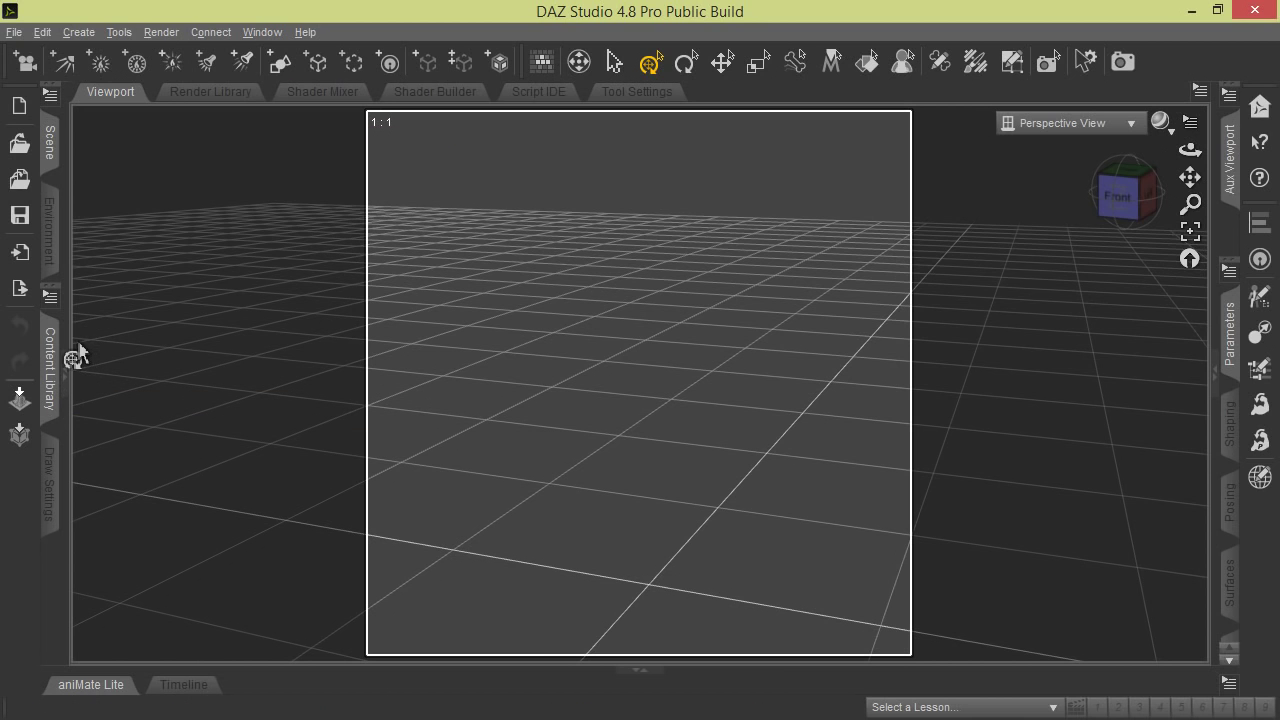
{"action": "mouse_move", "coordinate": [256, 32]}
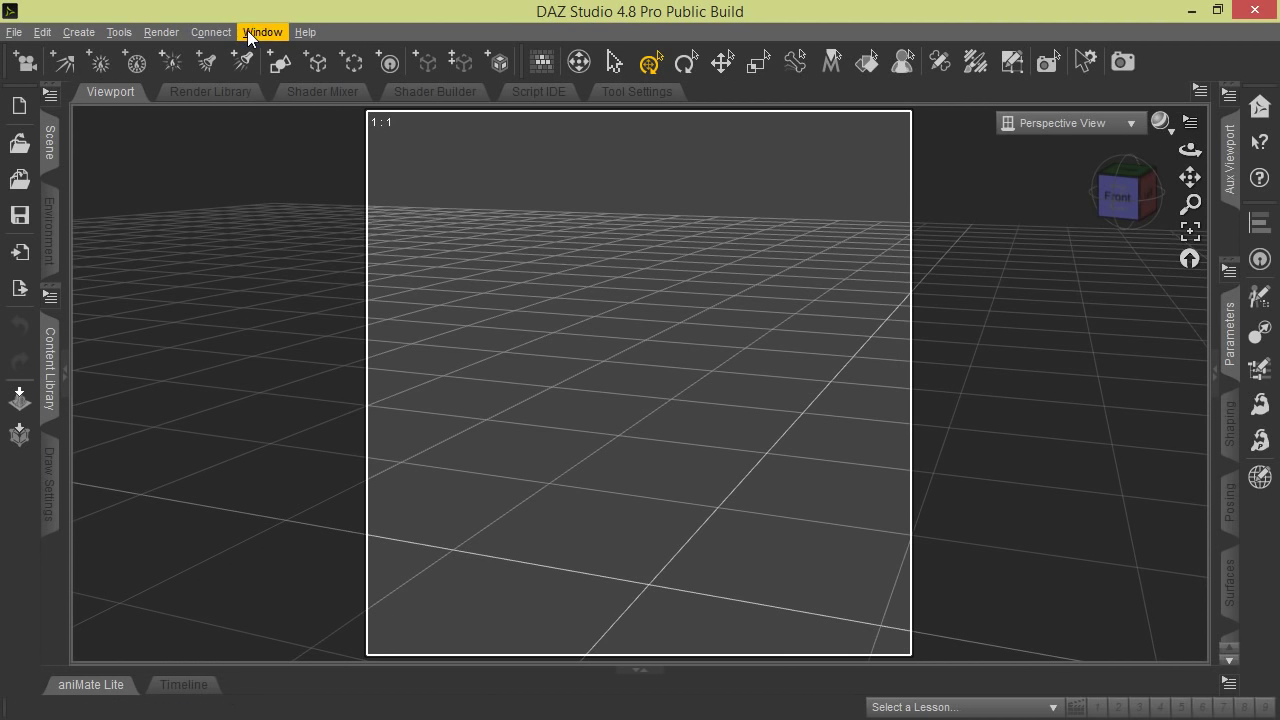
Step: Save the current layout as myWorkingEnv and dismiss the Layout Saved message
{"action": "left_click", "coordinate": [260, 32]}
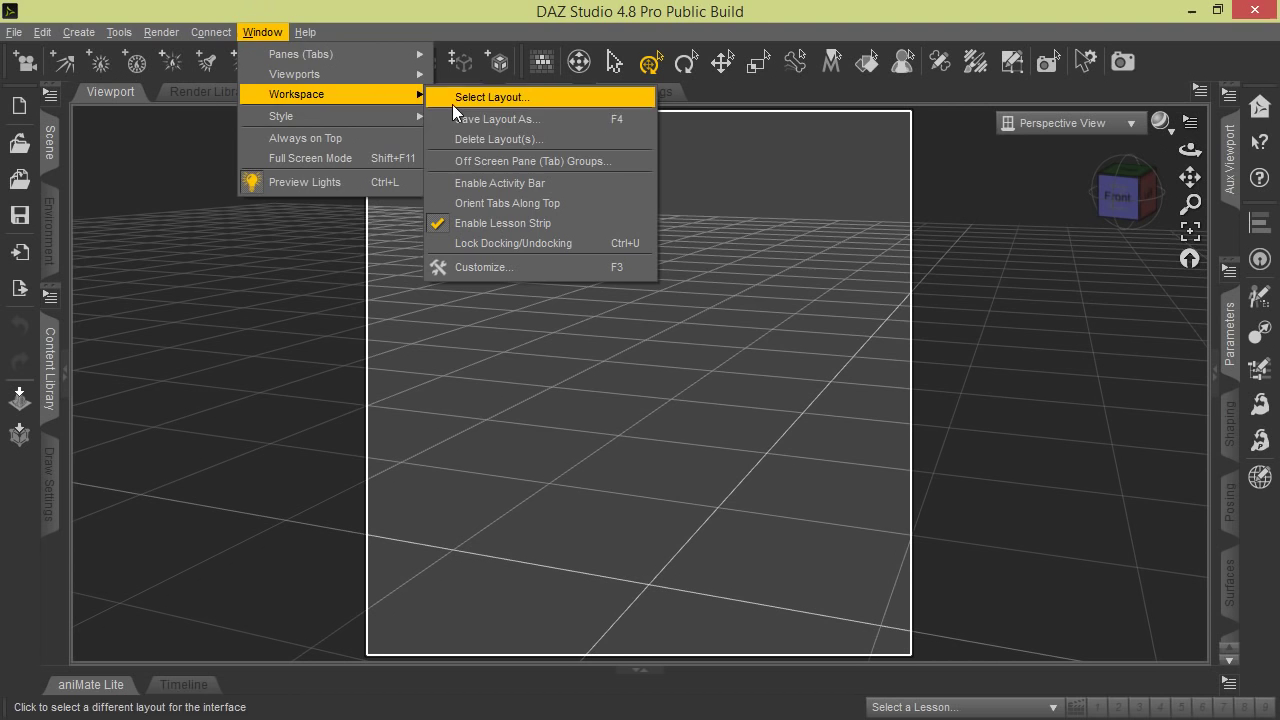
{"action": "left_click", "coordinate": [496, 120]}
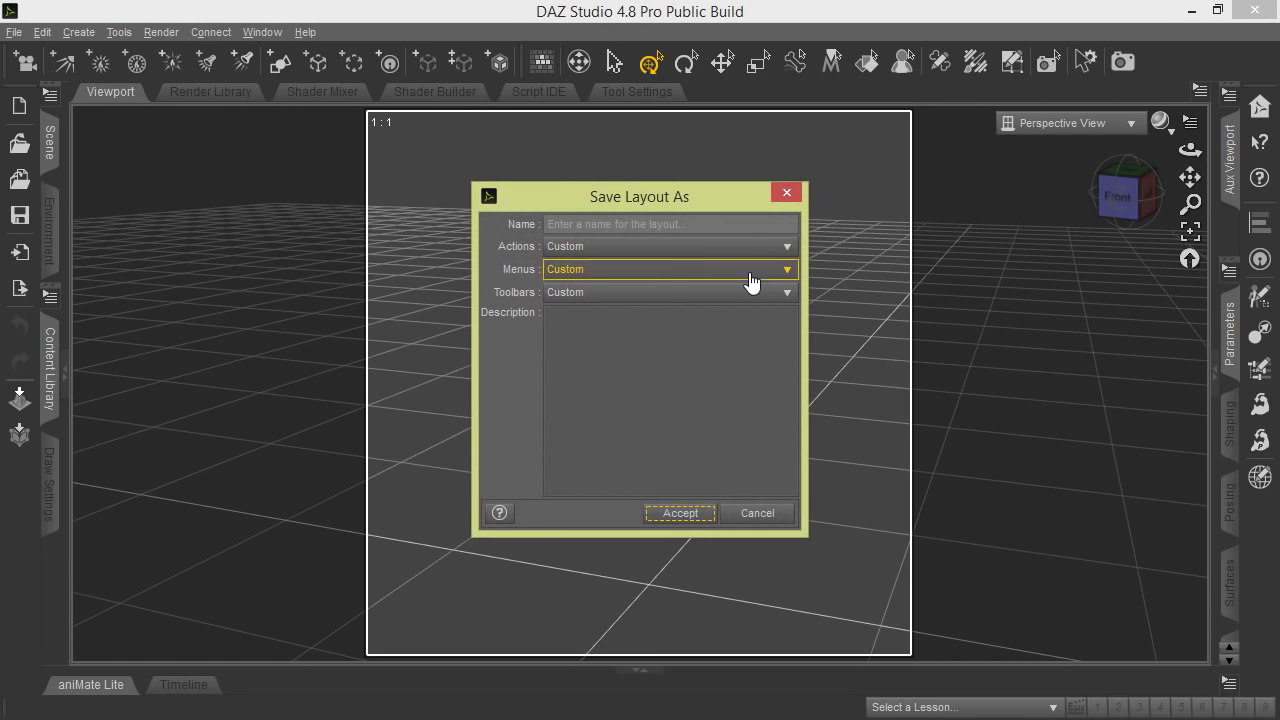
{"action": "left_click", "coordinate": [670, 224]}
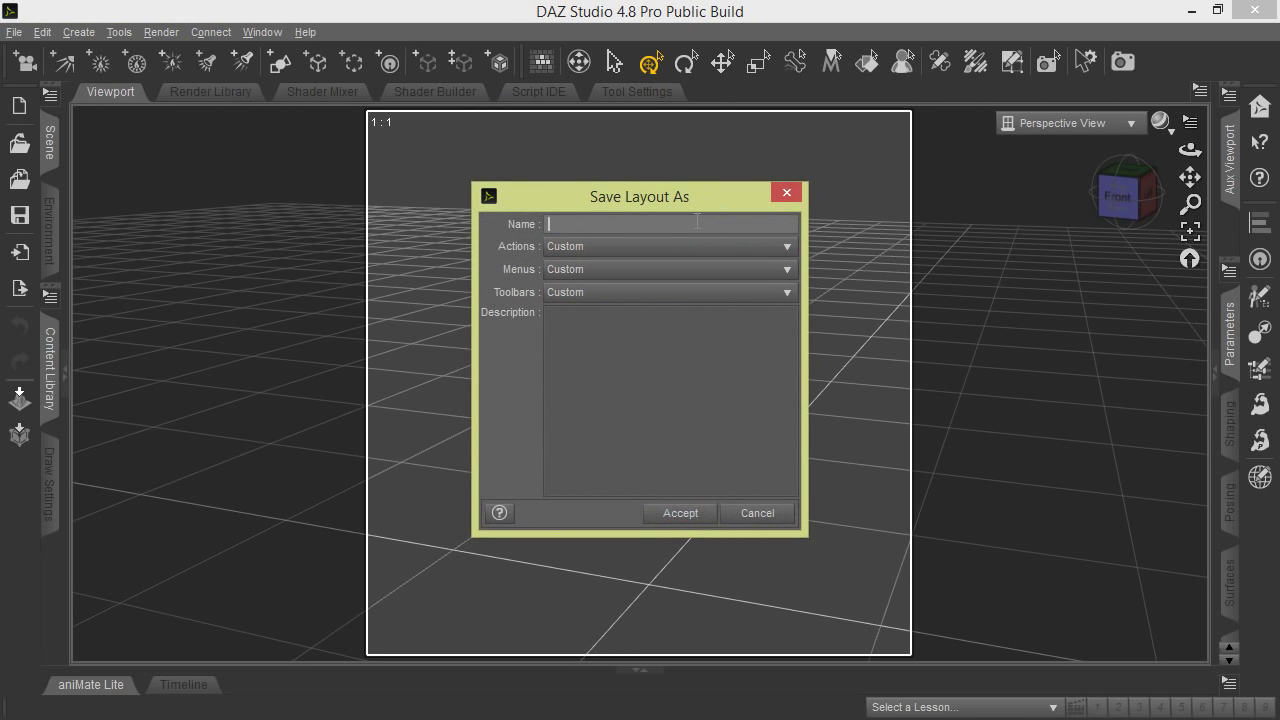
{"action": "type", "text": "m"}
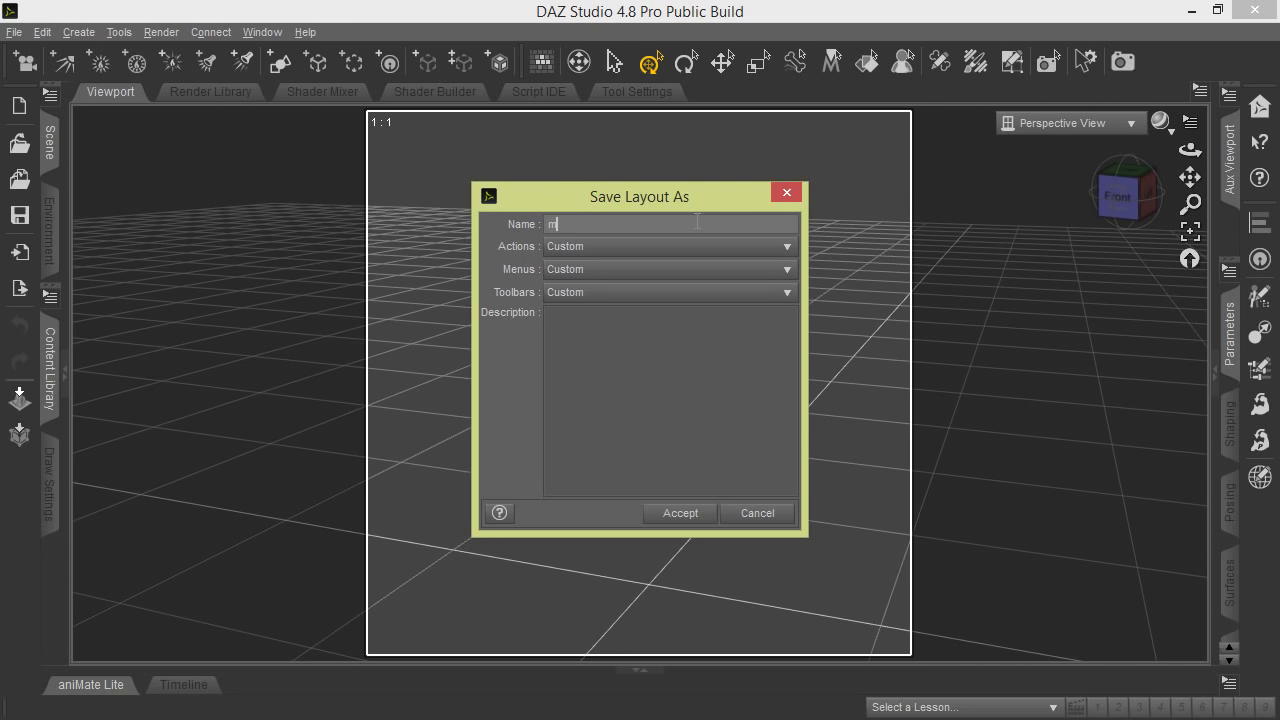
{"action": "type", "text": "yWorks"}
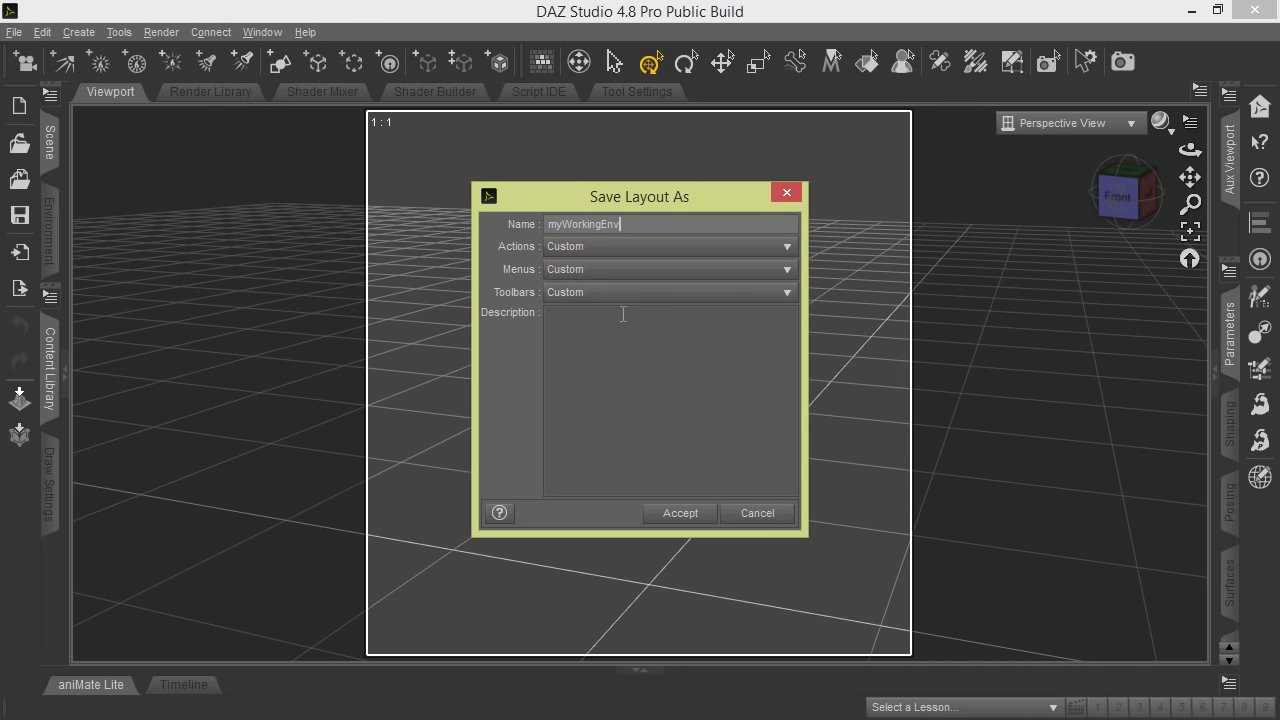
{"action": "mouse_move", "coordinate": [680, 512]}
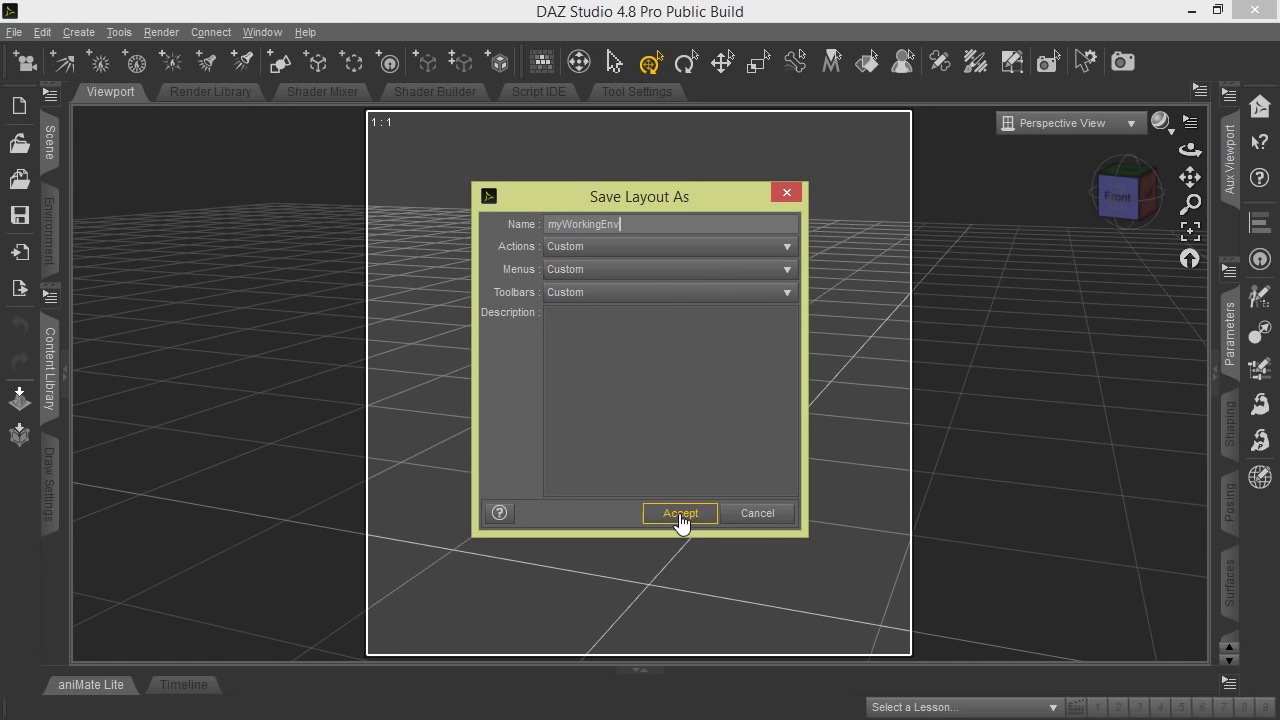
{"action": "left_click", "coordinate": [680, 512]}
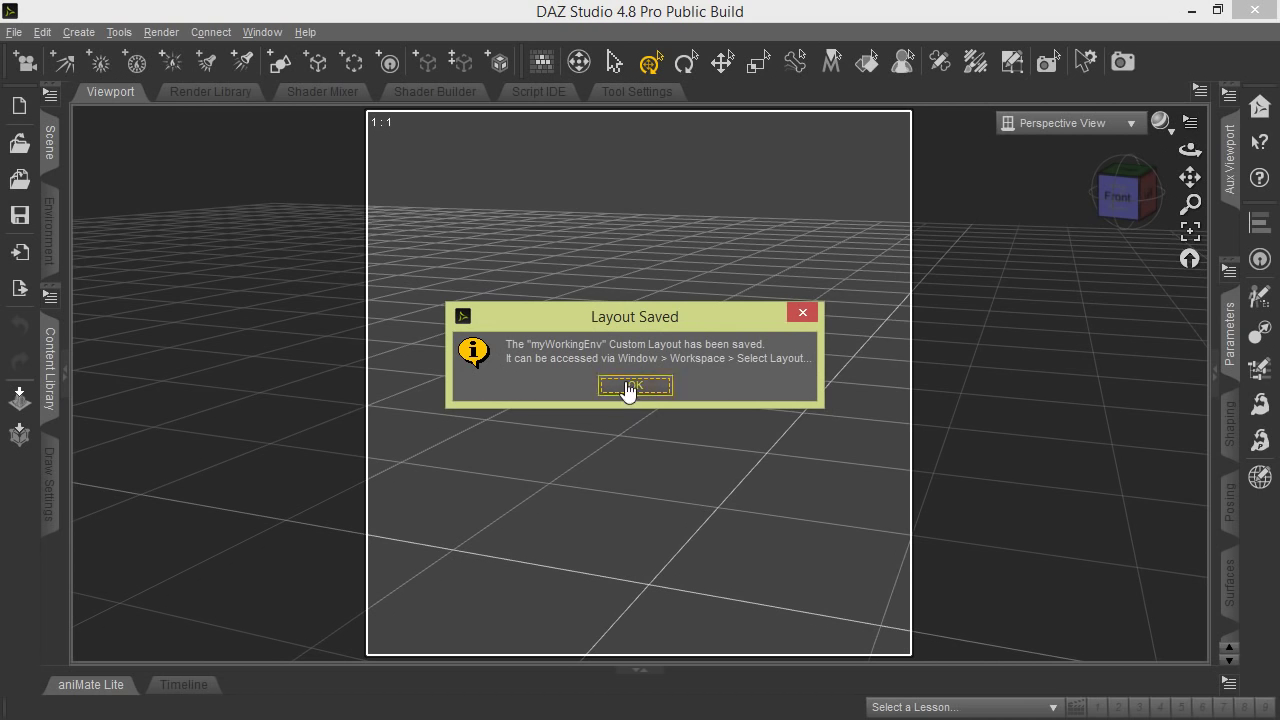
{"action": "mouse_move", "coordinate": [566, 374]}
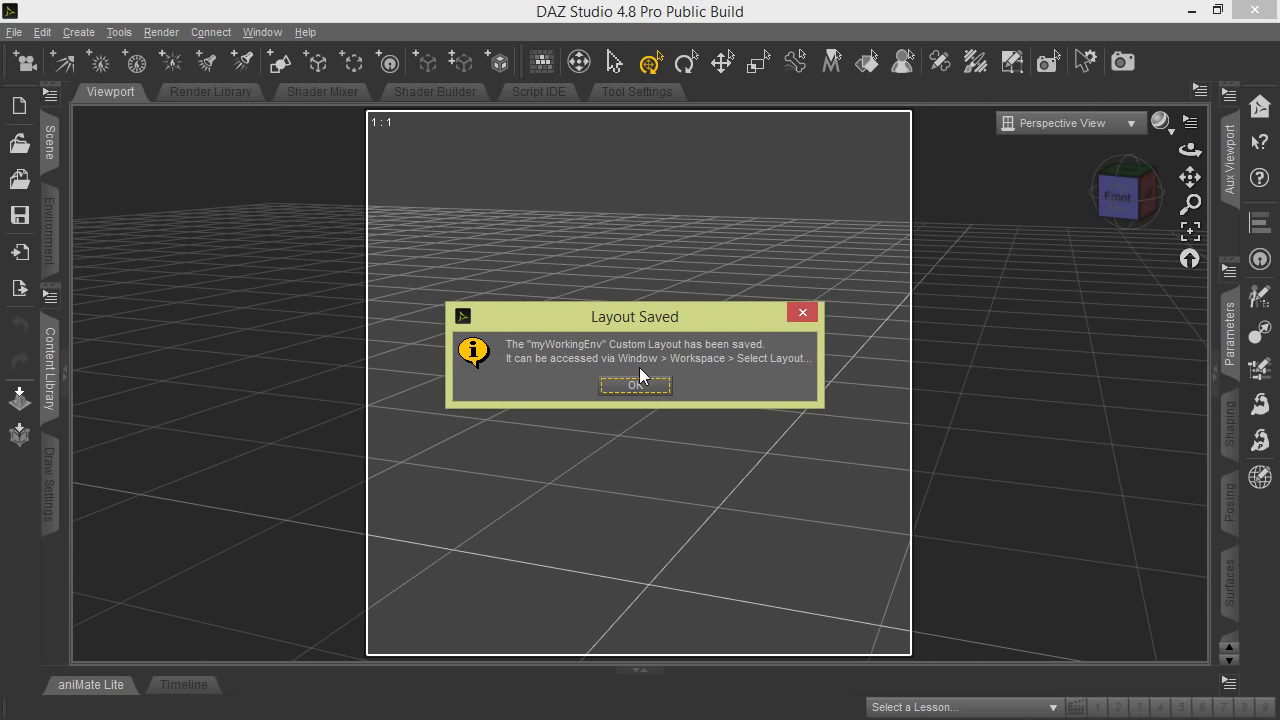
{"action": "left_click", "coordinate": [634, 384]}
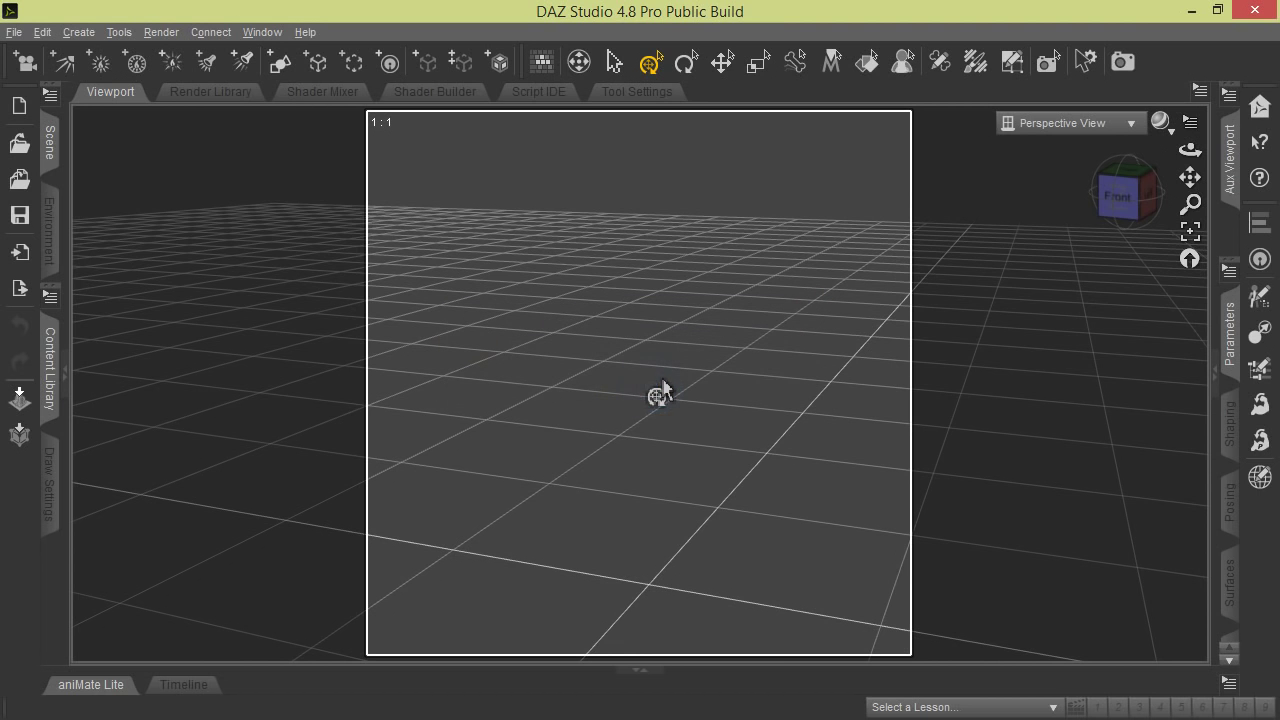
{"action": "mouse_move", "coordinate": [636, 92]}
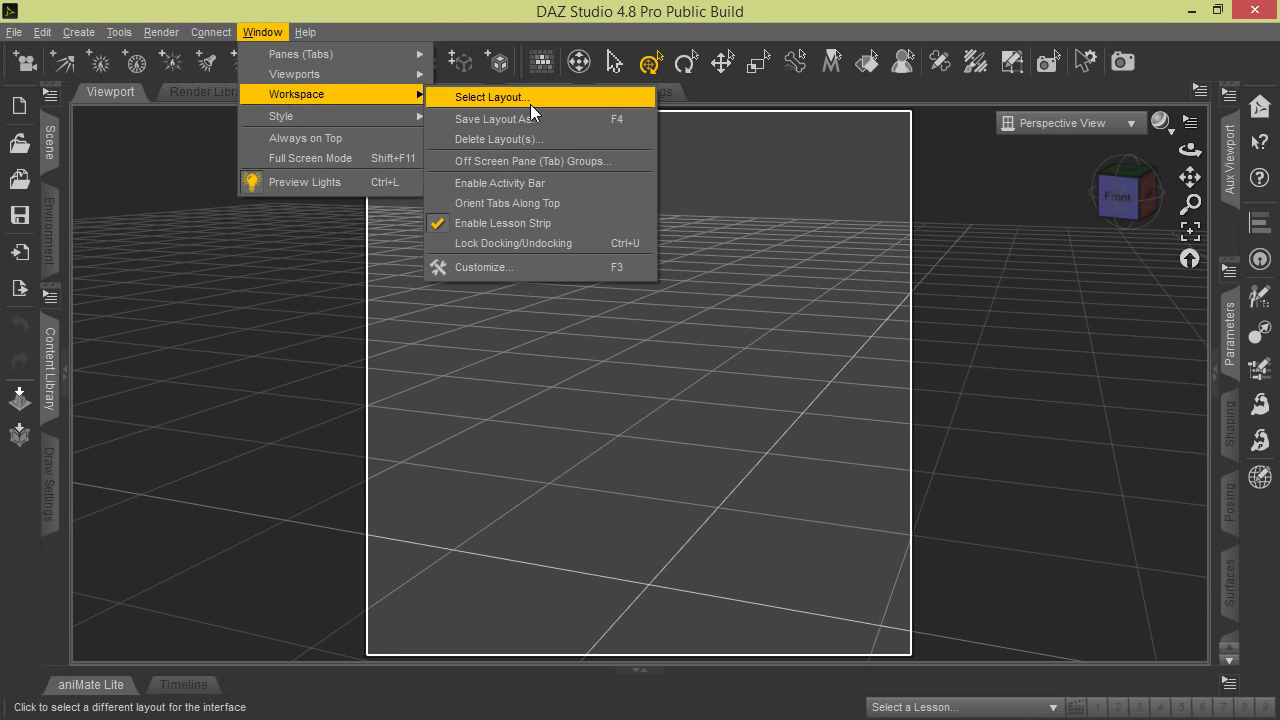
Step: Reapply the City Limits layout from the layout chooser
{"action": "left_click", "coordinate": [494, 96]}
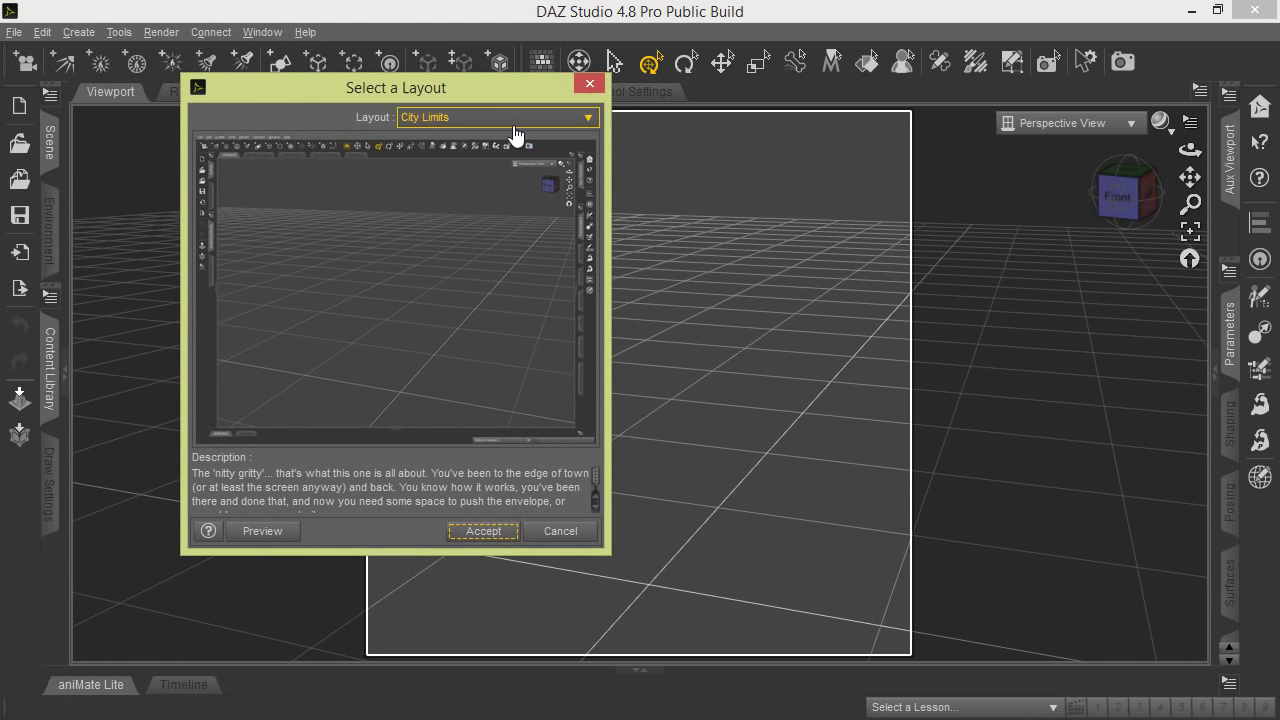
{"action": "left_click", "coordinate": [484, 532]}
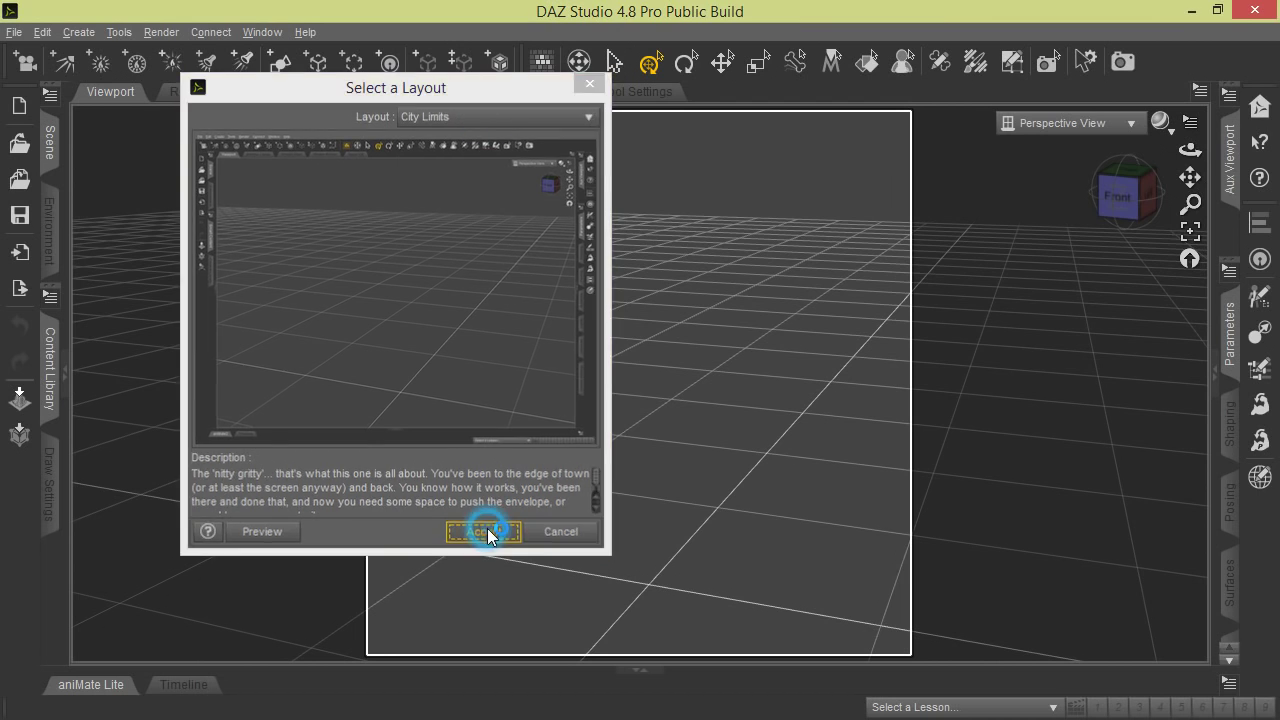
{"action": "left_click", "coordinate": [484, 532]}
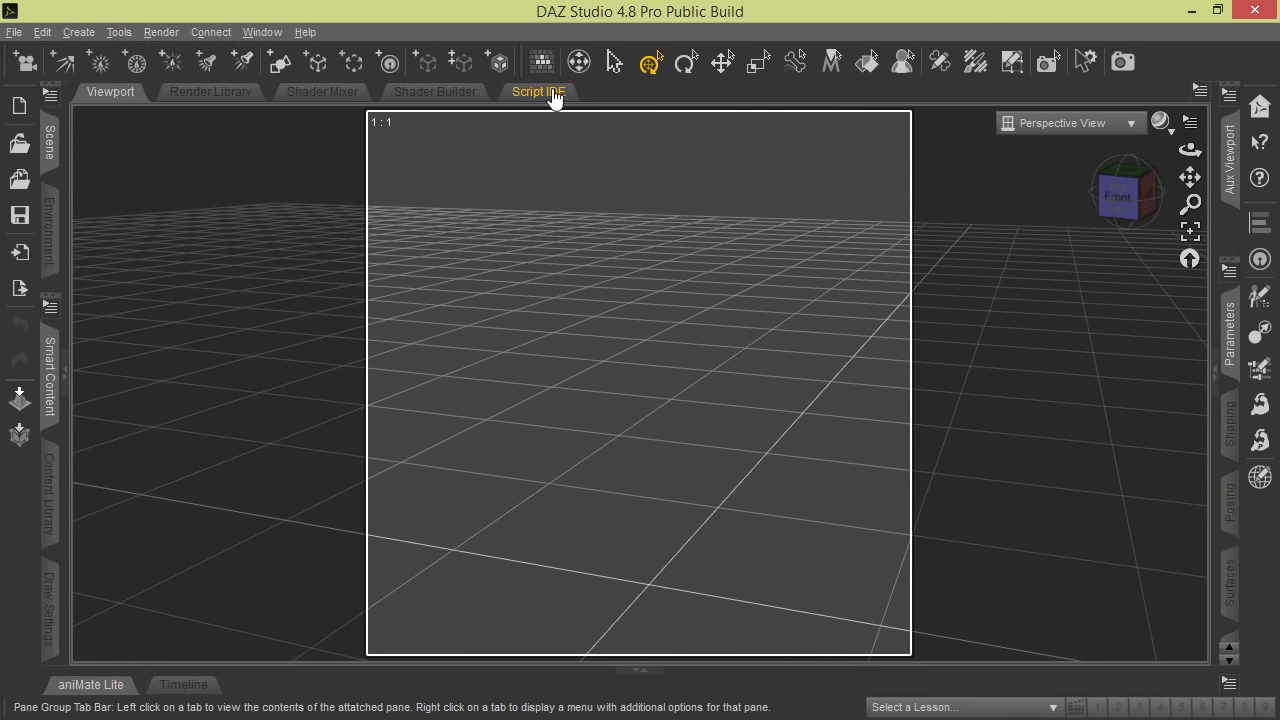
{"action": "mouse_move", "coordinate": [620, 128]}
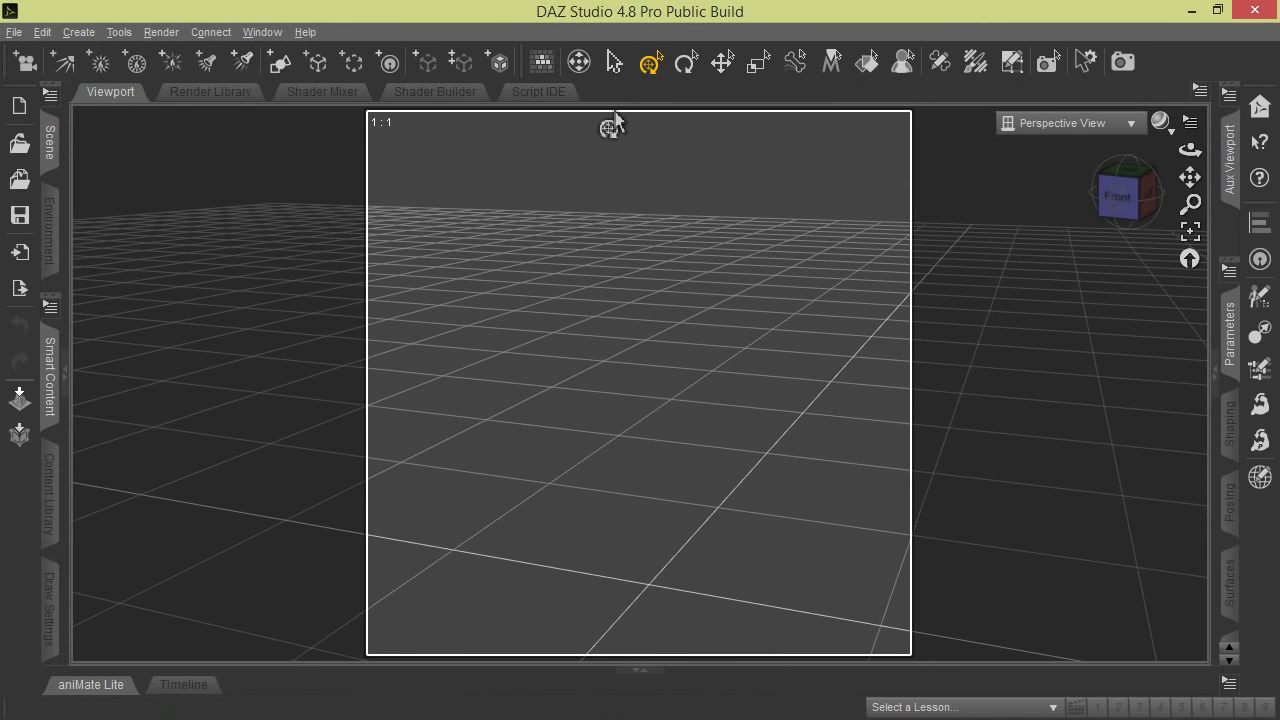
Step: Apply the saved myWorkingEnv layout via Window > Workspace > Select Layout
{"action": "left_click", "coordinate": [262, 32]}
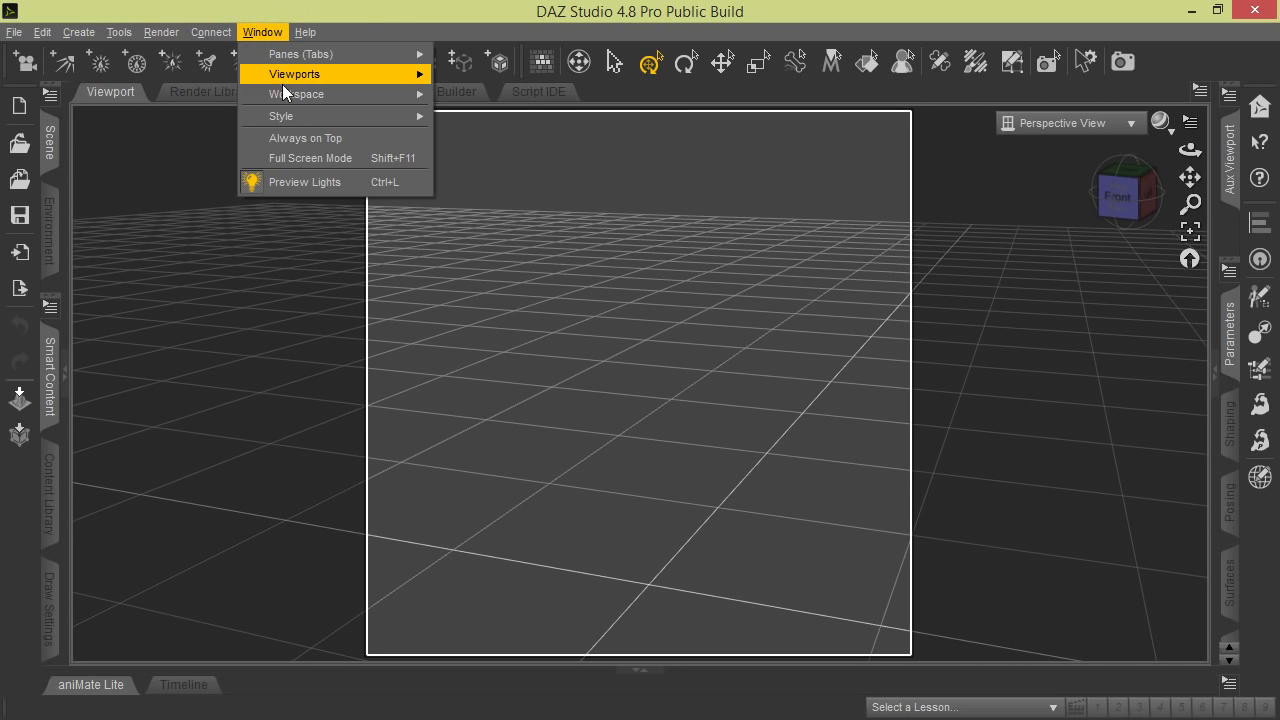
{"action": "left_click", "coordinate": [300, 94]}
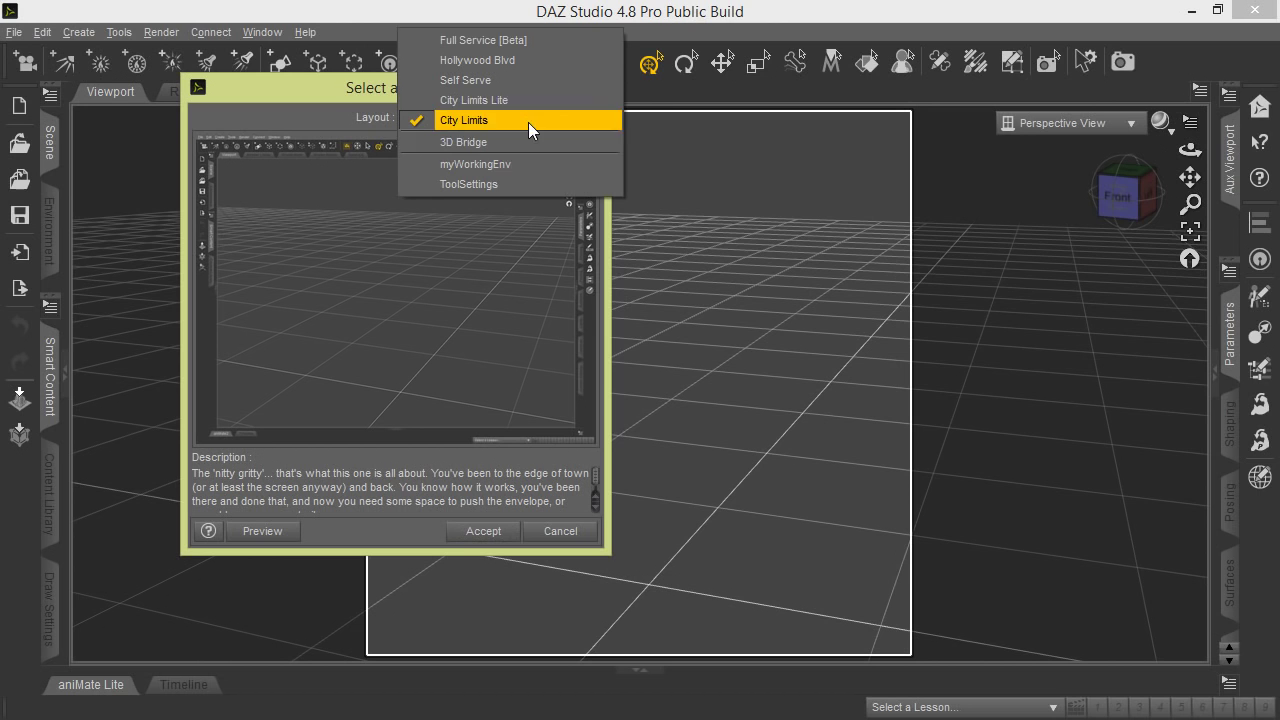
{"action": "mouse_move", "coordinate": [498, 170]}
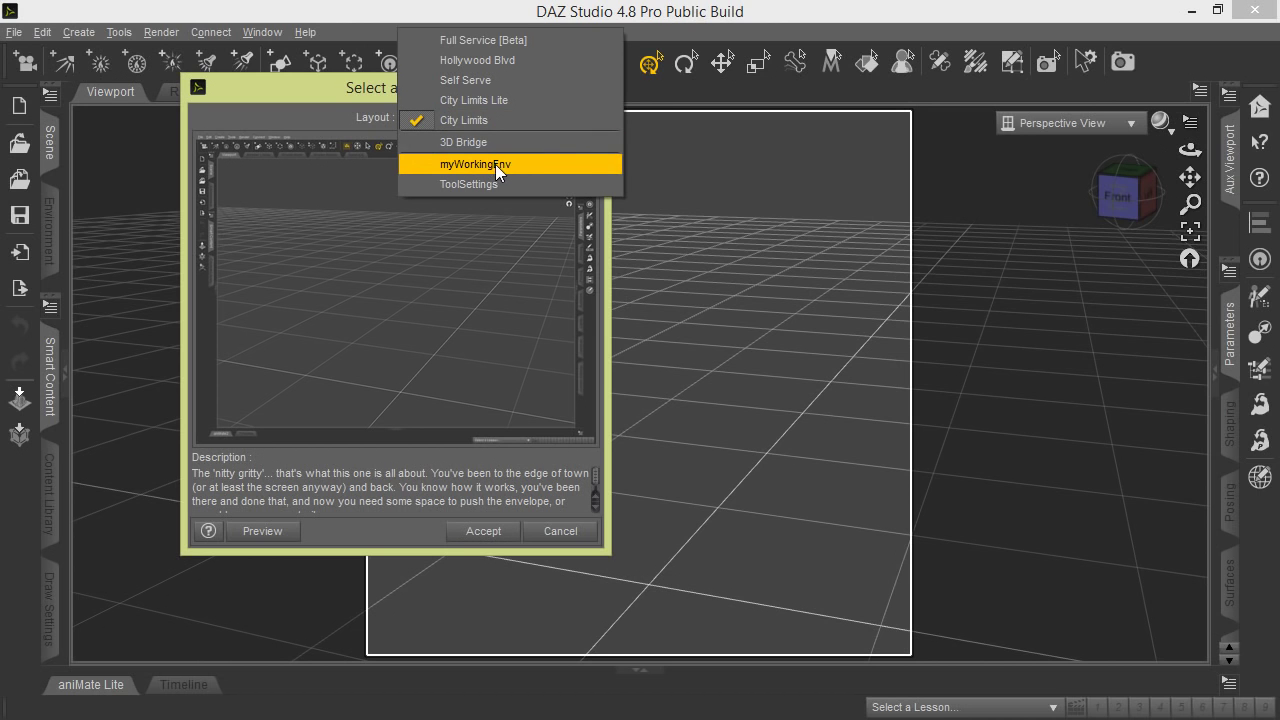
{"action": "mouse_move", "coordinate": [512, 176]}
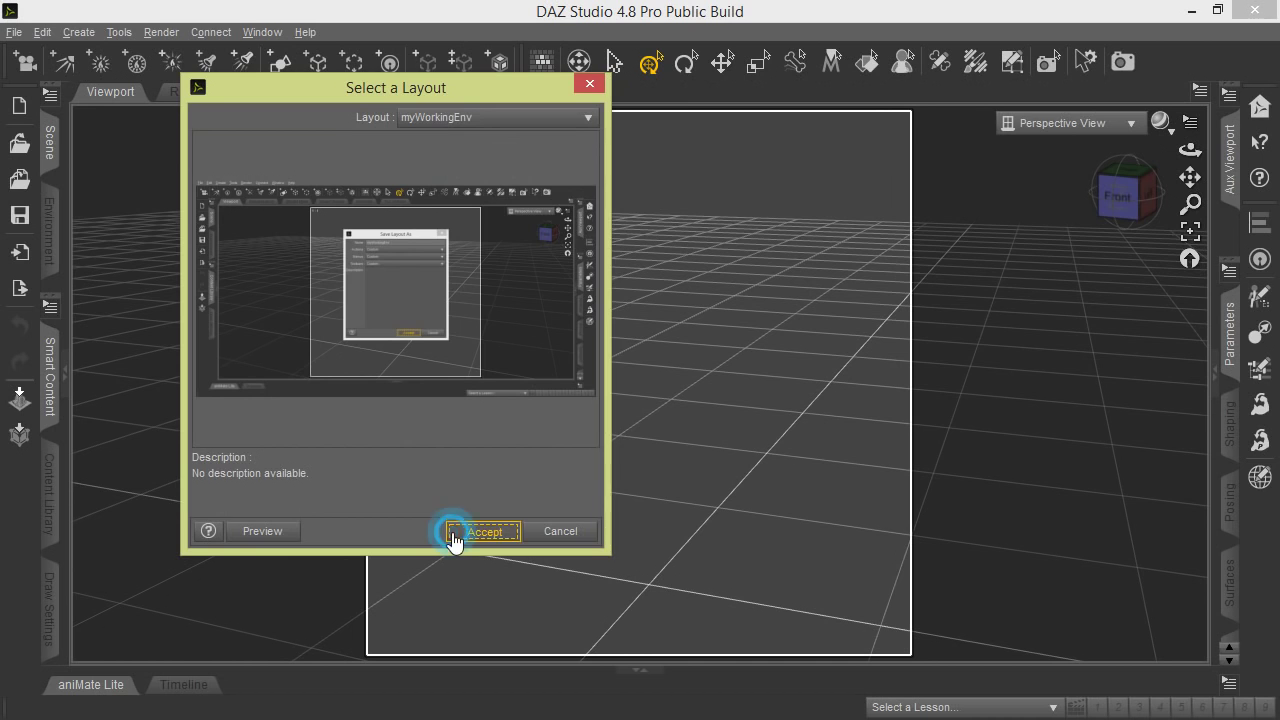
{"action": "left_click", "coordinate": [482, 532]}
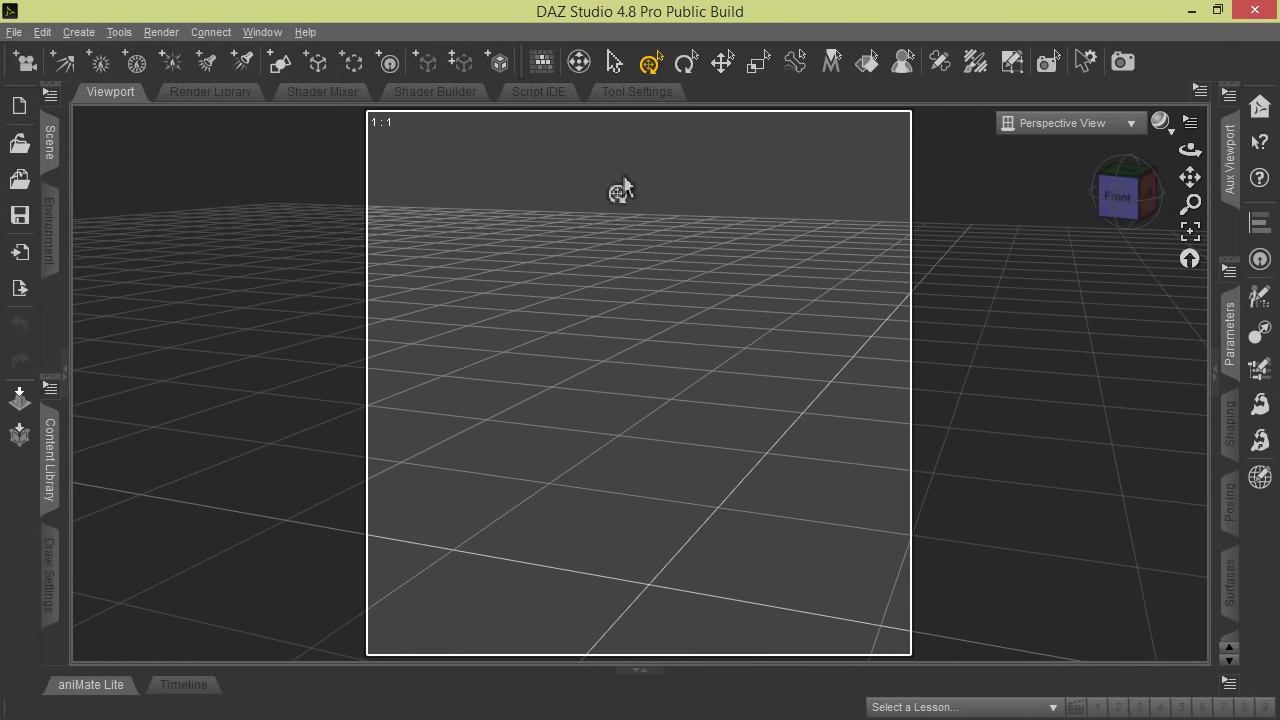
{"action": "mouse_move", "coordinate": [640, 104]}
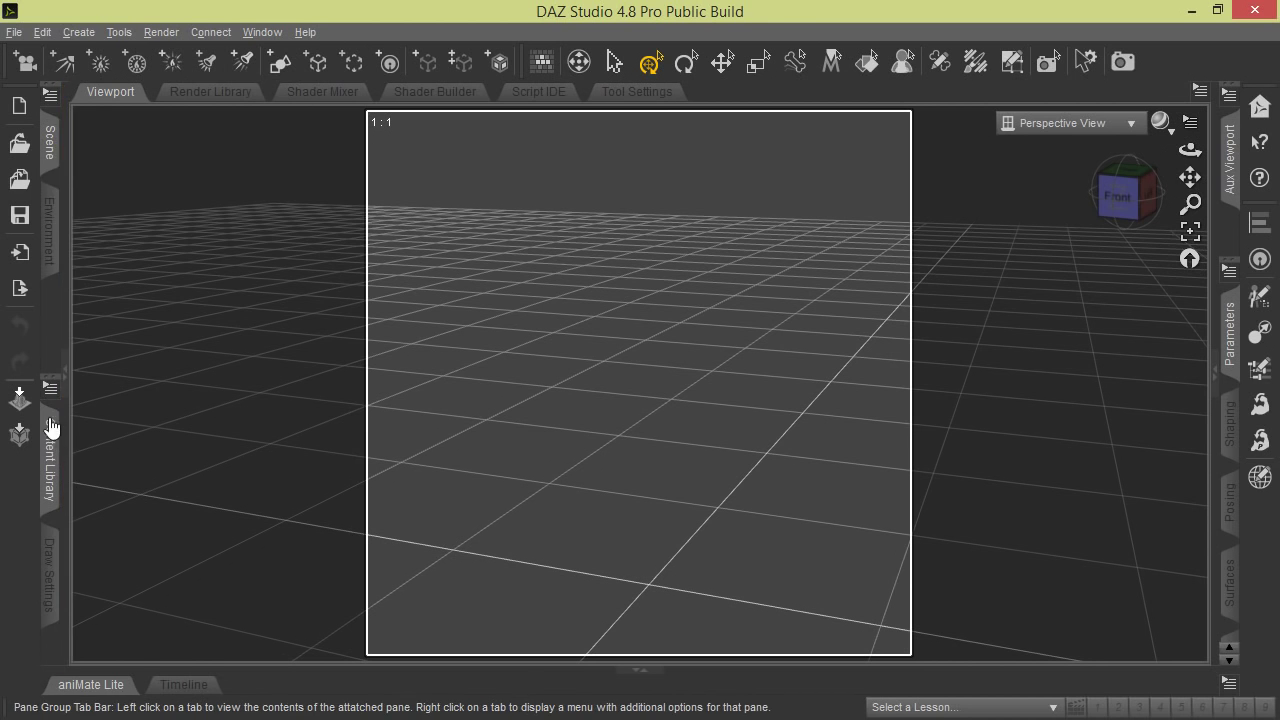
{"action": "mouse_move", "coordinate": [324, 236]}
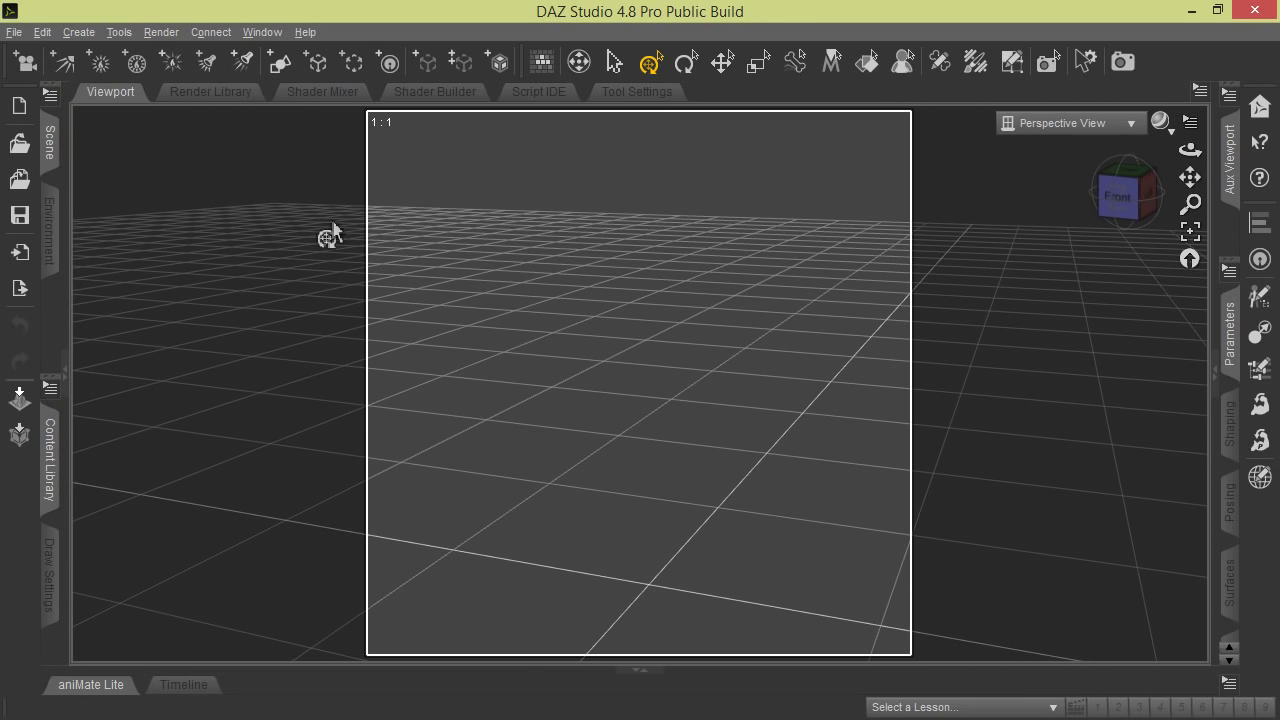
{"action": "left_click", "coordinate": [264, 32]}
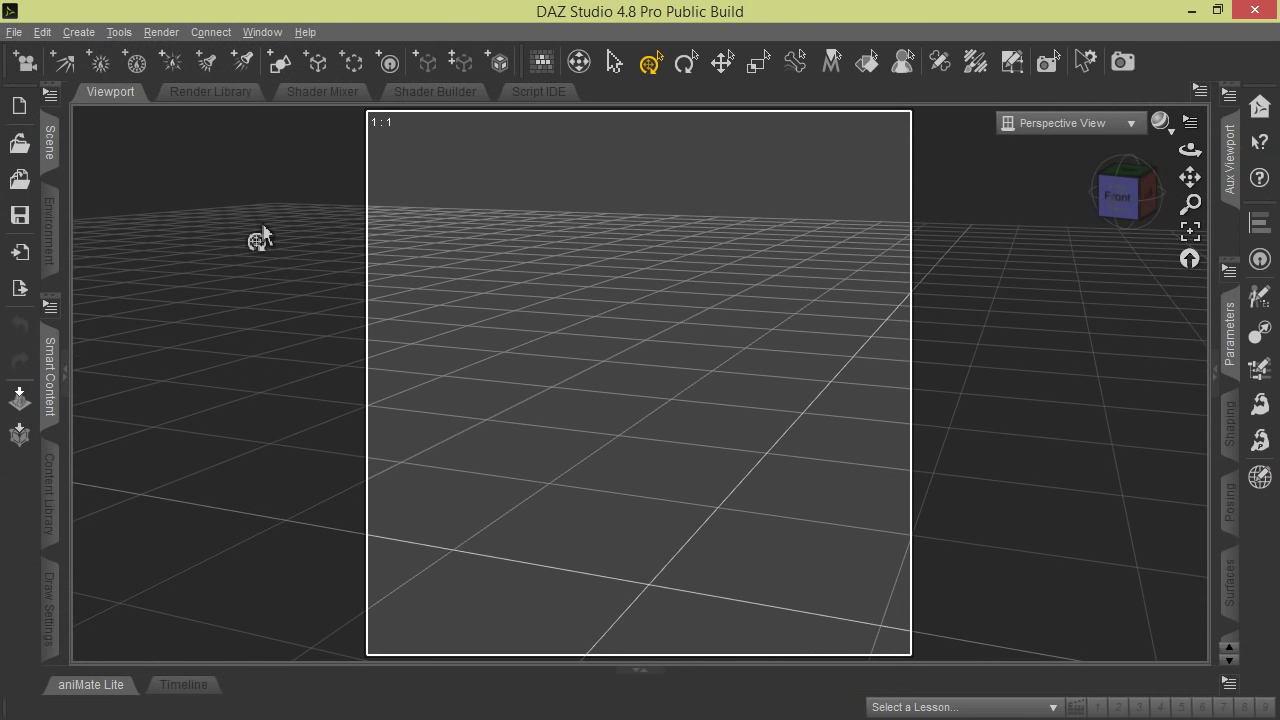
{"action": "mouse_move", "coordinate": [278, 212]}
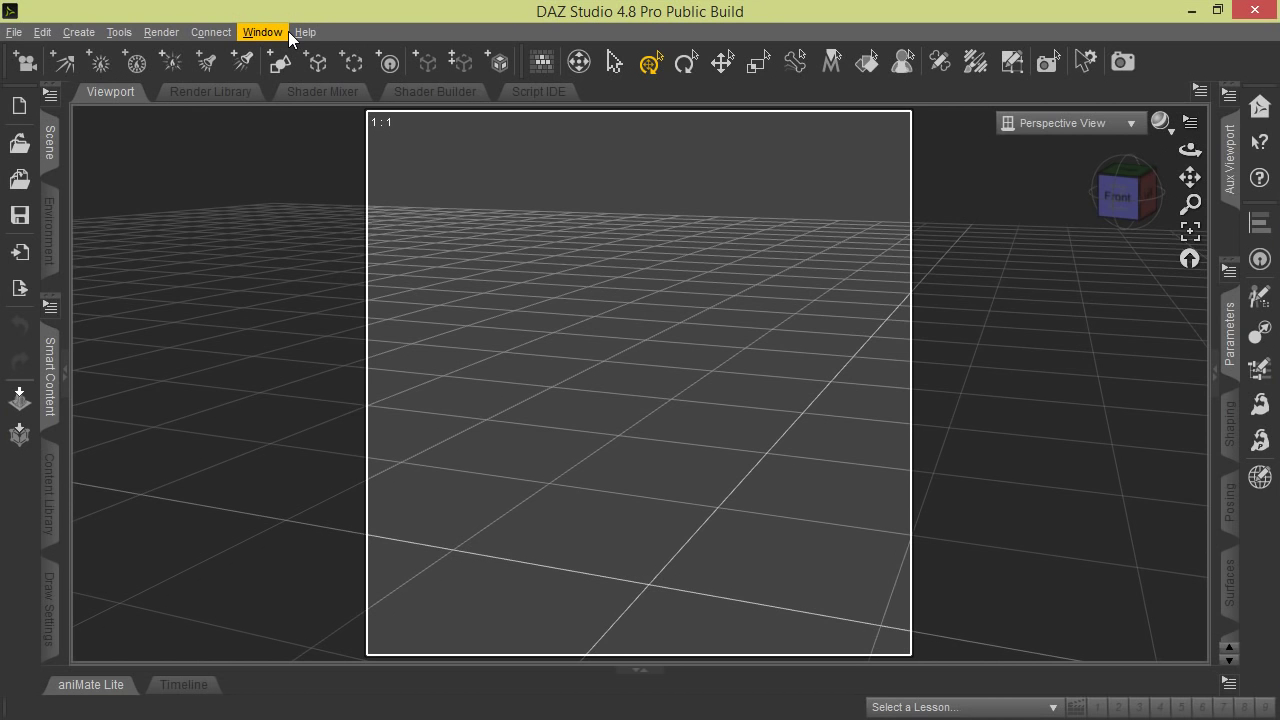
Step: Bring up the Window menu to reach the workspace layout-removal options
{"action": "left_click", "coordinate": [260, 32]}
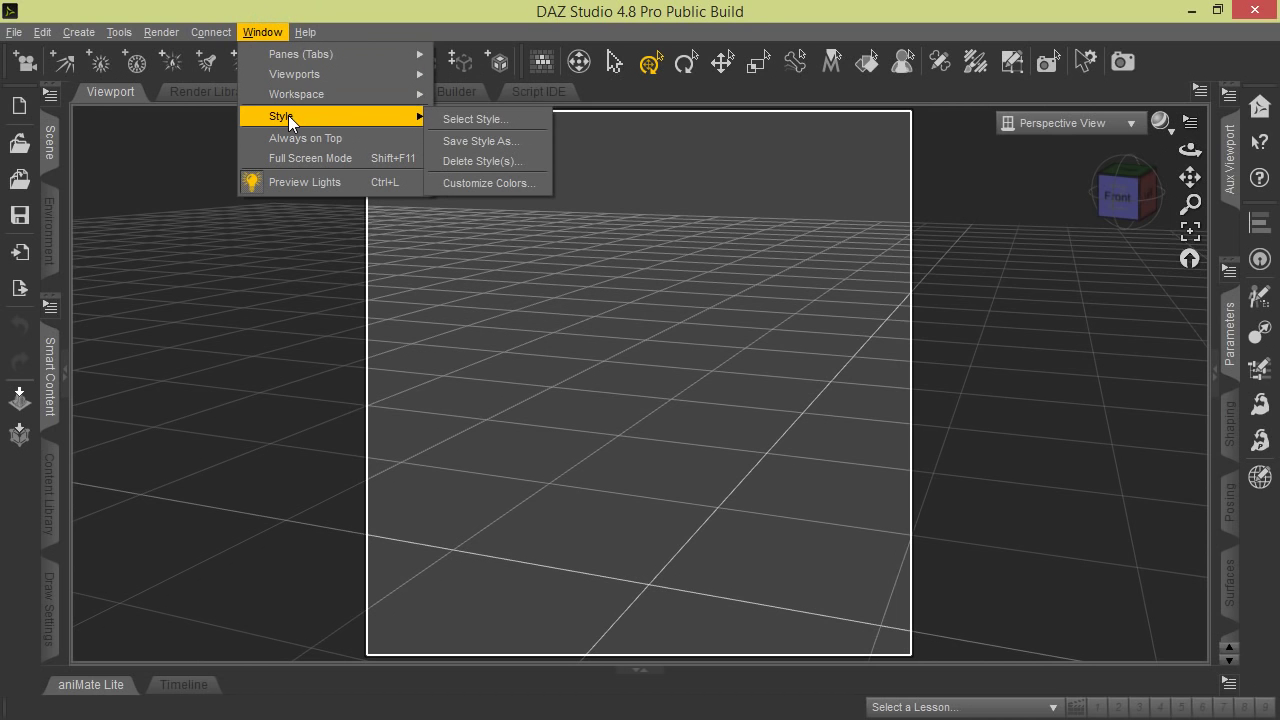
{"action": "mouse_move", "coordinate": [404, 124]}
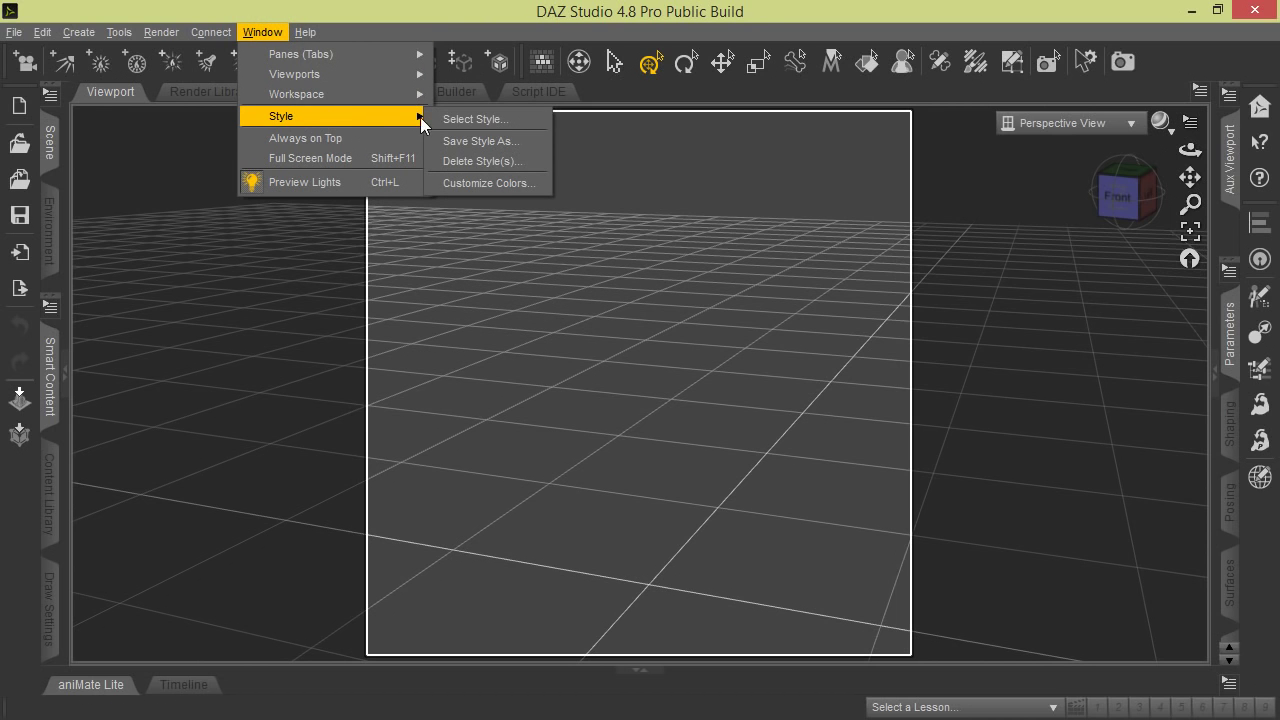
{"action": "mouse_move", "coordinate": [516, 158]}
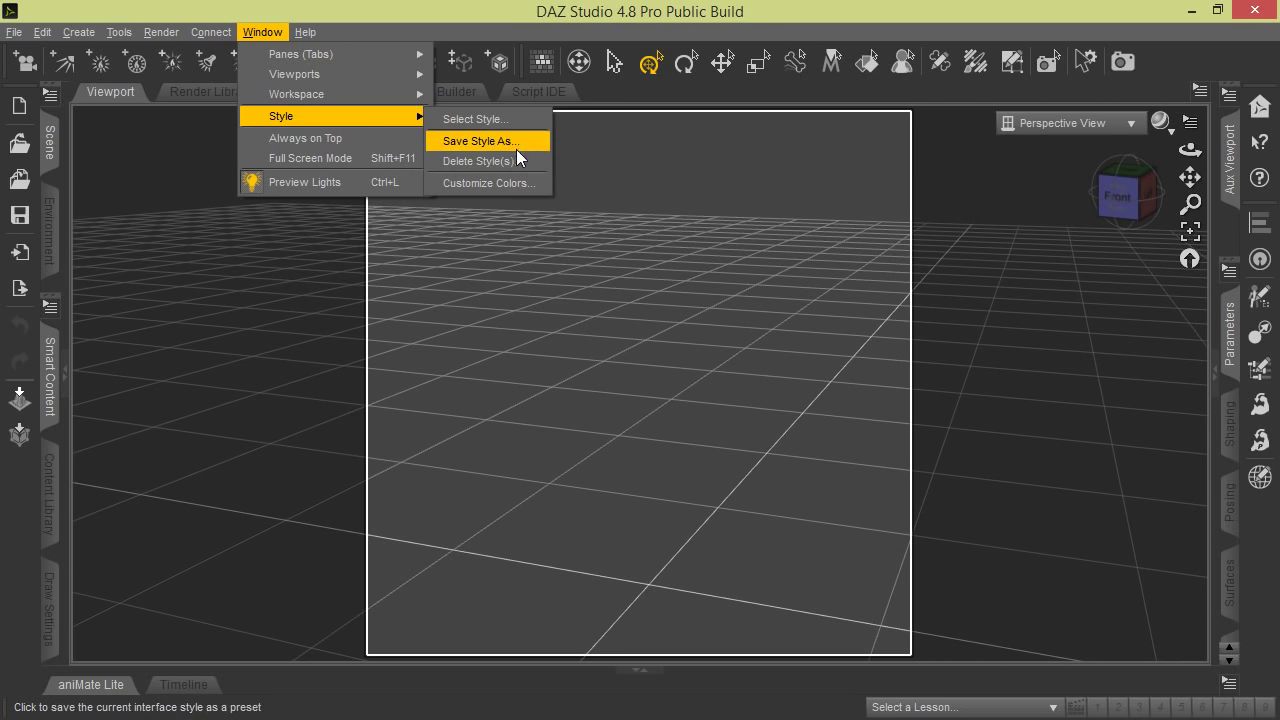
{"action": "mouse_move", "coordinate": [524, 160]}
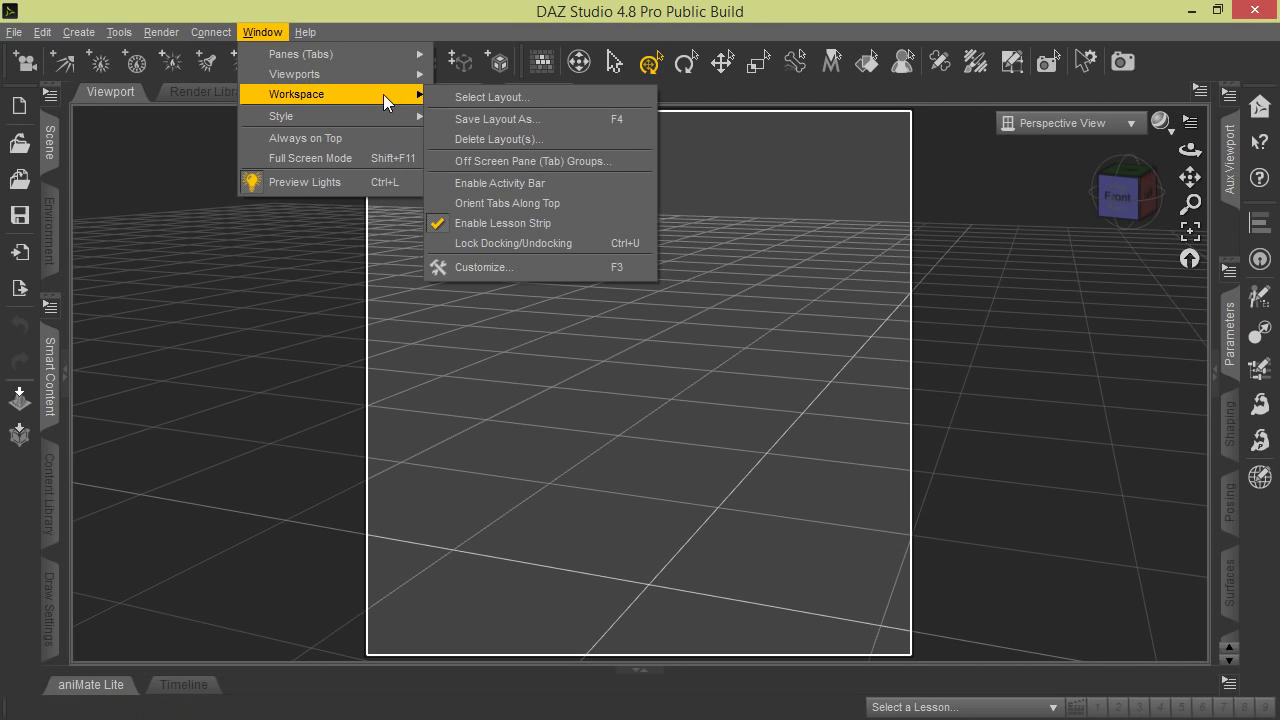
{"action": "mouse_move", "coordinate": [492, 140]}
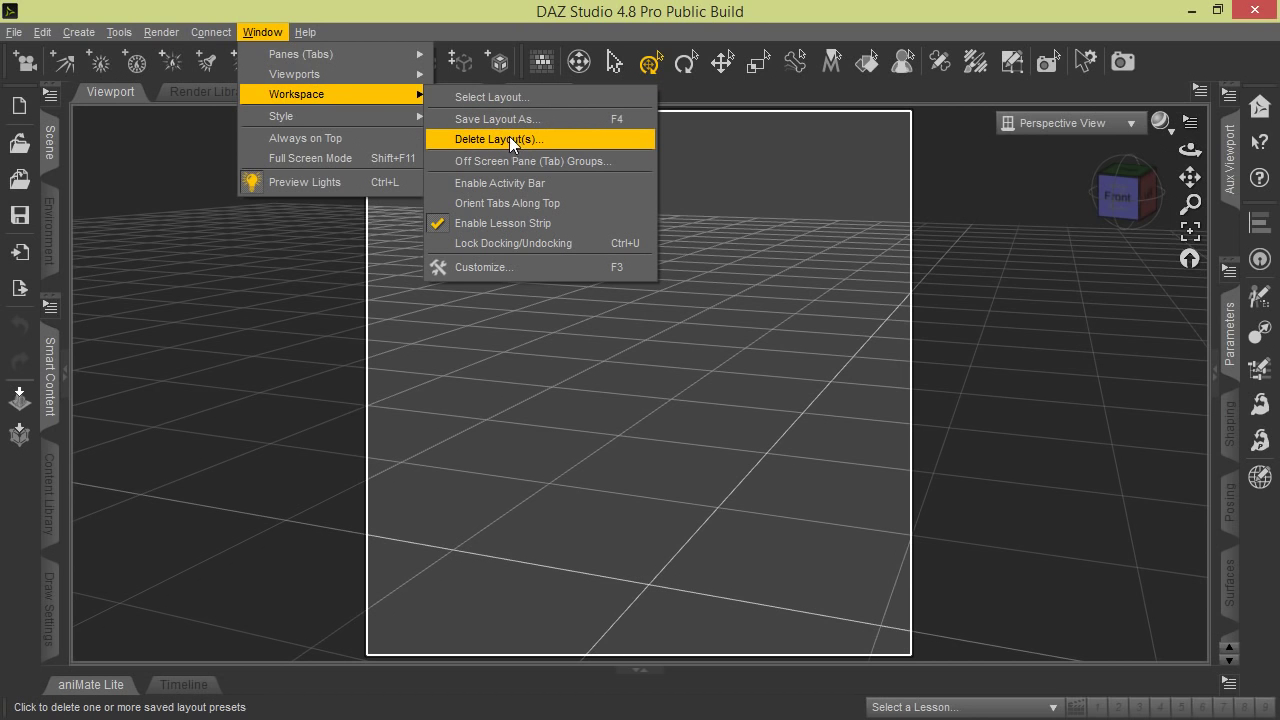
{"action": "mouse_move", "coordinate": [502, 148]}
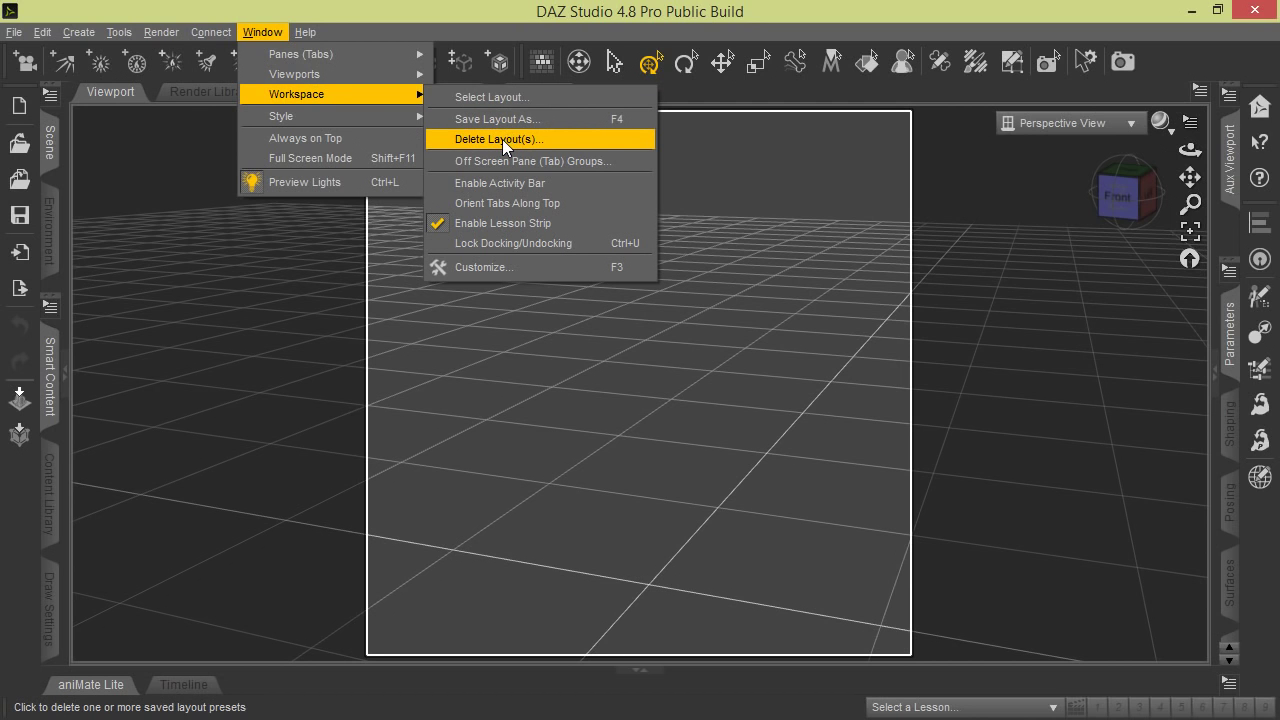
Step: Delete the ToolSettings and myWorkingEnv custom layouts through Delete Layout(s)
{"action": "left_click", "coordinate": [504, 140]}
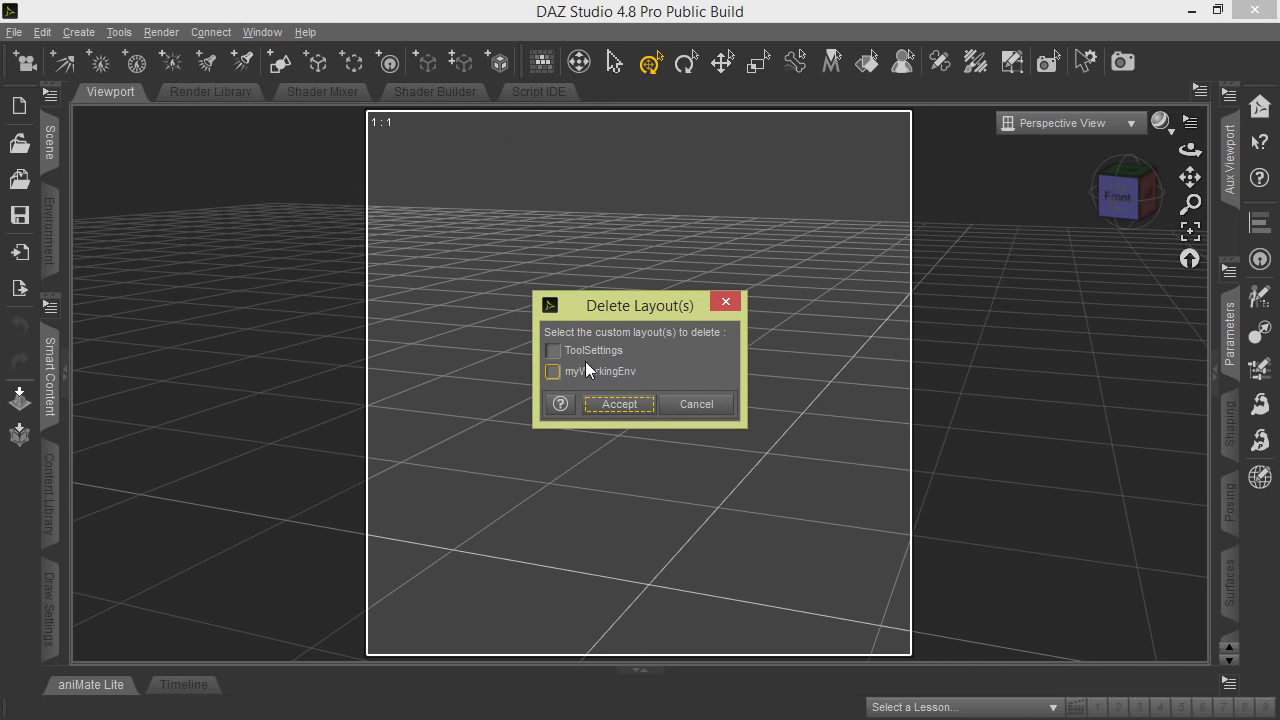
{"action": "left_click", "coordinate": [556, 350]}
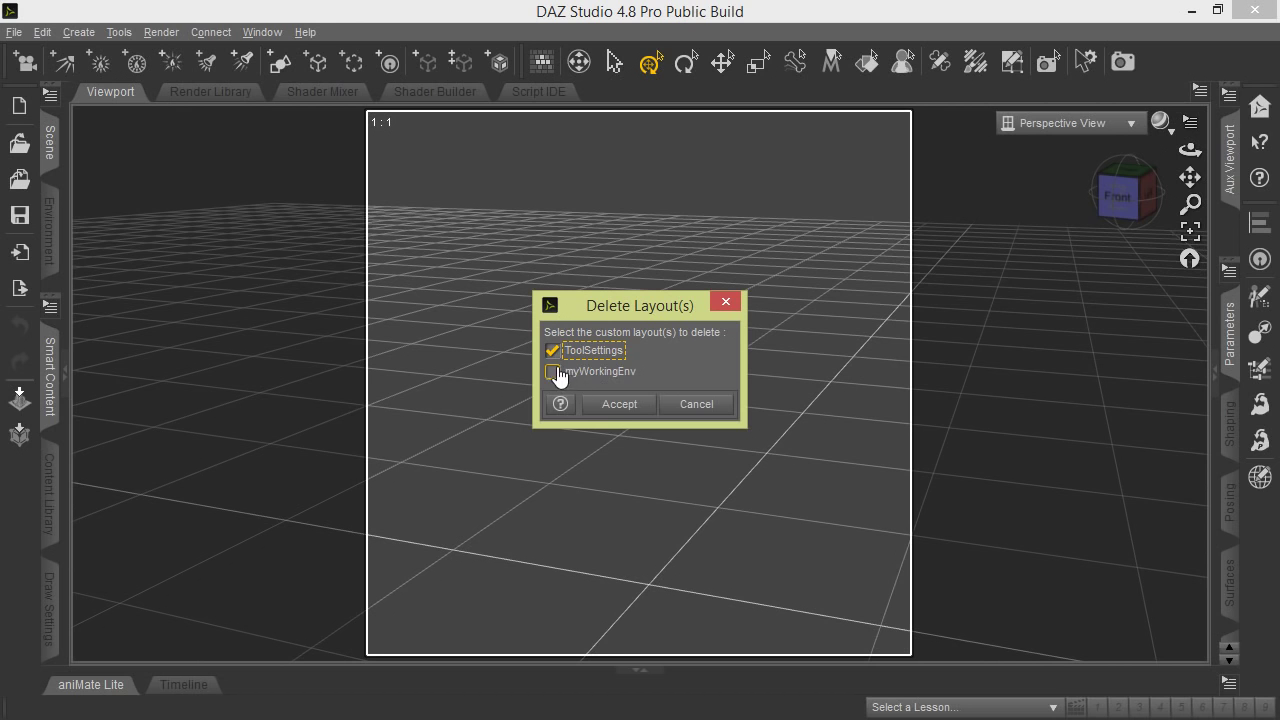
{"action": "left_click", "coordinate": [552, 370]}
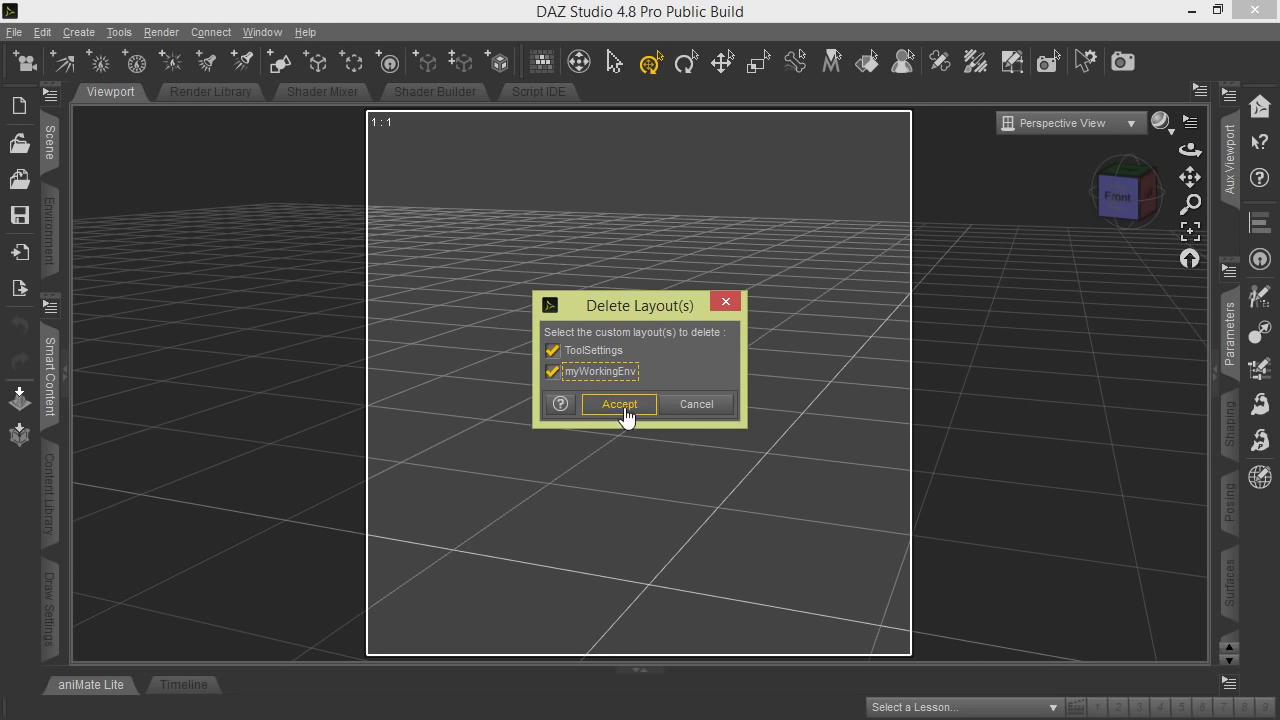
{"action": "left_click", "coordinate": [618, 404]}
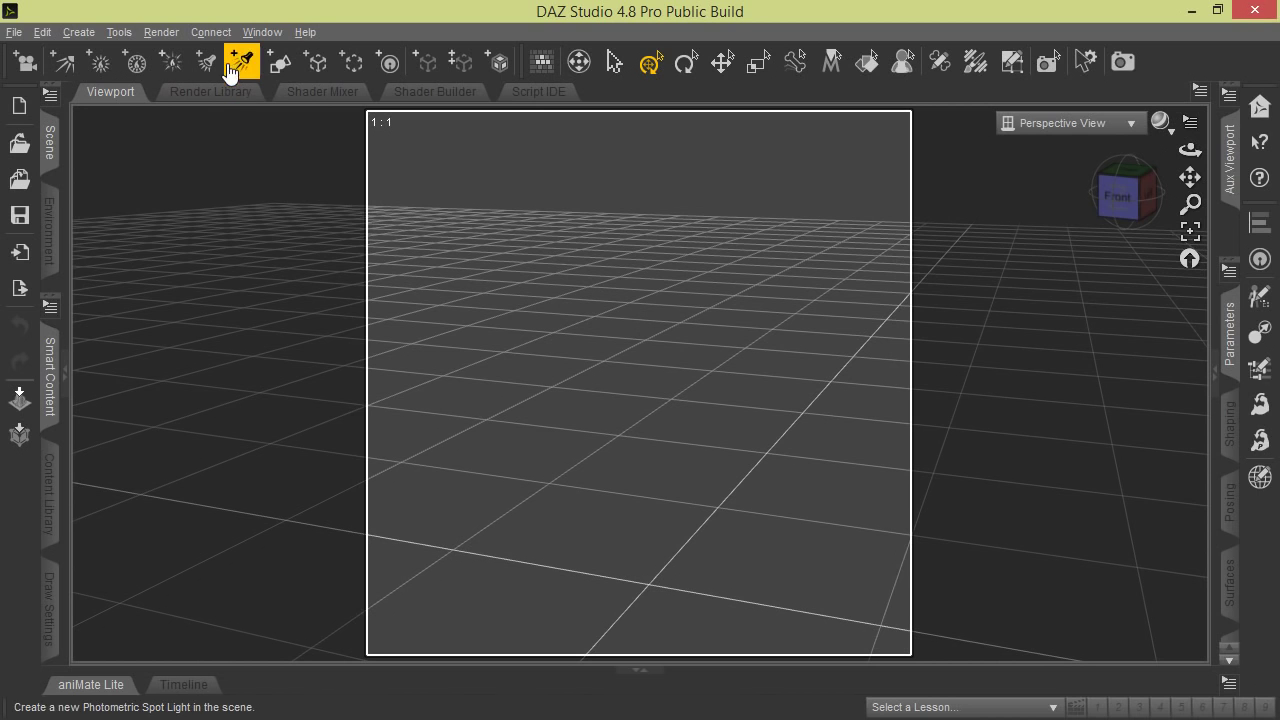
{"action": "mouse_move", "coordinate": [272, 62]}
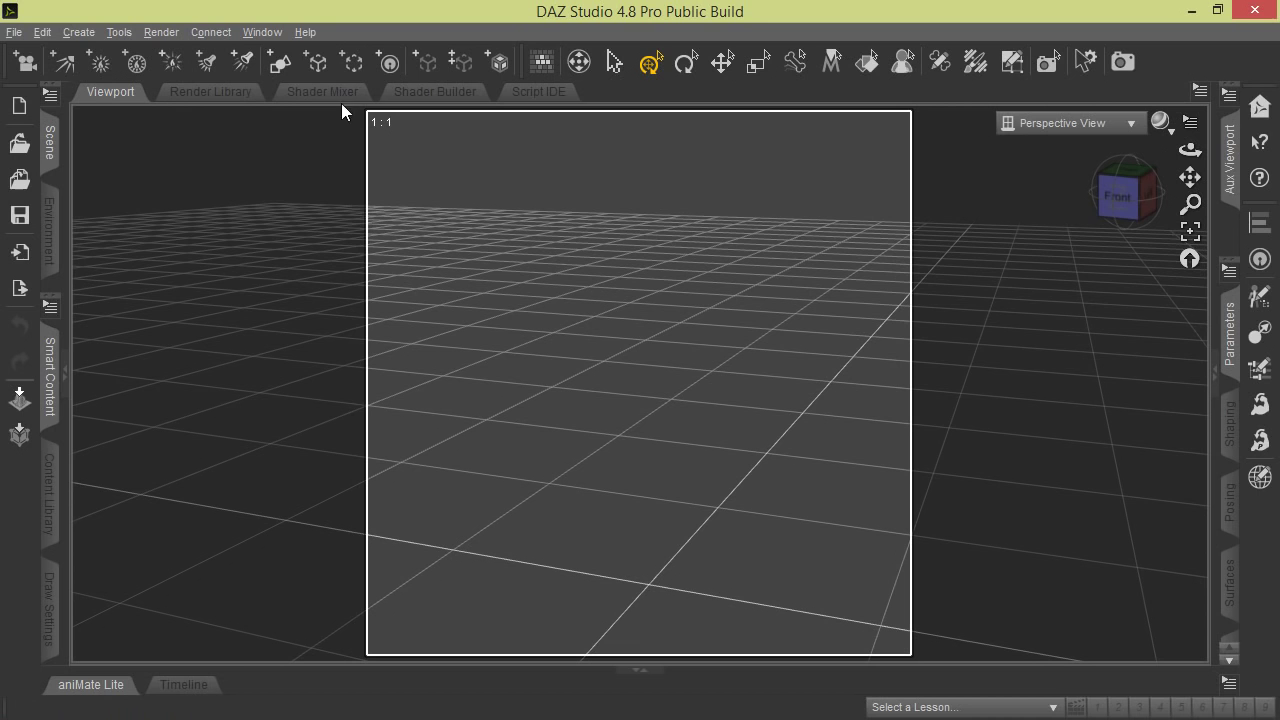
{"action": "mouse_move", "coordinate": [294, 32]}
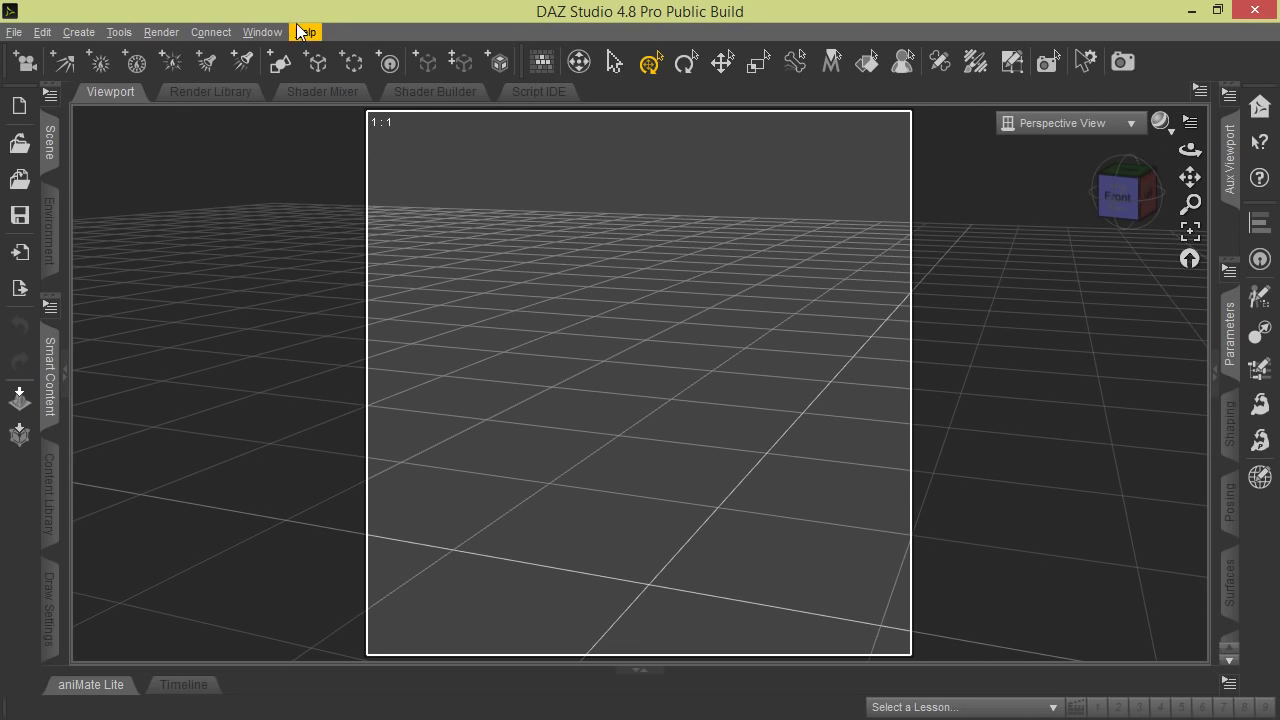
Step: Preview the Highway and Main Street styles in the style chooser, leaving Main Street applied
{"action": "left_click", "coordinate": [262, 32]}
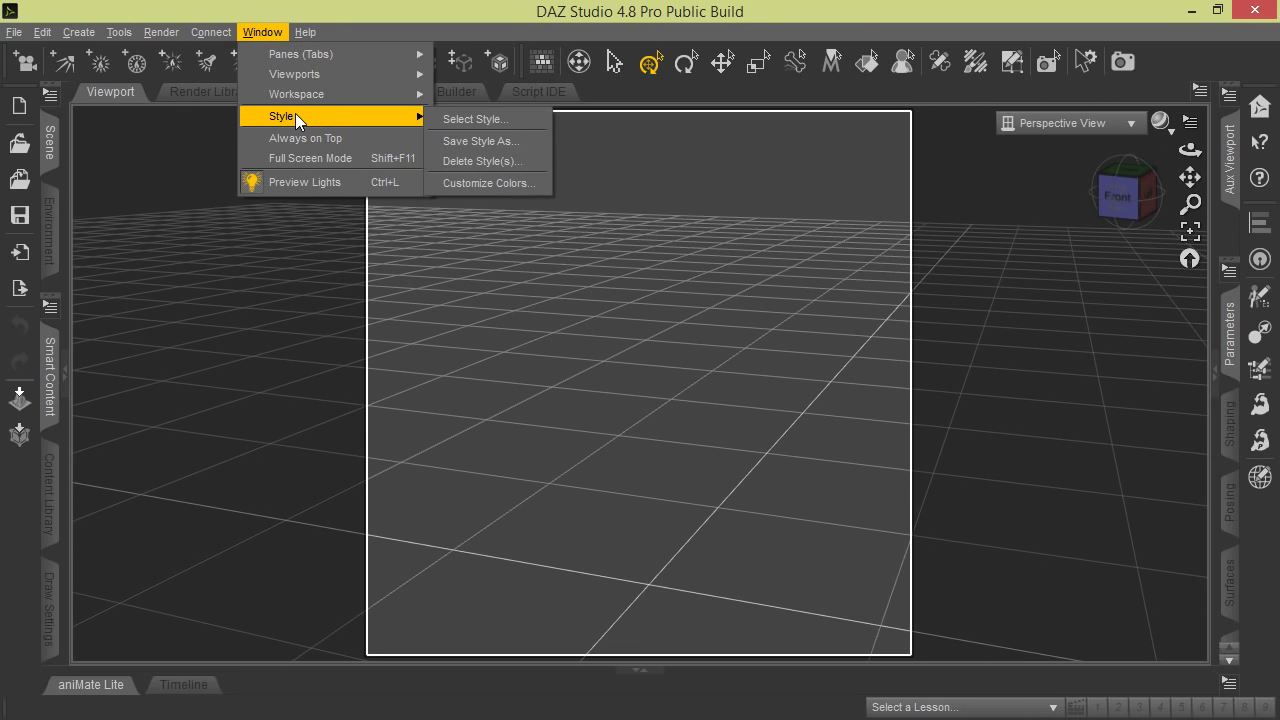
{"action": "mouse_move", "coordinate": [480, 120]}
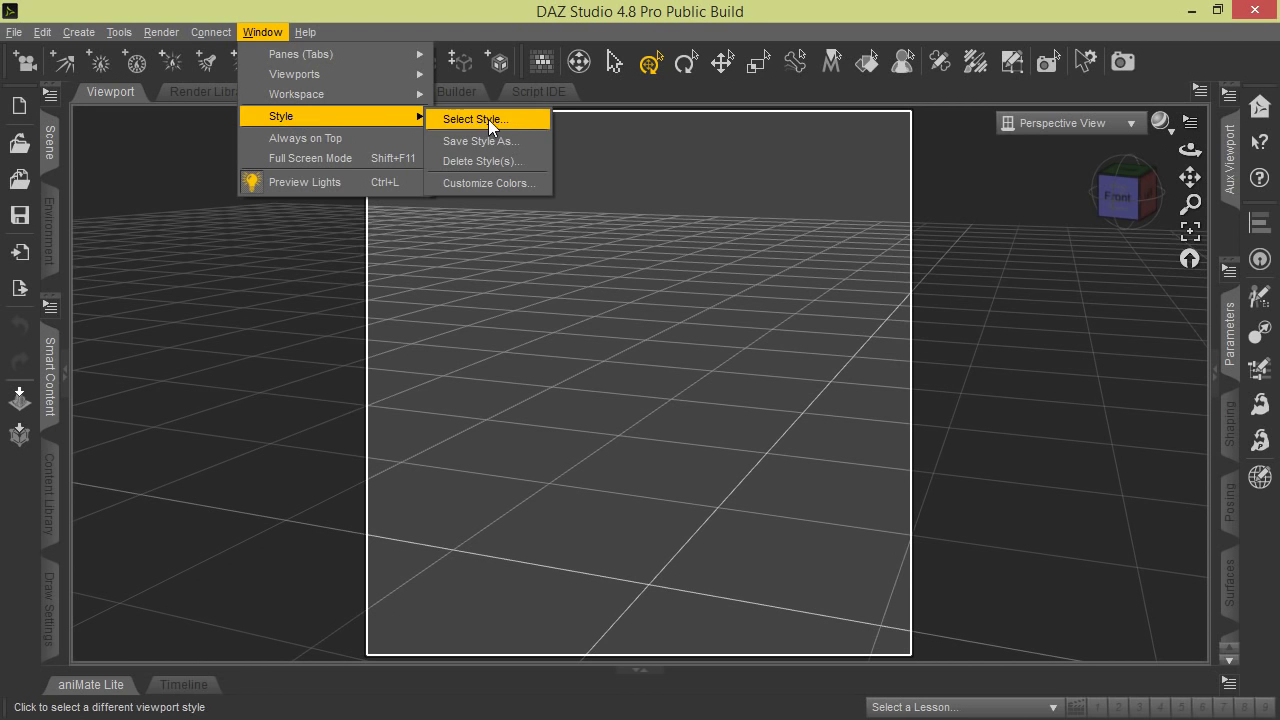
{"action": "left_click", "coordinate": [482, 120]}
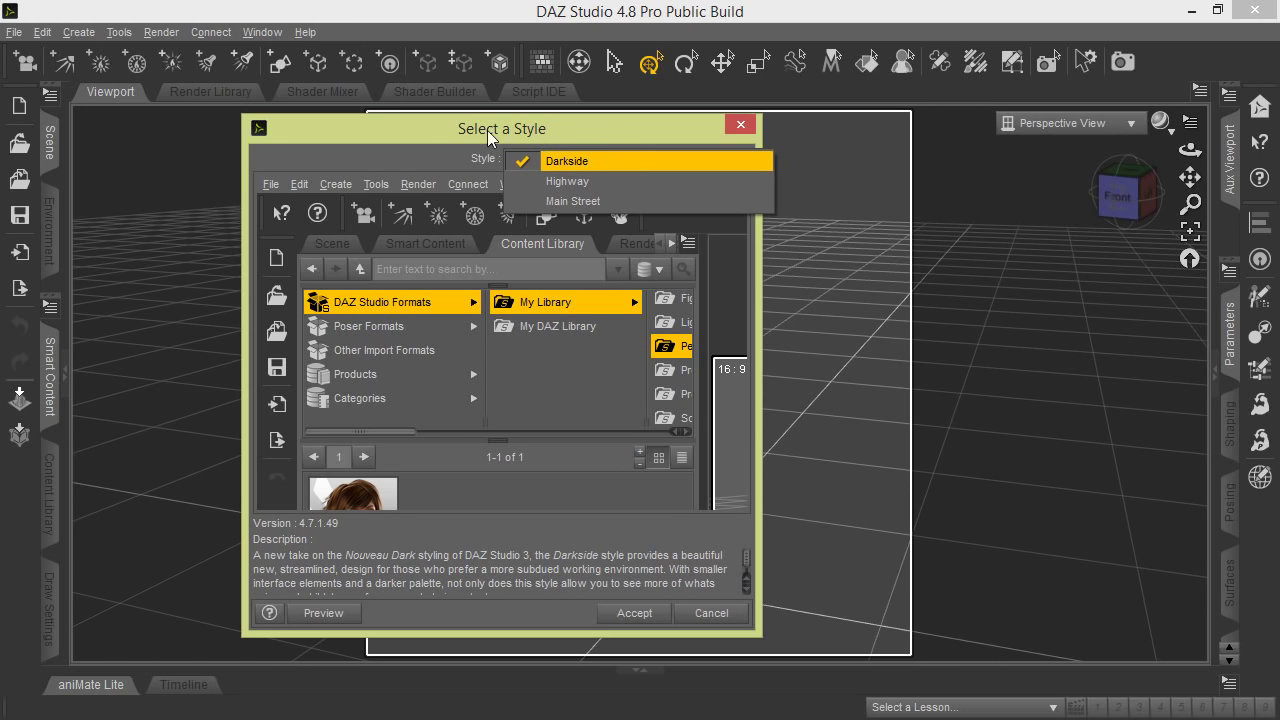
{"action": "mouse_move", "coordinate": [656, 122]}
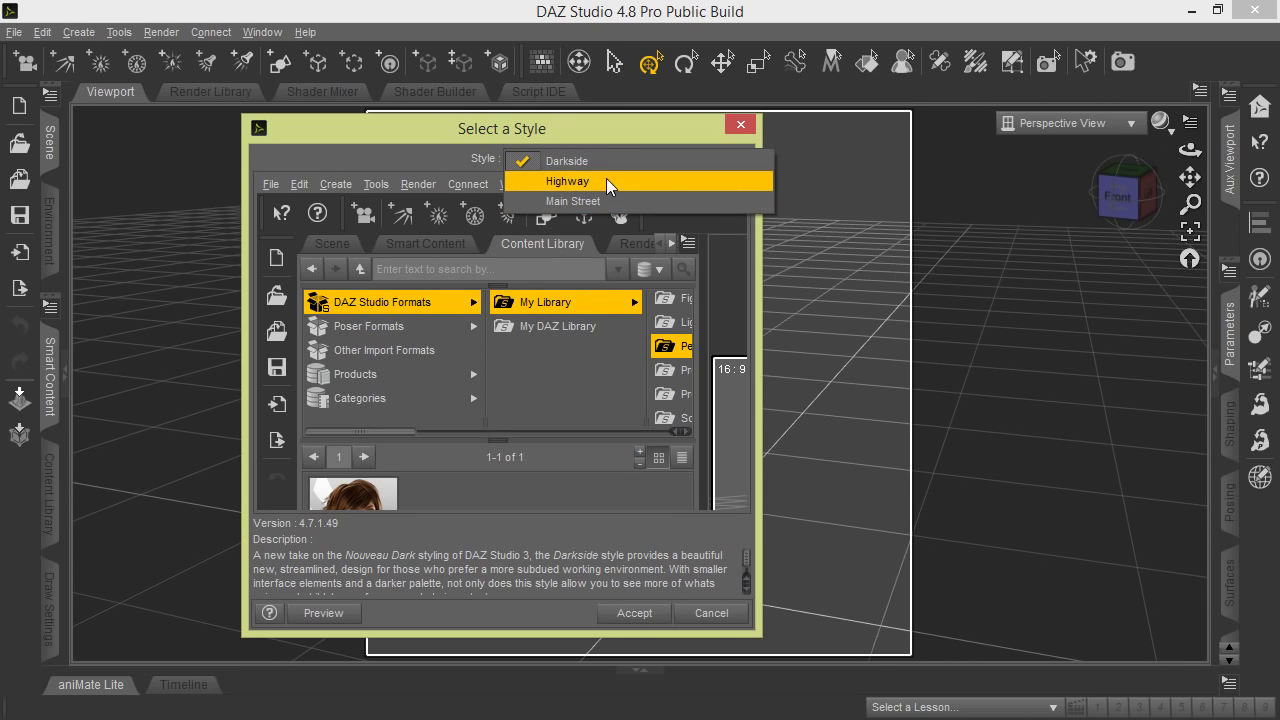
{"action": "left_click", "coordinate": [564, 180]}
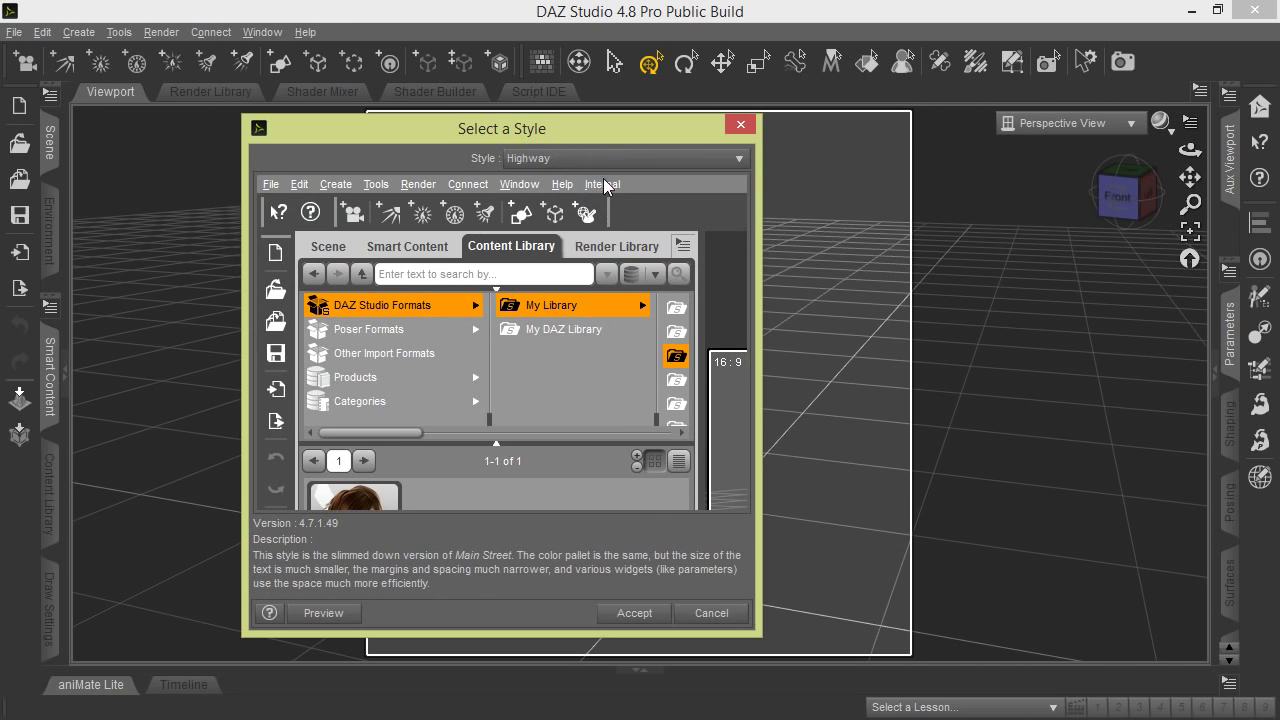
{"action": "mouse_move", "coordinate": [324, 438]}
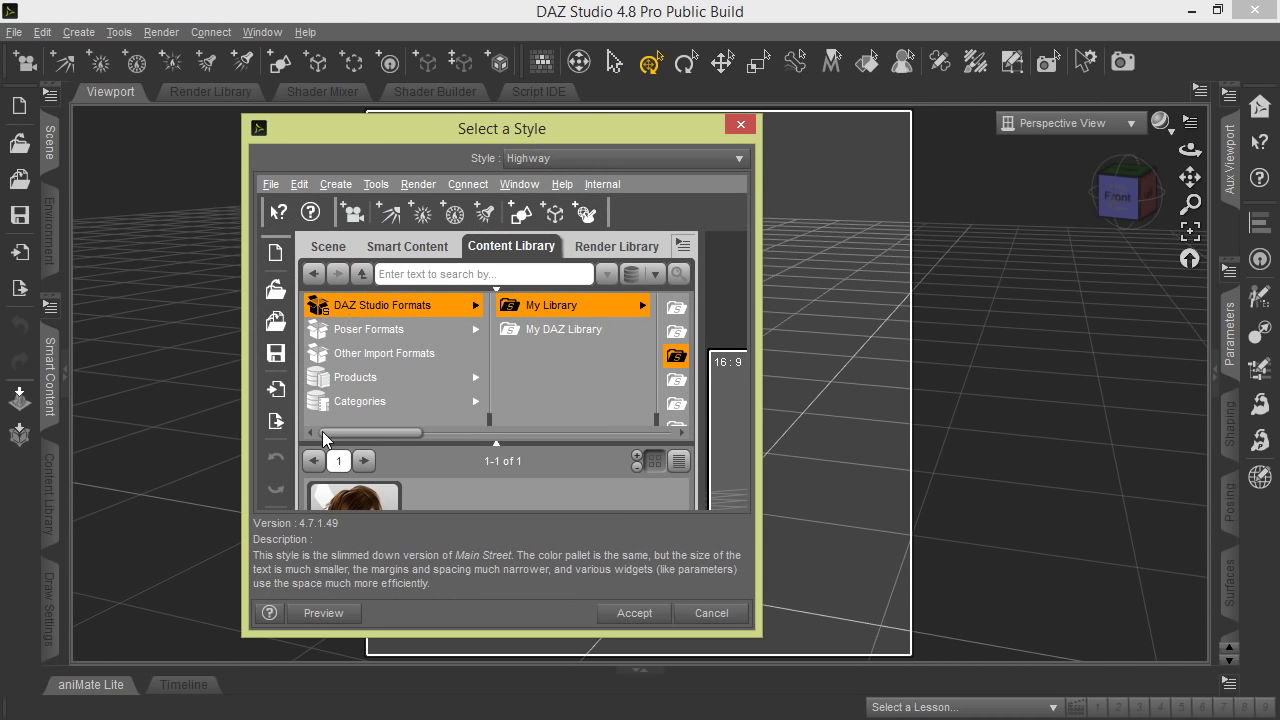
{"action": "mouse_move", "coordinate": [604, 386]}
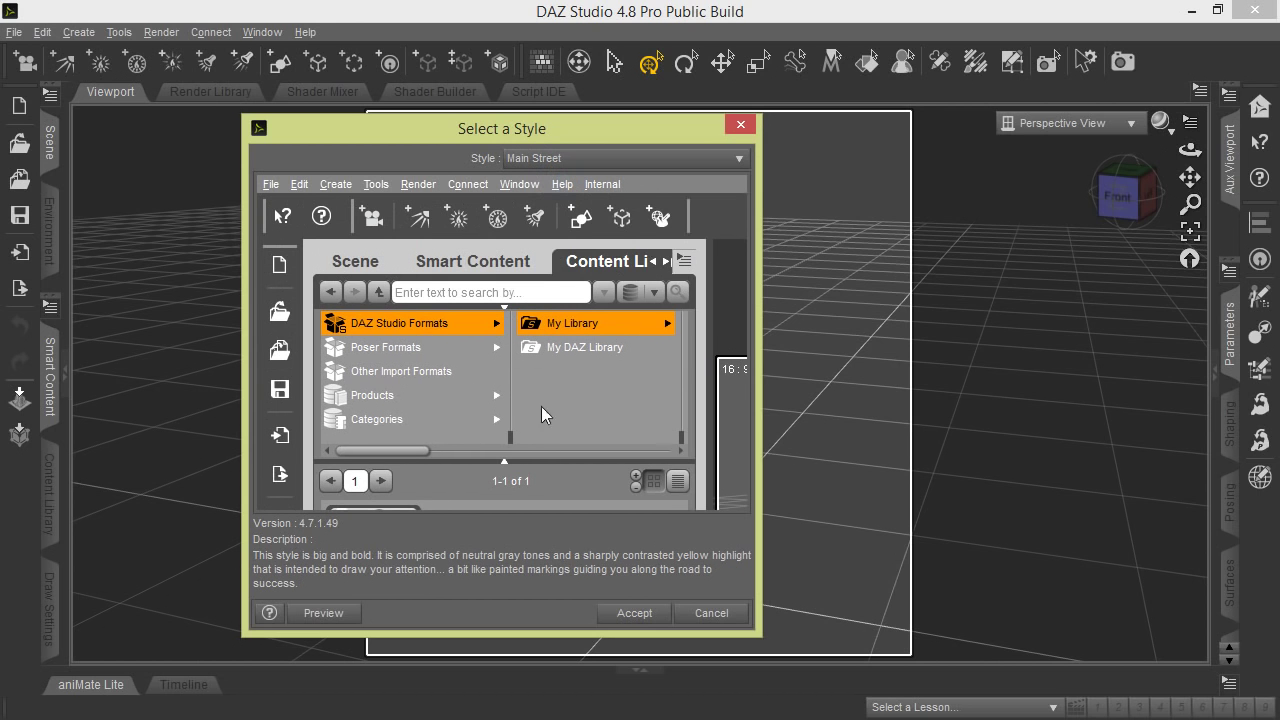
{"action": "mouse_move", "coordinate": [480, 198]}
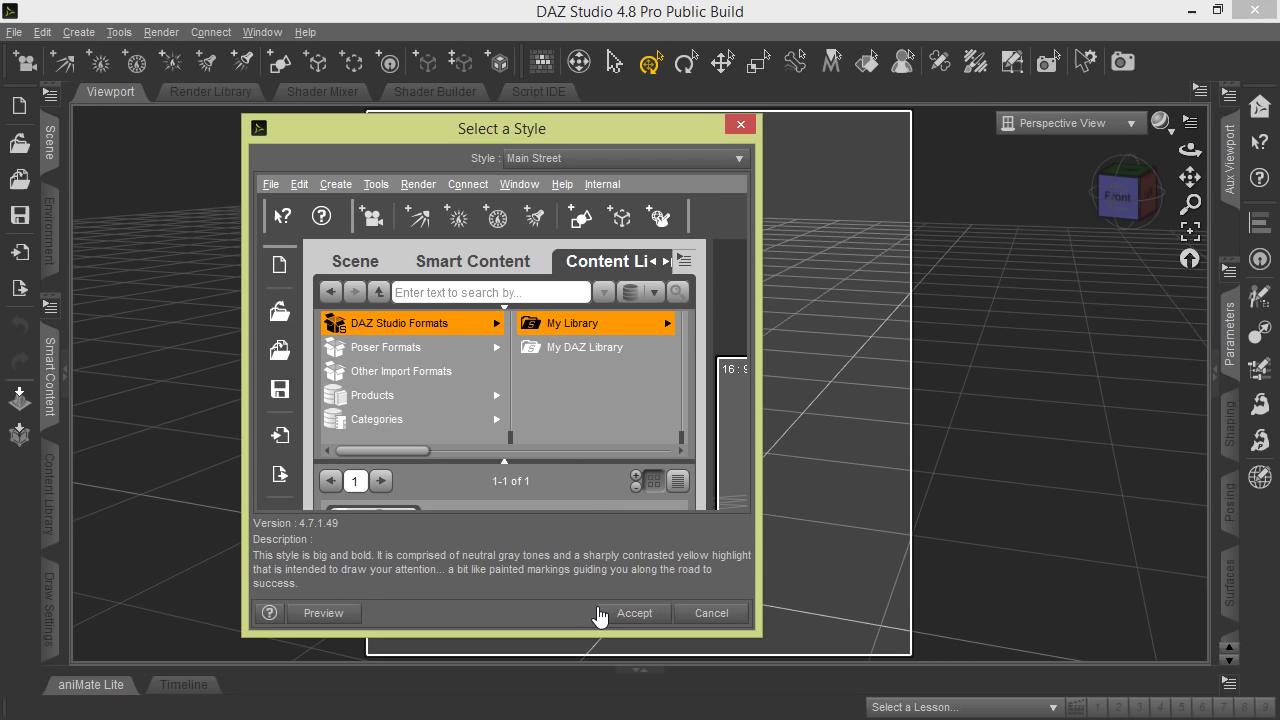
{"action": "left_click", "coordinate": [634, 612]}
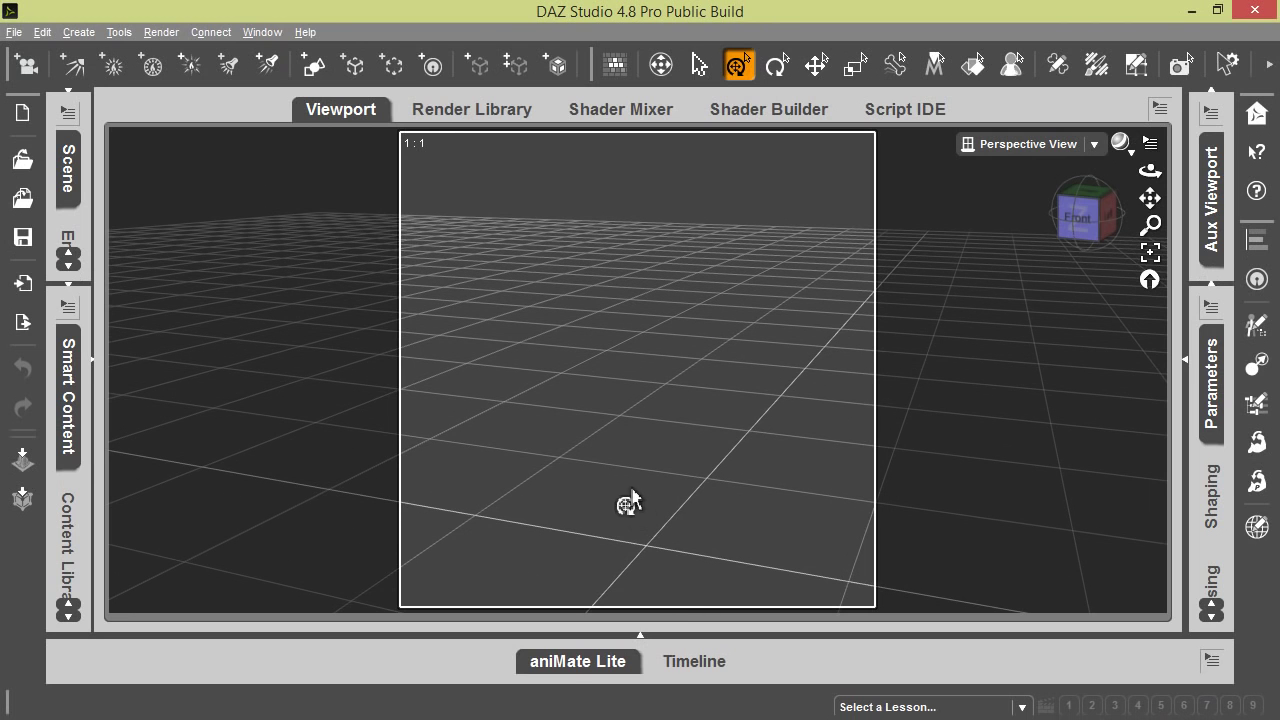
{"action": "mouse_move", "coordinate": [180, 36]}
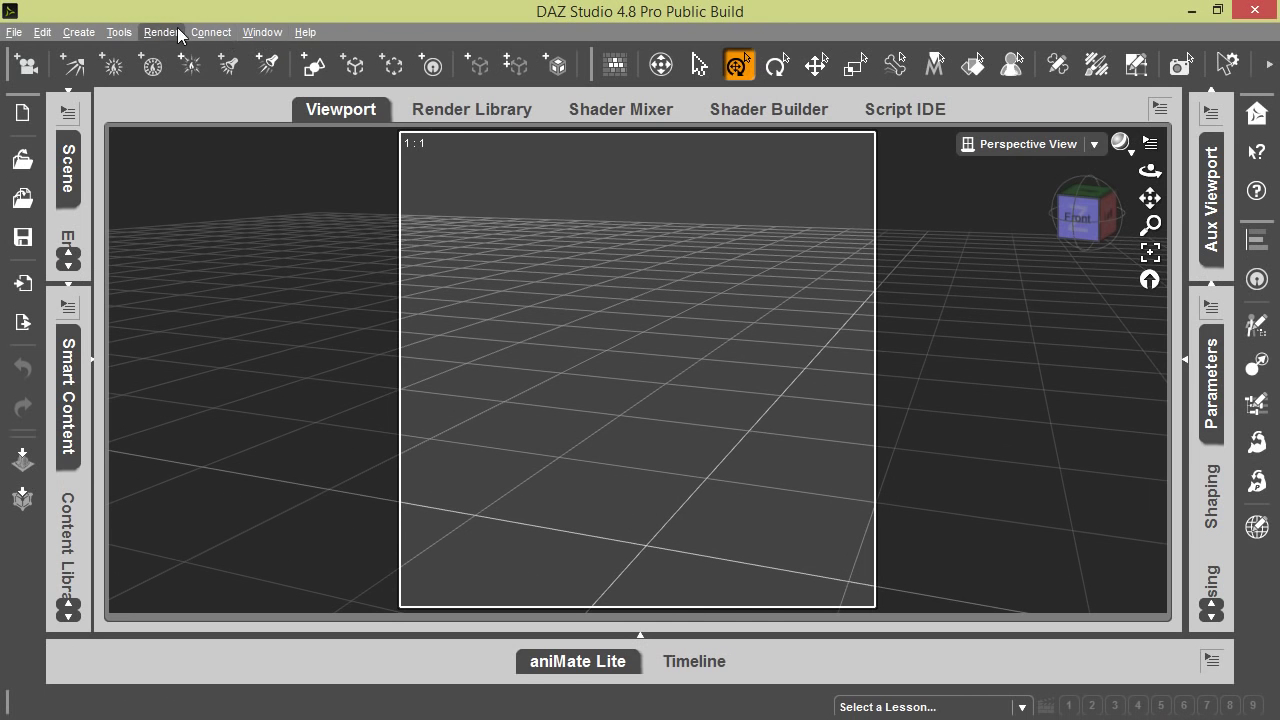
Step: Switch to a more compact interface style with smaller text
{"action": "left_click", "coordinate": [262, 32]}
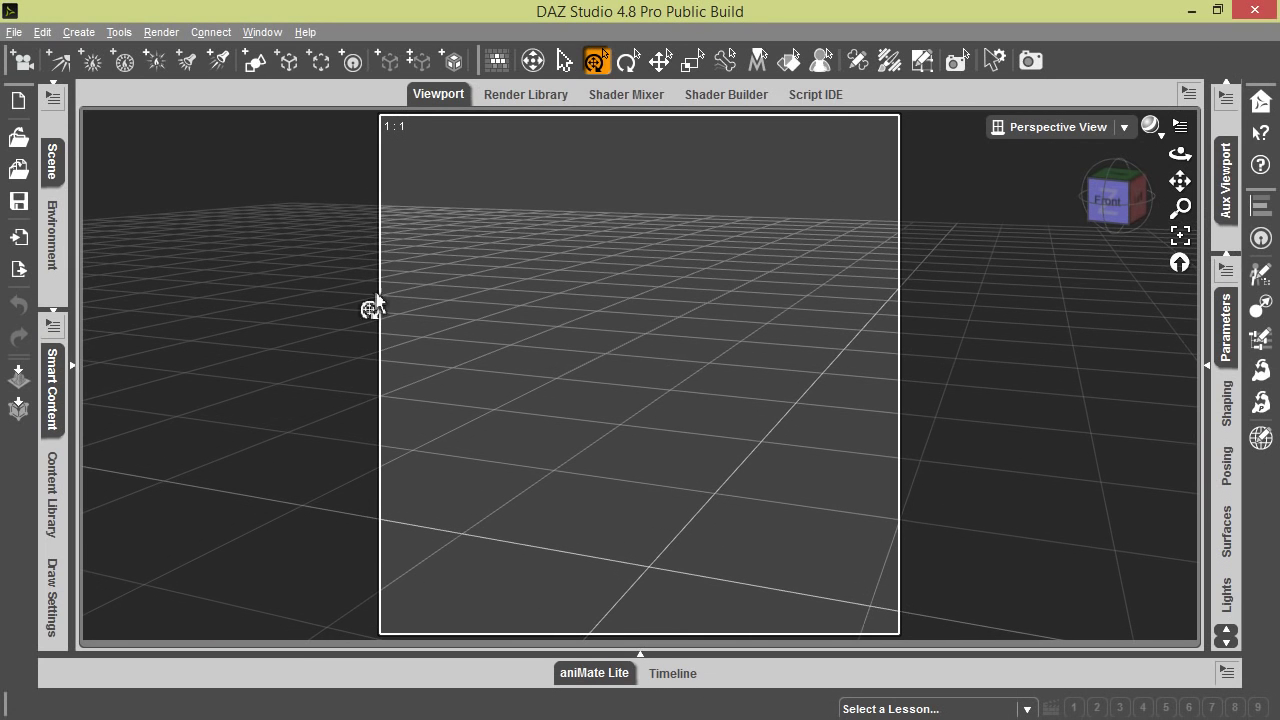
{"action": "left_click", "coordinate": [262, 32]}
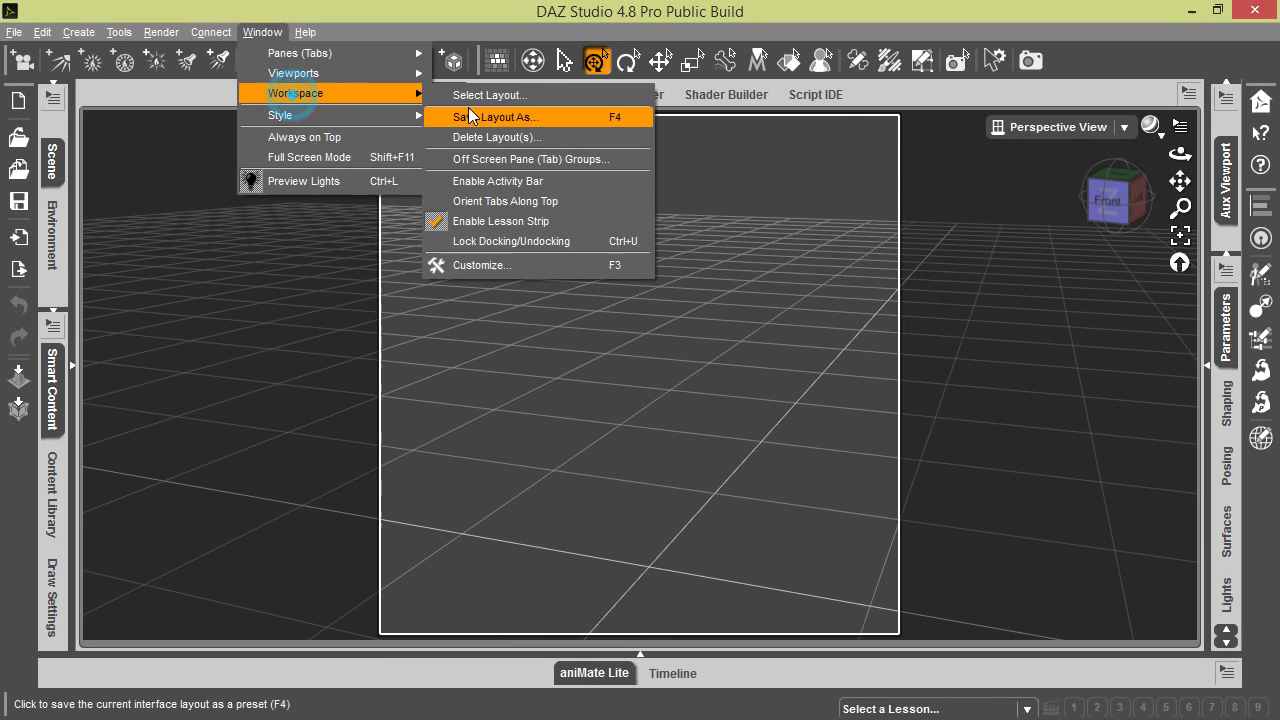
Step: Apply the Full Service (Beta) layout from the layout chooser
{"action": "left_click", "coordinate": [500, 94]}
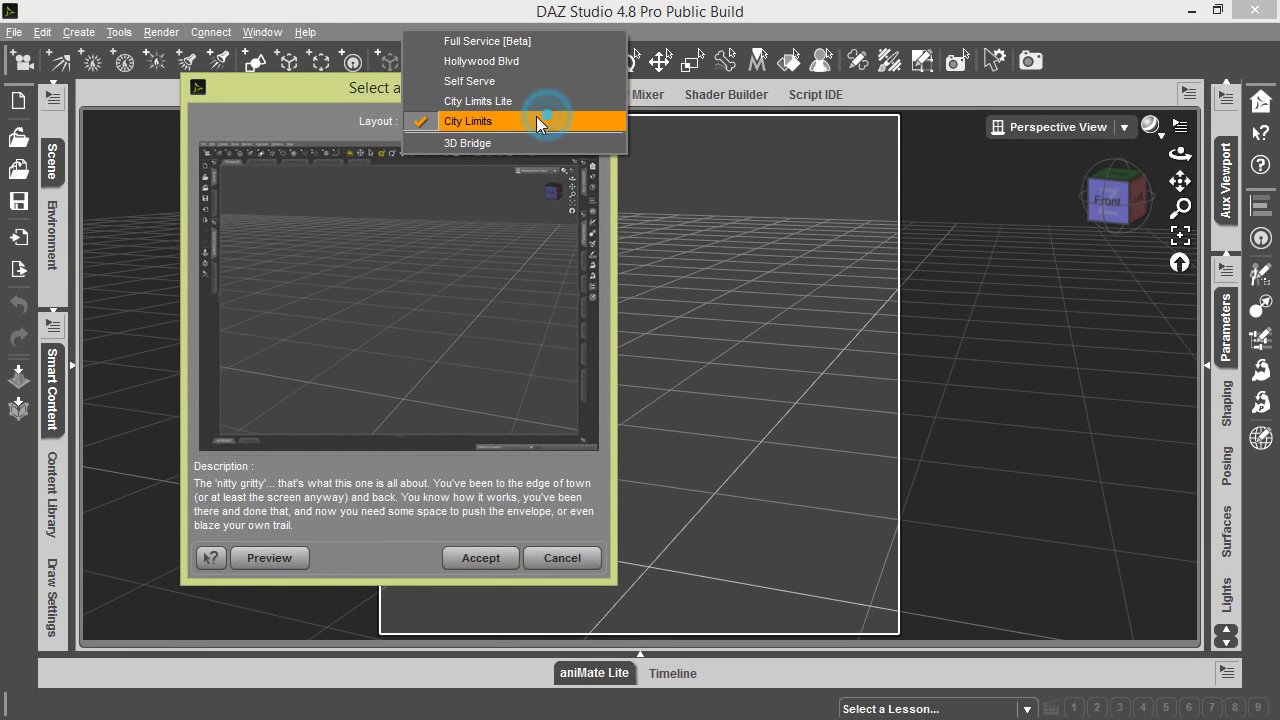
{"action": "mouse_move", "coordinate": [510, 40]}
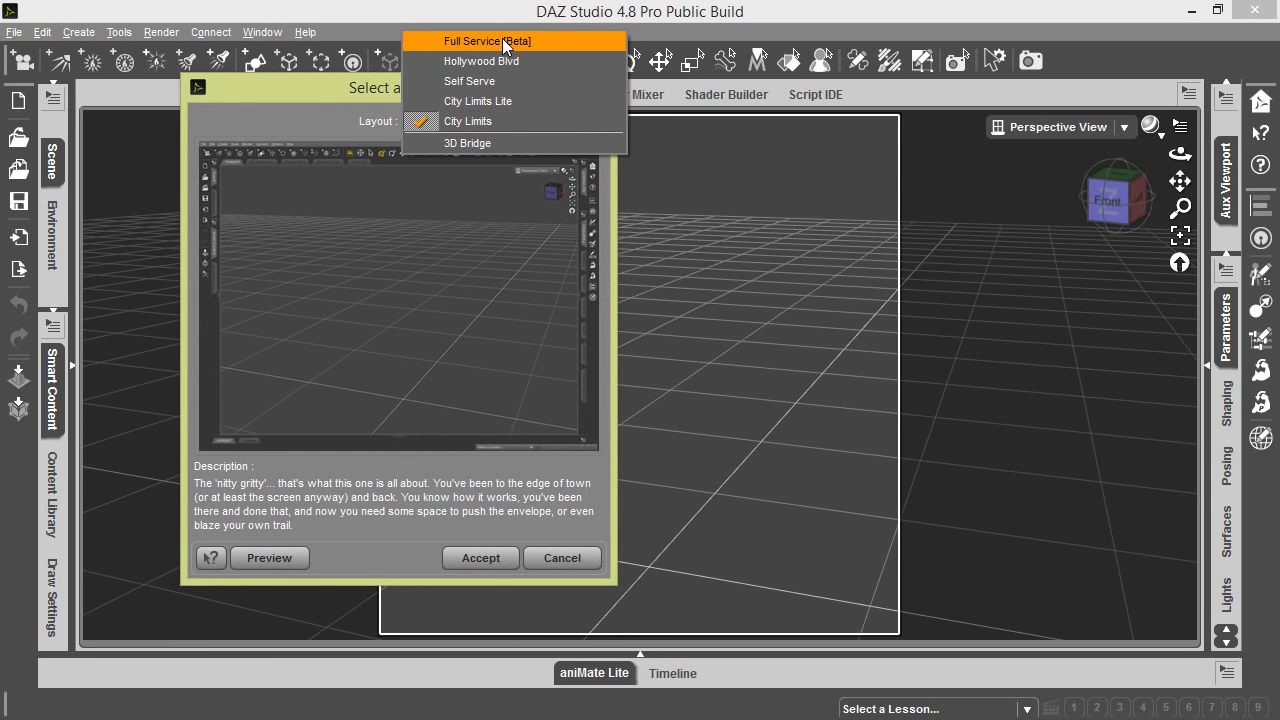
{"action": "left_click", "coordinate": [488, 42]}
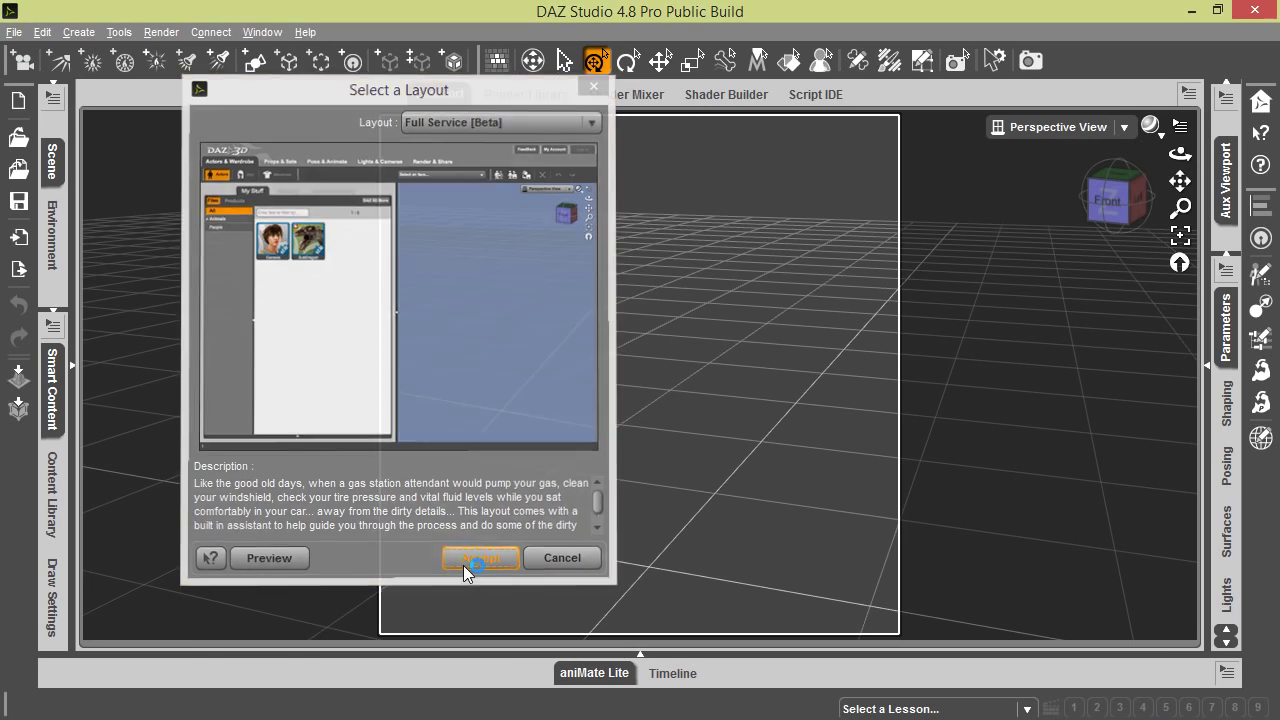
{"action": "left_click", "coordinate": [480, 558]}
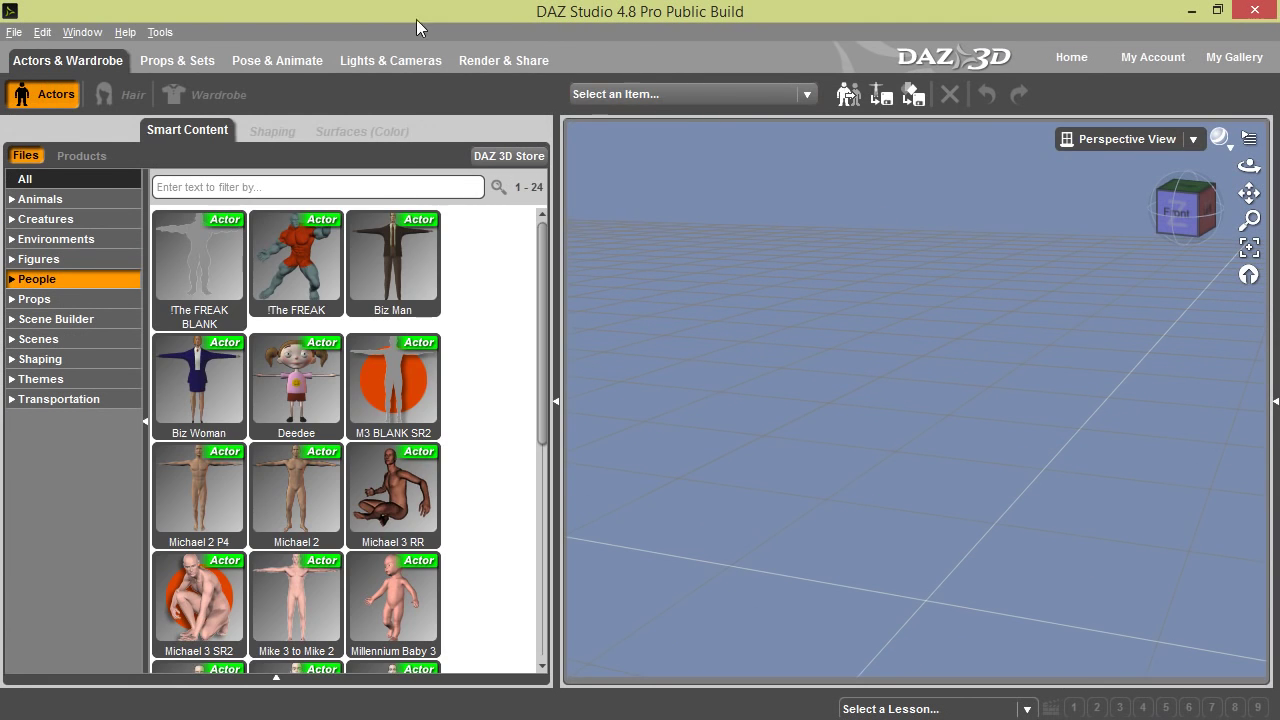
{"action": "mouse_move", "coordinate": [14, 32]}
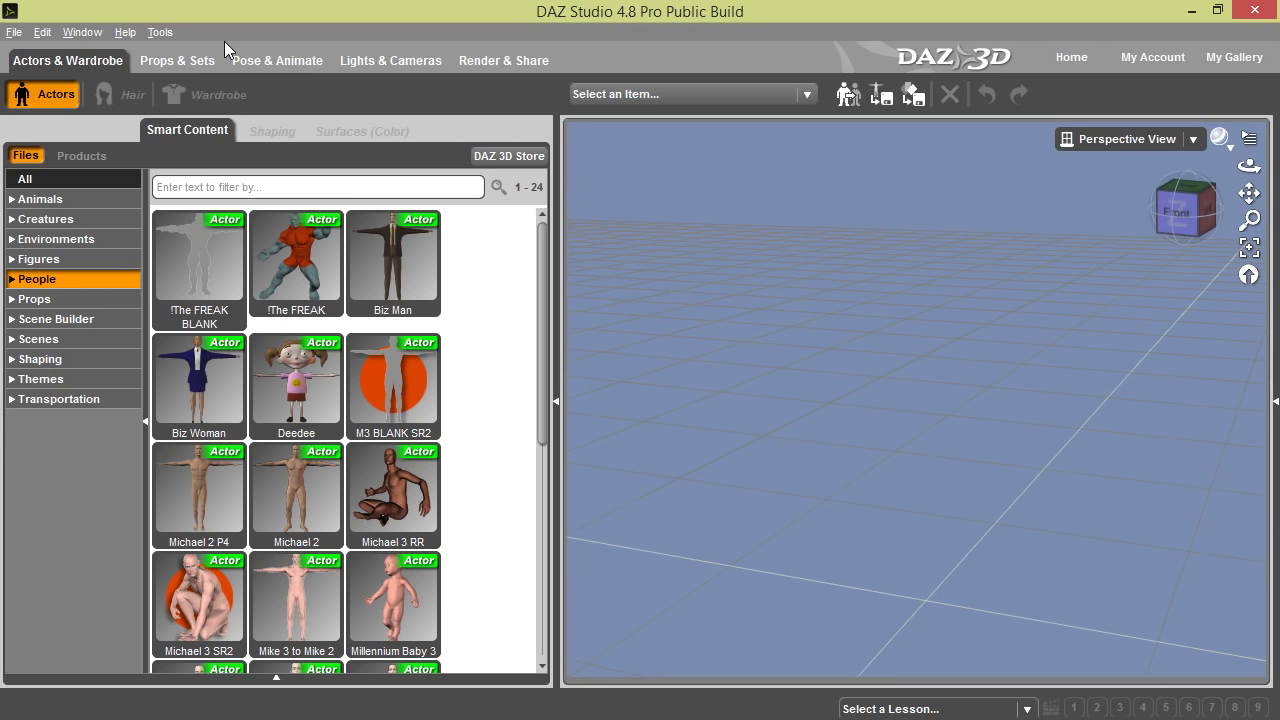
Step: After reviewing Full Service, bring up the layout chooser for a different layout
{"action": "left_click", "coordinate": [82, 32]}
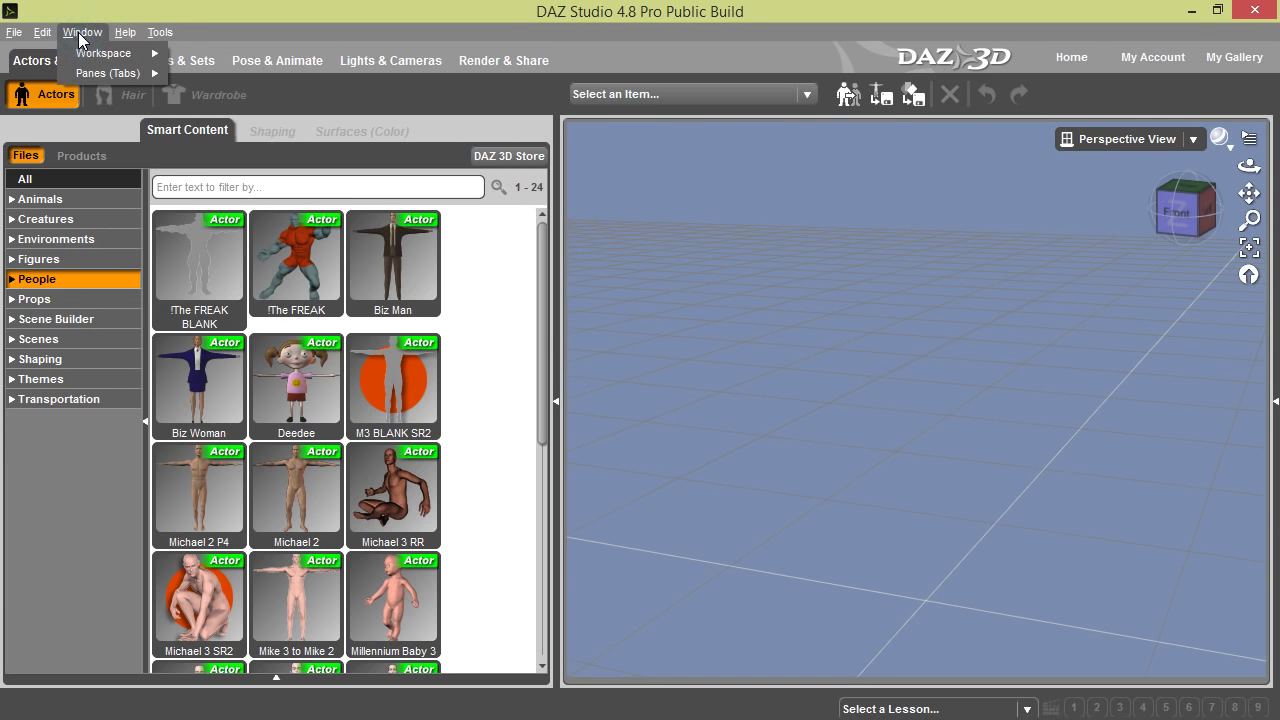
{"action": "mouse_move", "coordinate": [104, 52]}
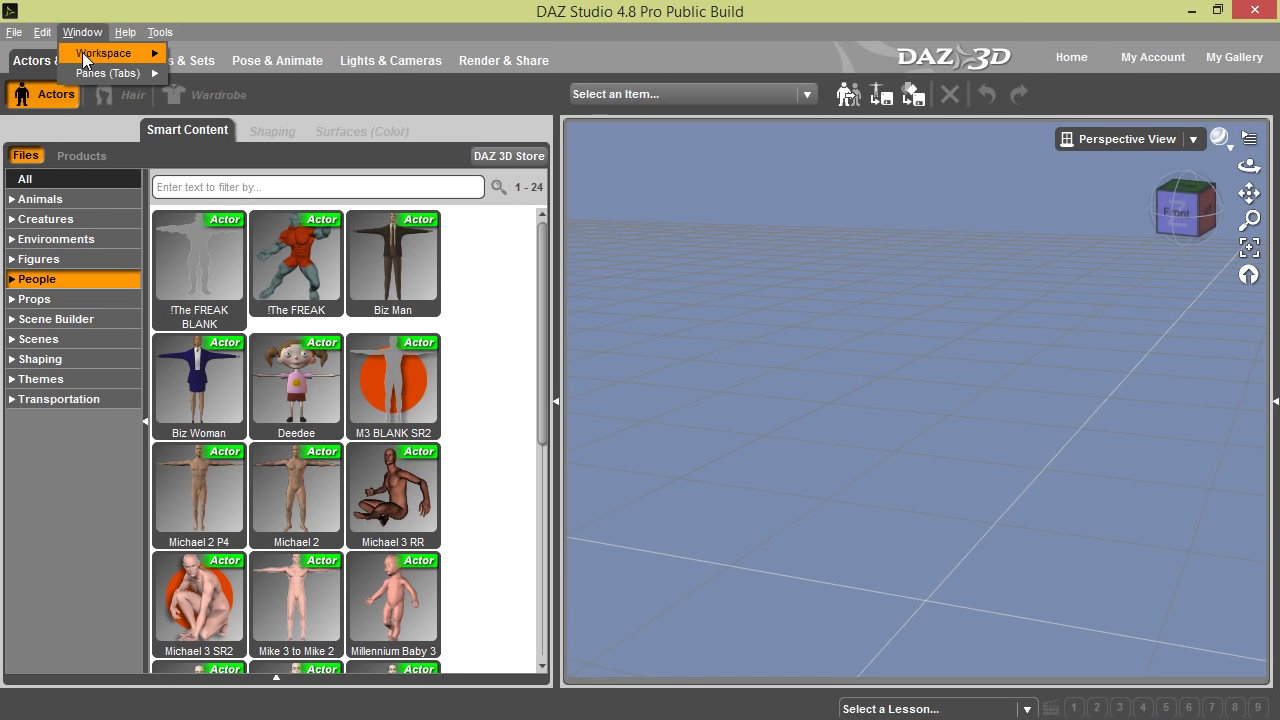
{"action": "mouse_move", "coordinate": [106, 52]}
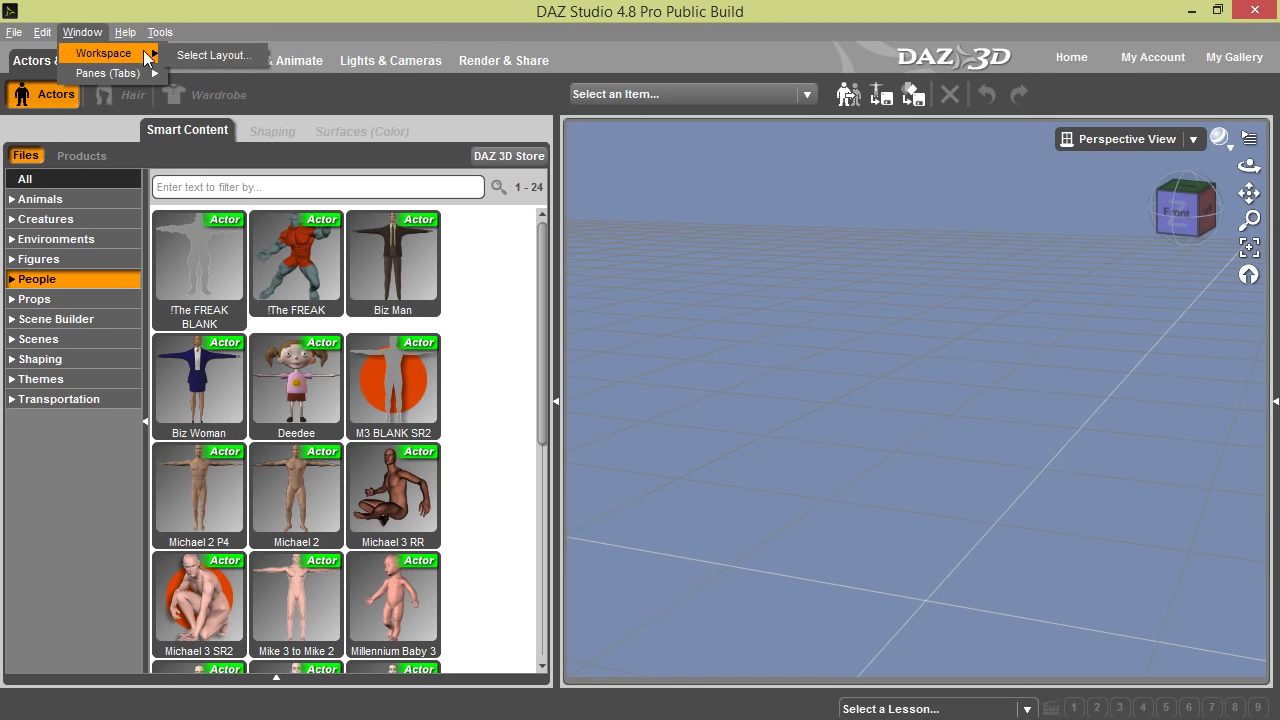
{"action": "mouse_move", "coordinate": [220, 62]}
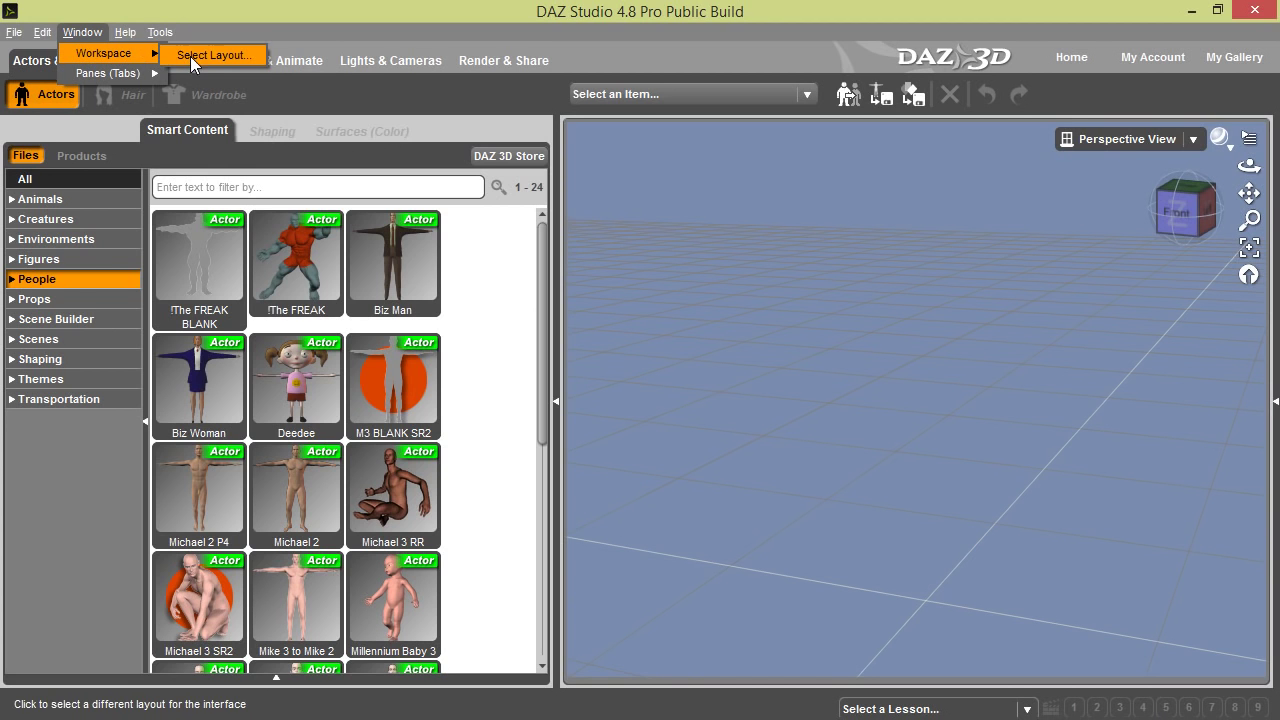
{"action": "mouse_move", "coordinate": [104, 52]}
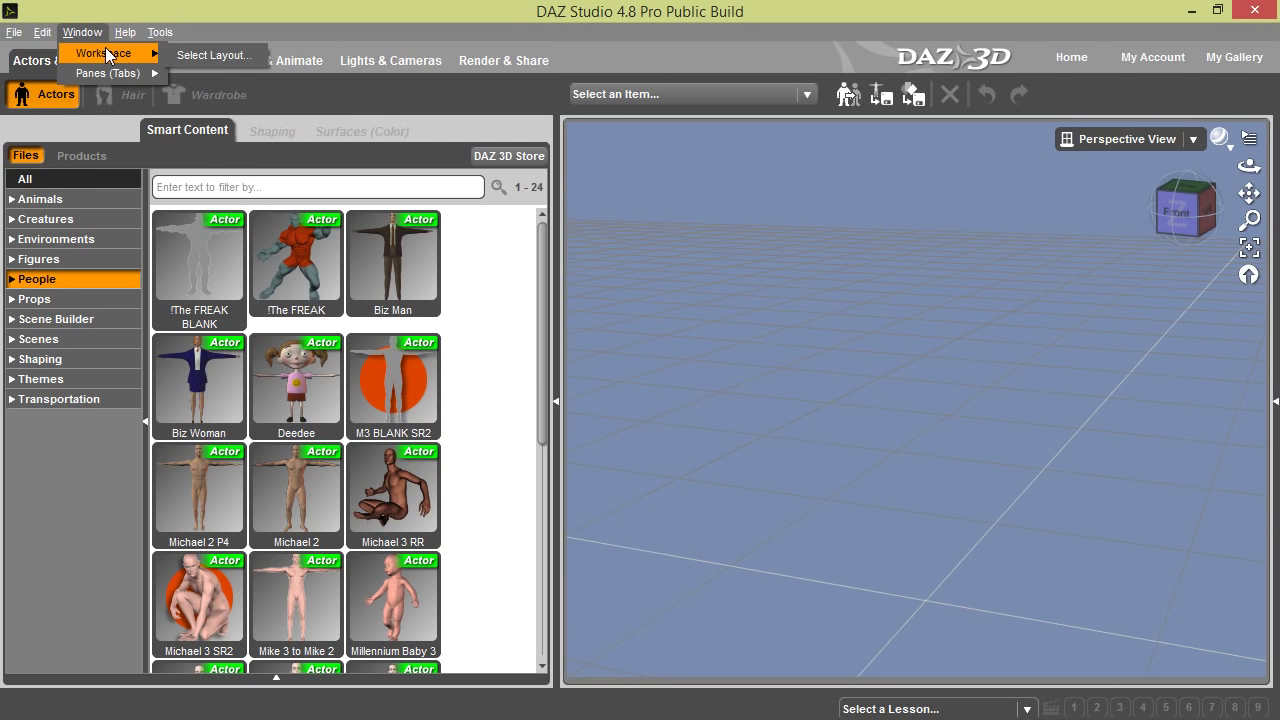
{"action": "left_click", "coordinate": [218, 56]}
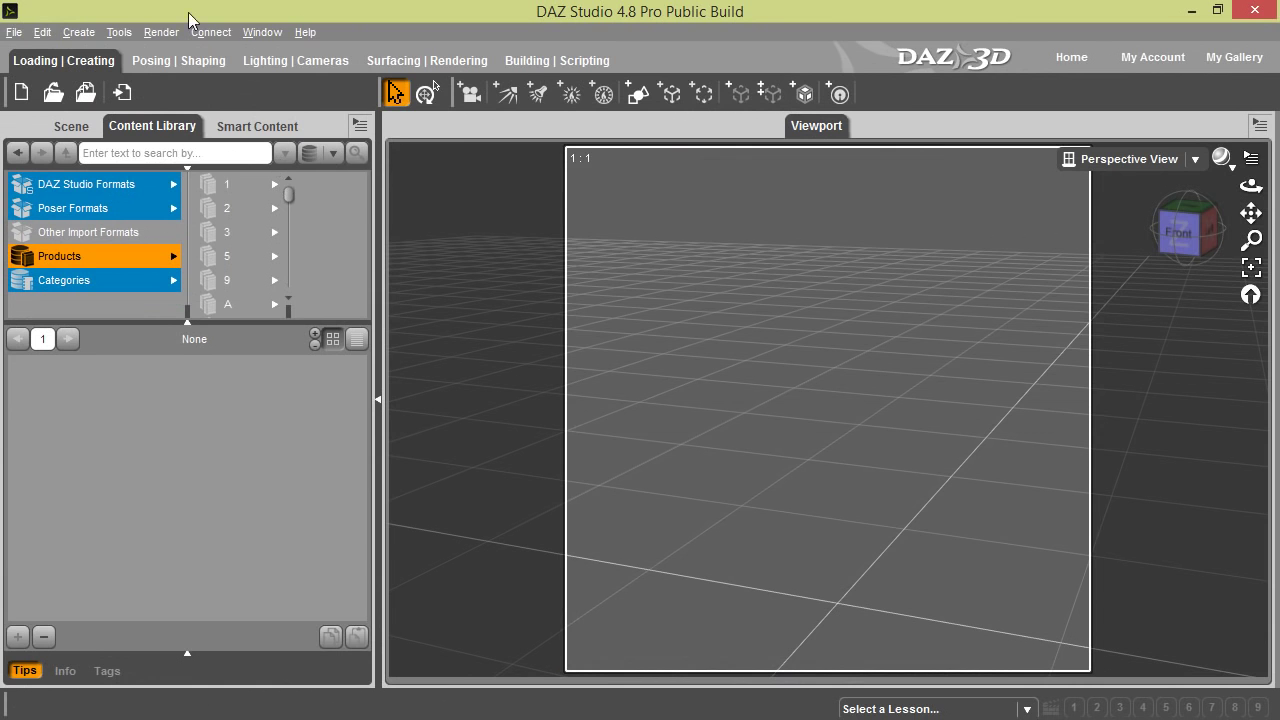
Step: Reach the Window menu's workspace and style options for the next layout change
{"action": "left_click", "coordinate": [262, 32]}
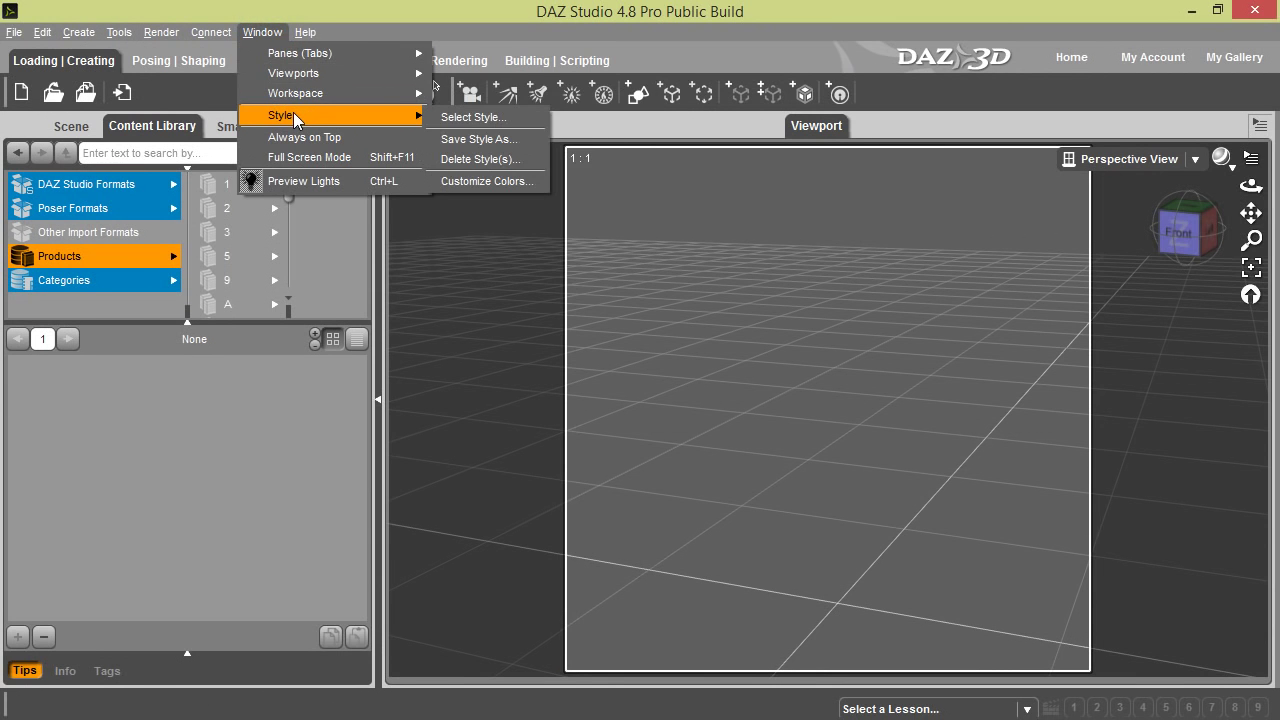
{"action": "mouse_move", "coordinate": [332, 96]}
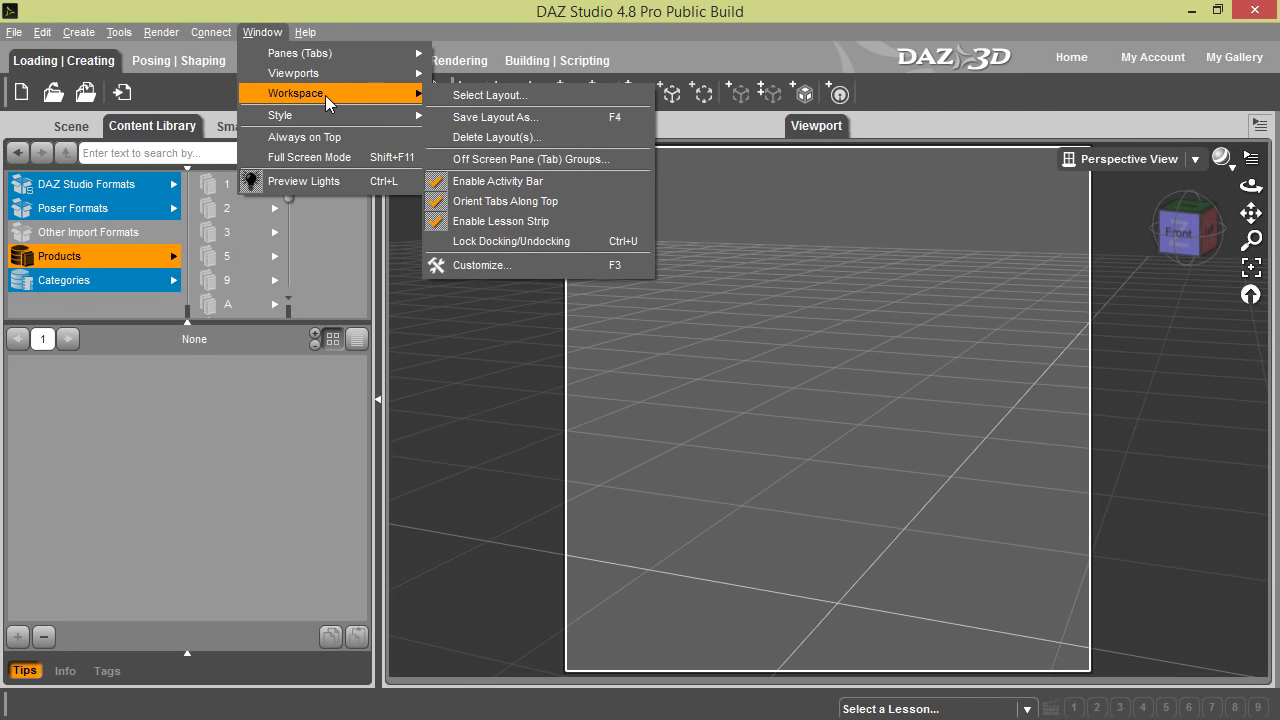
{"action": "mouse_move", "coordinate": [484, 96]}
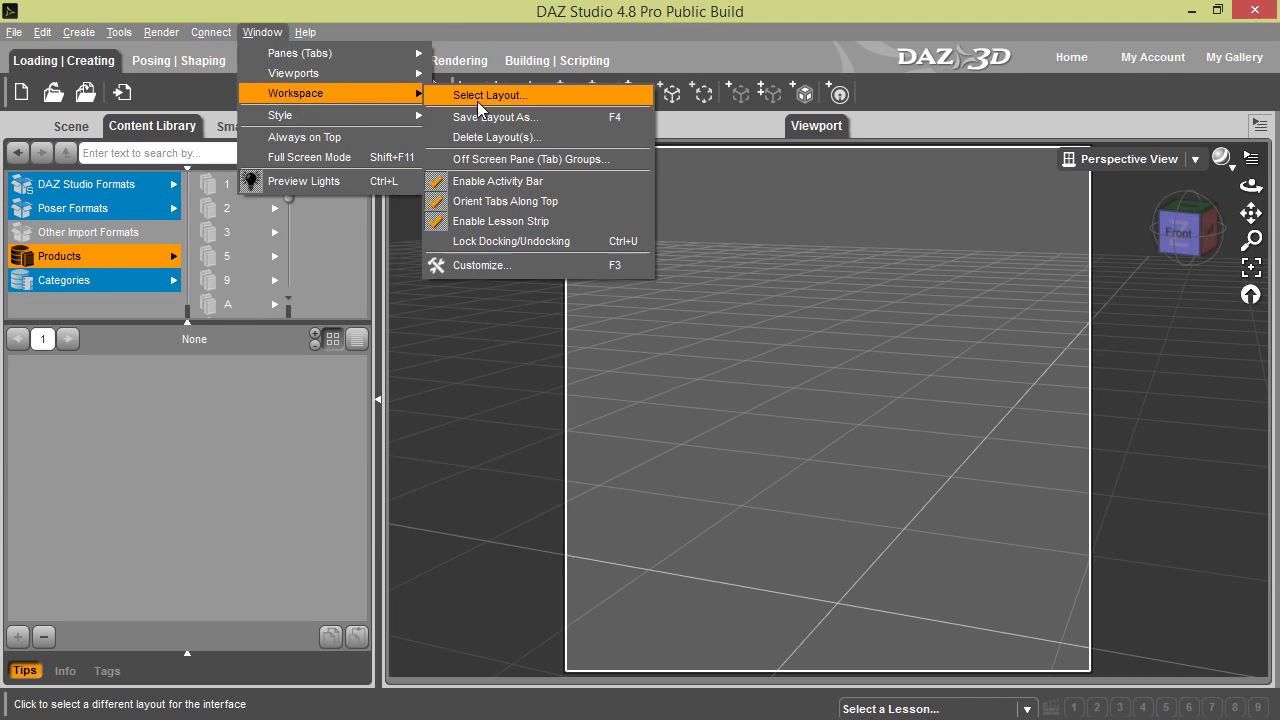
Step: Apply the City Limits layout, with the viewport filling the window between side tabs
{"action": "left_click", "coordinate": [492, 96]}
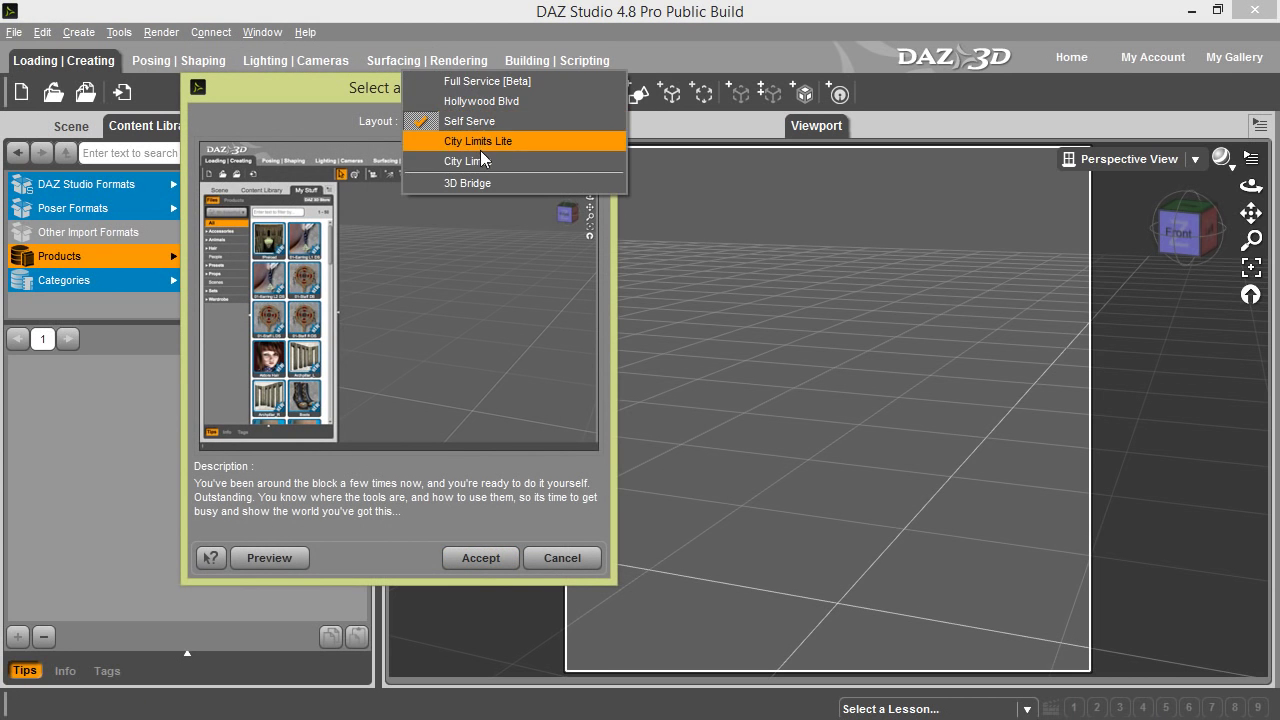
{"action": "left_click", "coordinate": [458, 160]}
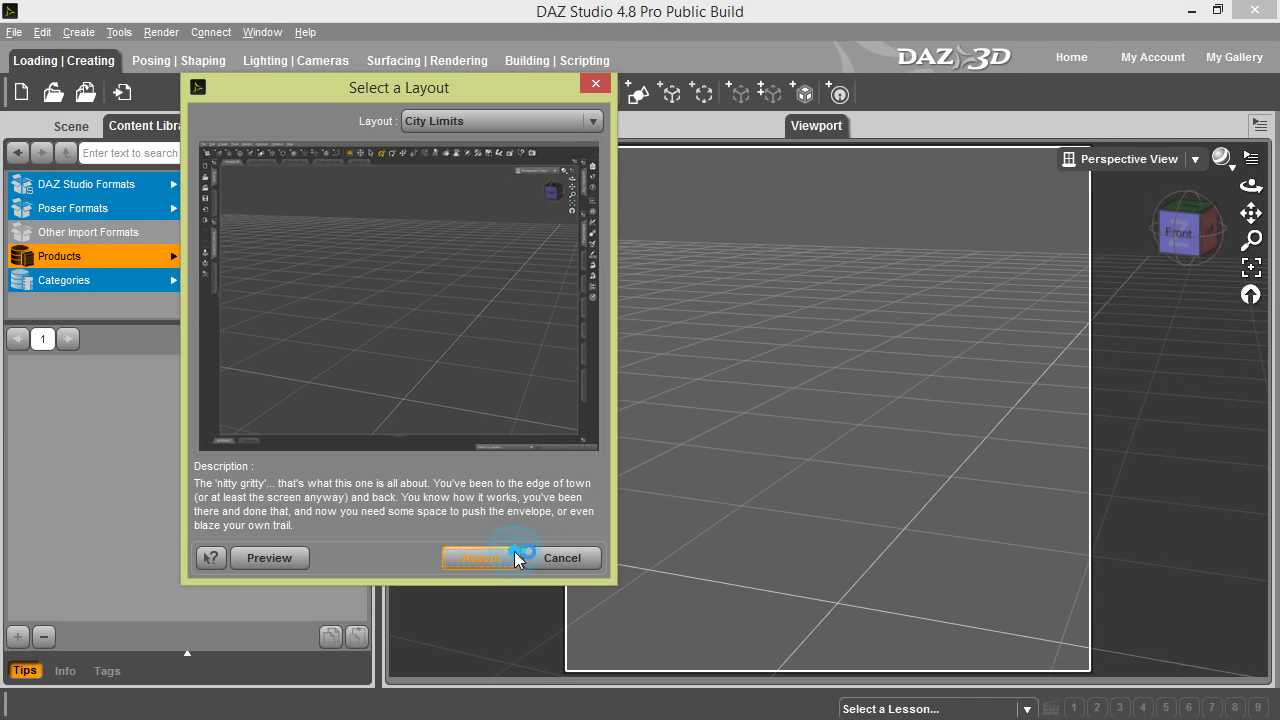
{"action": "left_click", "coordinate": [480, 558]}
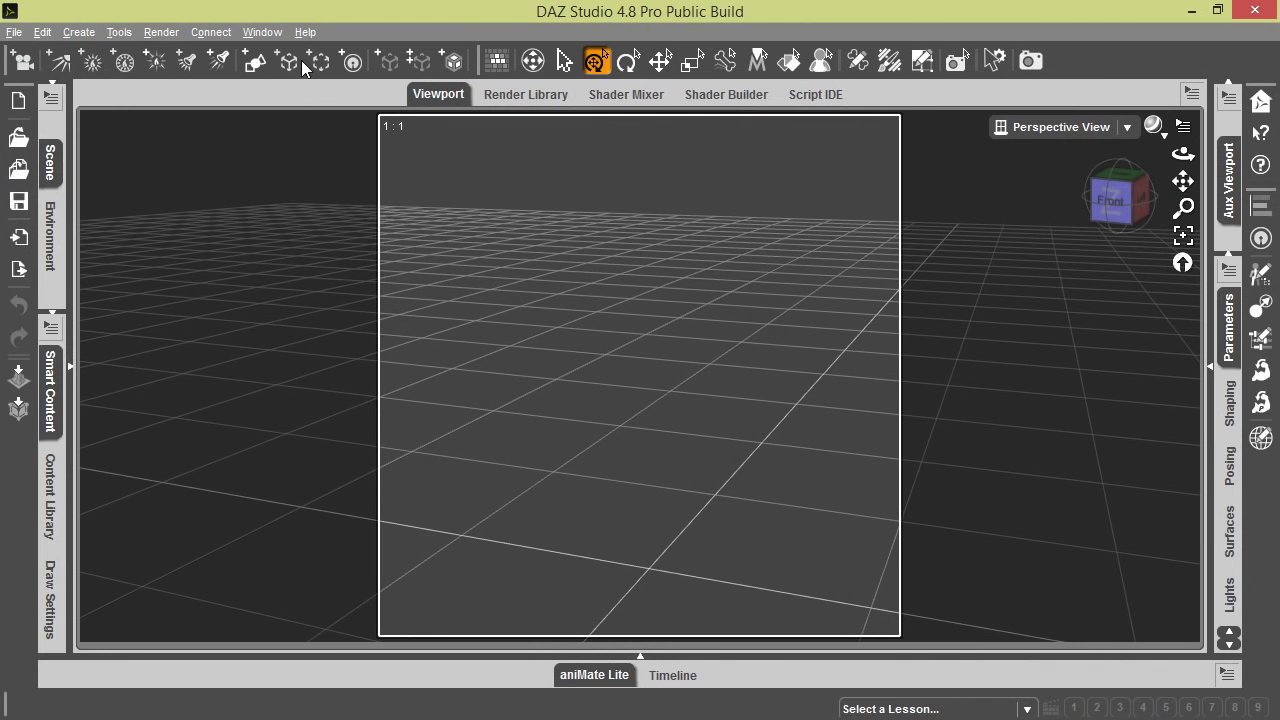
{"action": "mouse_move", "coordinate": [288, 32]}
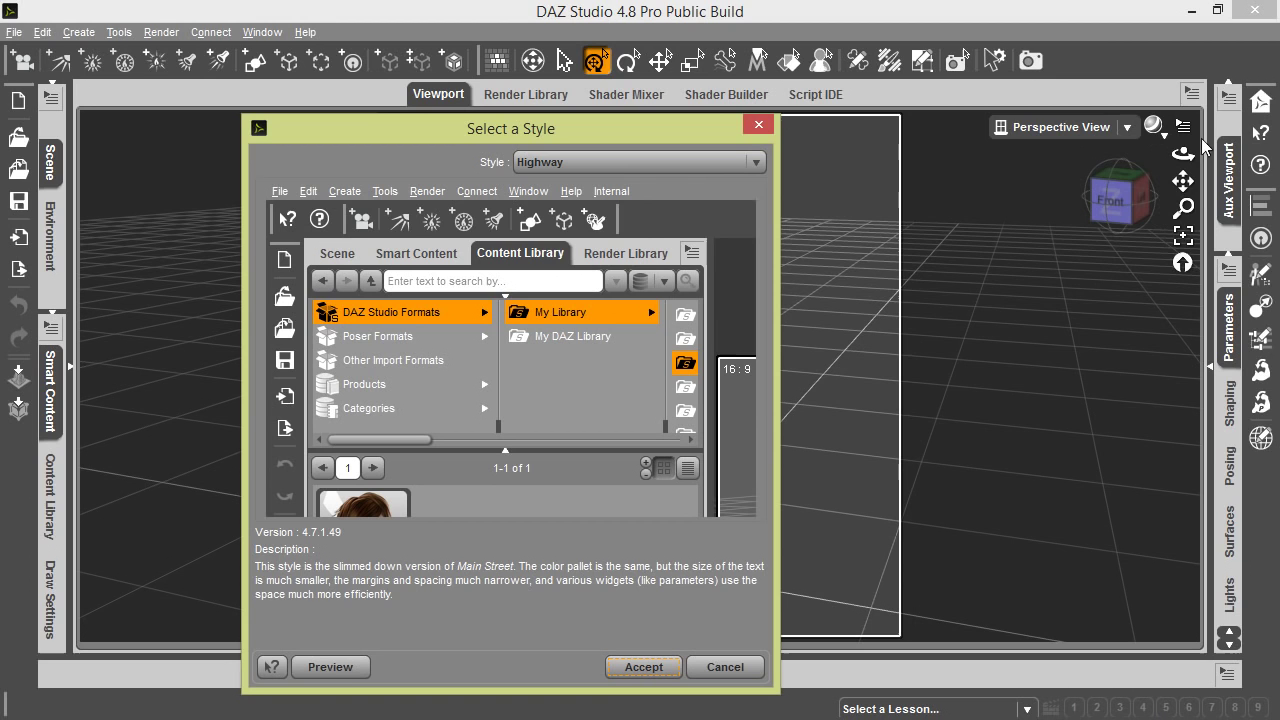
{"action": "mouse_move", "coordinate": [728, 200]}
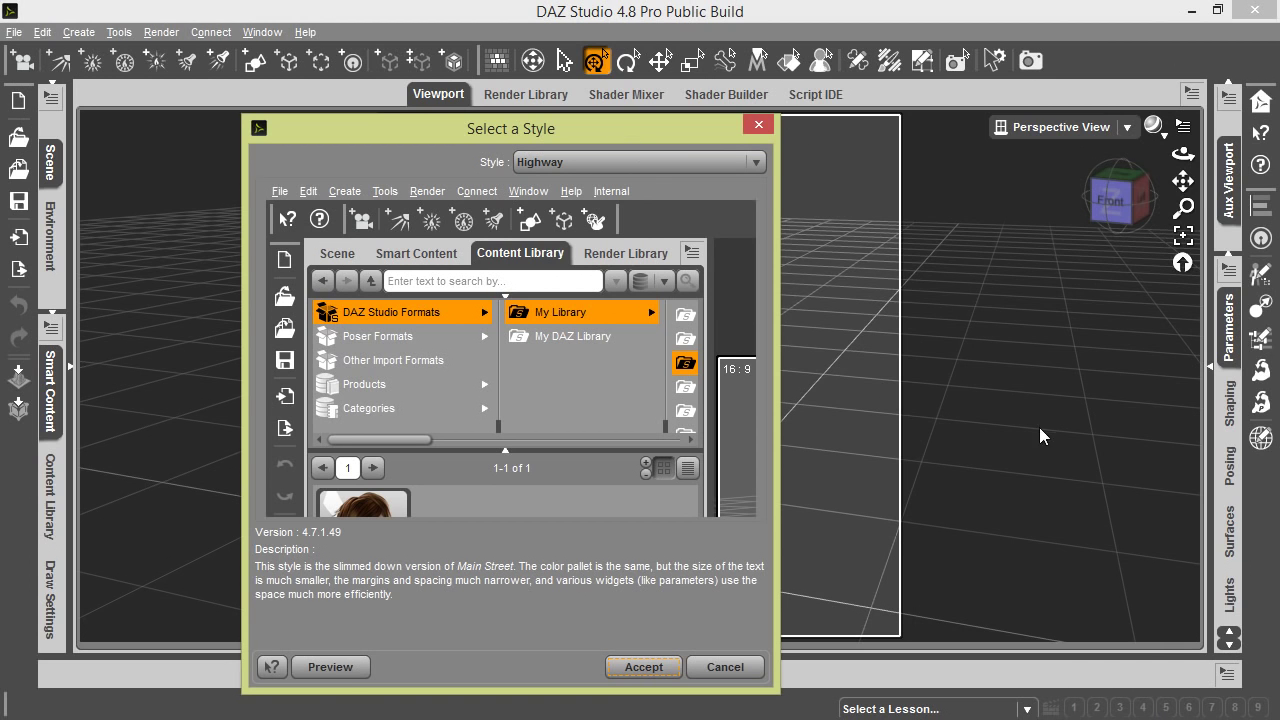
{"action": "mouse_move", "coordinate": [1116, 640]}
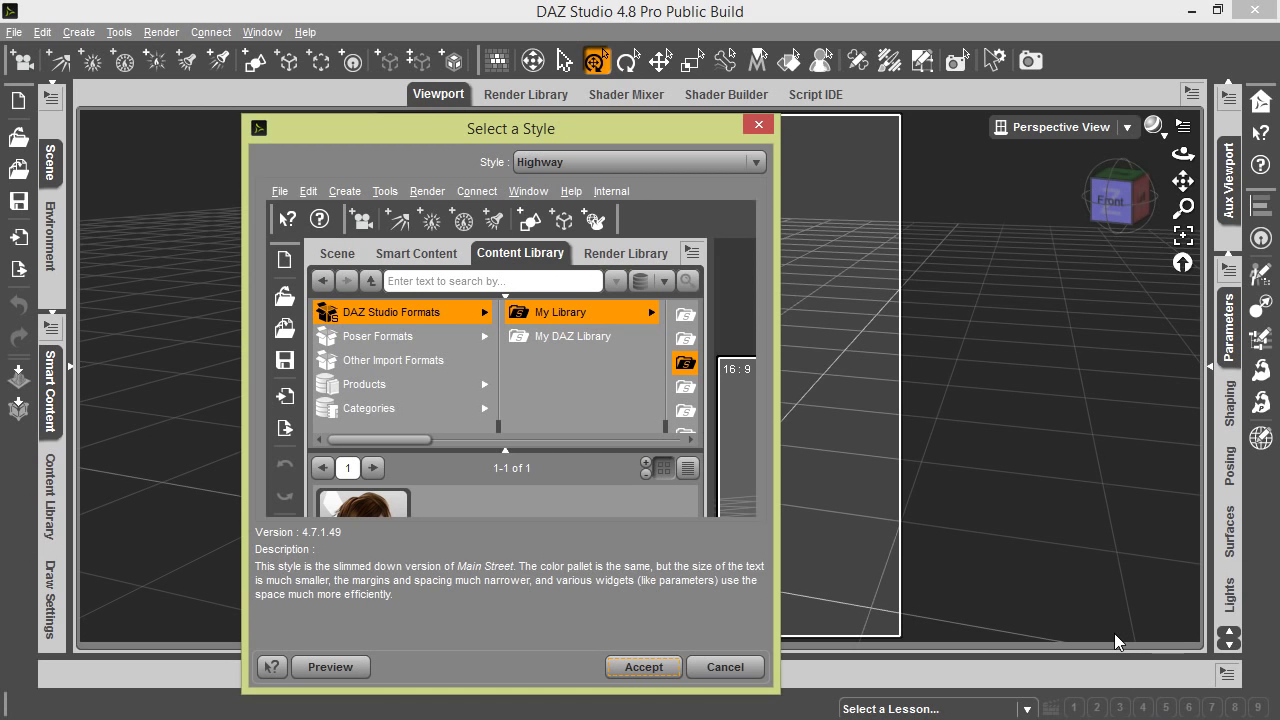
{"action": "mouse_move", "coordinate": [888, 576]}
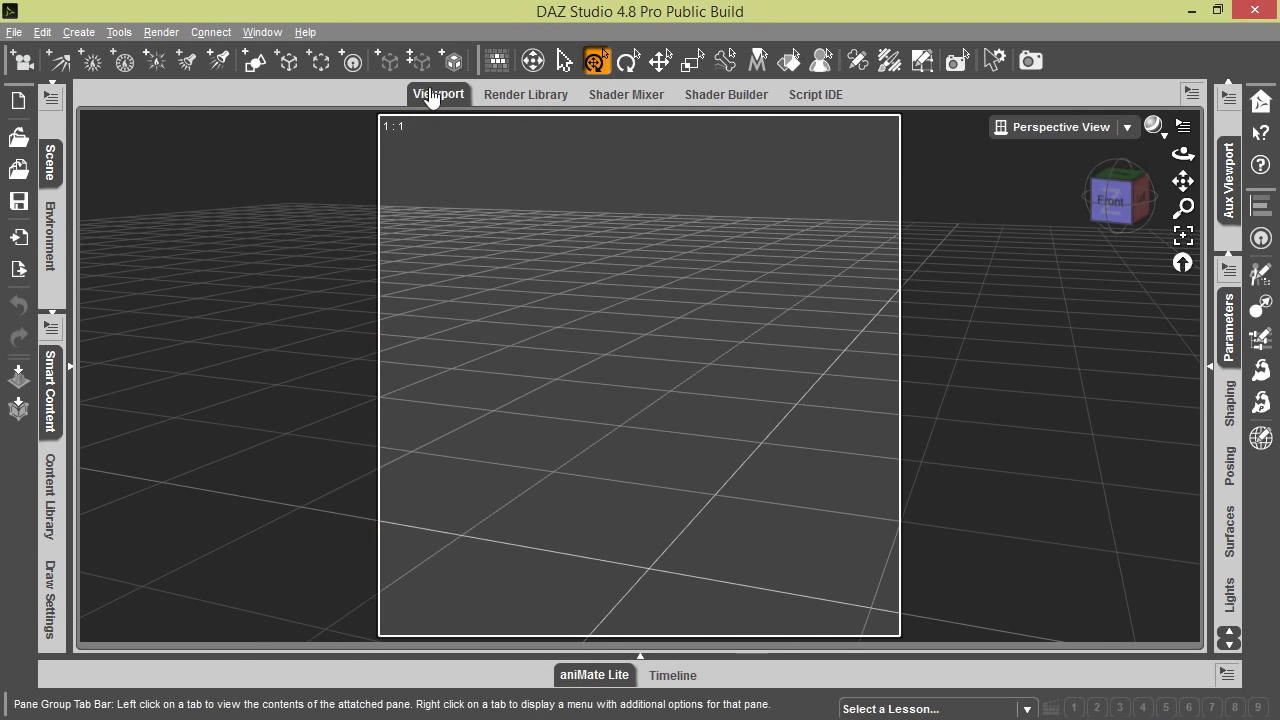
{"action": "mouse_move", "coordinate": [194, 40]}
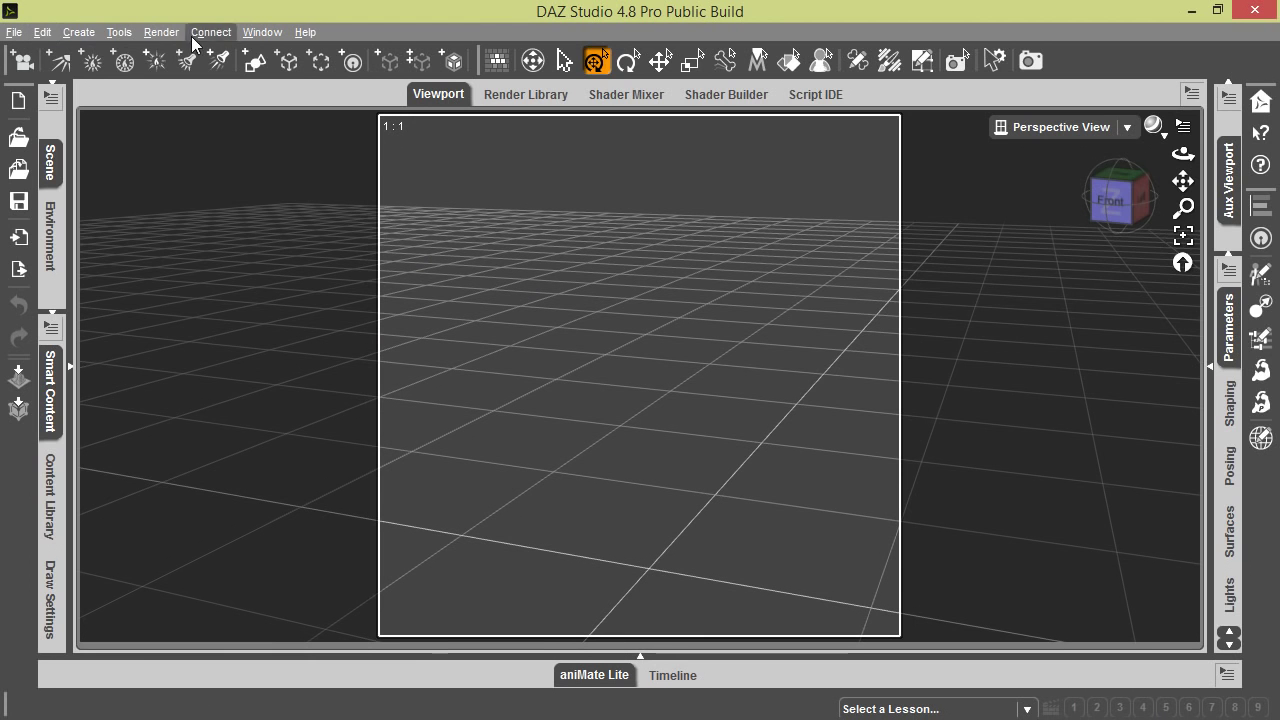
{"action": "left_click", "coordinate": [160, 32]}
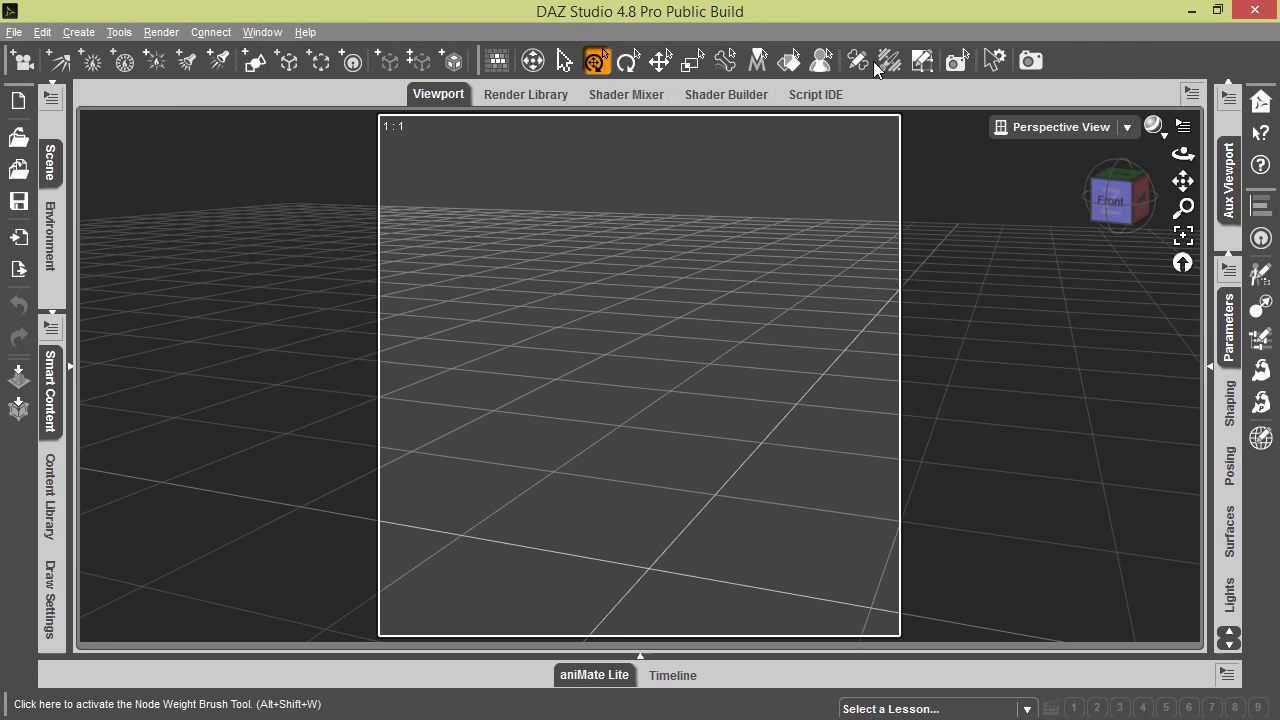
{"action": "mouse_move", "coordinate": [16, 136]}
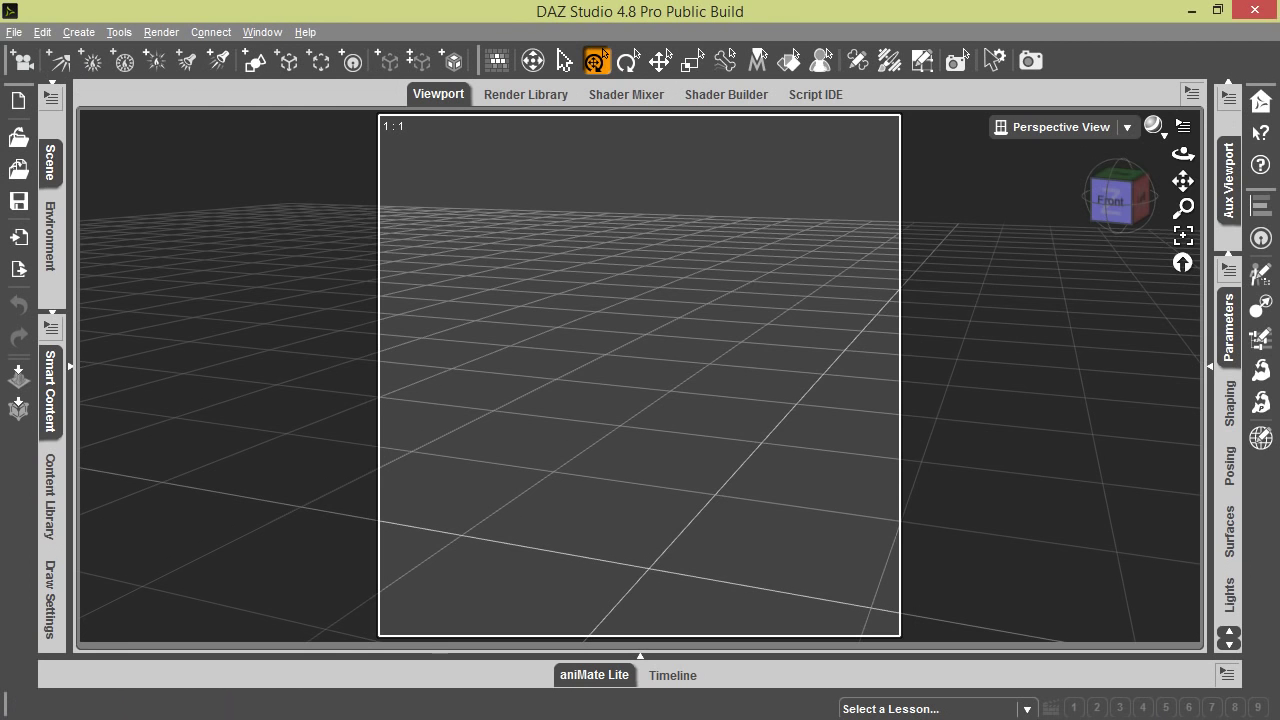
{"action": "mouse_move", "coordinate": [1270, 120]}
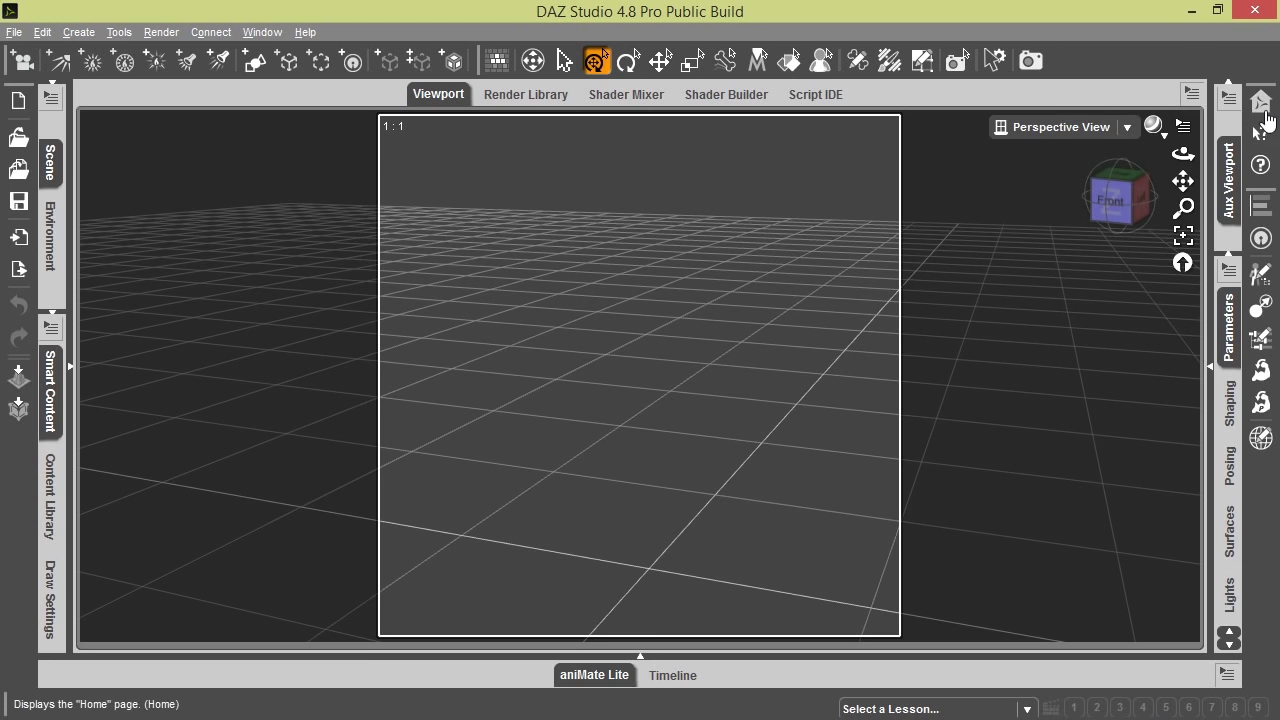
{"action": "mouse_move", "coordinate": [82, 446]}
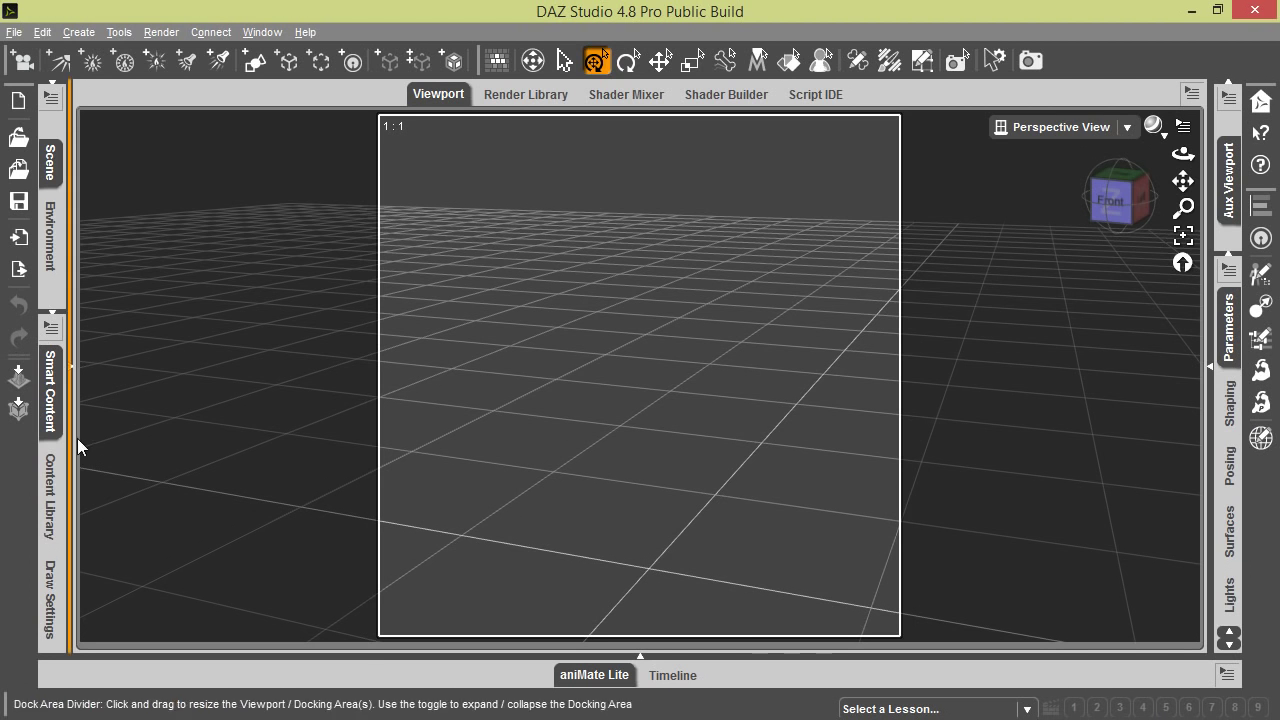
{"action": "left_click", "coordinate": [48, 384]}
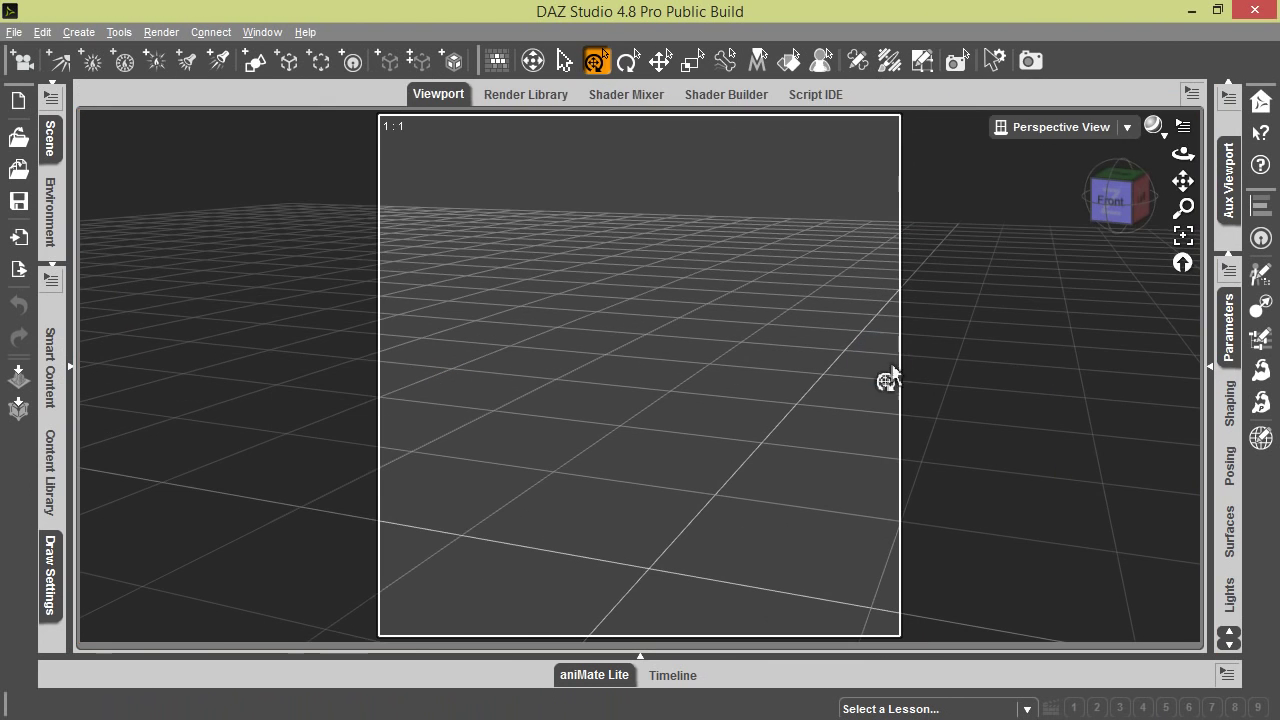
{"action": "mouse_move", "coordinate": [1060, 80]}
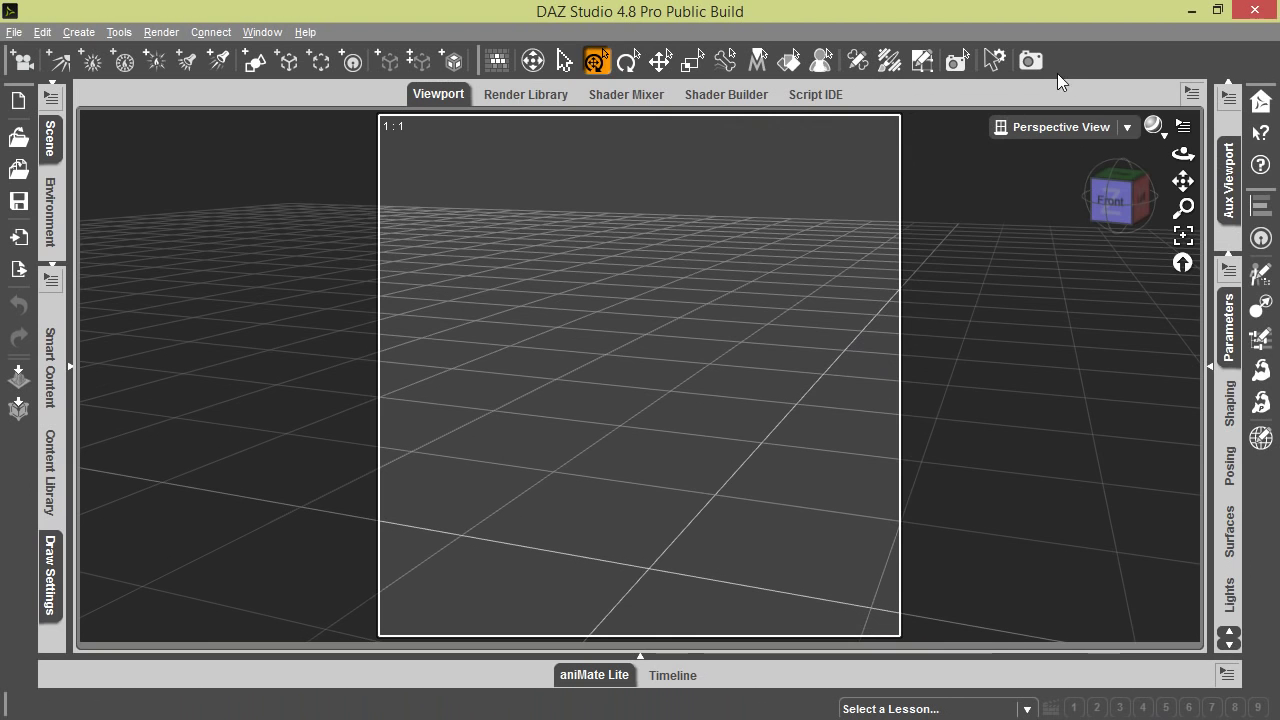
{"action": "mouse_move", "coordinate": [178, 24]}
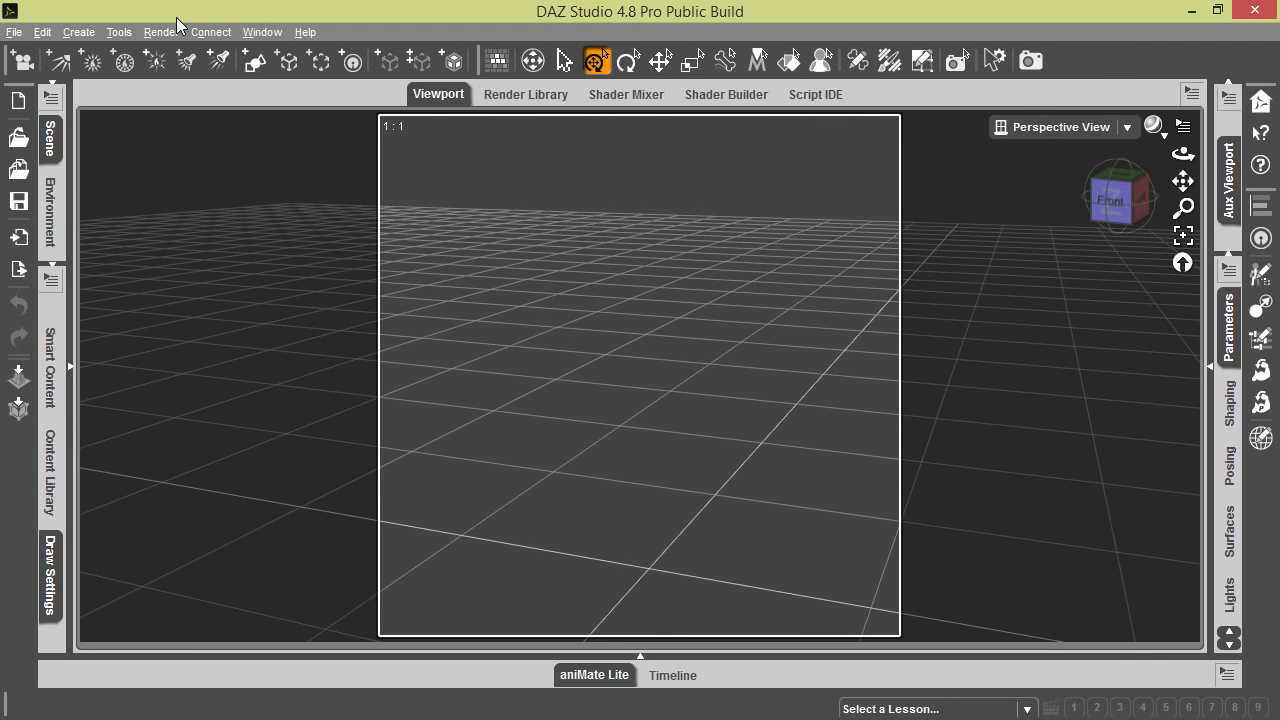
Step: Apply the Darkside interface style from the Select Style dialog
{"action": "left_click", "coordinate": [262, 32]}
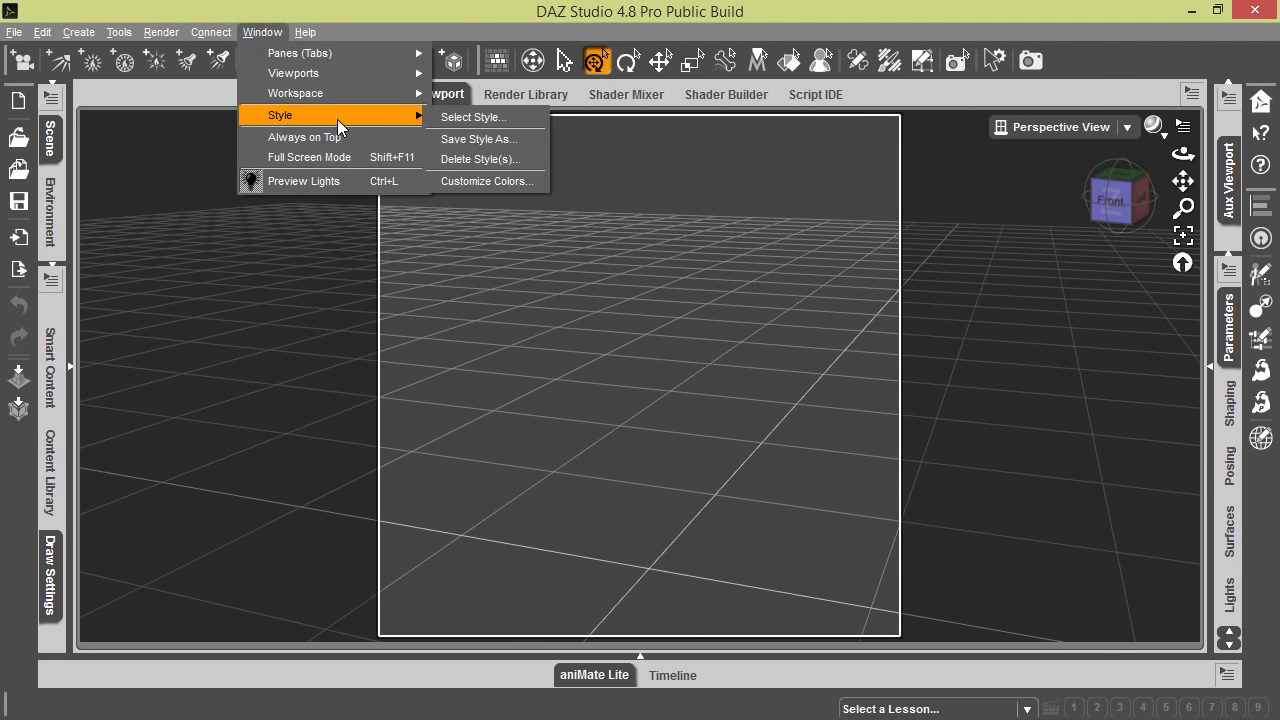
{"action": "left_click", "coordinate": [470, 116]}
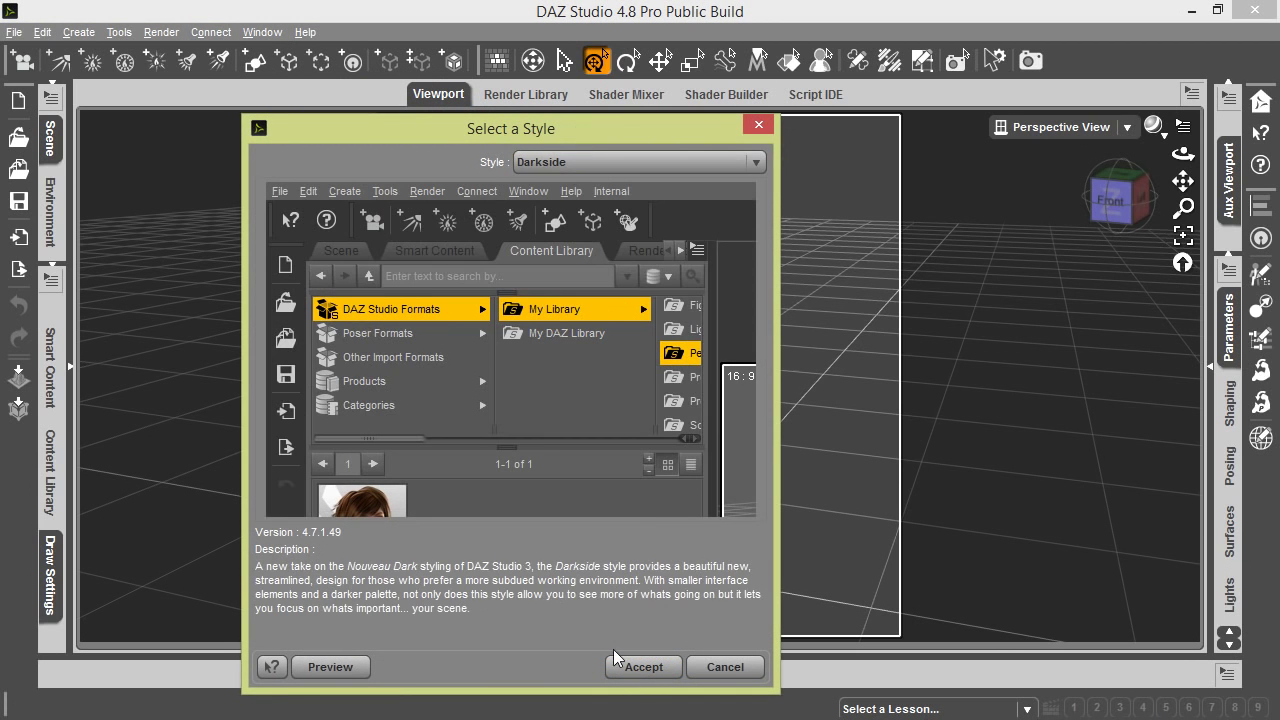
{"action": "left_click", "coordinate": [644, 668]}
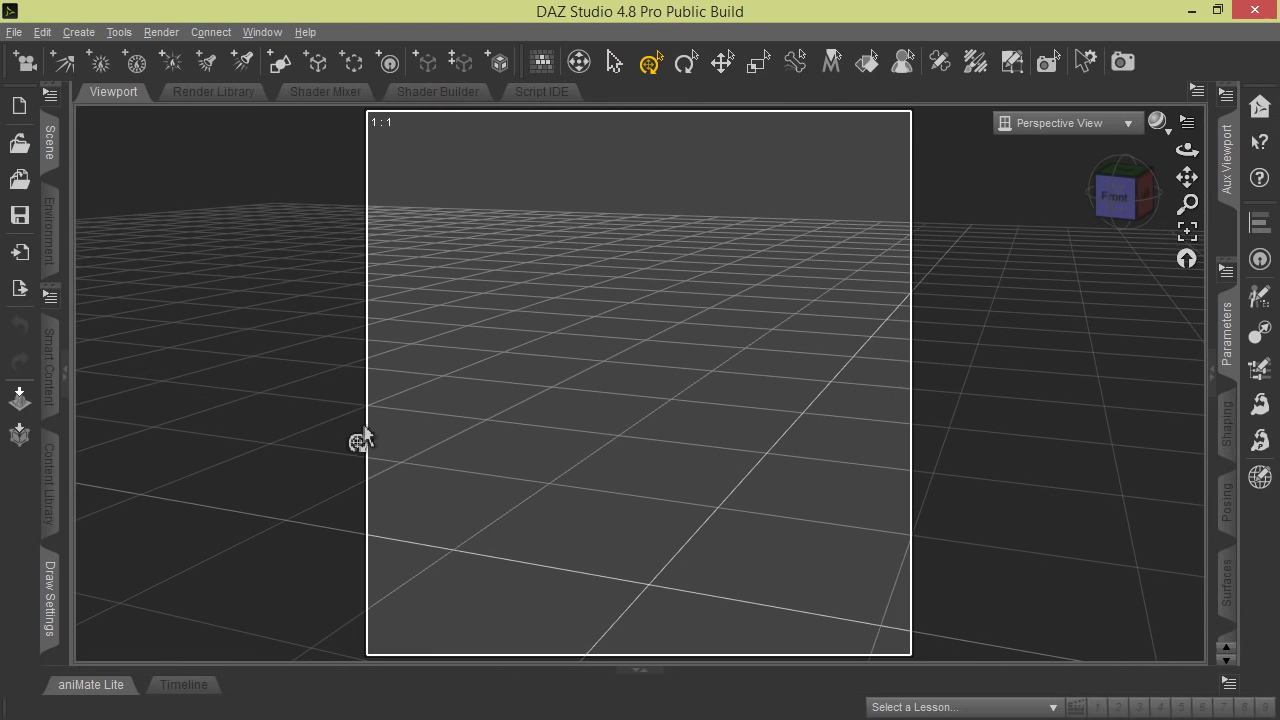
{"action": "mouse_move", "coordinate": [164, 394]}
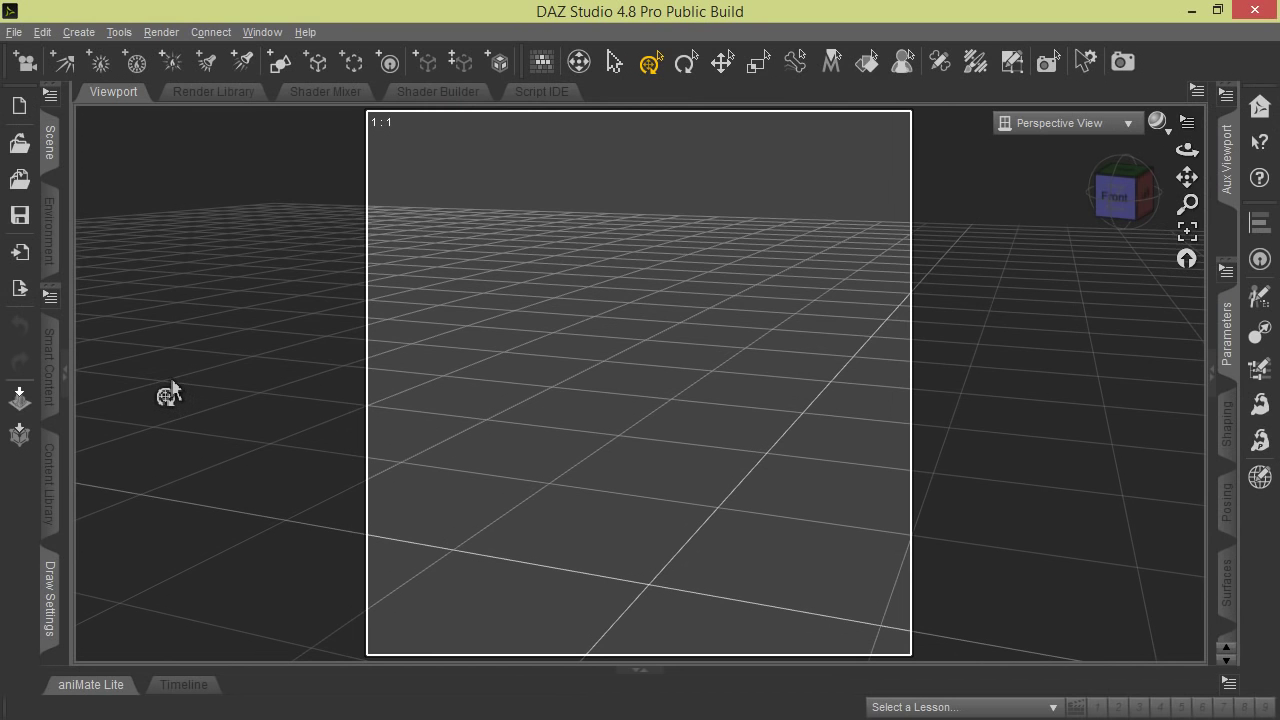
{"action": "mouse_move", "coordinate": [164, 392]}
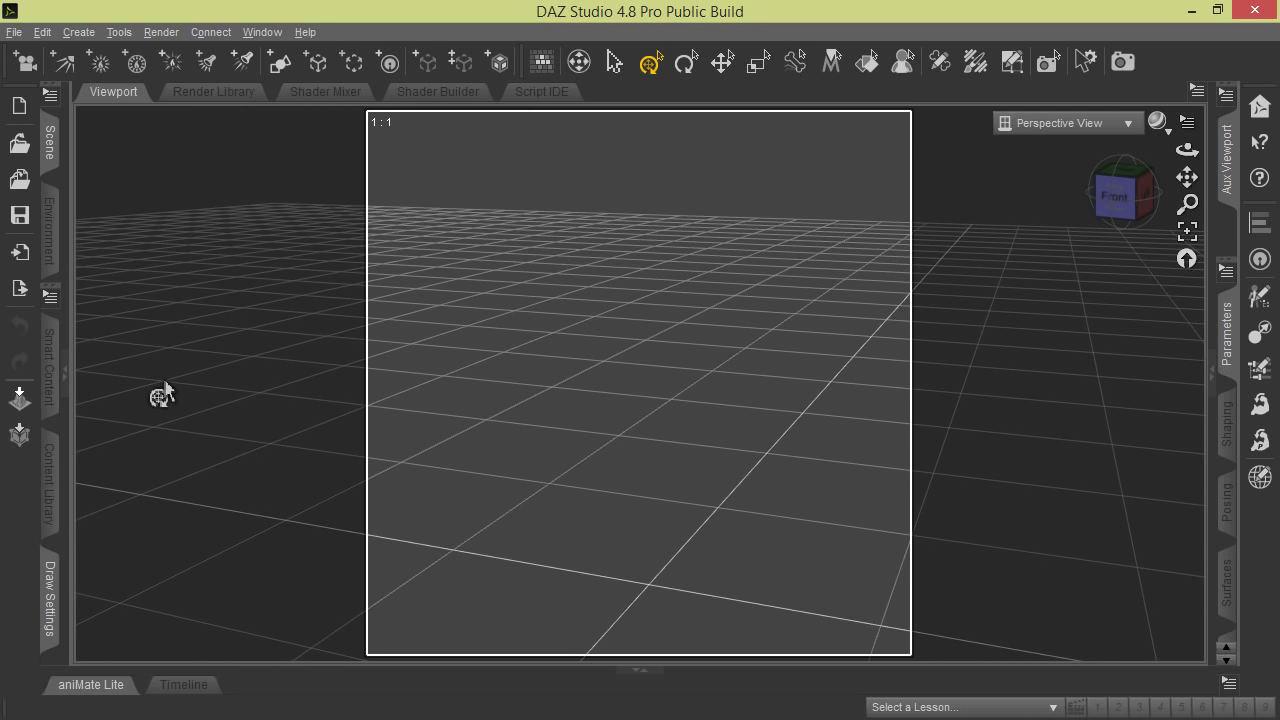
{"action": "left_click", "coordinate": [262, 32]}
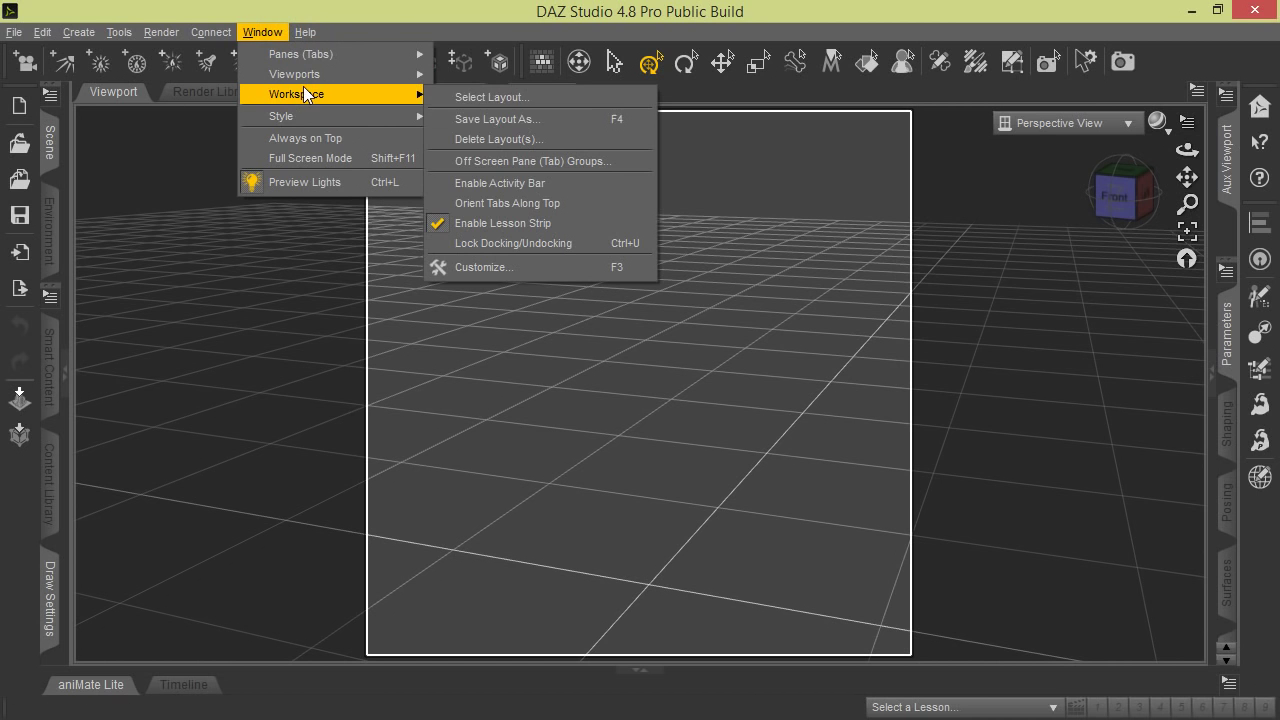
Step: Apply the City Limits Lite layout from the Select Layout dialog
{"action": "left_click", "coordinate": [488, 96]}
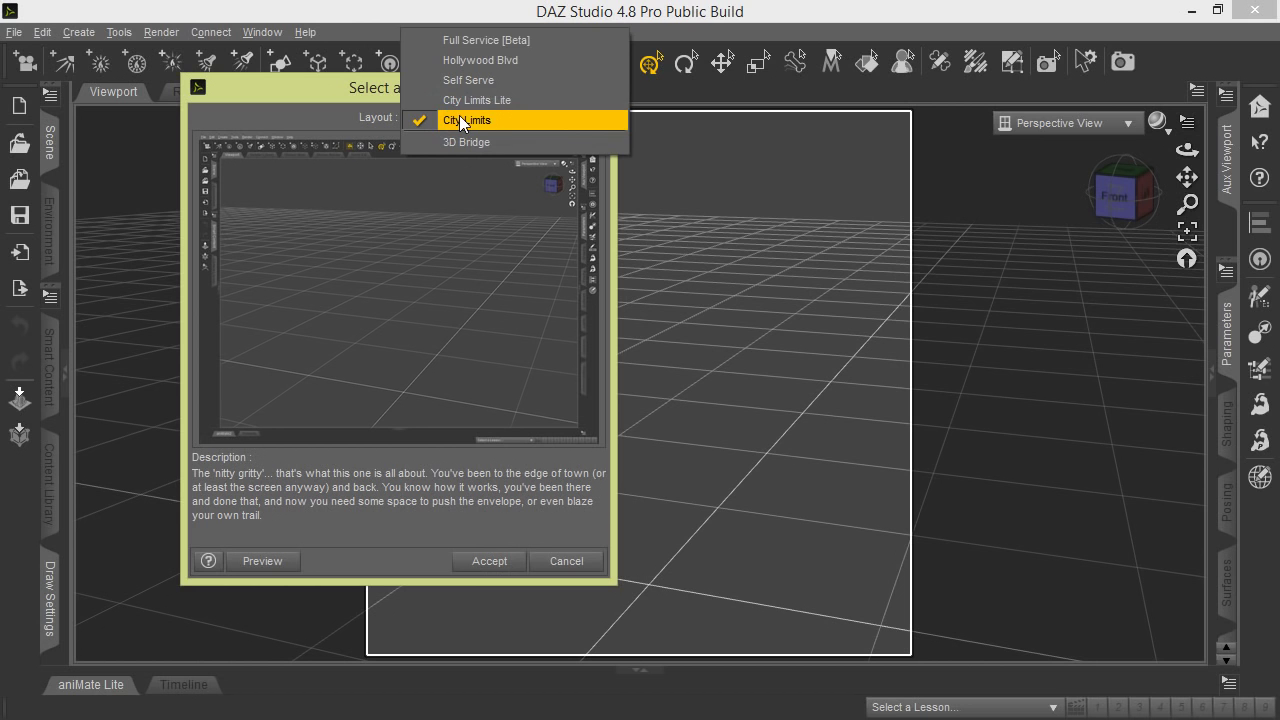
{"action": "mouse_move", "coordinate": [510, 100]}
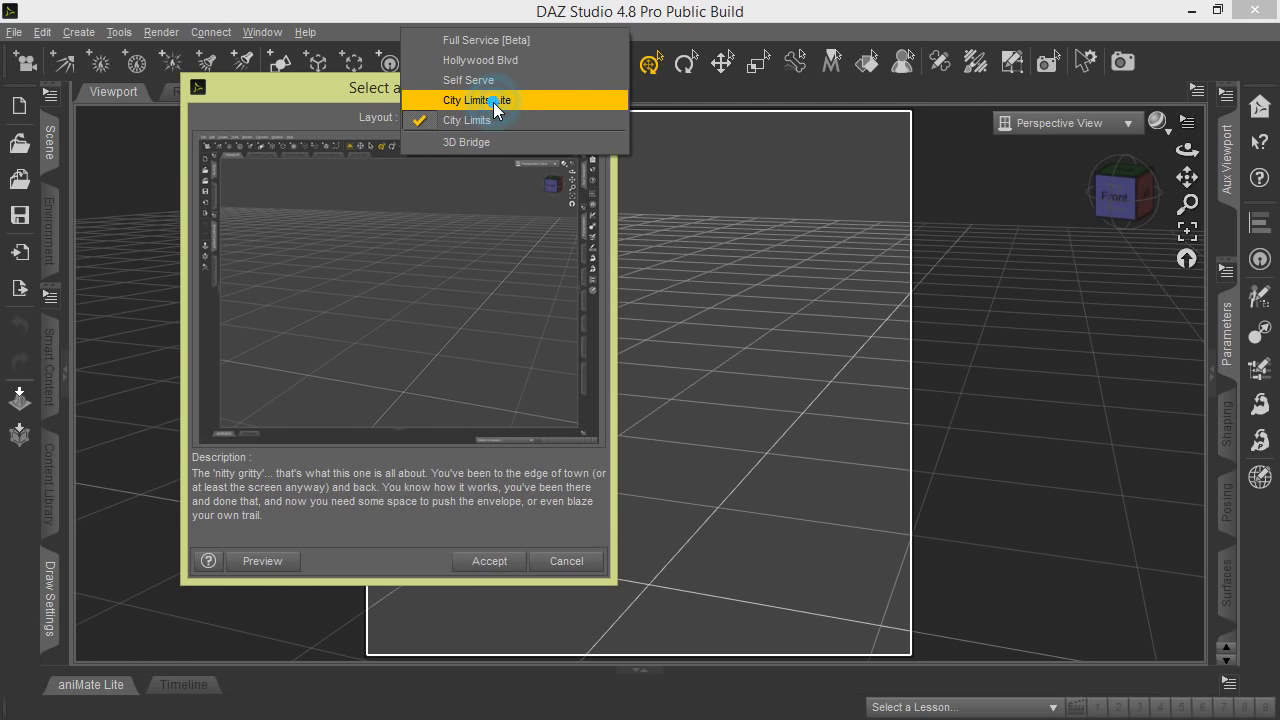
{"action": "left_click", "coordinate": [498, 100]}
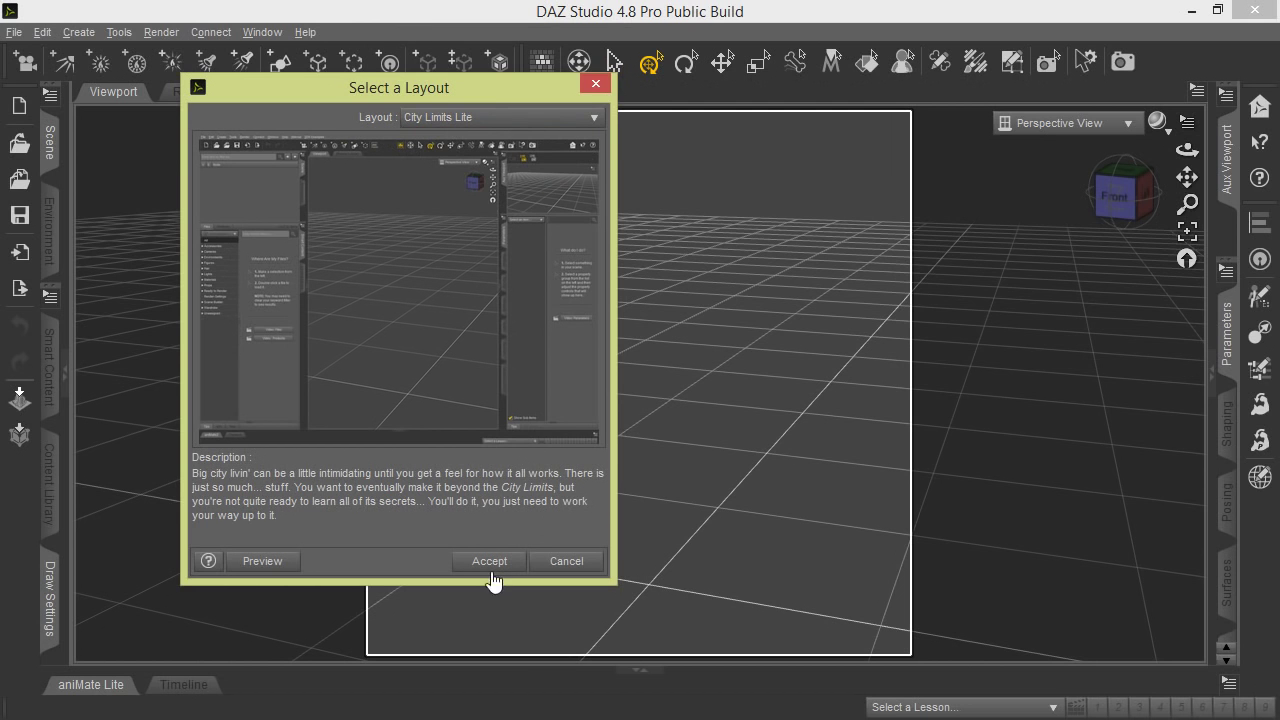
{"action": "left_click", "coordinate": [488, 560]}
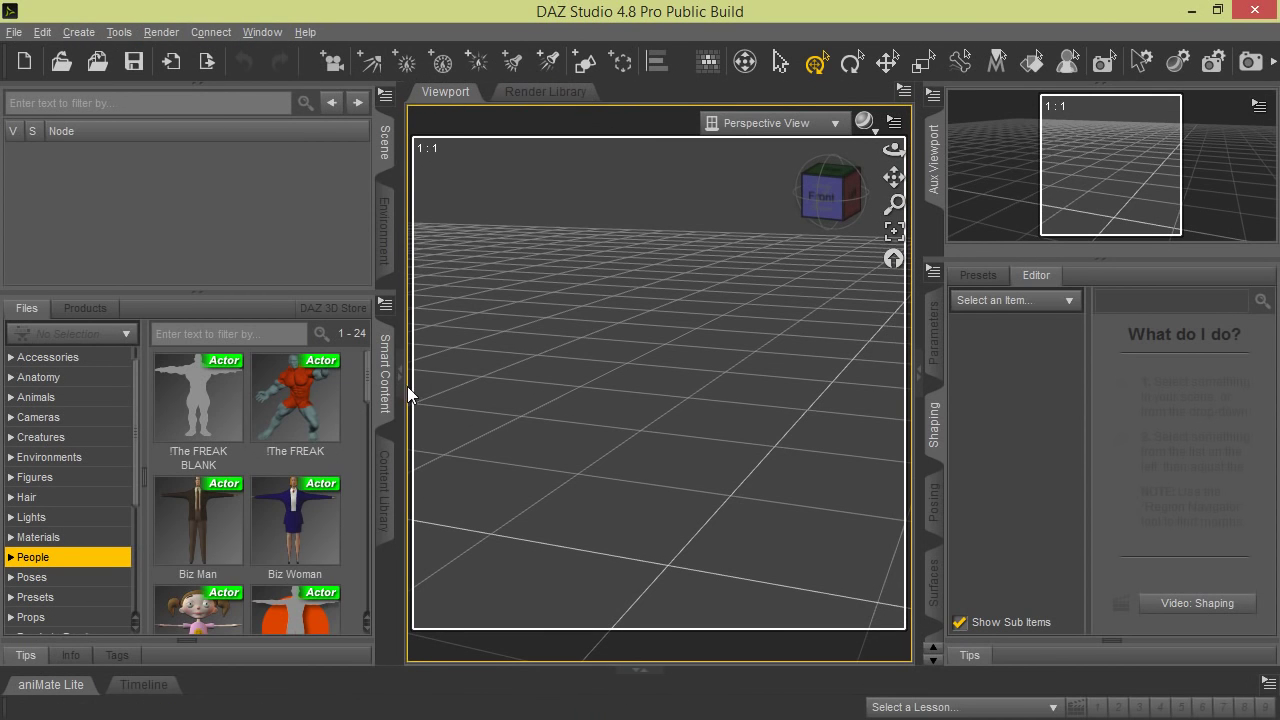
{"action": "mouse_move", "coordinate": [372, 660]}
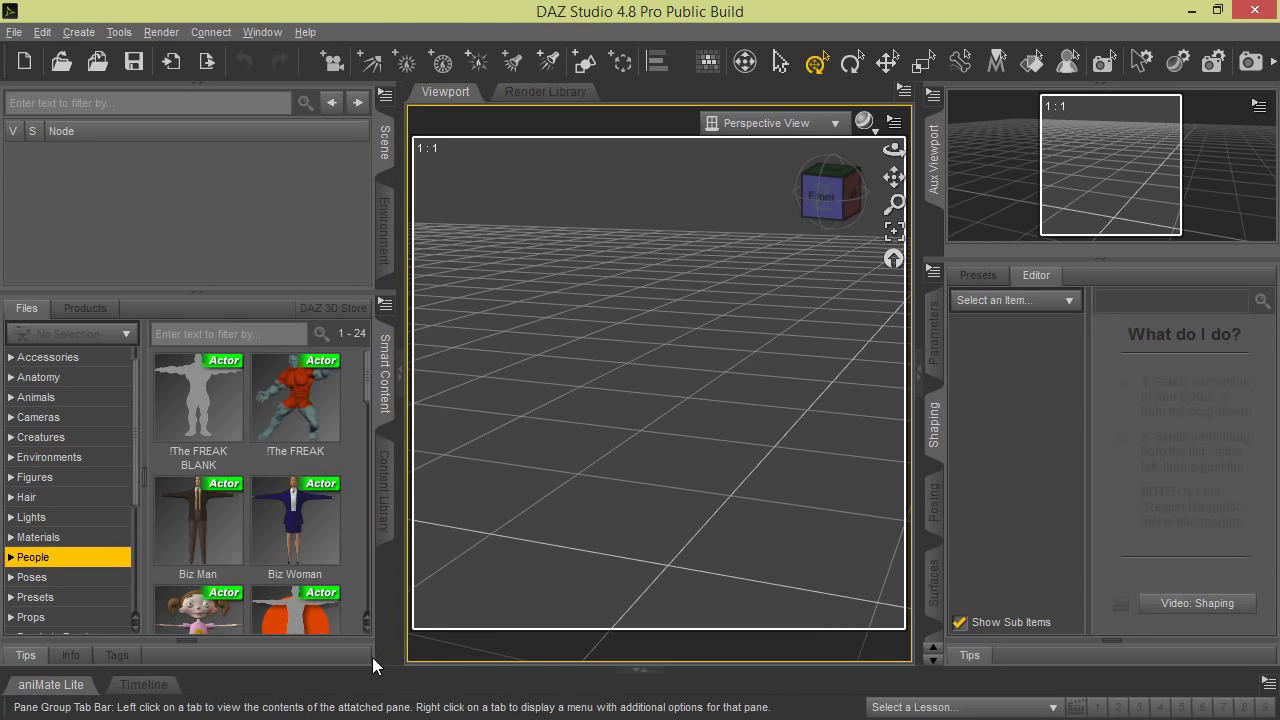
{"action": "mouse_move", "coordinate": [388, 496]}
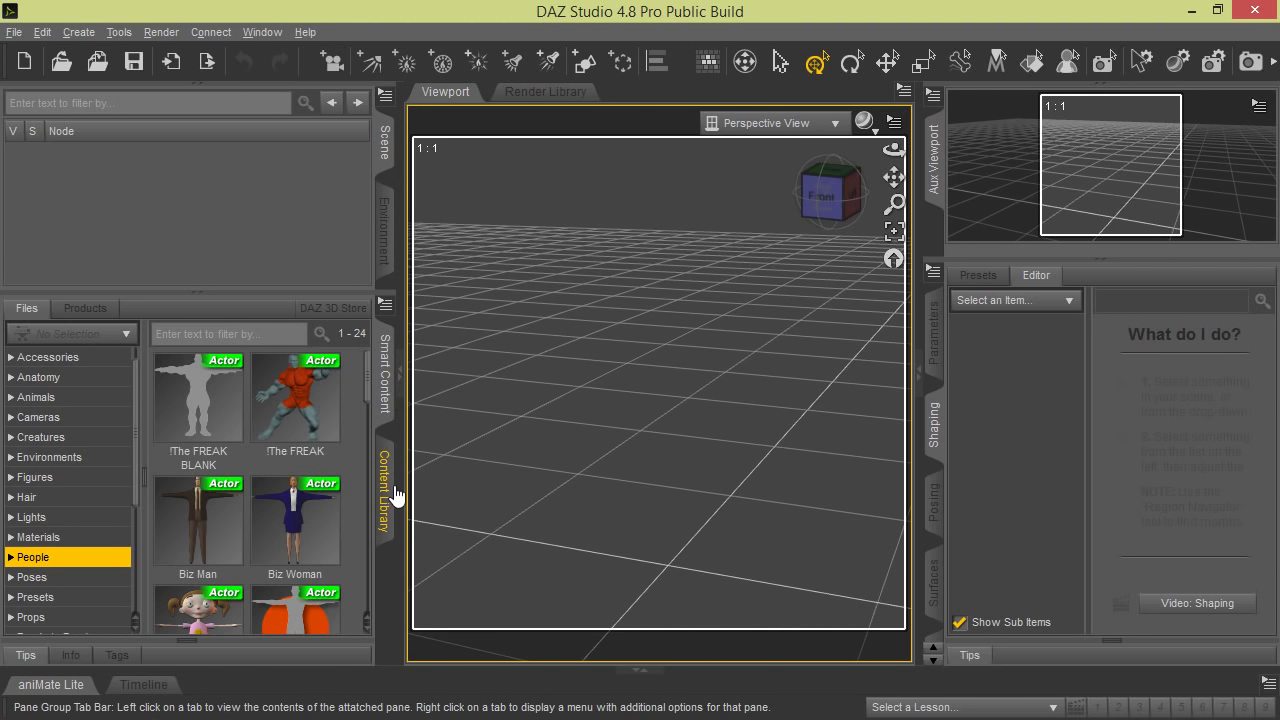
{"action": "mouse_move", "coordinate": [364, 462]}
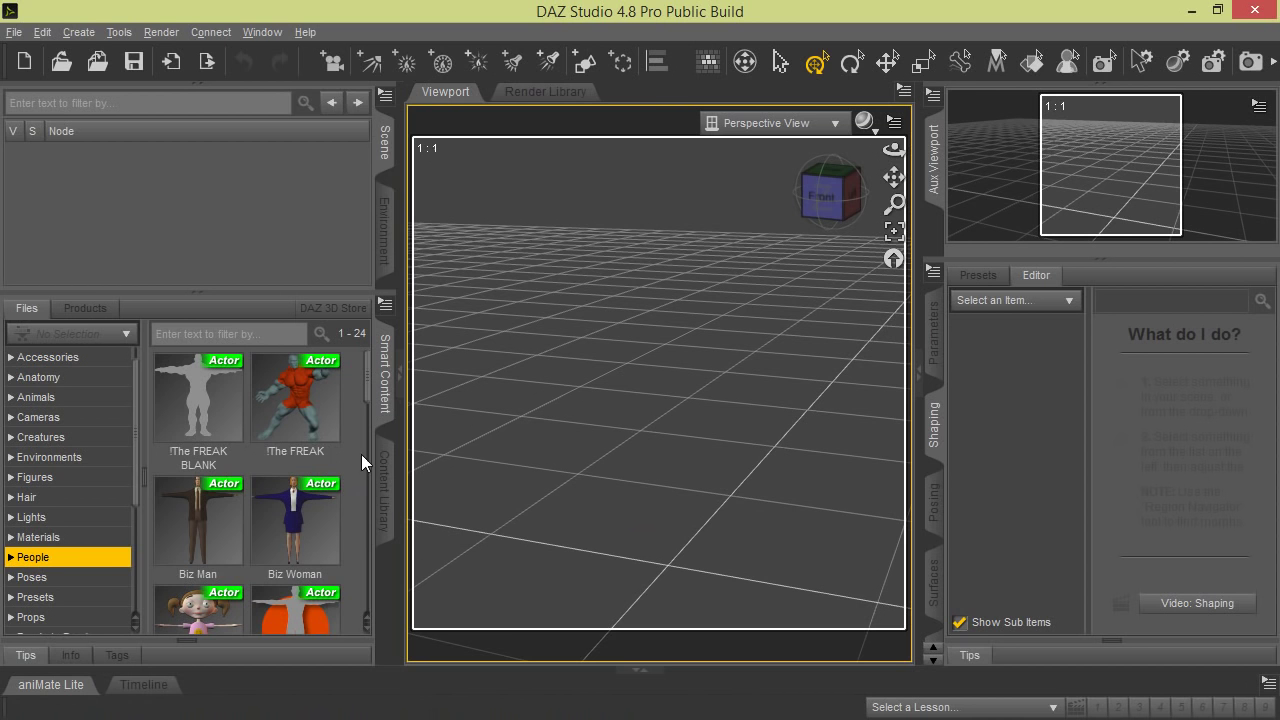
Step: Reopen the Select Layout dialog to return to City Limits
{"action": "left_click", "coordinate": [262, 32]}
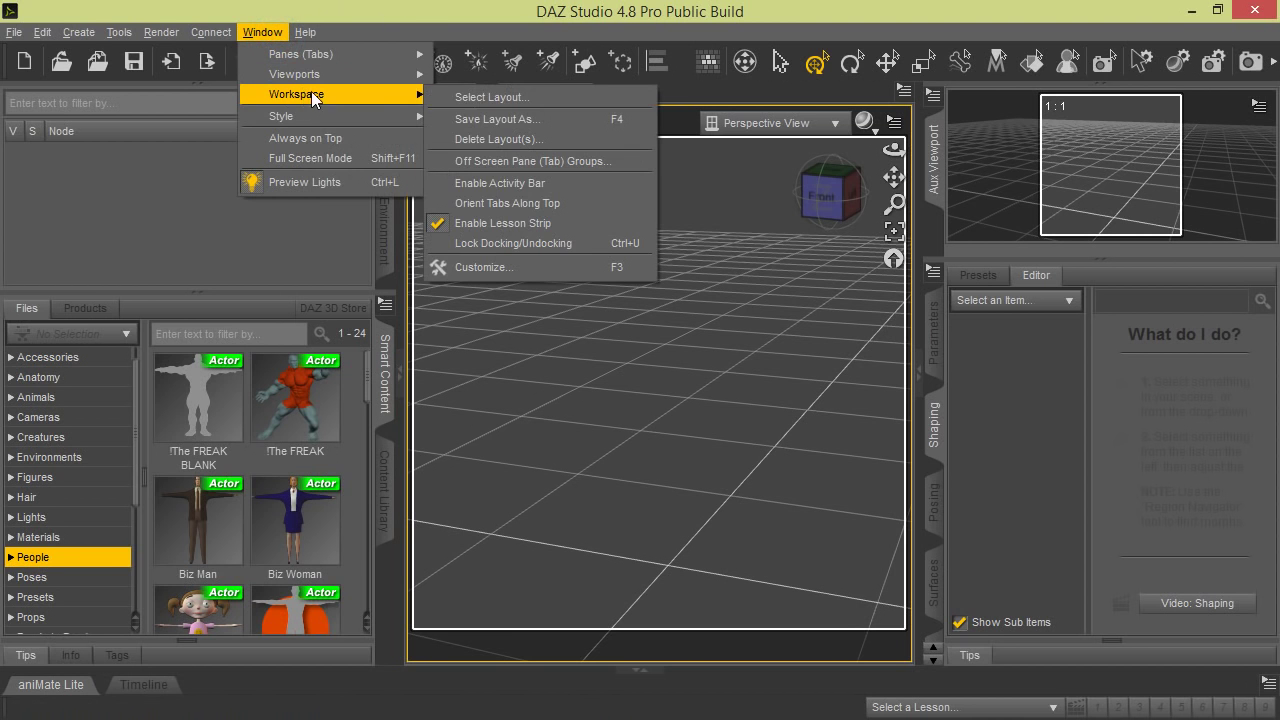
{"action": "left_click", "coordinate": [480, 96]}
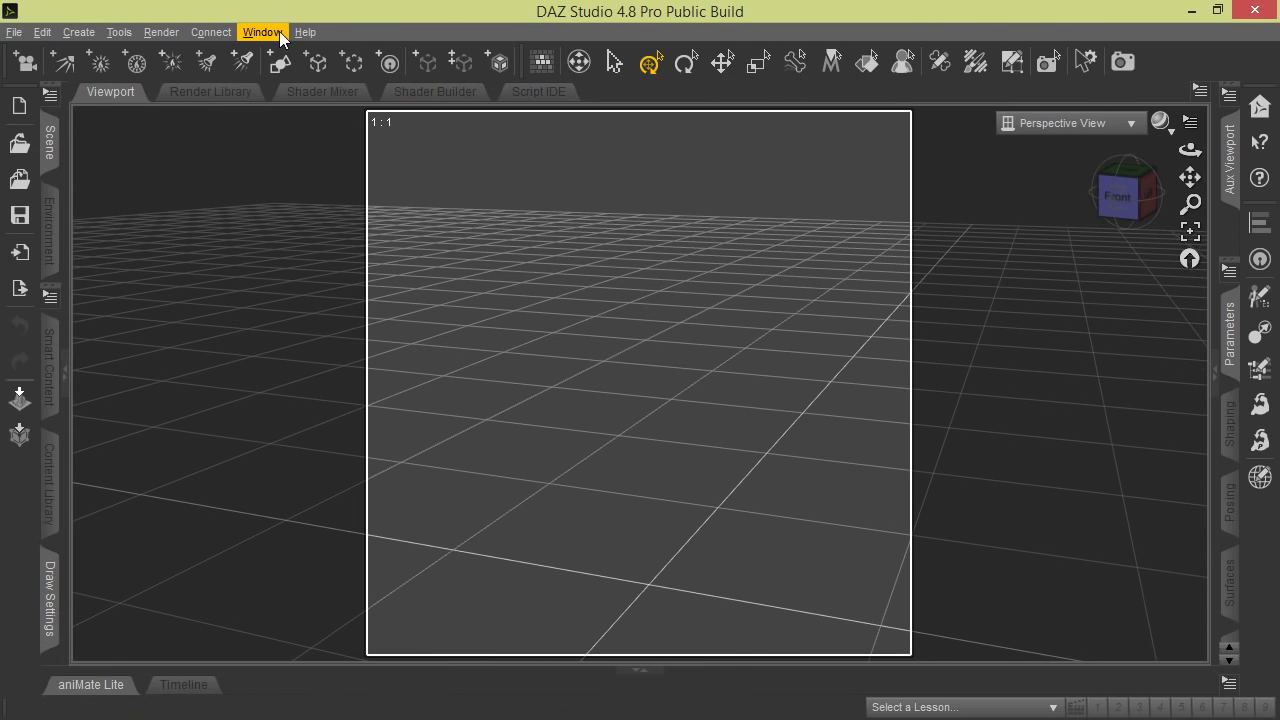
{"action": "left_click", "coordinate": [264, 32]}
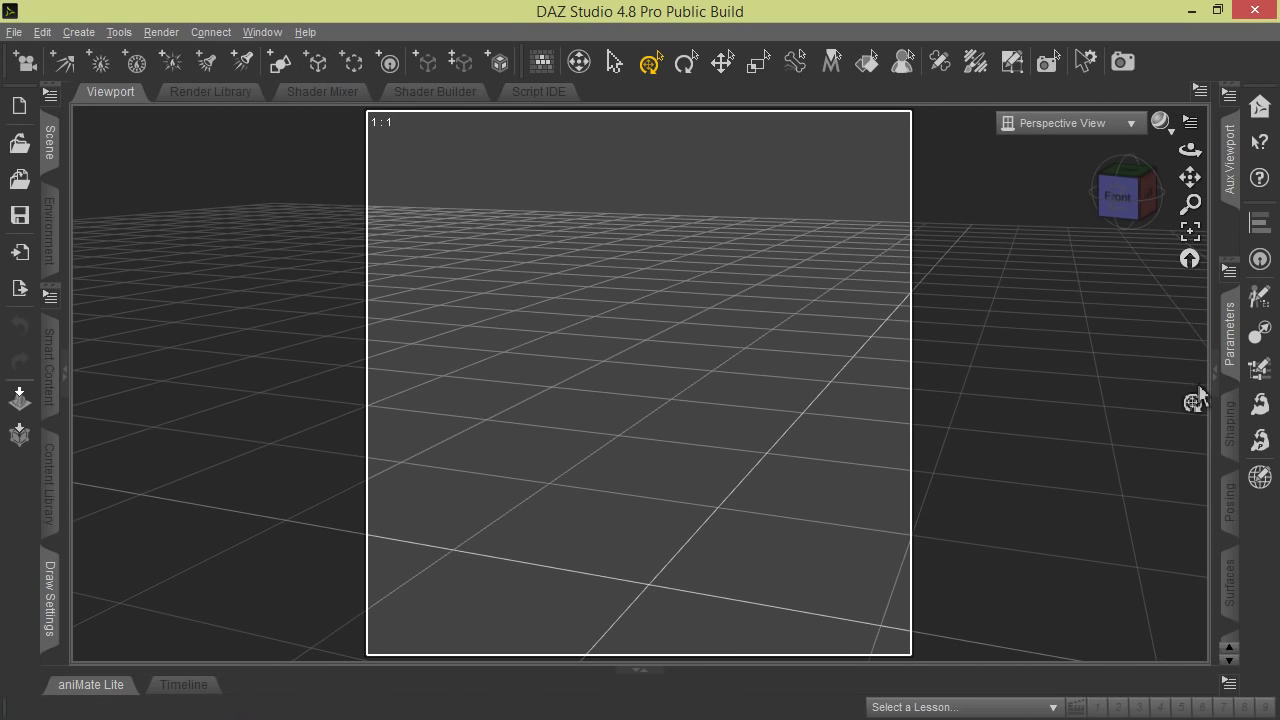
{"action": "mouse_move", "coordinate": [1088, 322]}
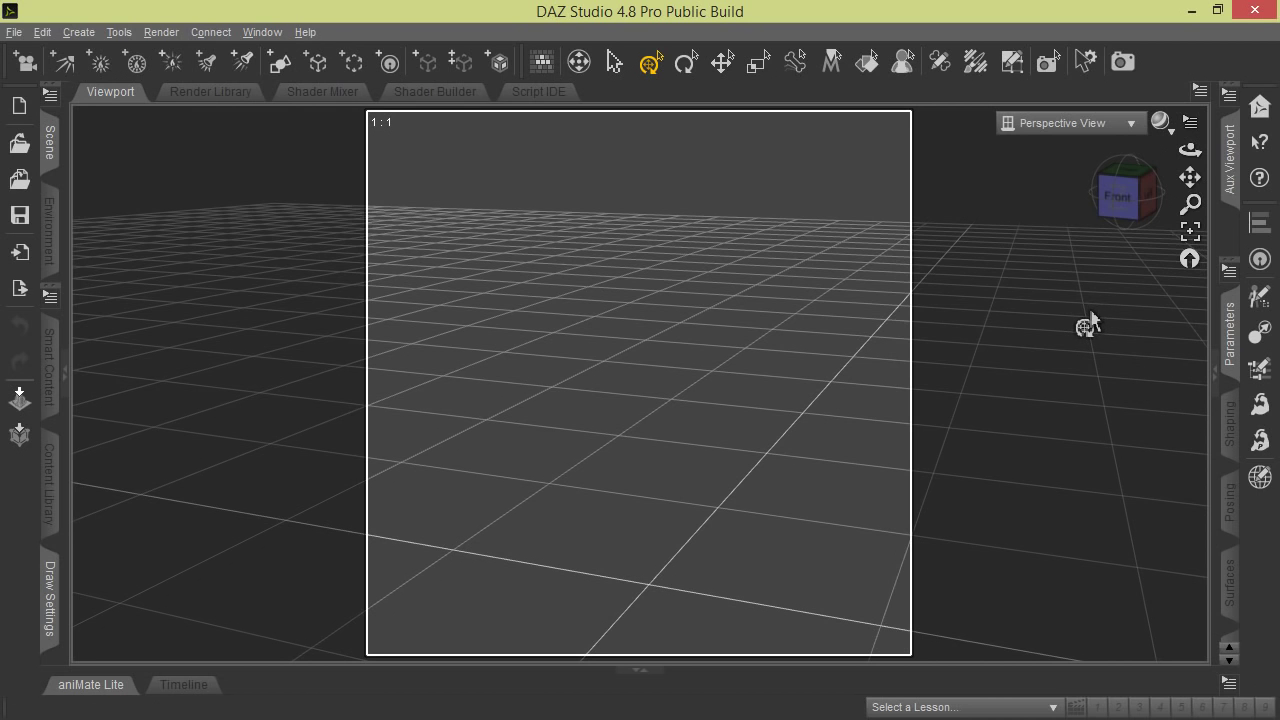
{"action": "mouse_move", "coordinate": [1078, 322]}
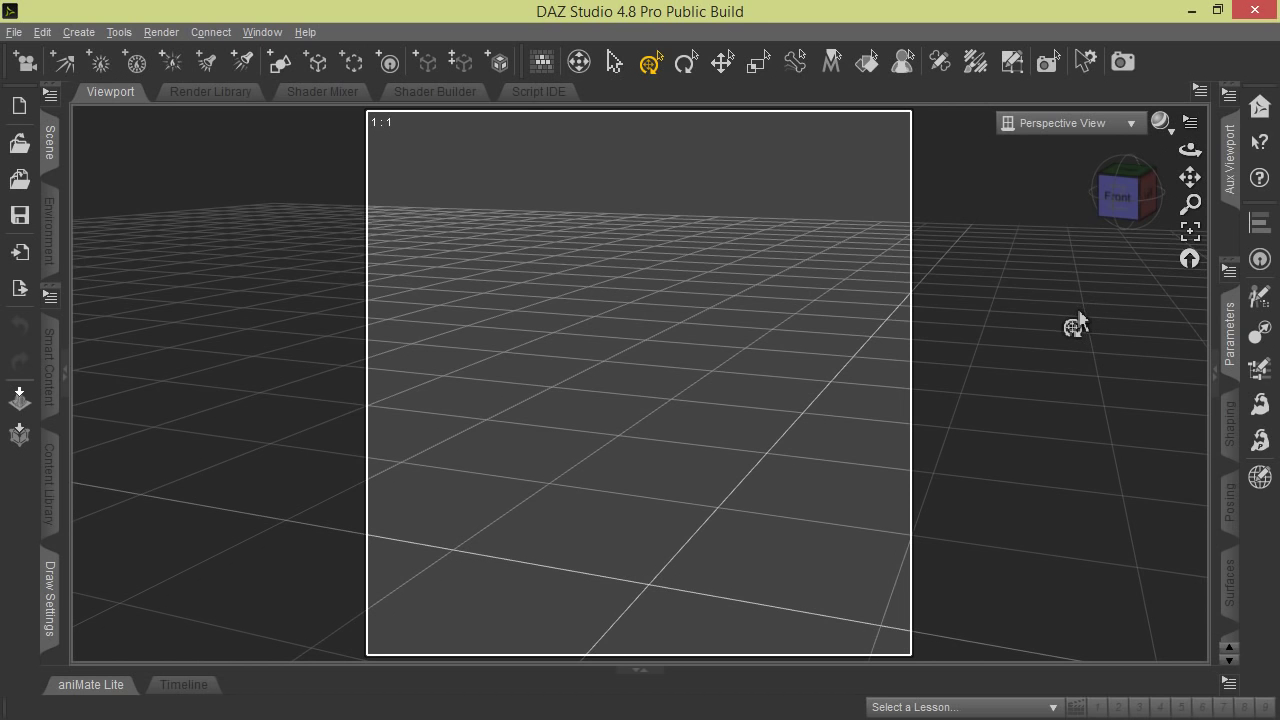
{"action": "mouse_move", "coordinate": [272, 292]}
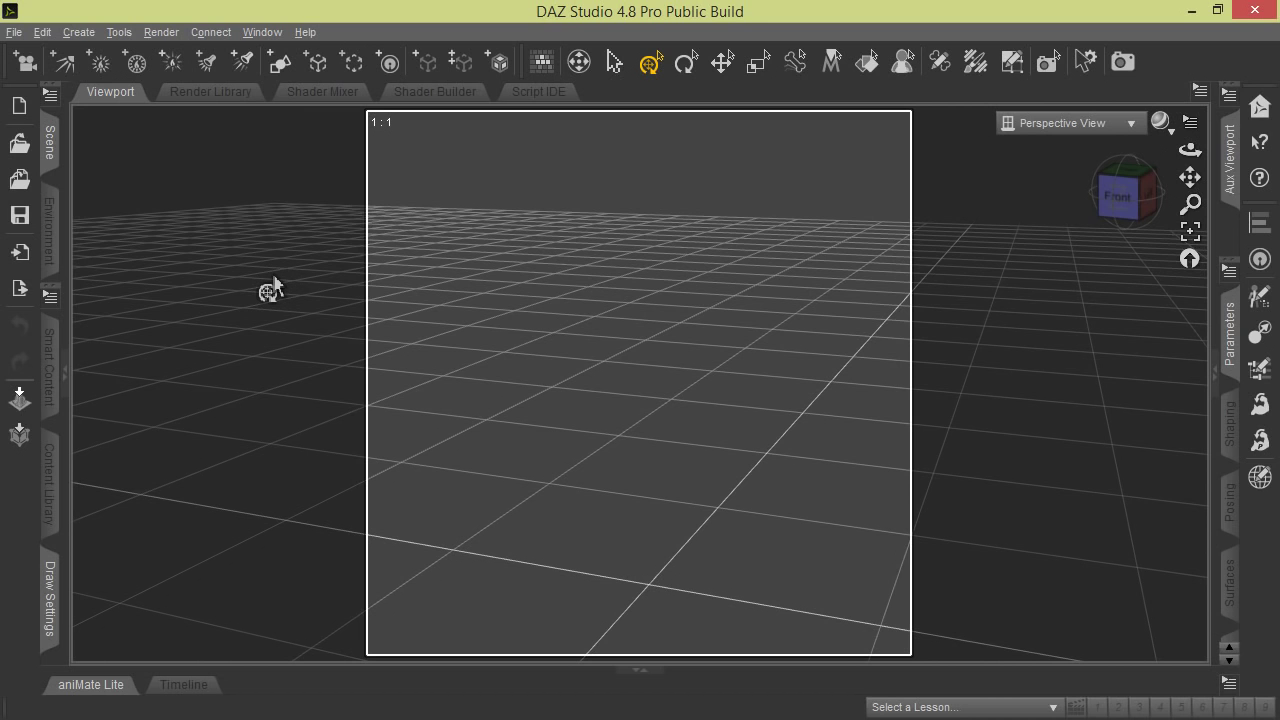
{"action": "mouse_move", "coordinate": [256, 278]}
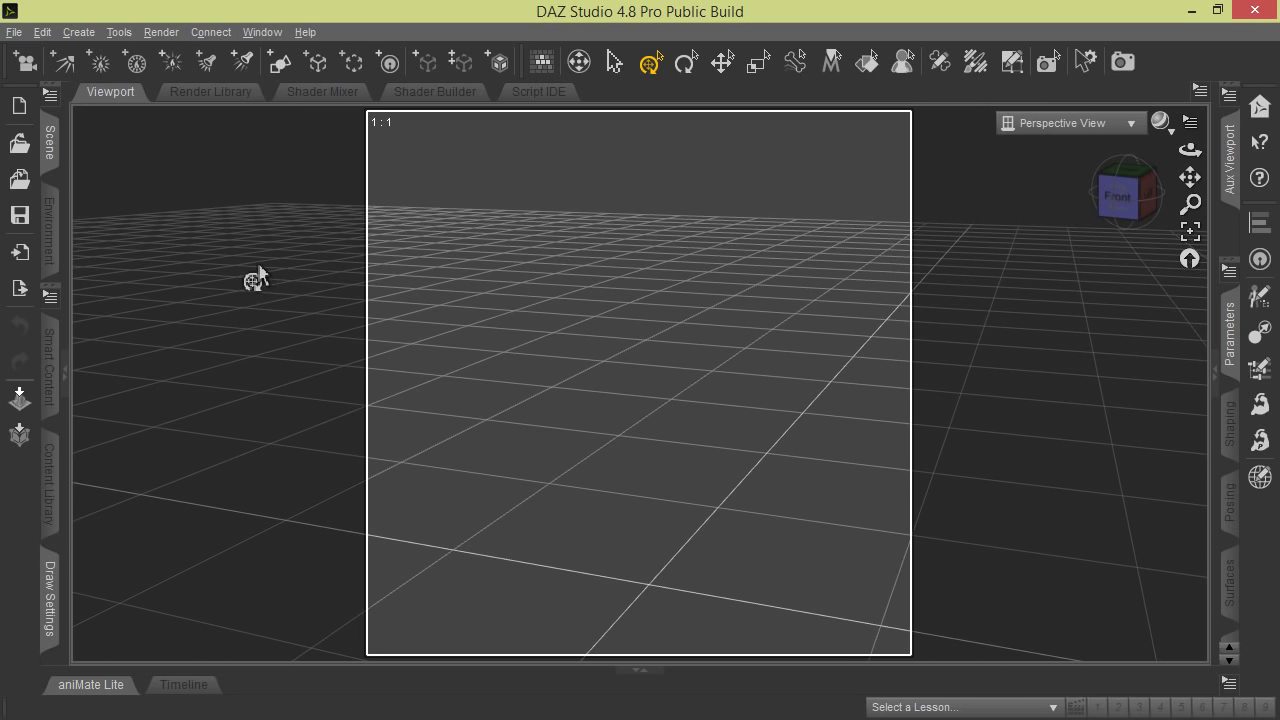
{"action": "mouse_move", "coordinate": [184, 264]}
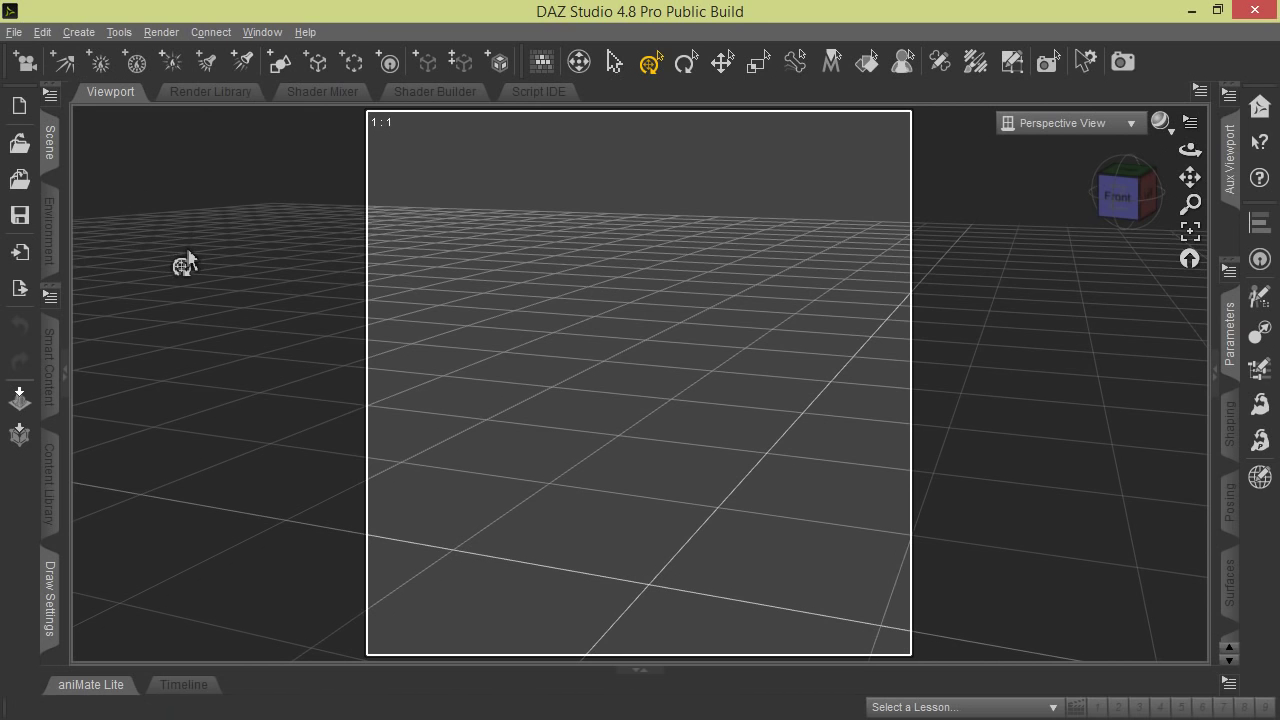